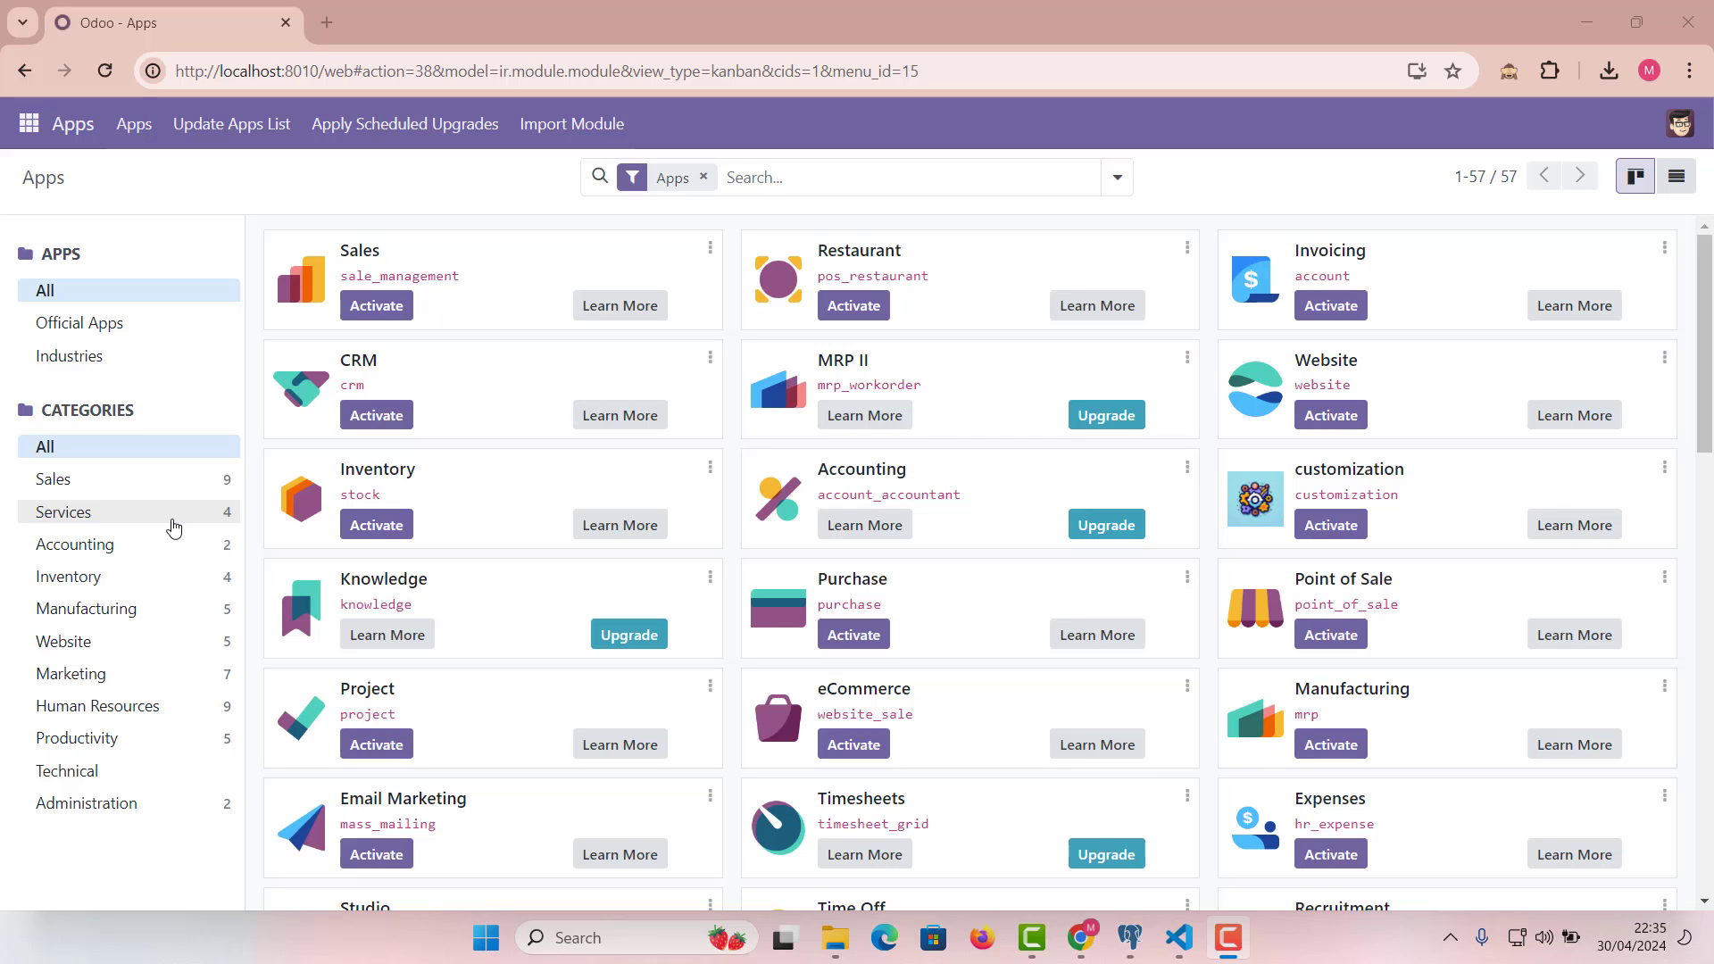
pyautogui.moveTo(62, 512)
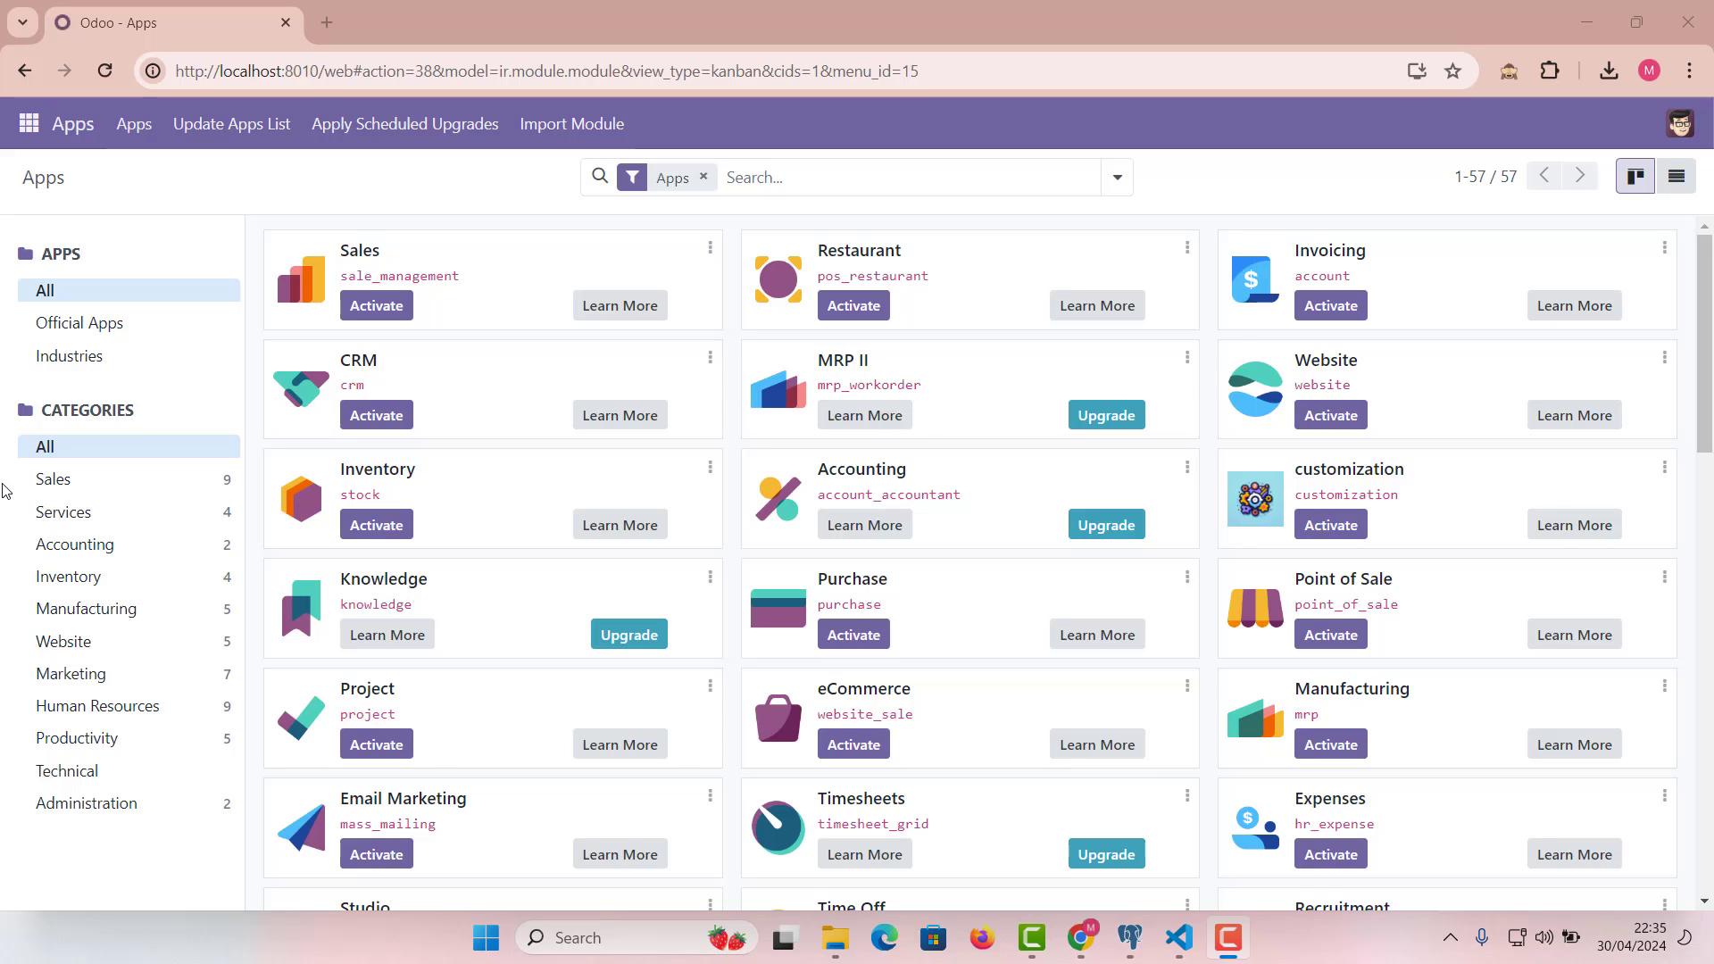
pyautogui.moveTo(386, 378)
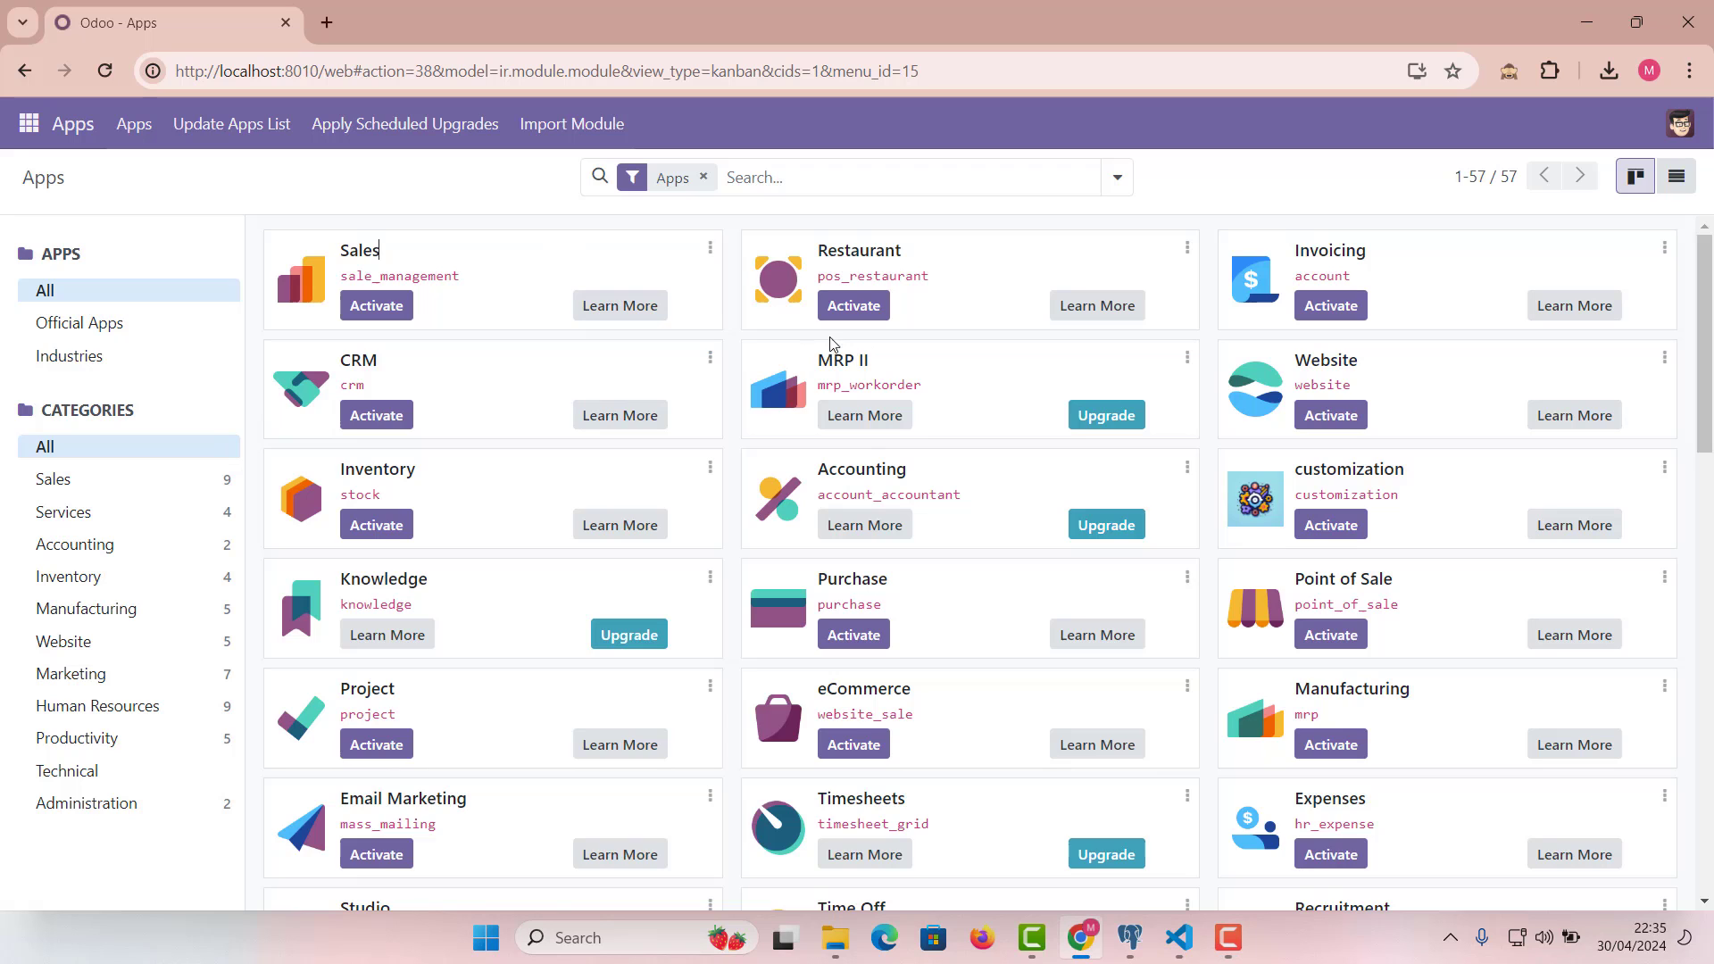
# Scroll the Odoo Settings page down to Developer Tools, then switch back to the code editor
pyautogui.scroll(-3)
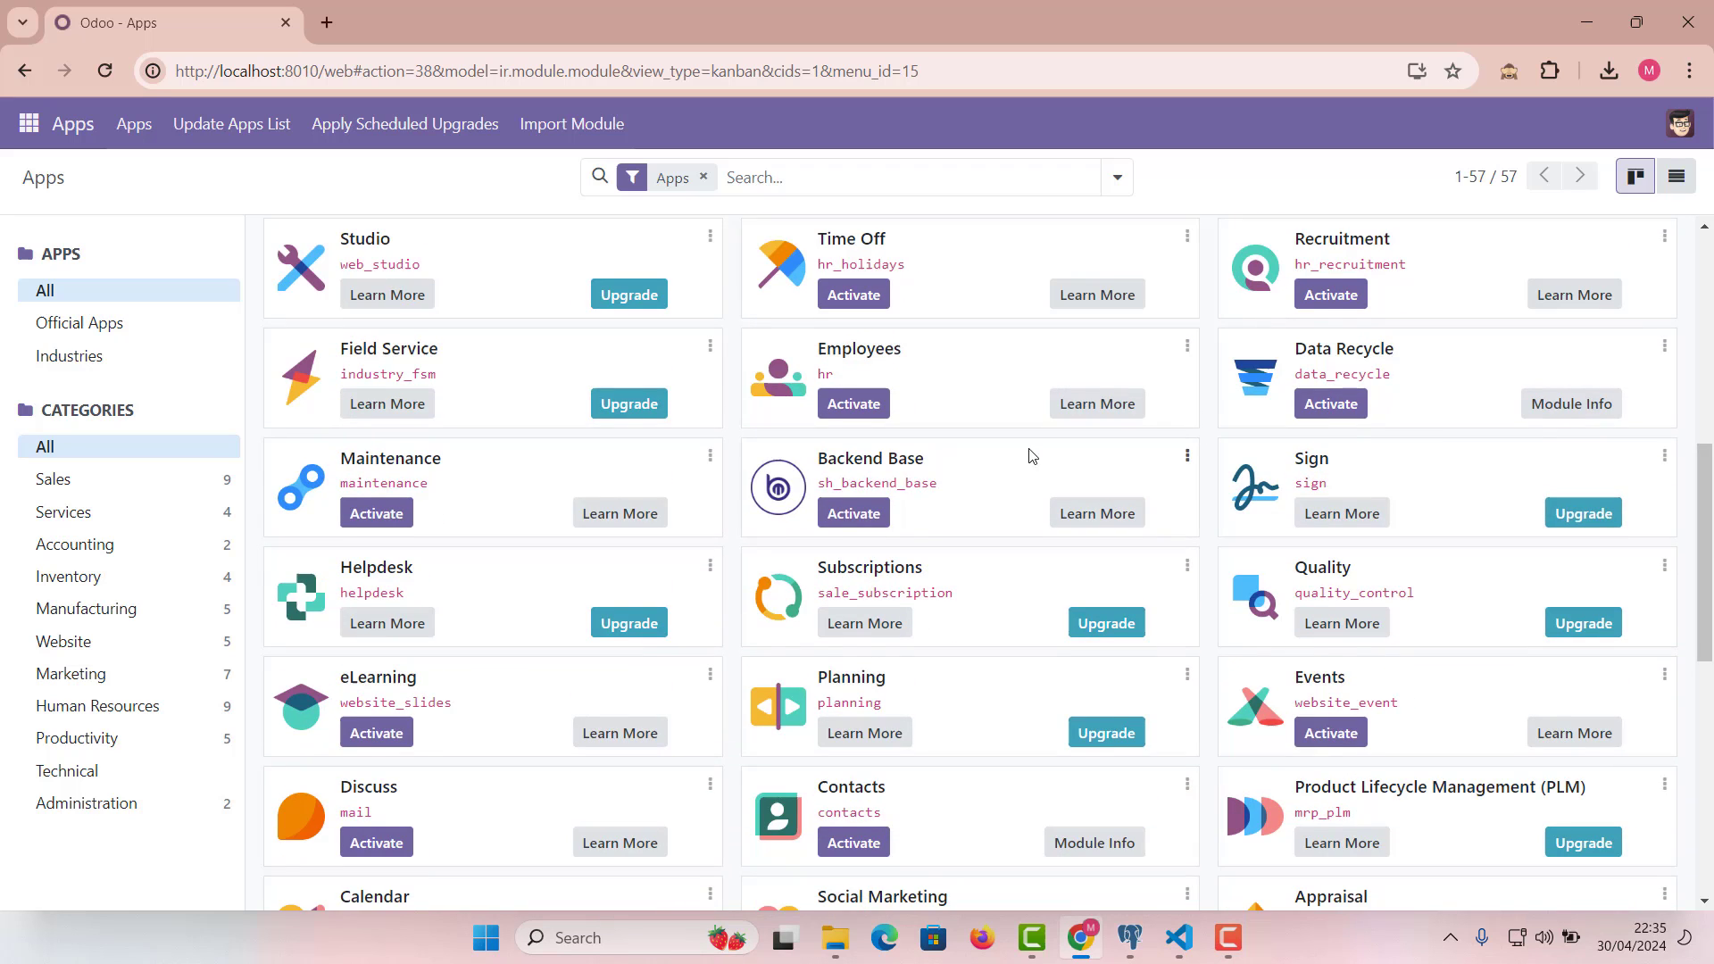
pyautogui.scroll(-3)
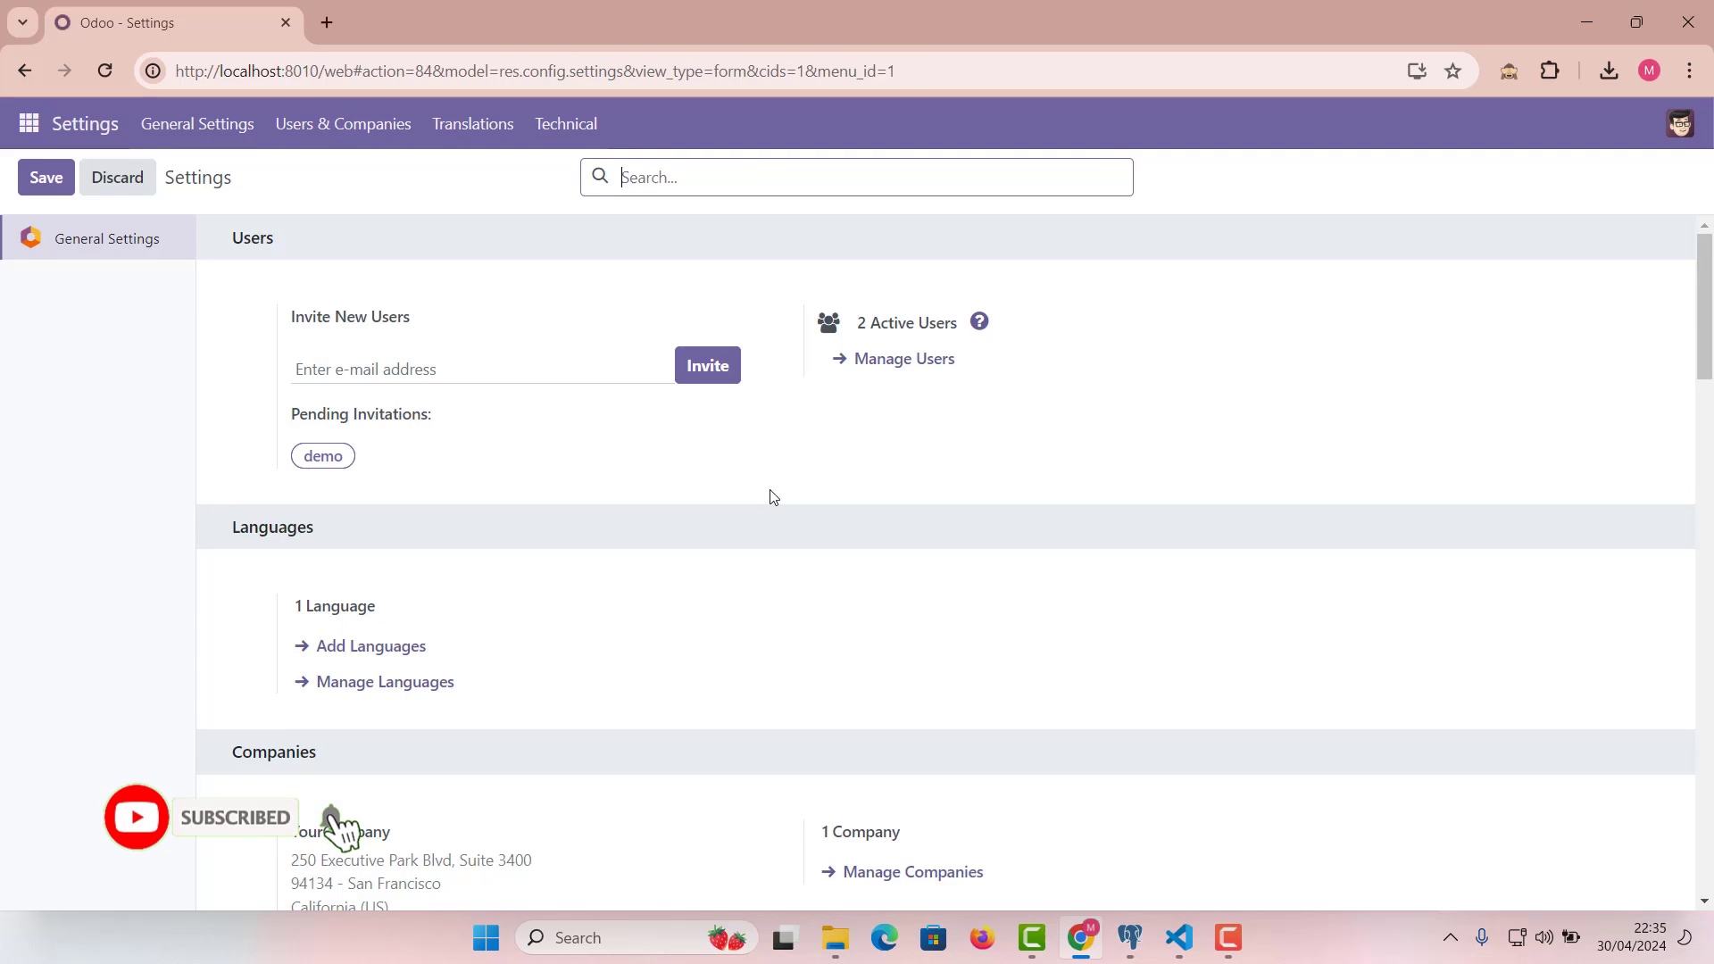
pyautogui.scroll(-3)
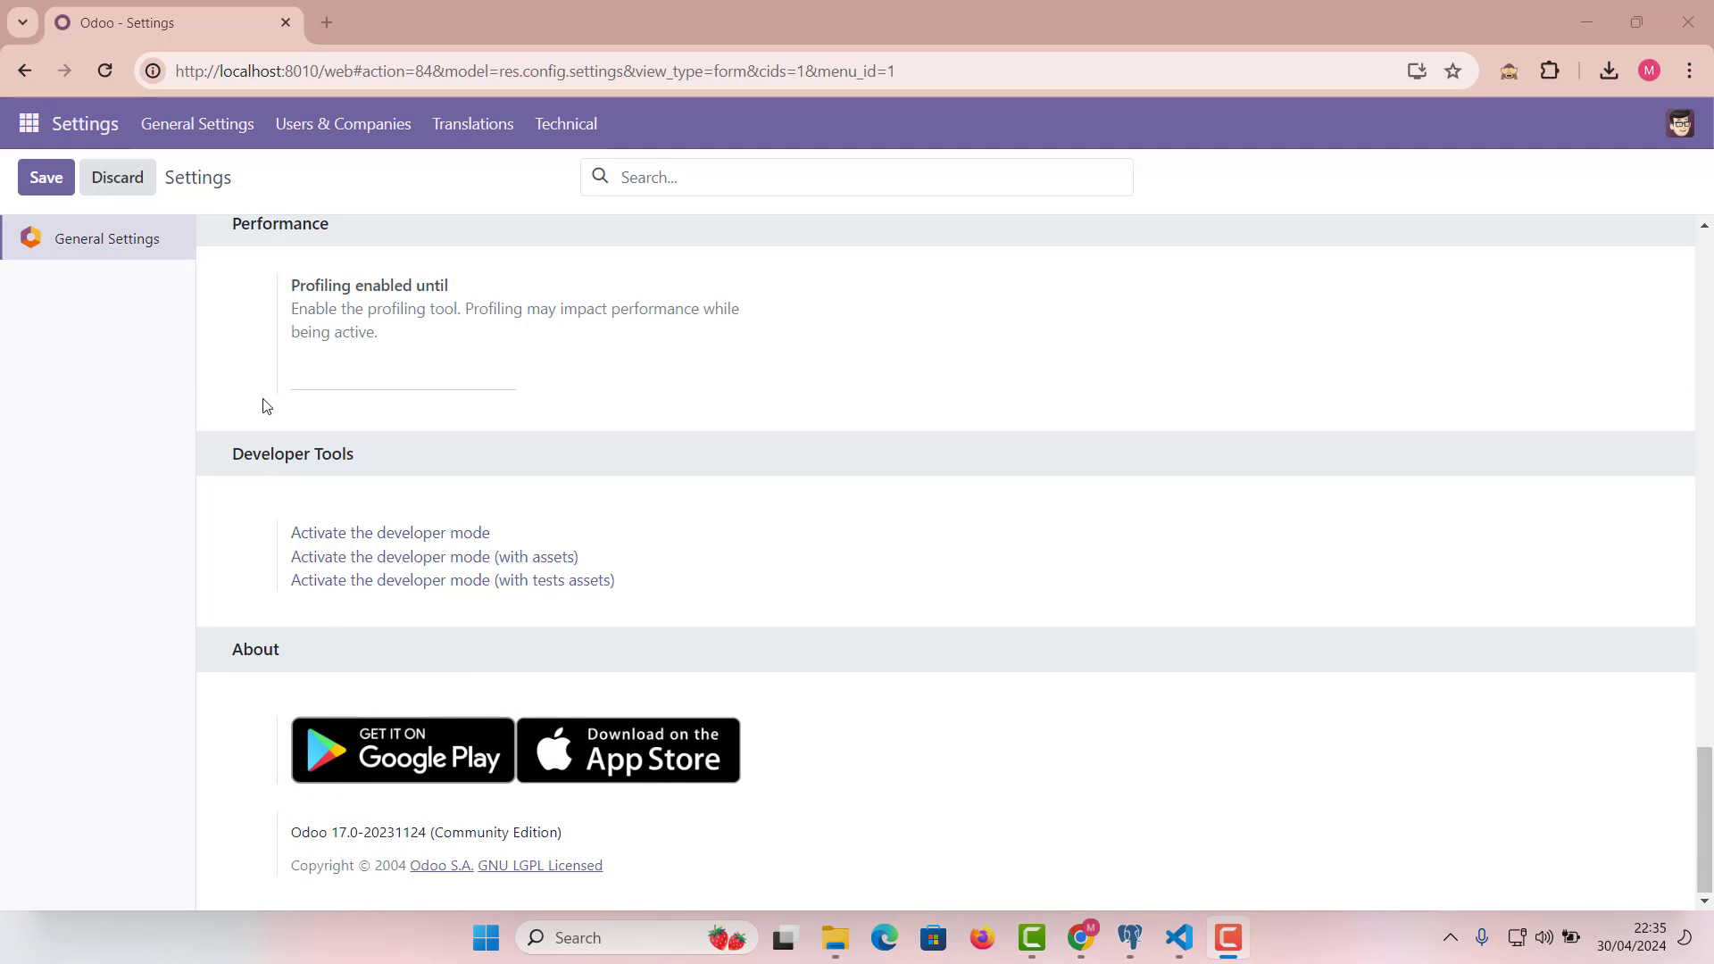
pyautogui.click(1177, 937)
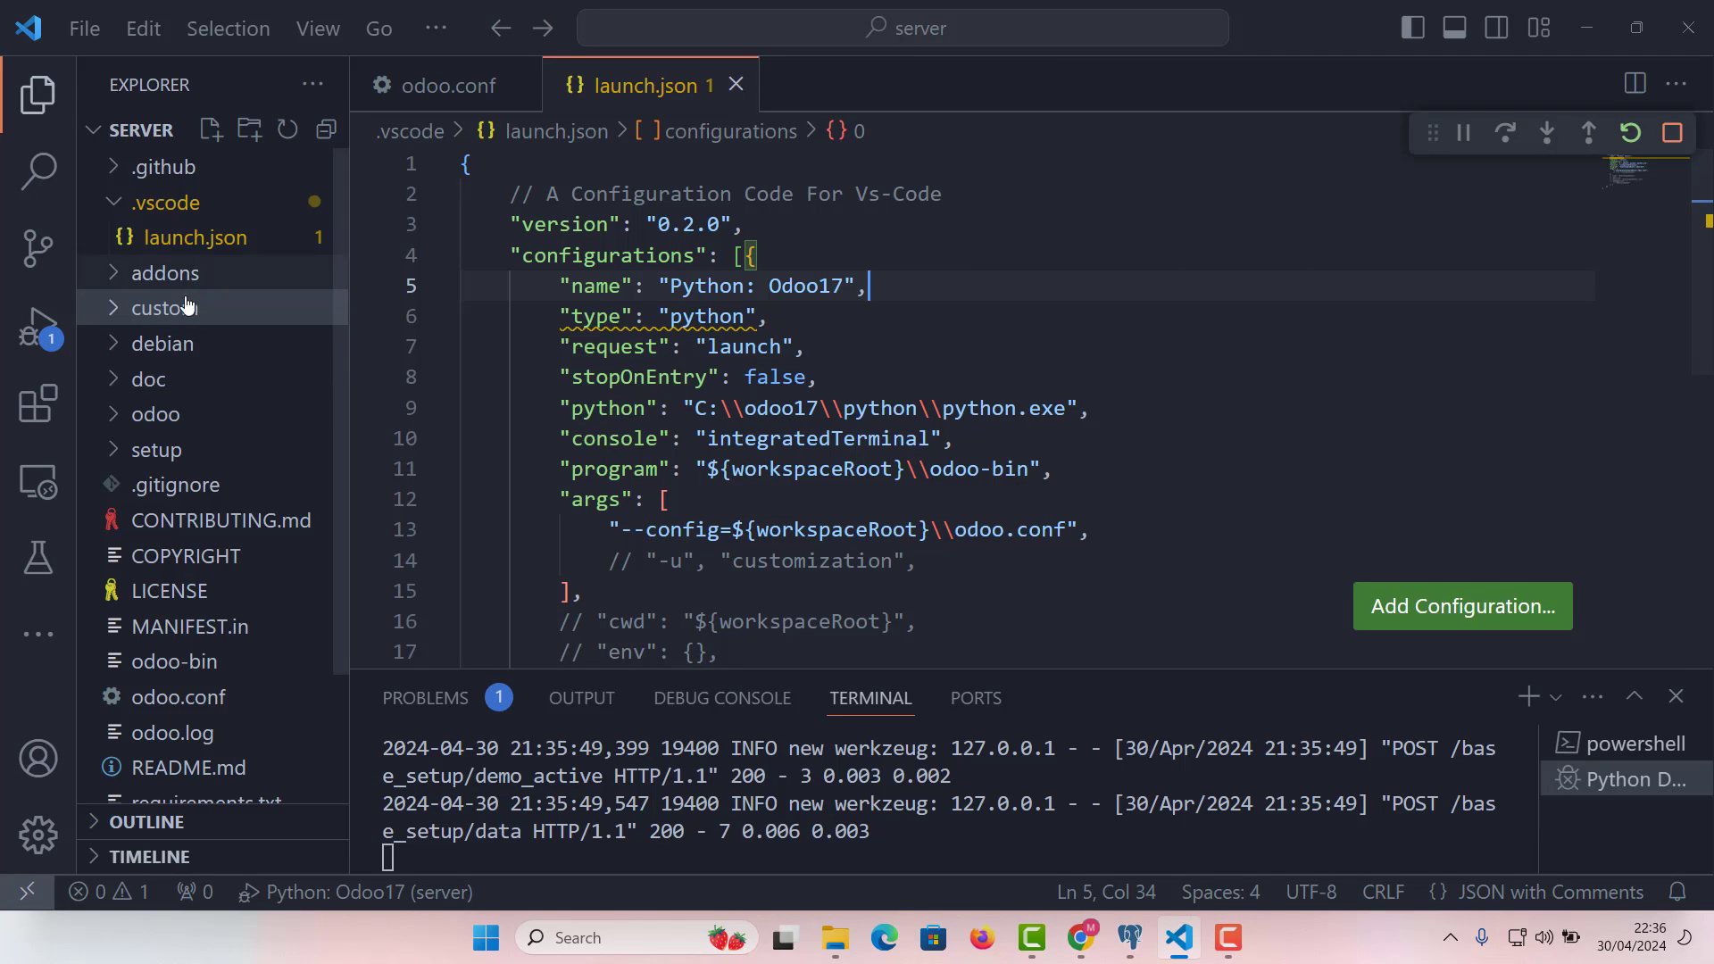
pyautogui.moveTo(164, 323)
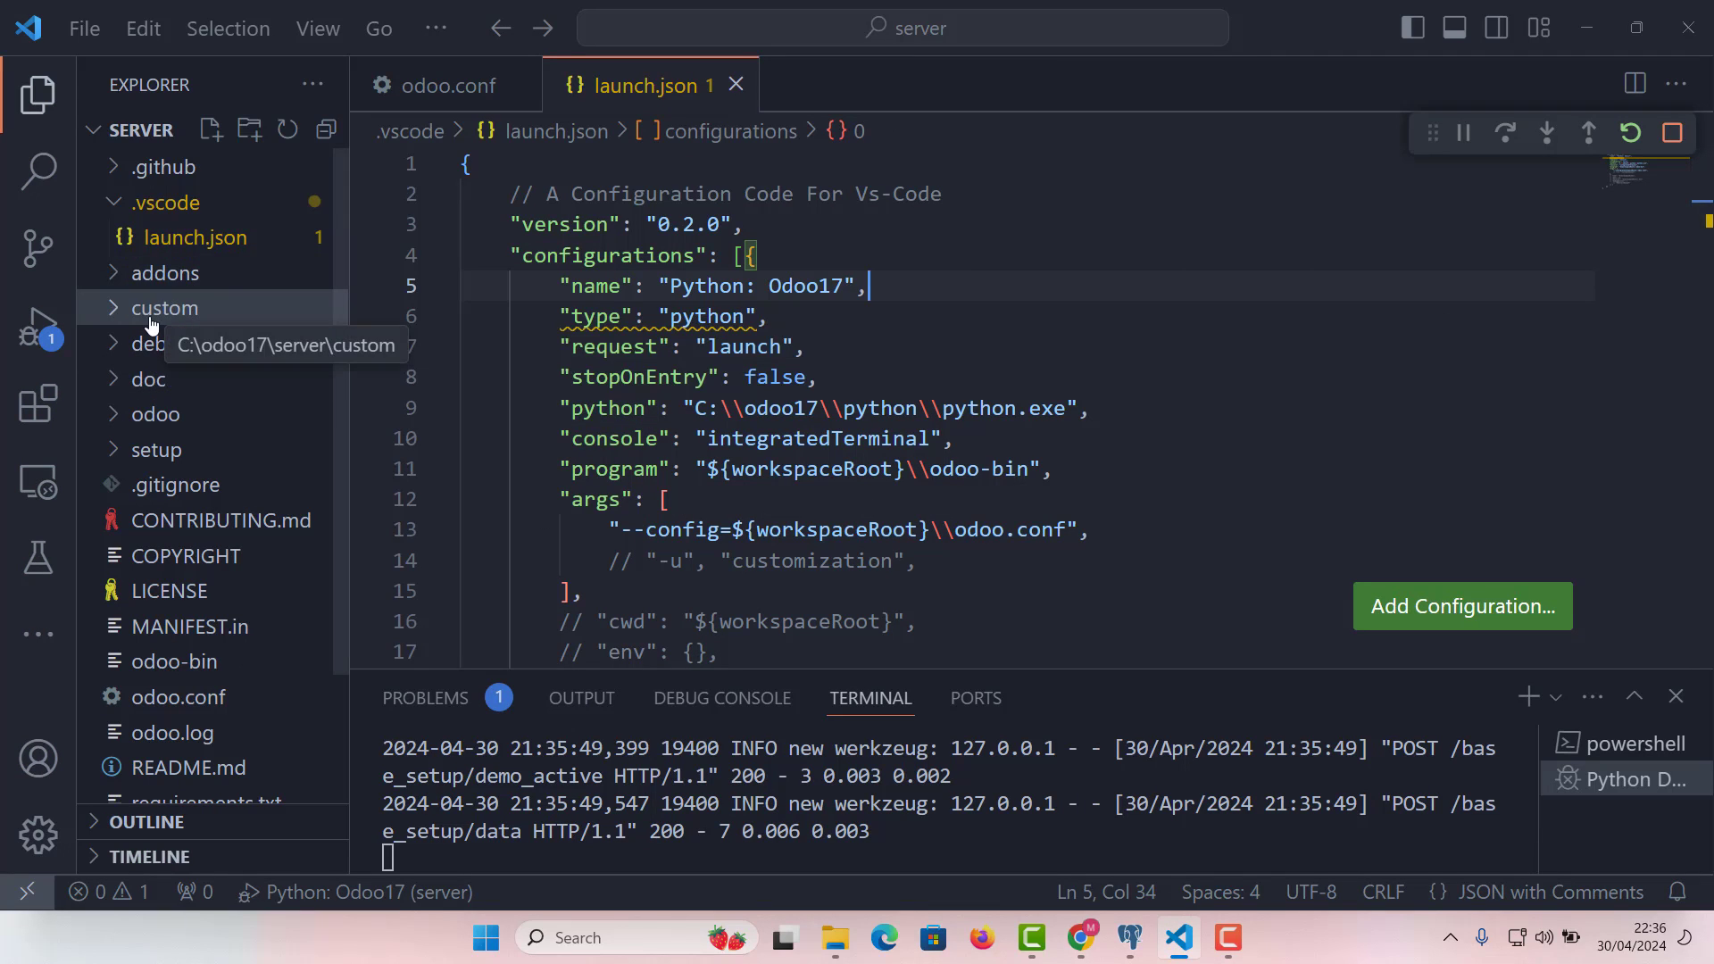
pyautogui.moveTo(165, 272)
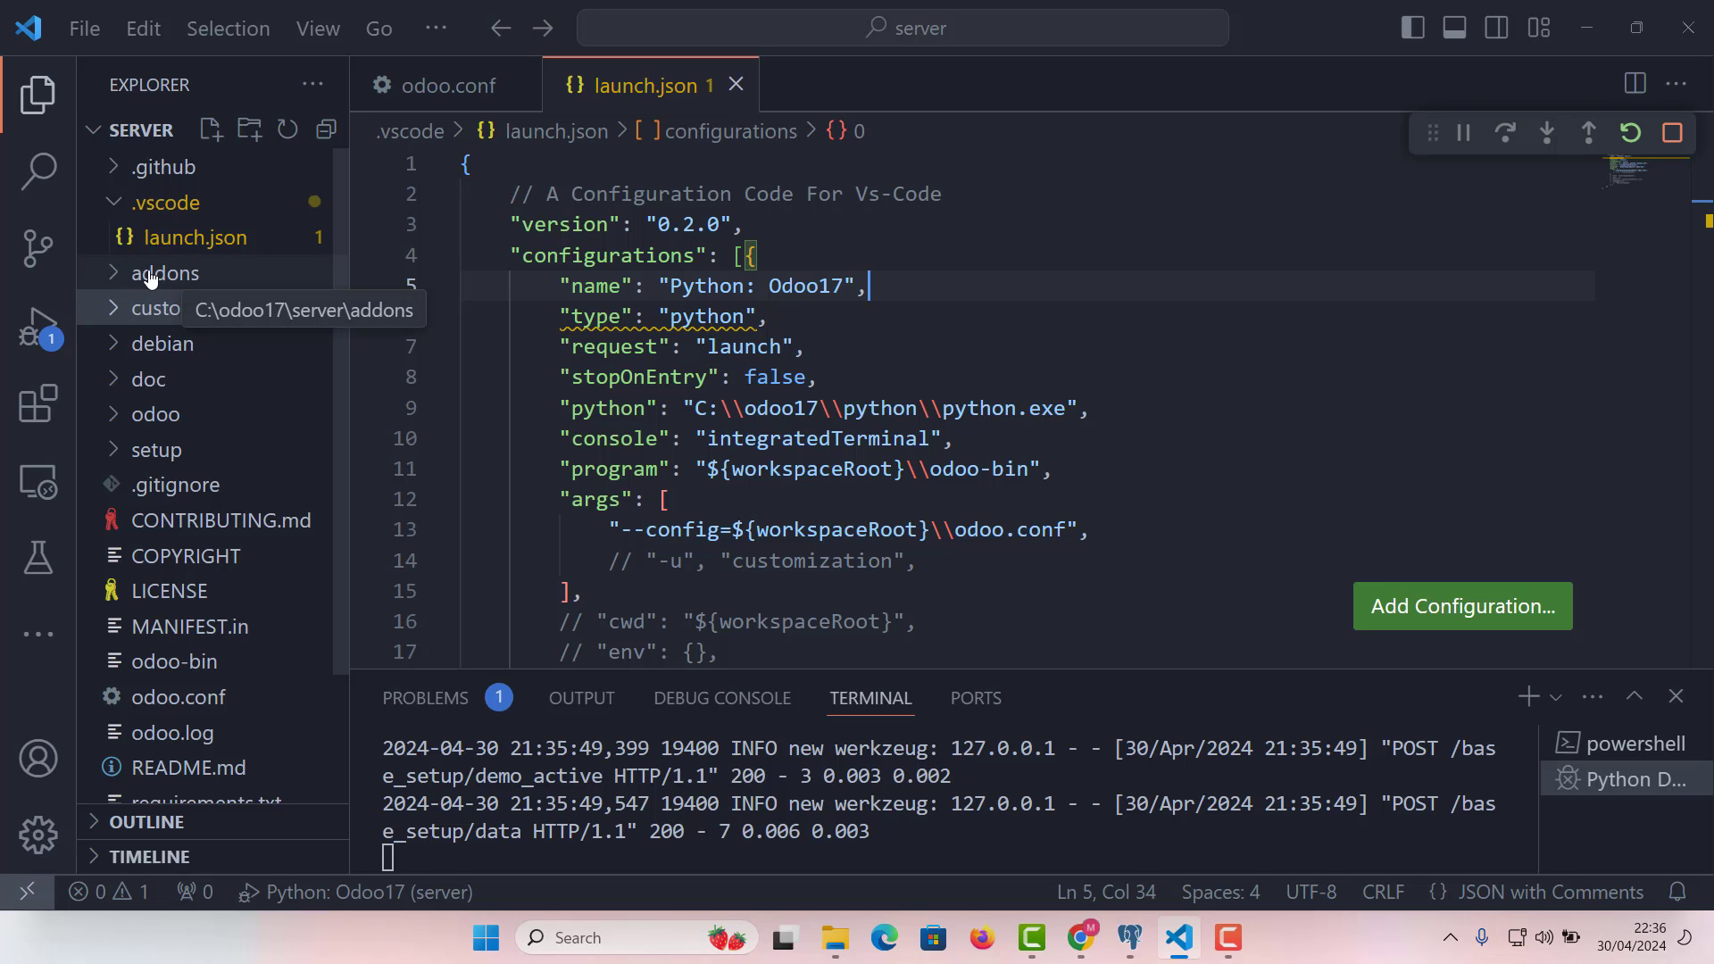
pyautogui.click(164, 271)
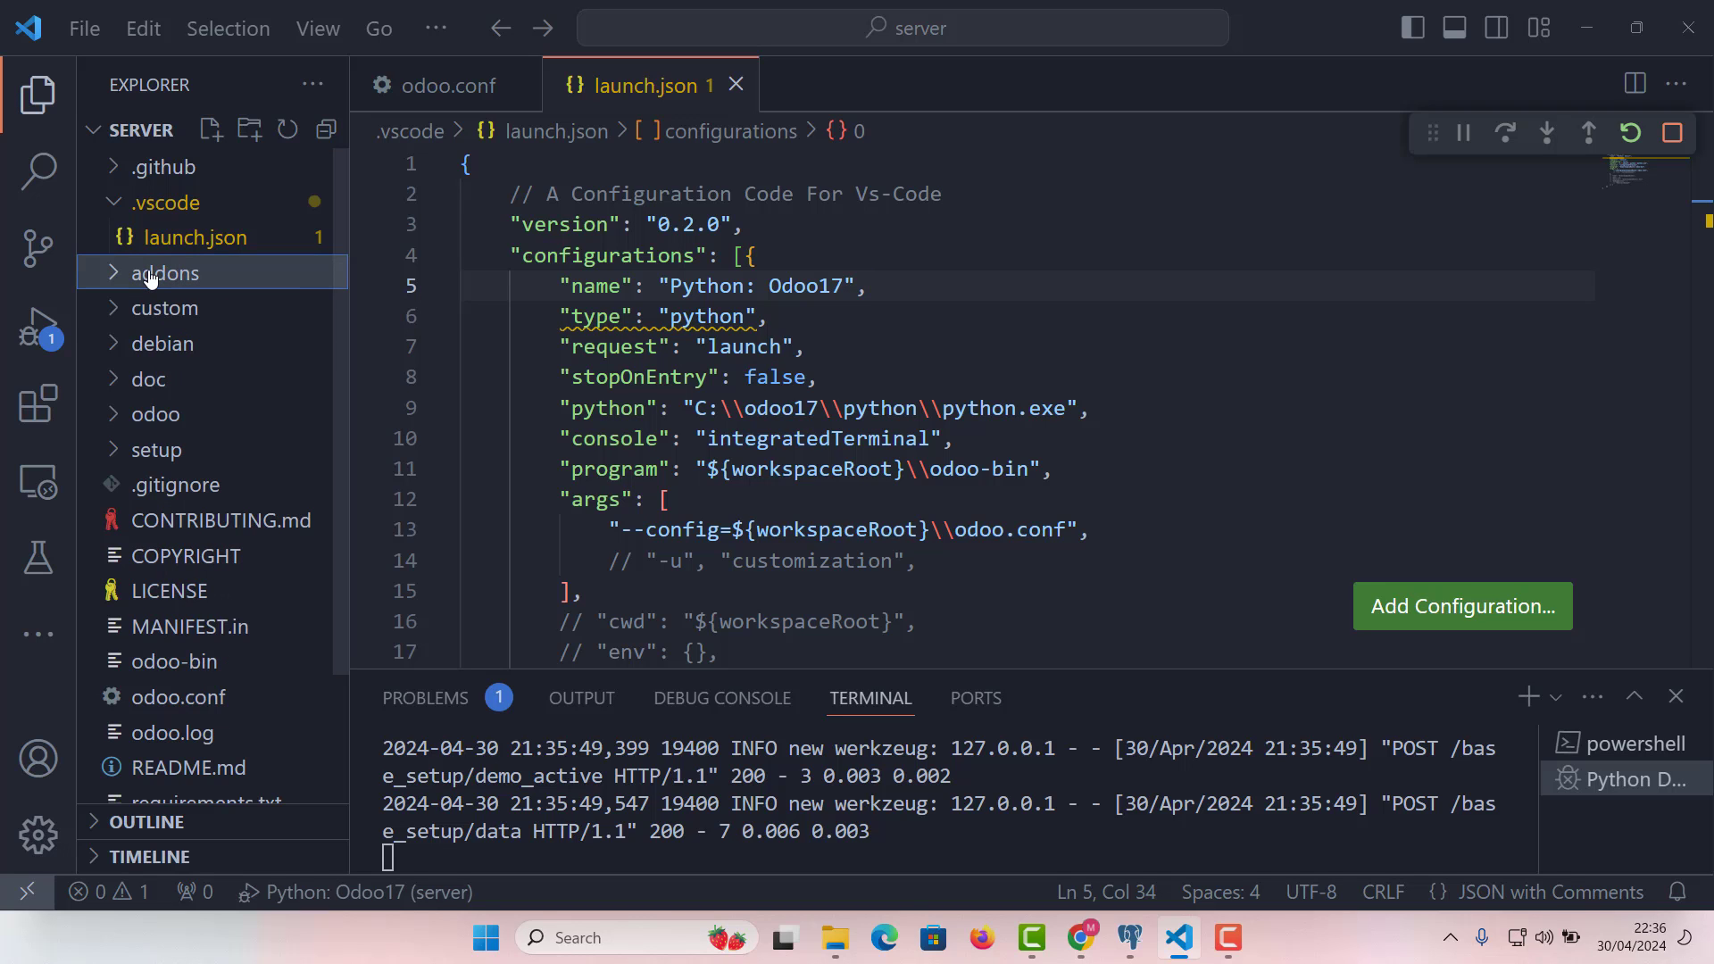
pyautogui.scroll(-3)
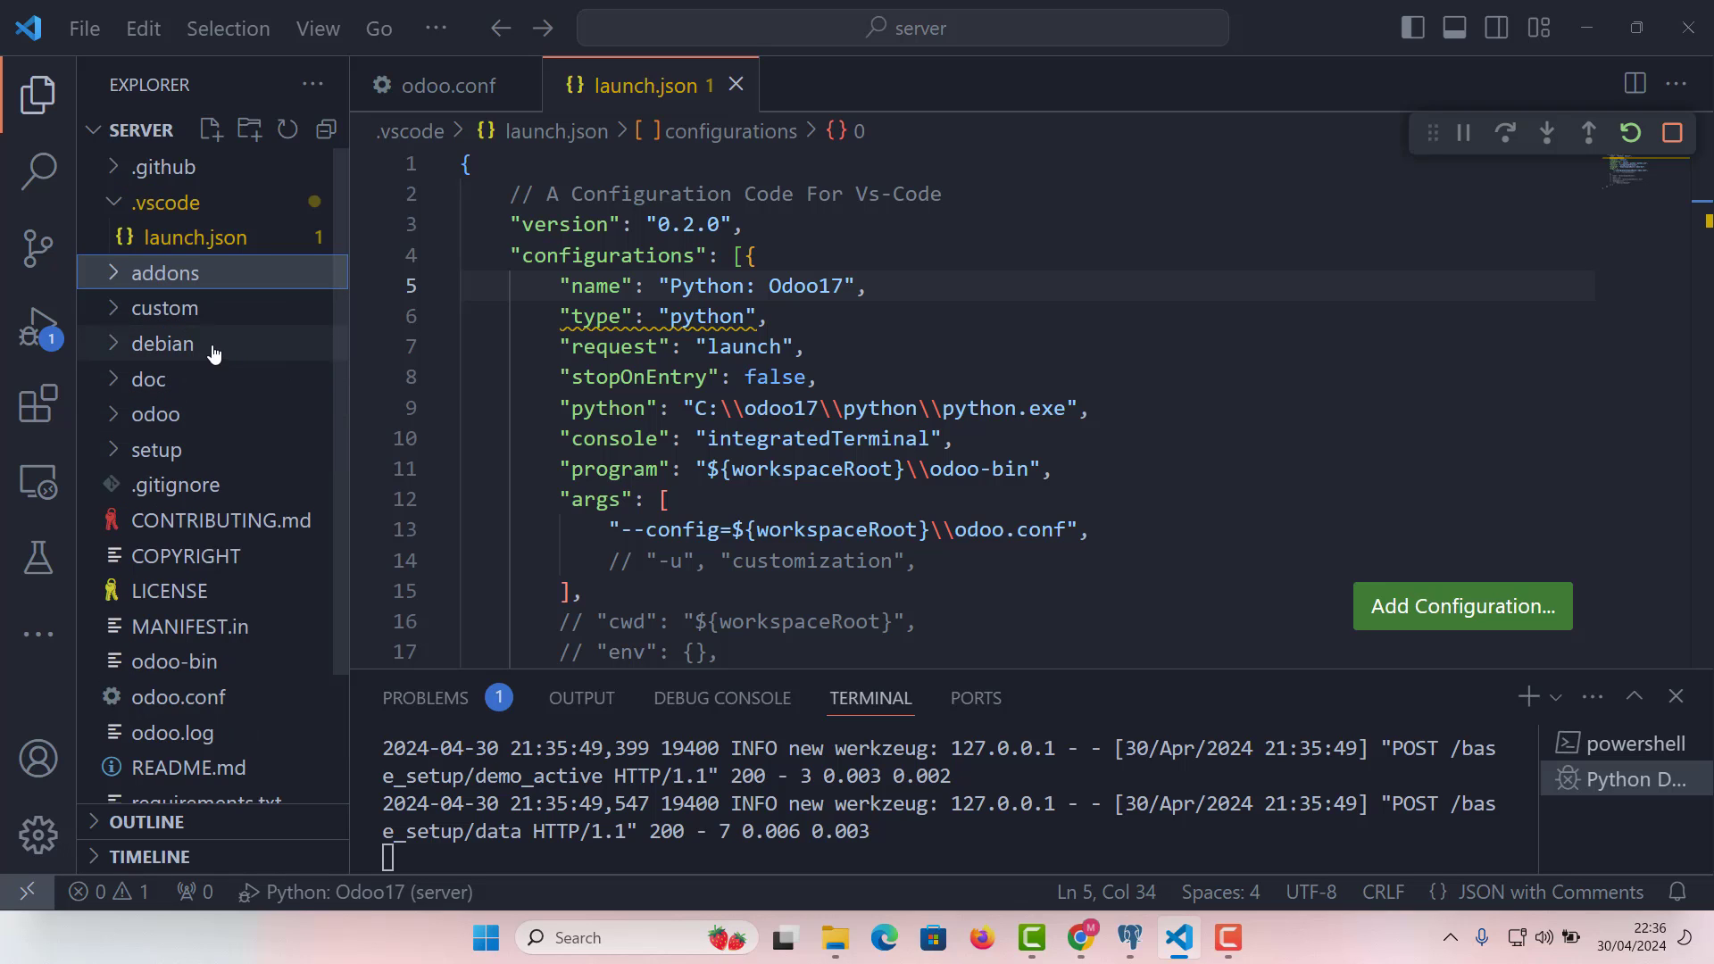
pyautogui.scroll(-3)
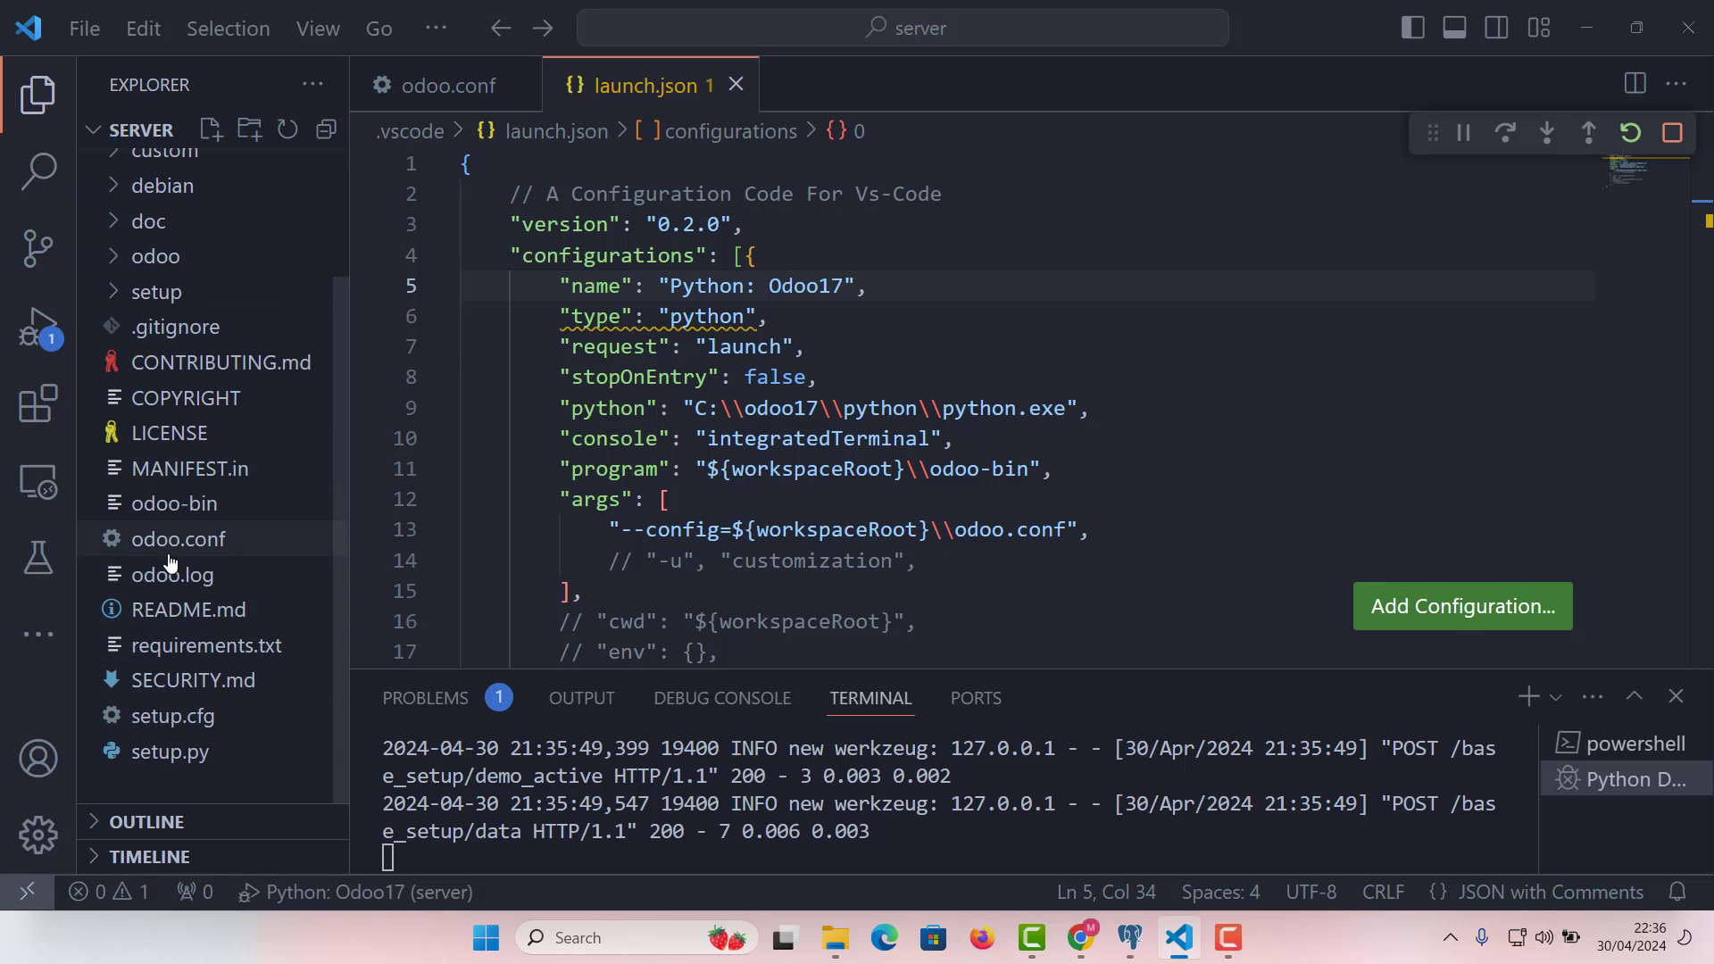
pyautogui.moveTo(321, 598)
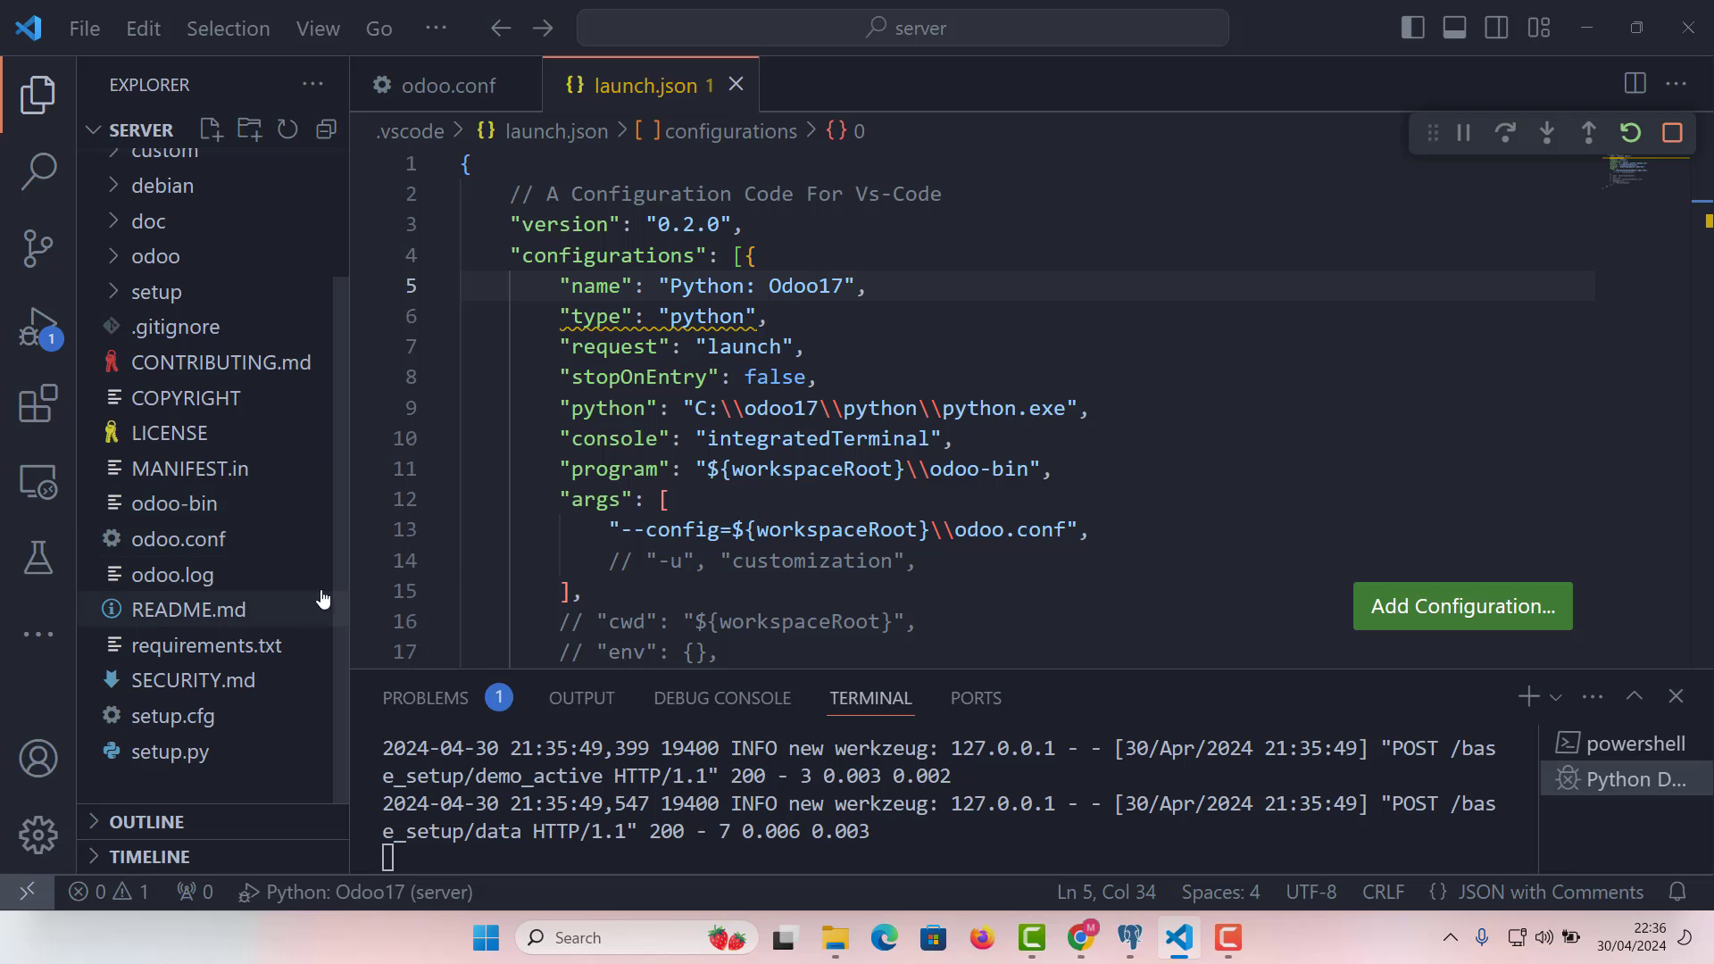
pyautogui.moveTo(921, 880)
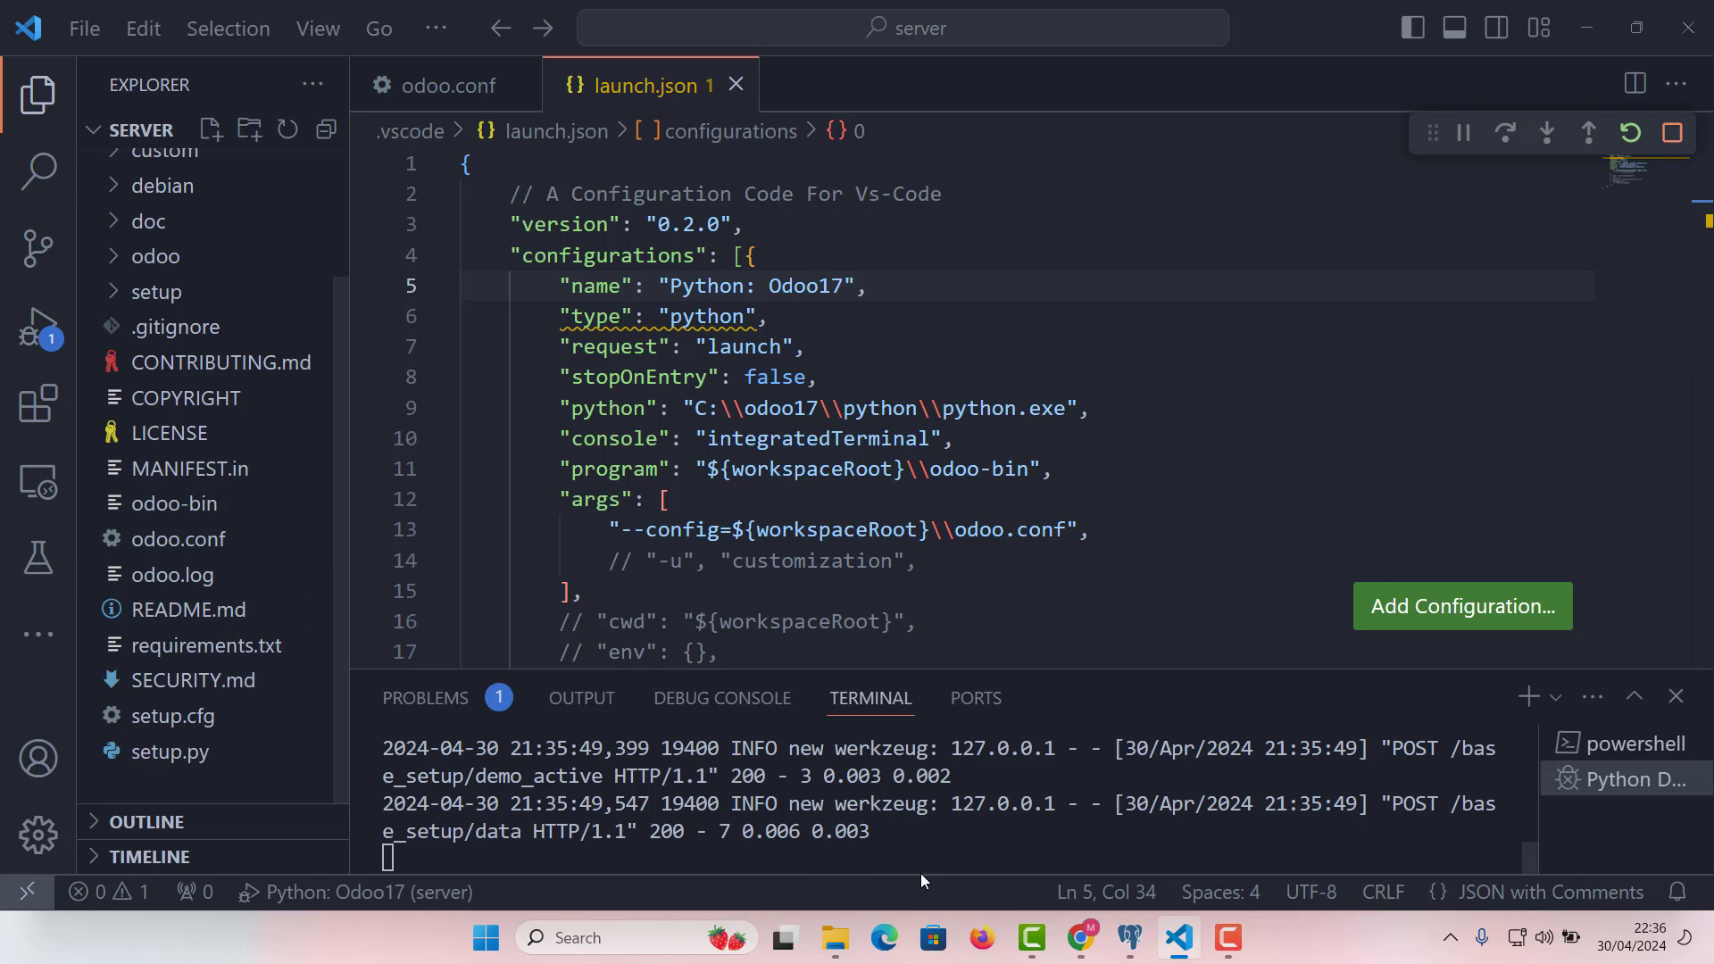
# Browse File Explorer from This PC into Local Disk (C:) and the odoo17 folder
pyautogui.click(834, 937)
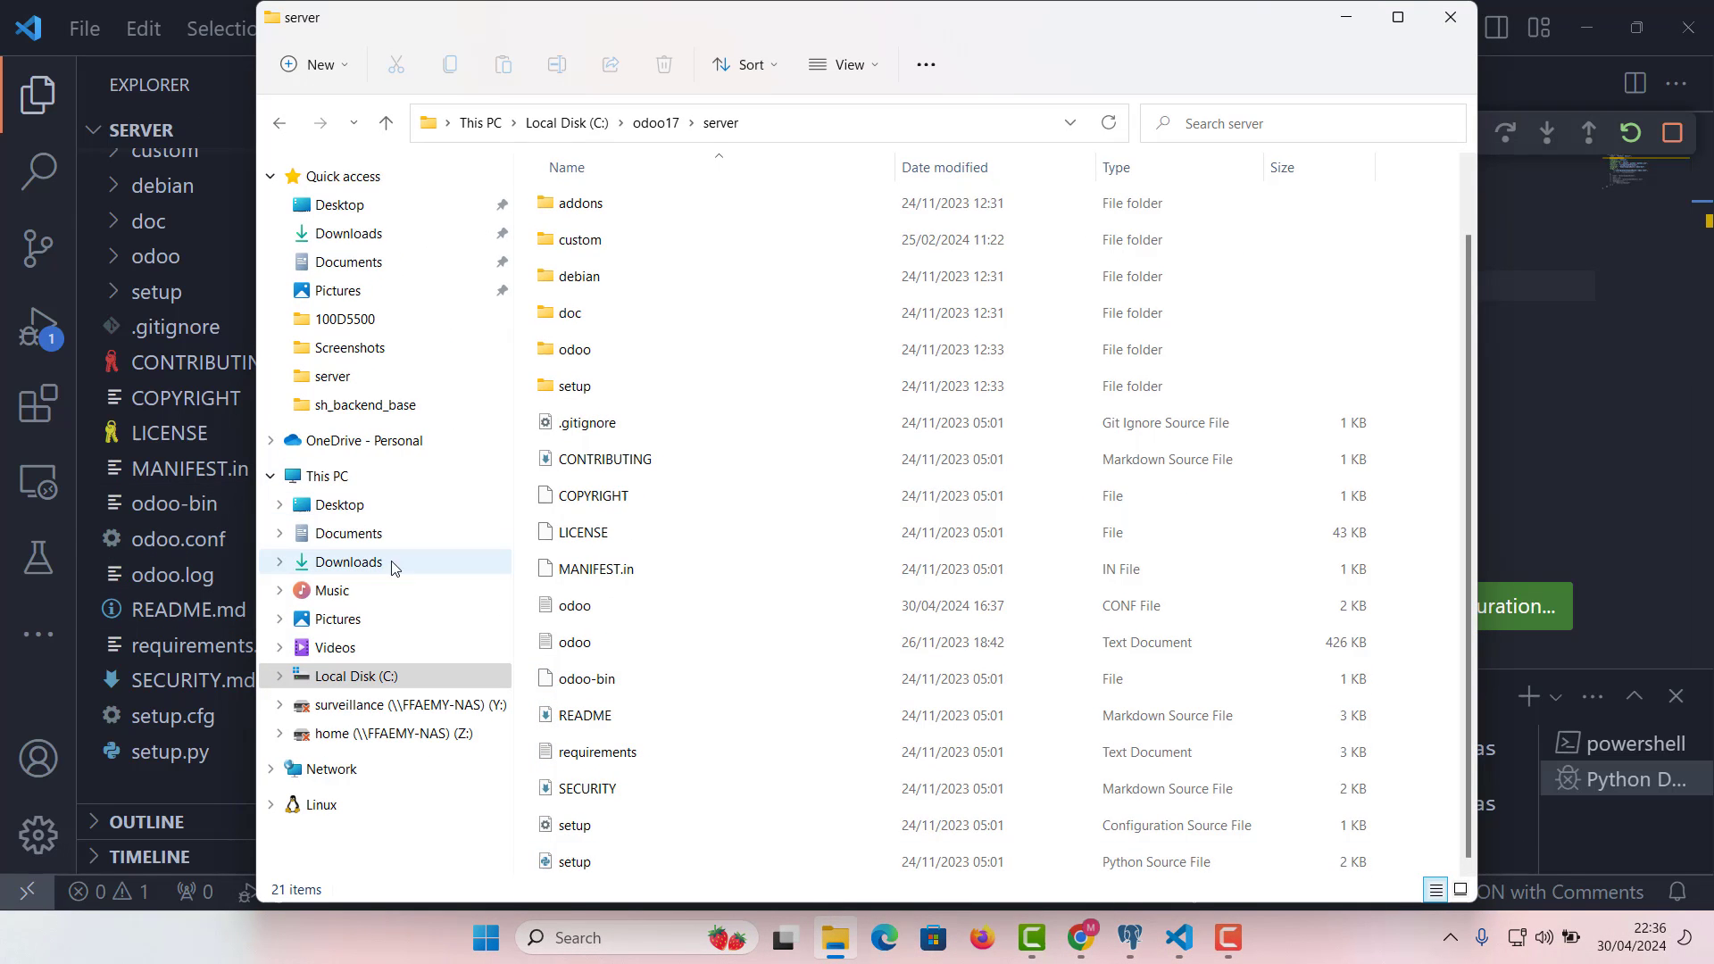
pyautogui.click(330, 475)
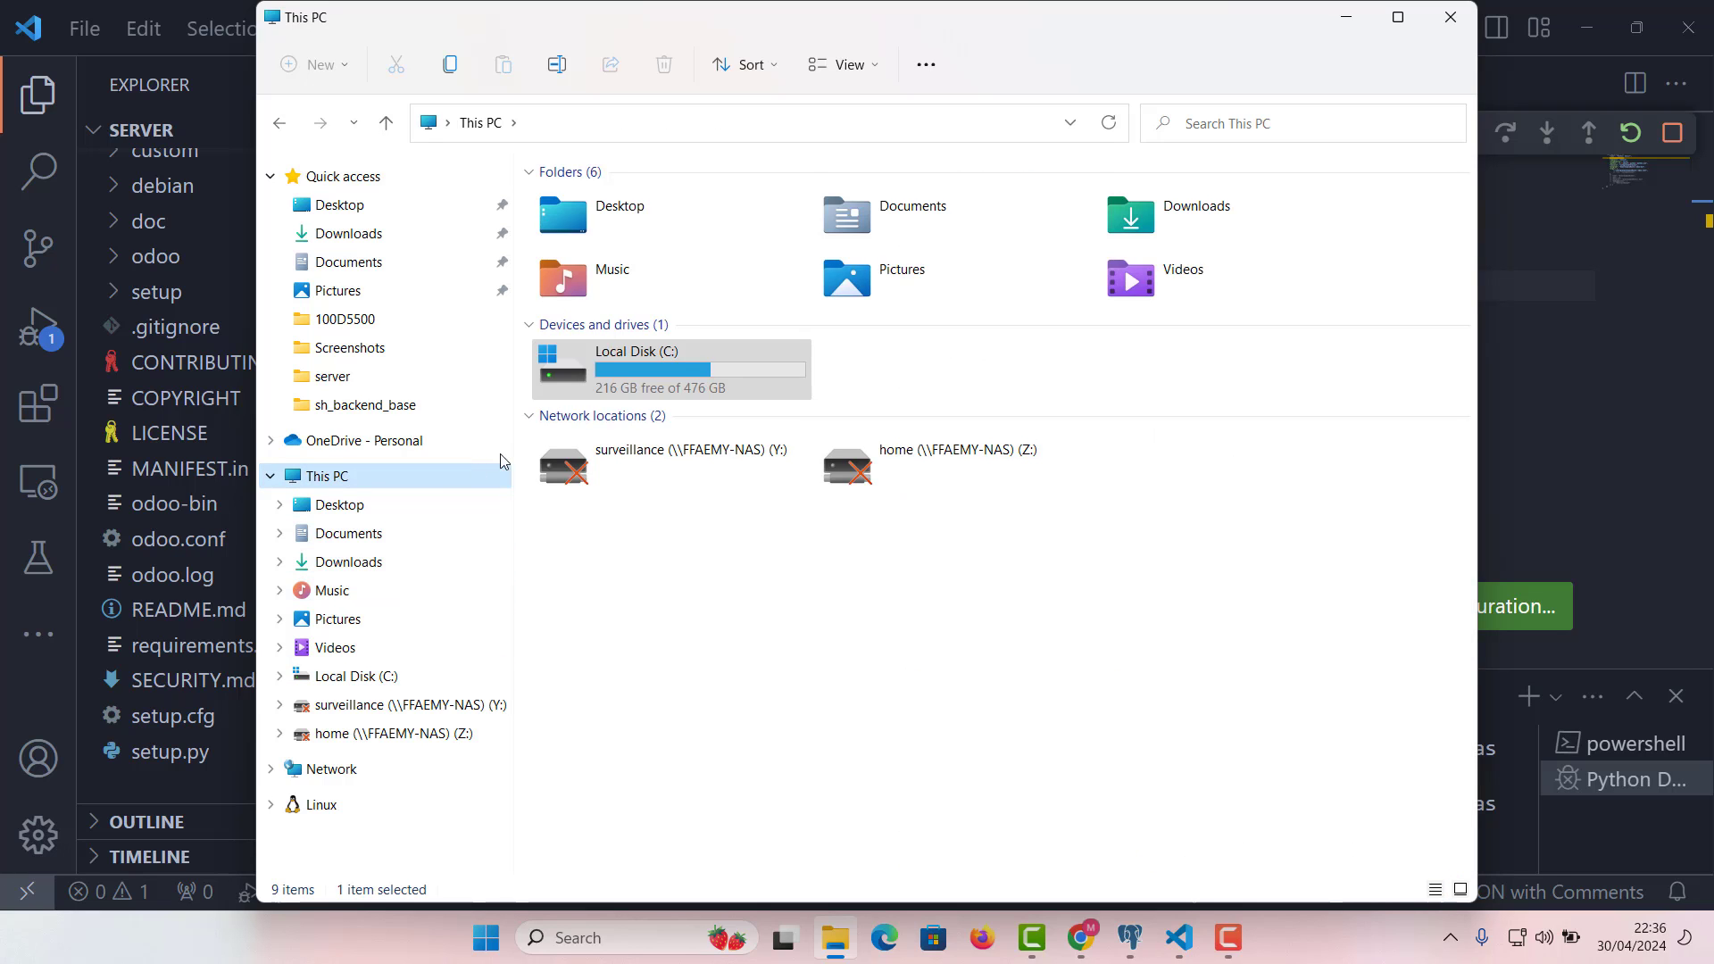
pyautogui.doubleClick(636, 368)
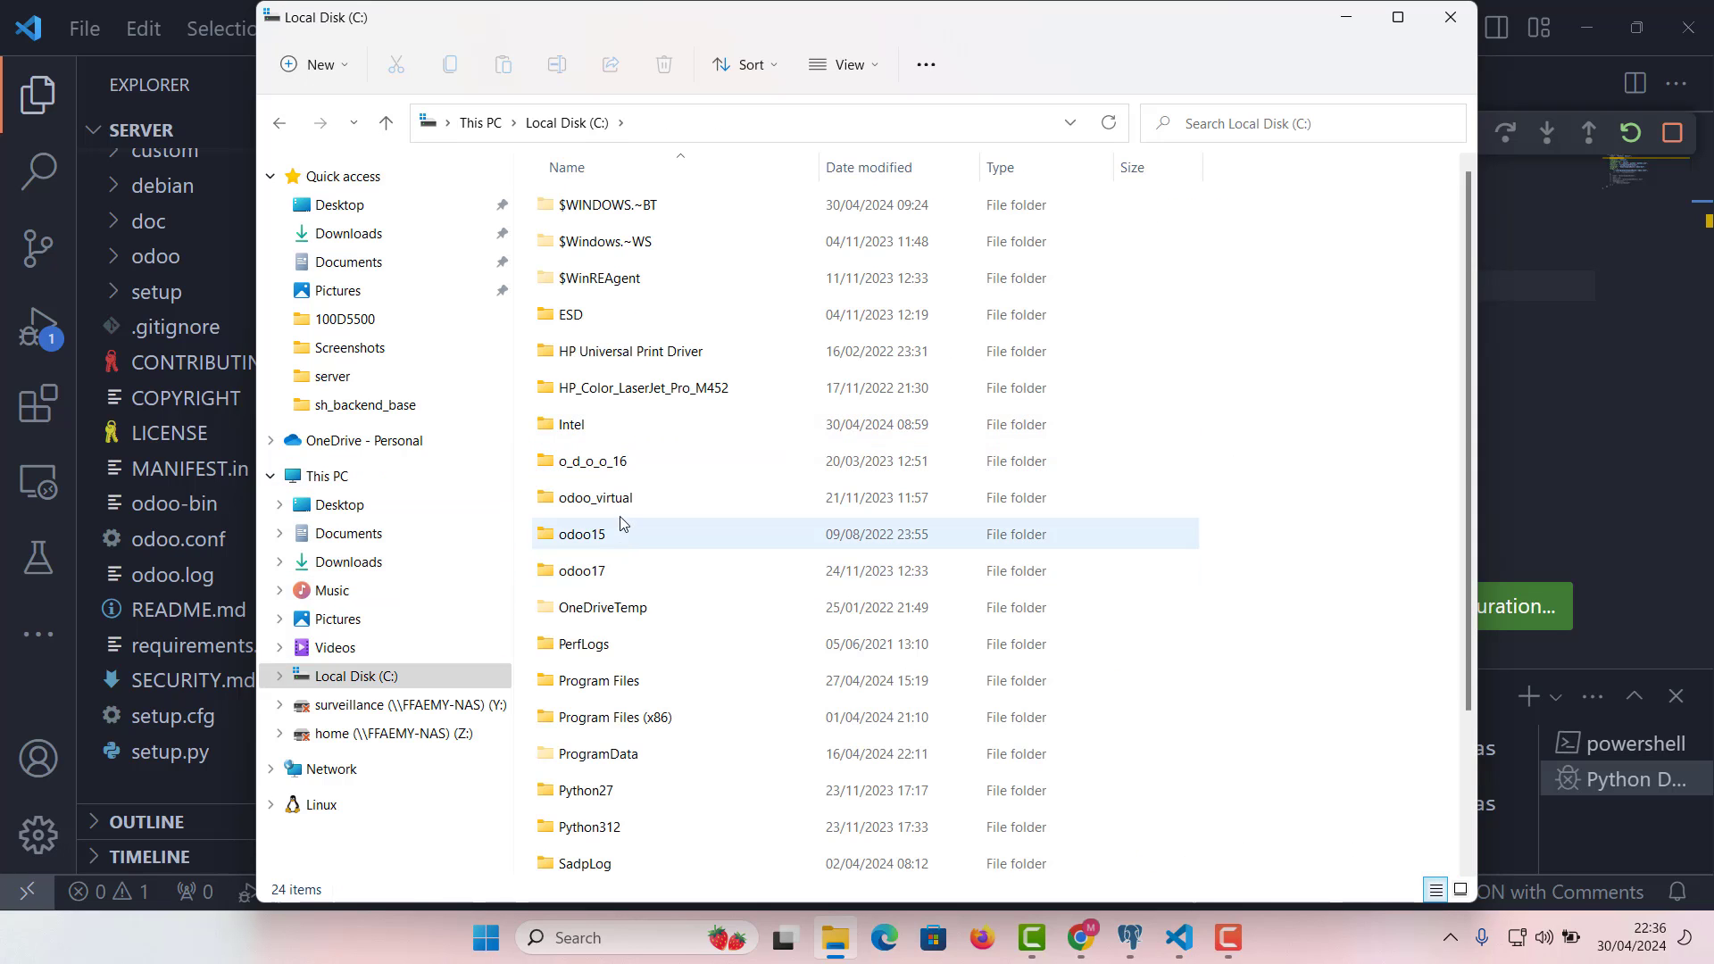
pyautogui.doubleClick(581, 570)
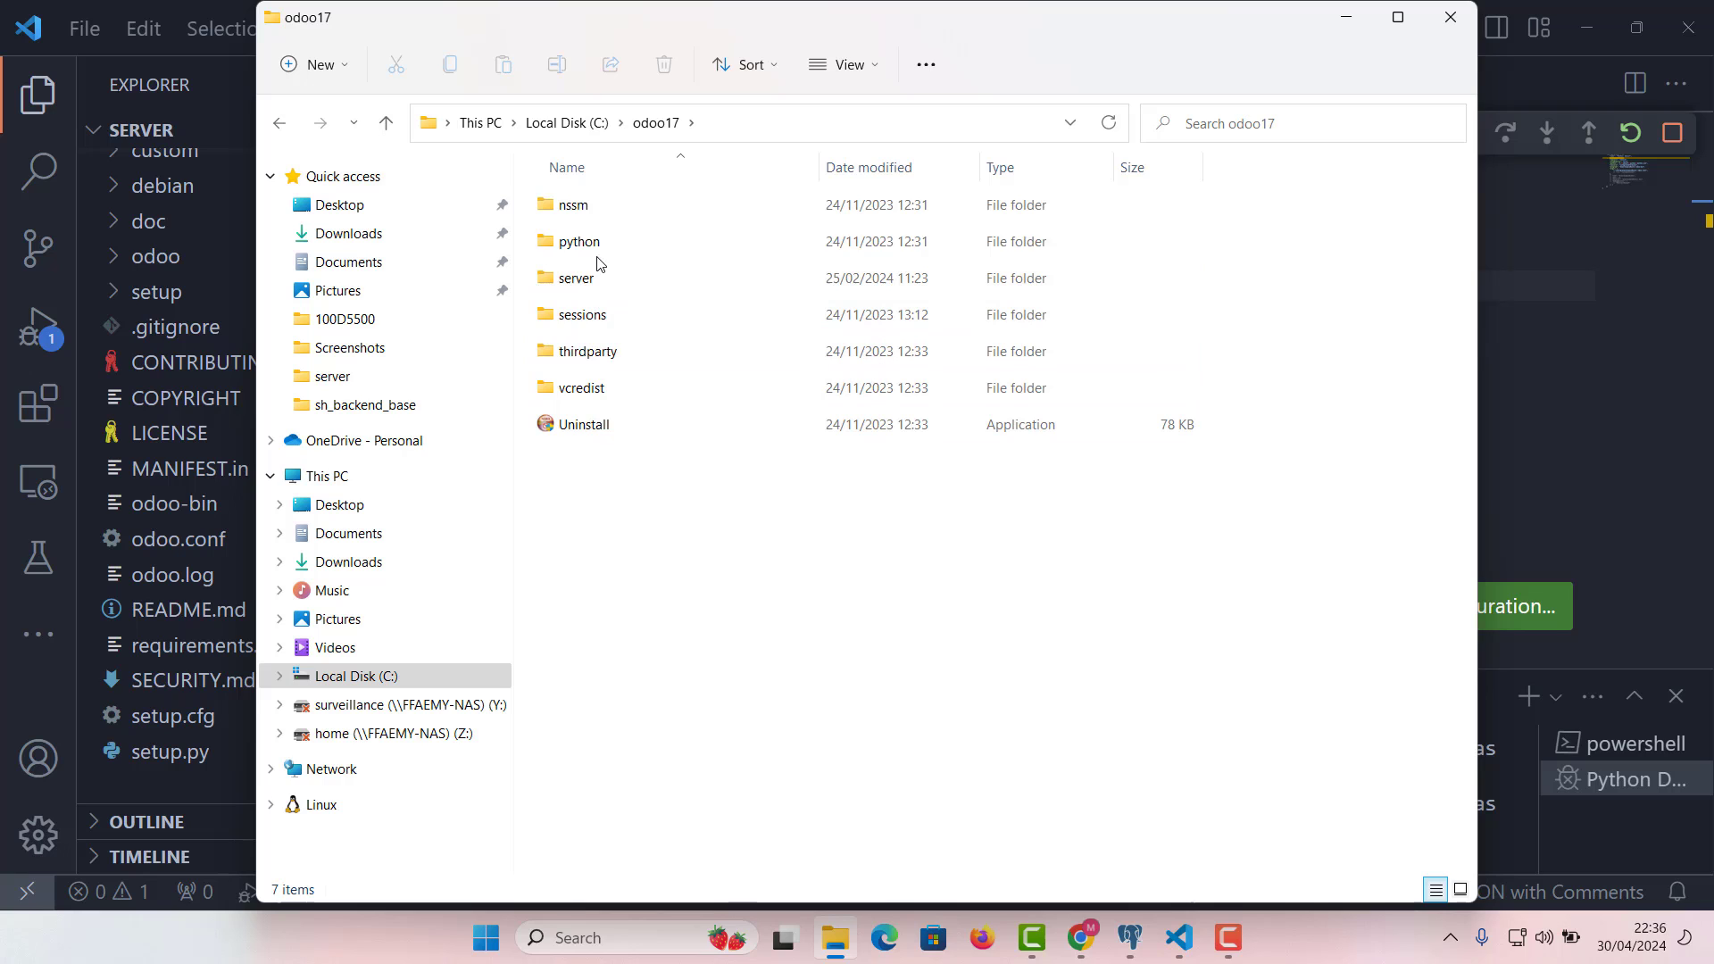
pyautogui.click(577, 278)
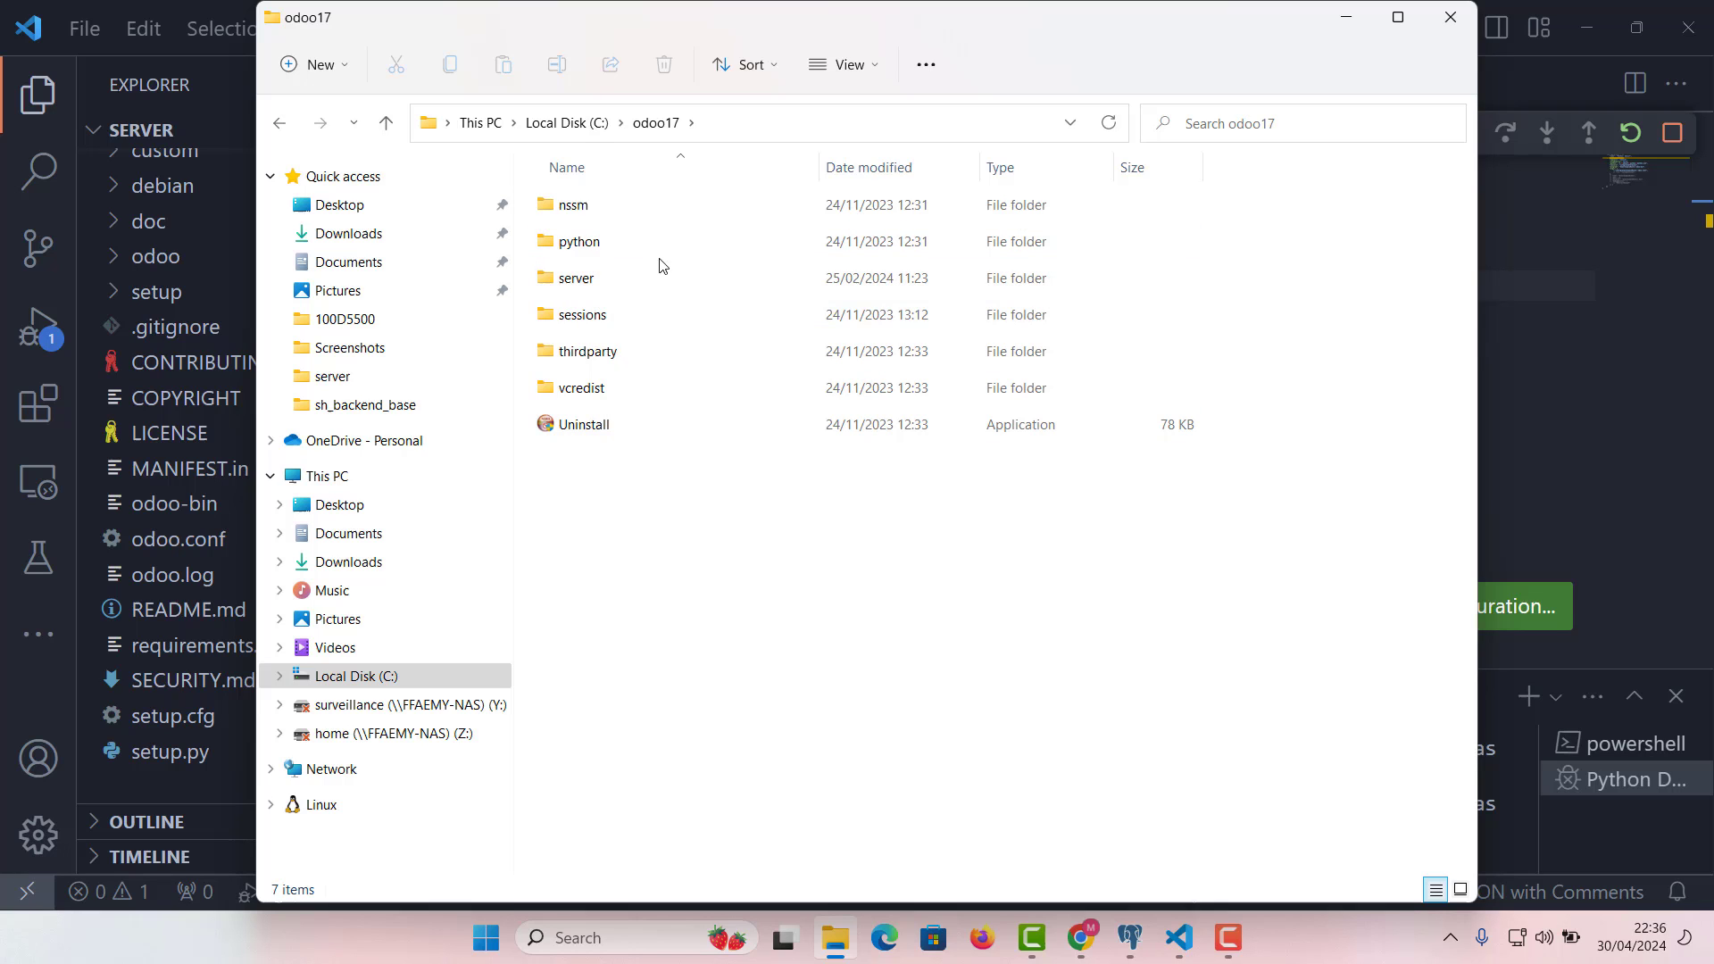
# Return to VS Code and stop the running Odoo debug session
pyautogui.click(1178, 937)
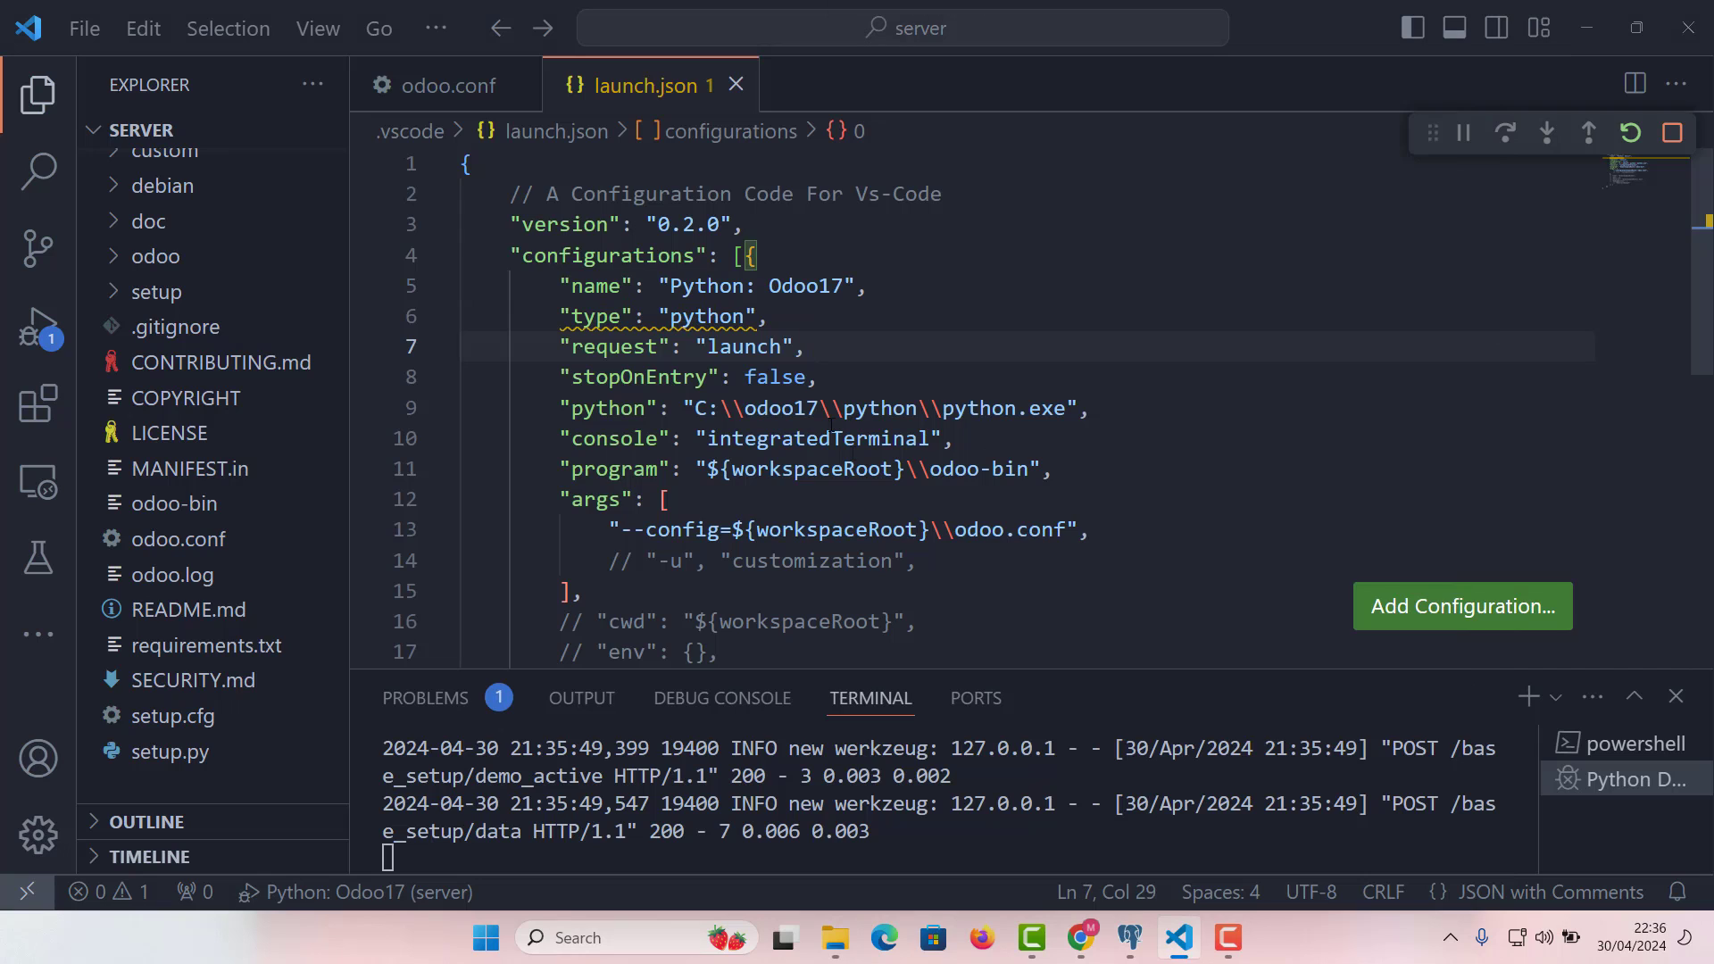
pyautogui.moveTo(773, 376)
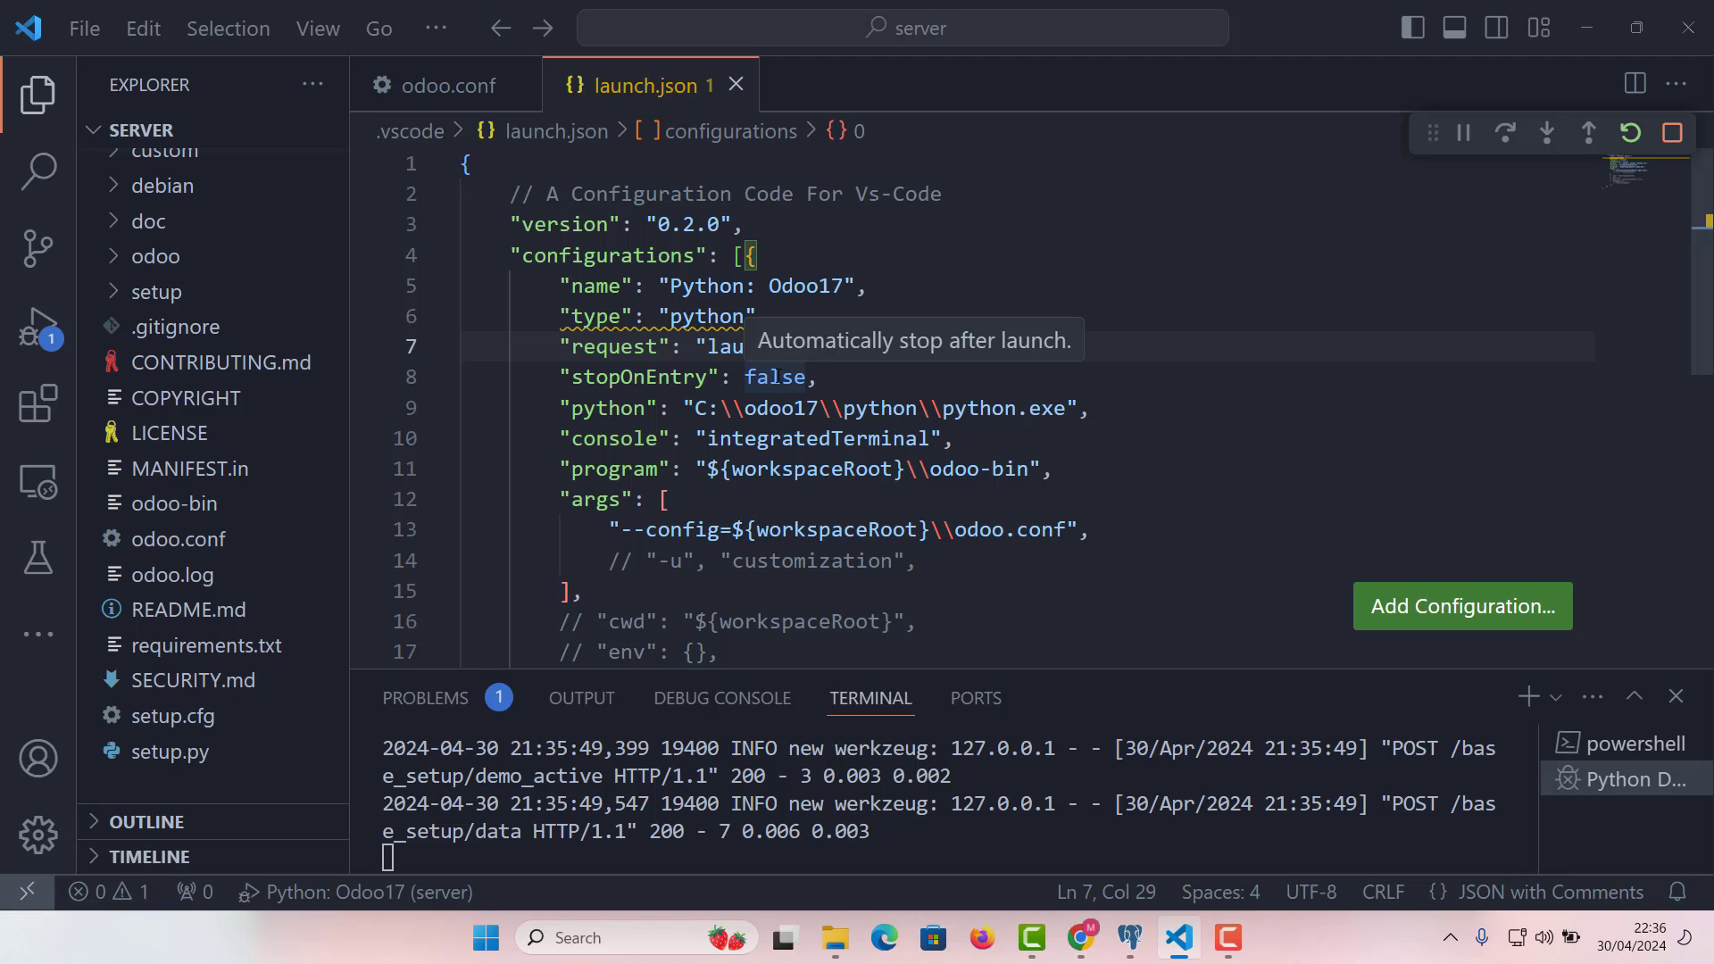
pyautogui.moveTo(1369, 234)
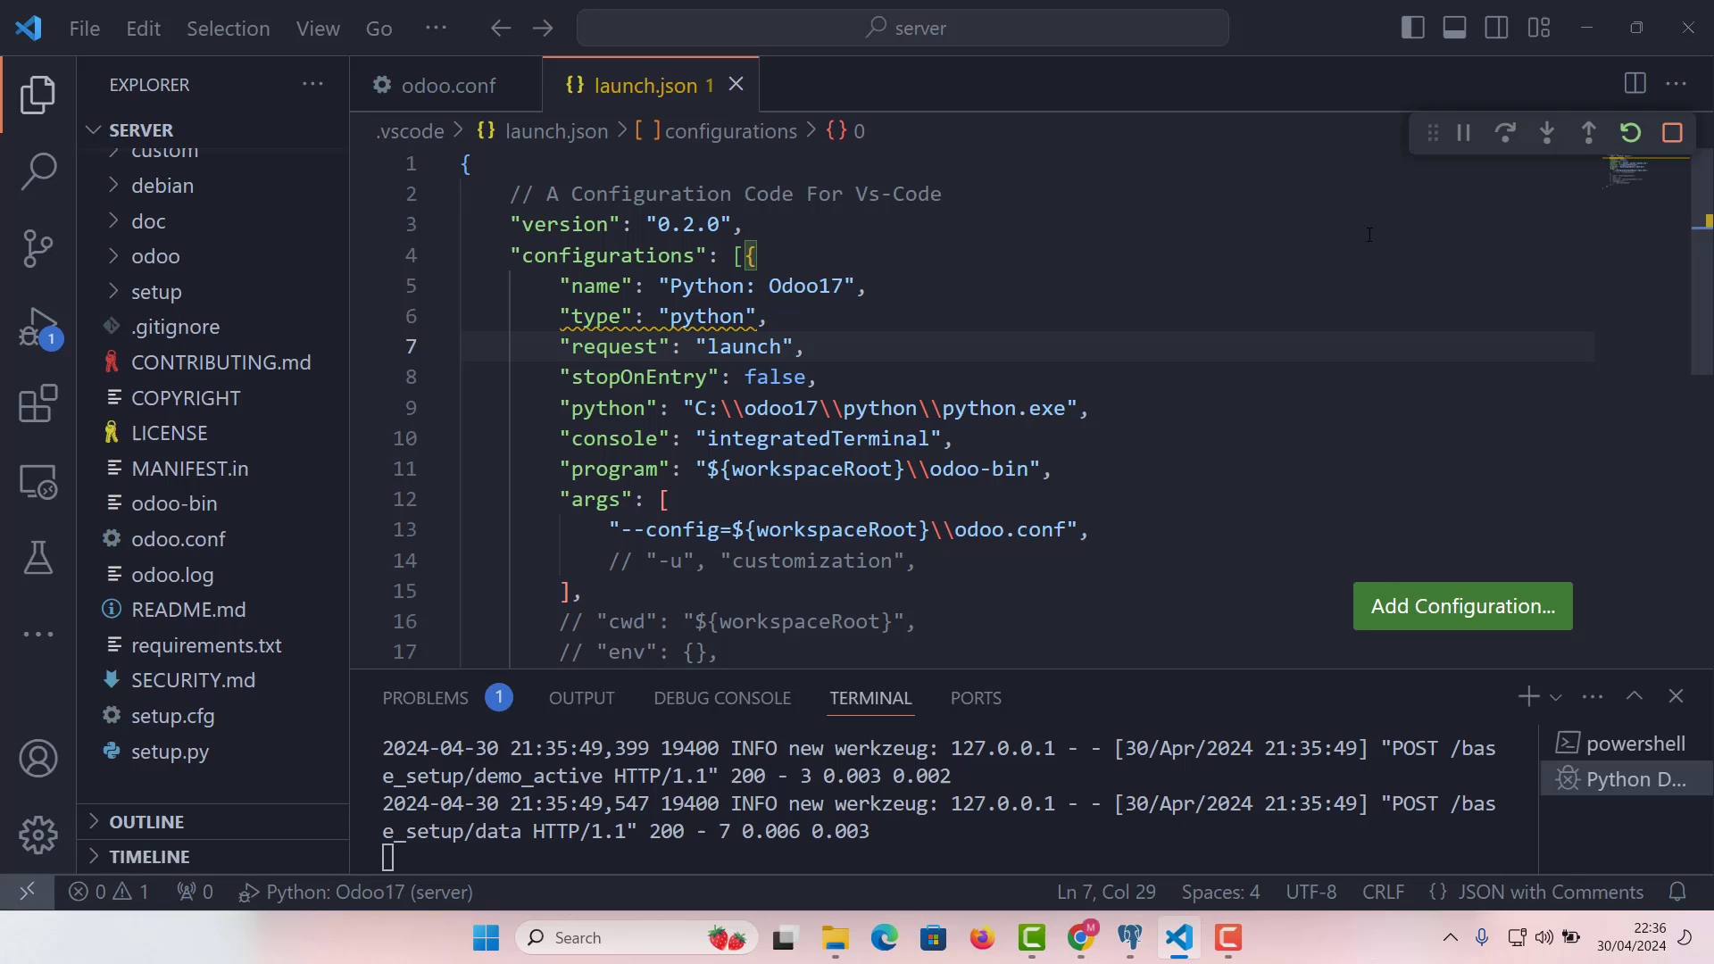
pyautogui.moveTo(1671, 133)
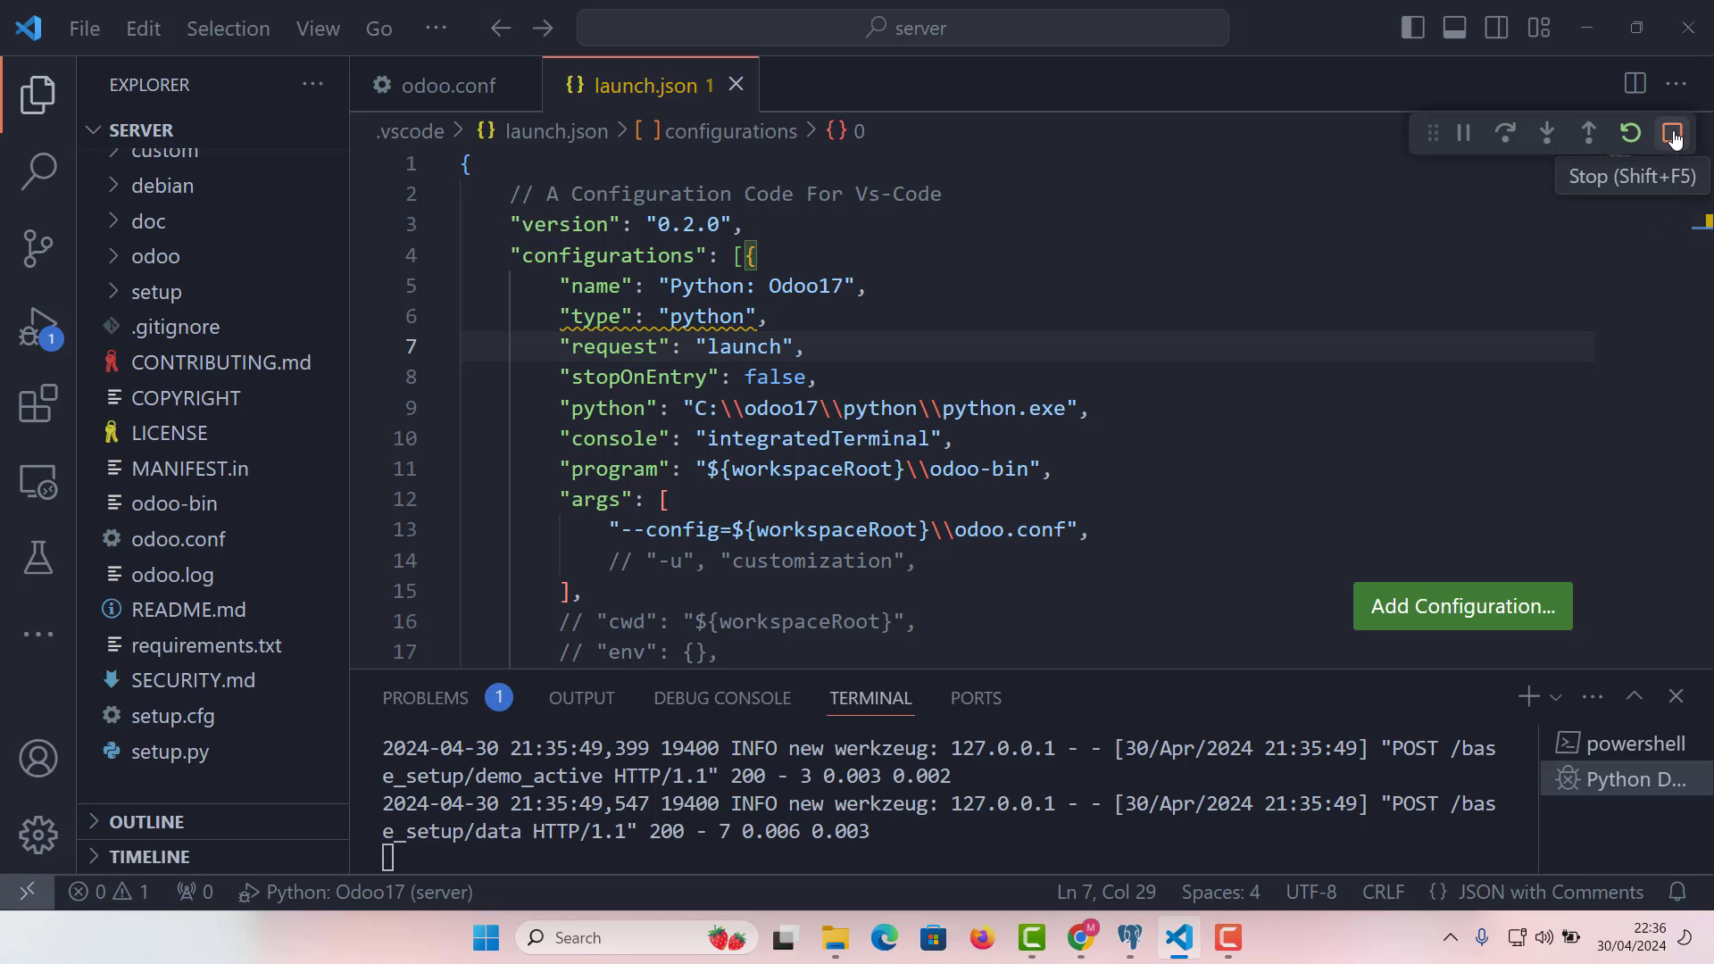
pyautogui.click(1671, 132)
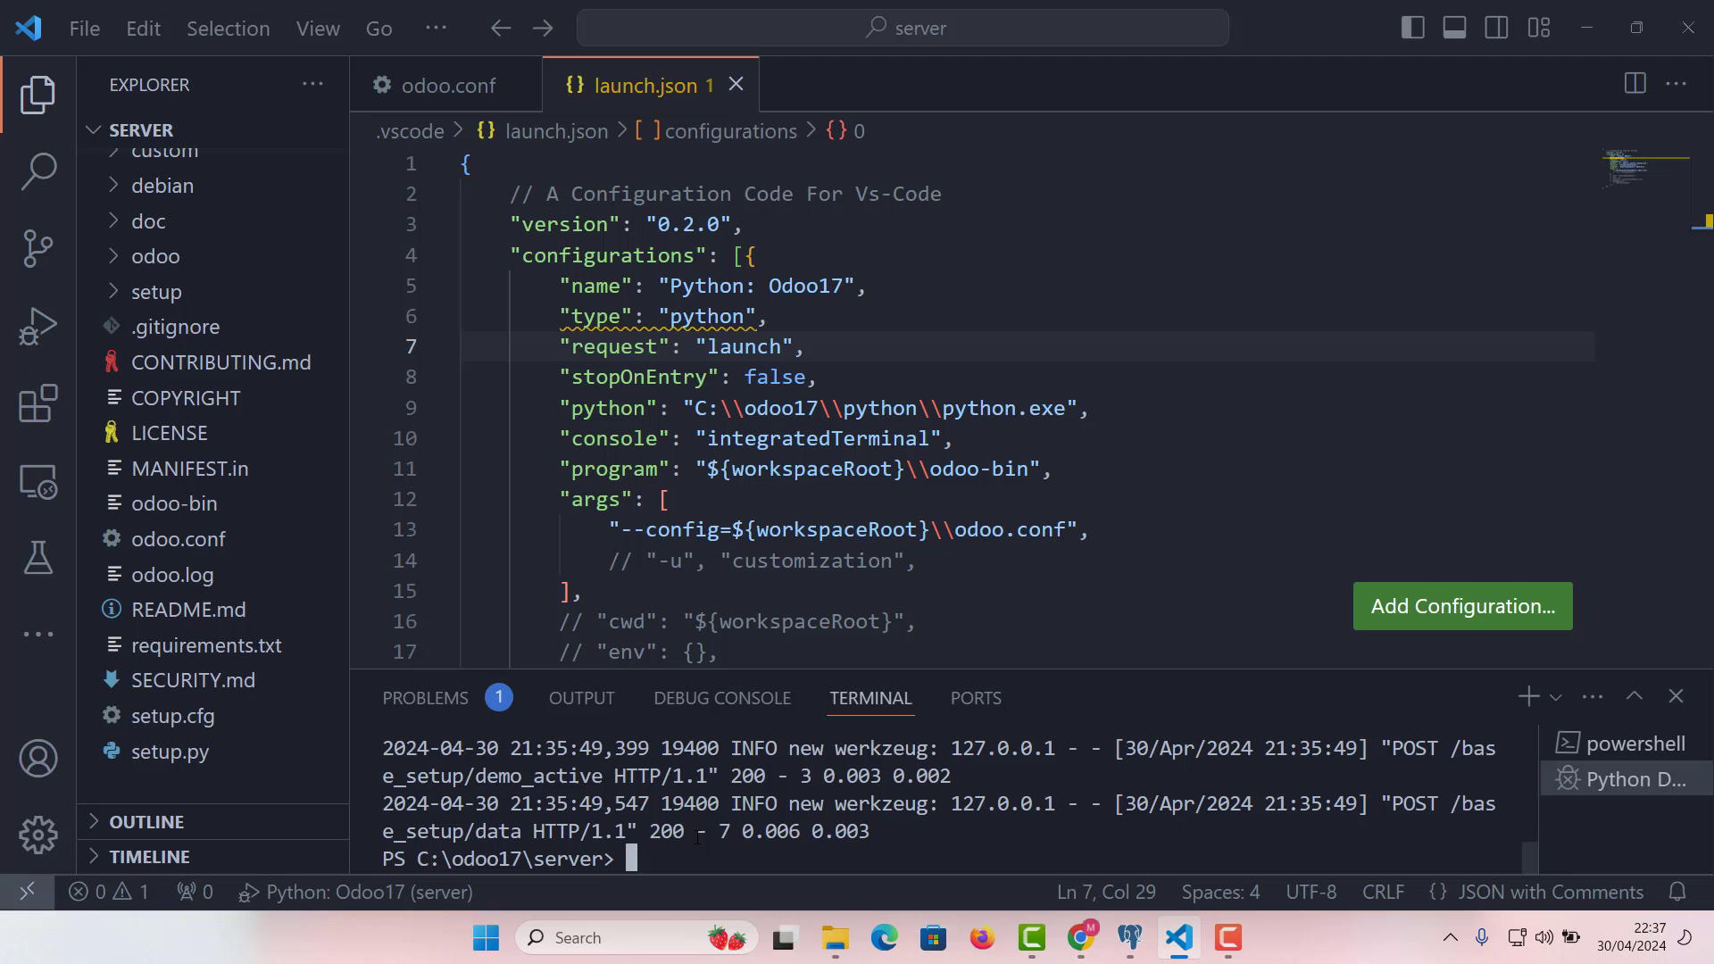
# Start the terminal command with the interpreter path c:/odoo17/python/python
pyautogui.write('c:')
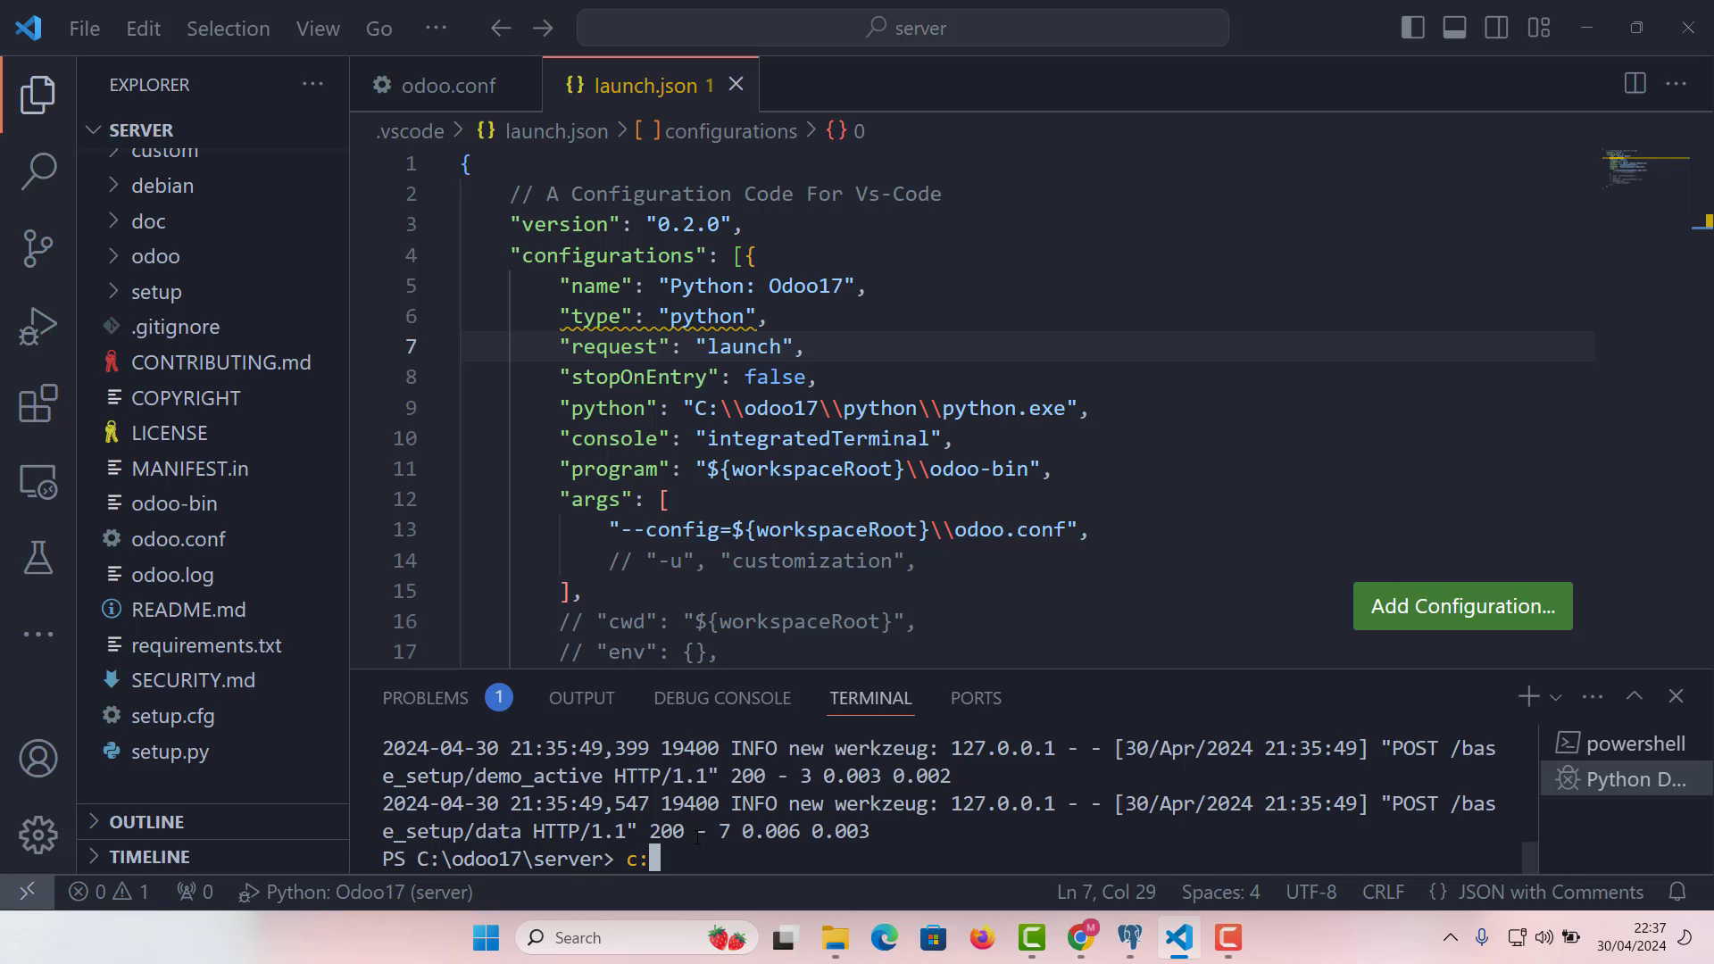
pyautogui.write('/')
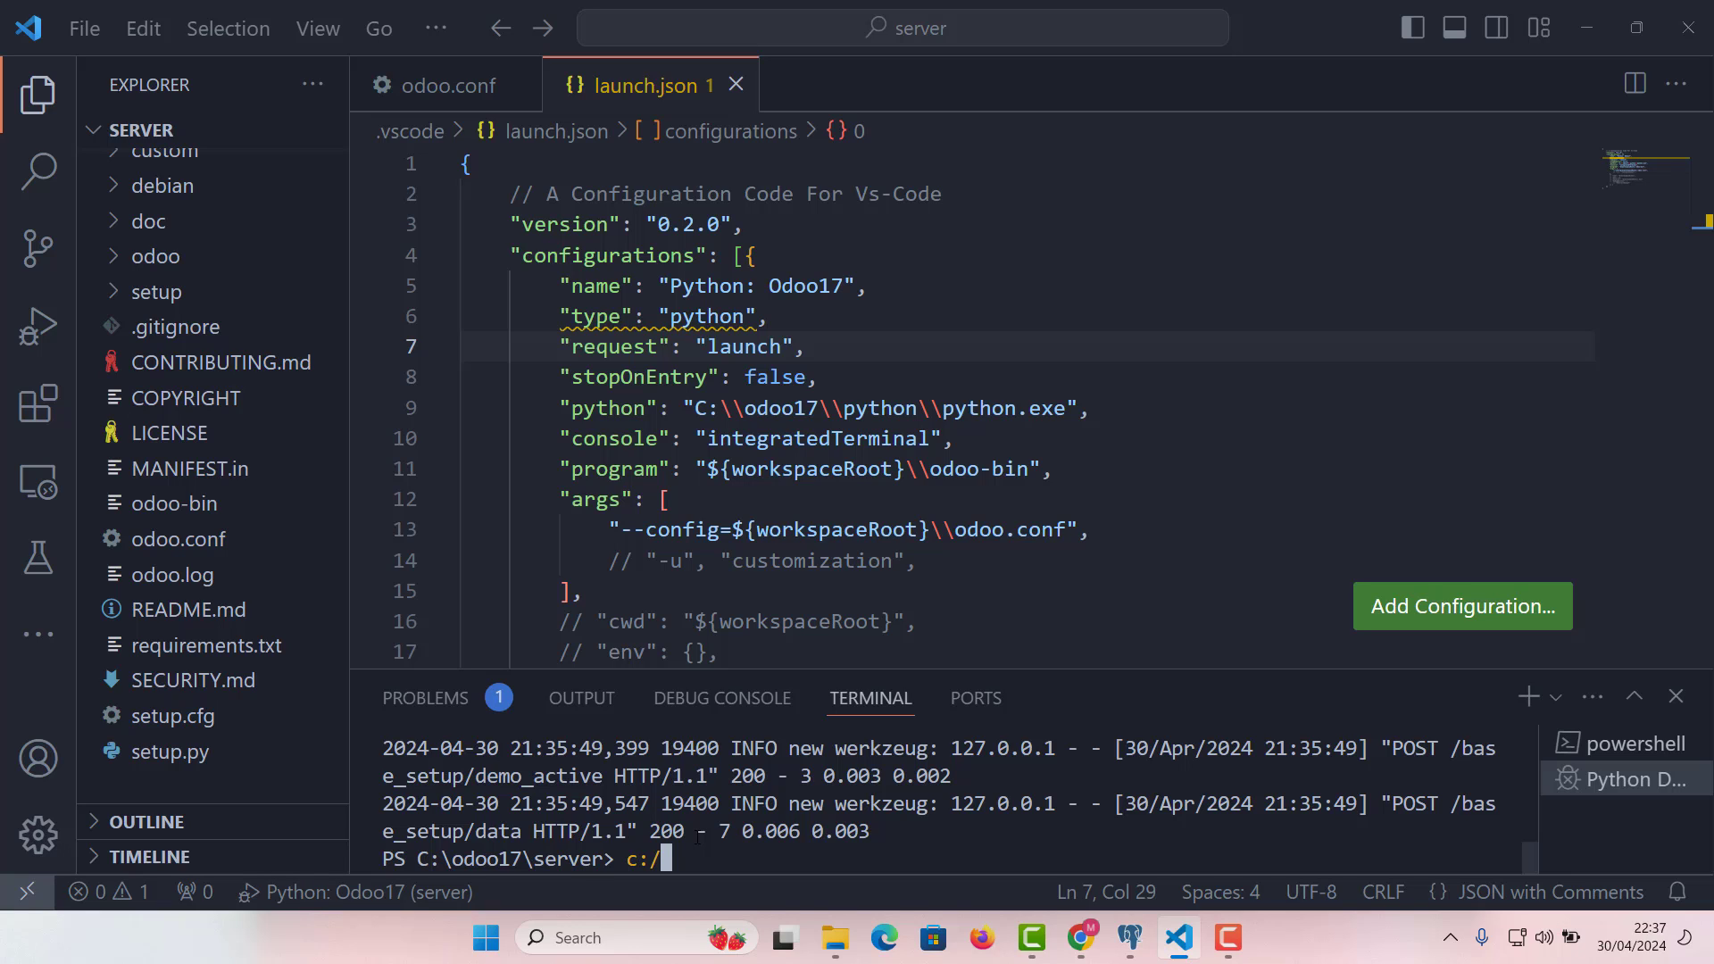
pyautogui.write('odoo1')
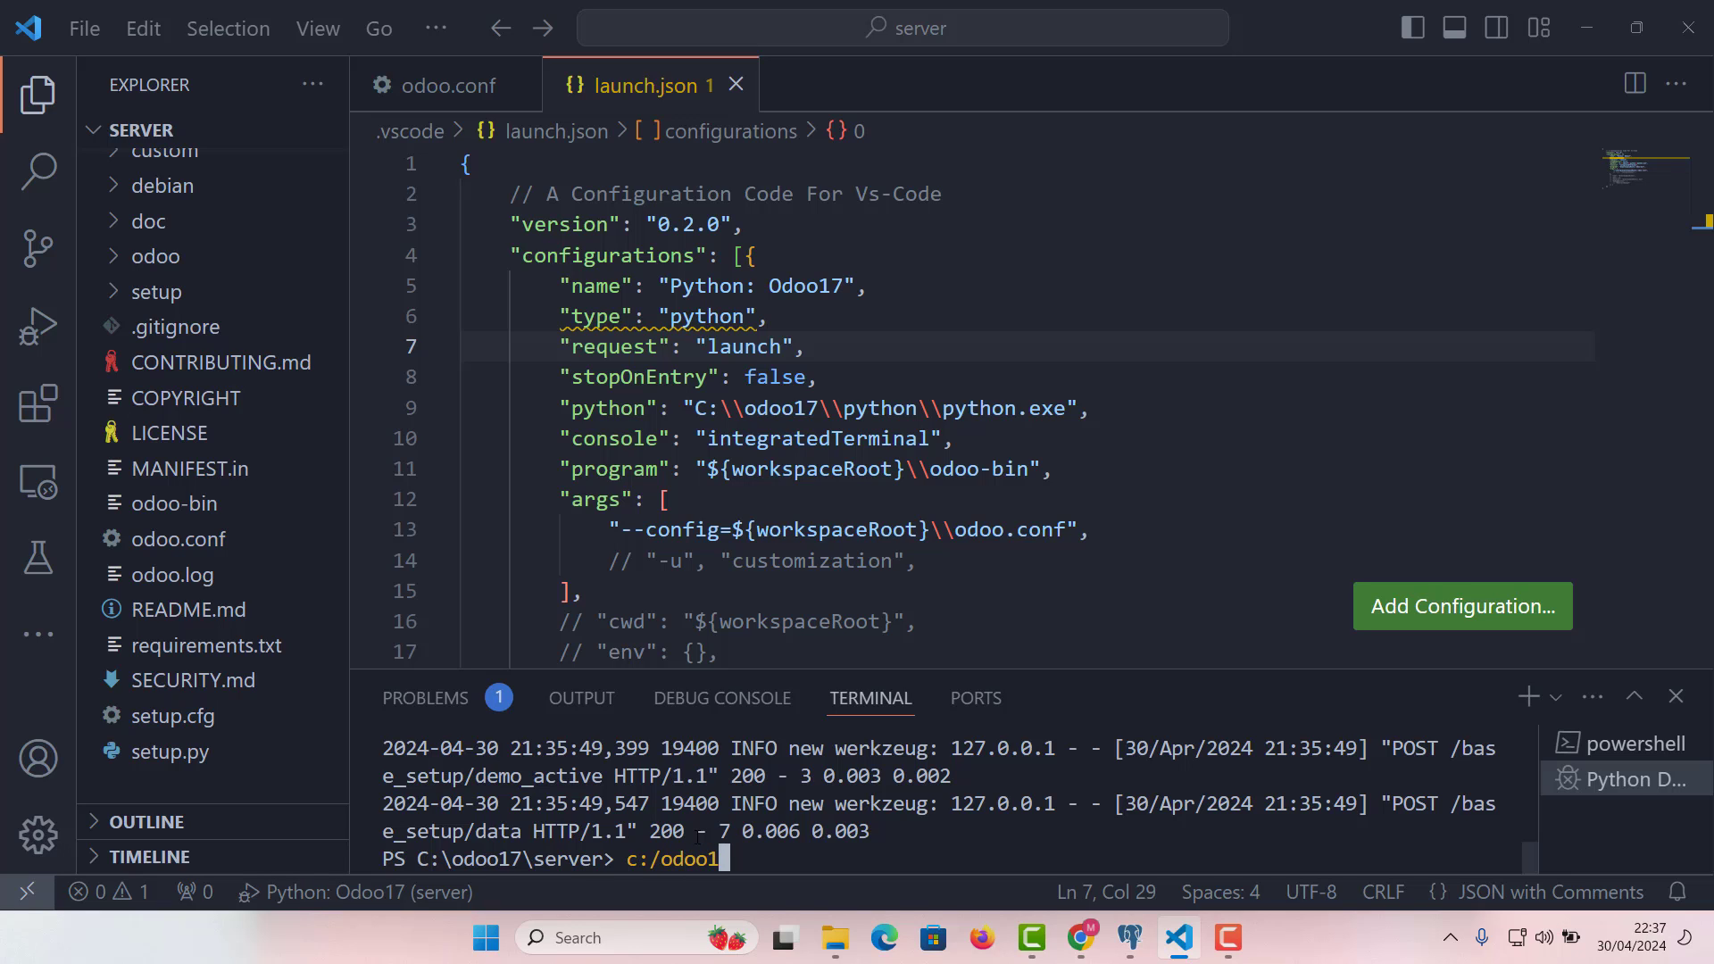
pyautogui.write('7/')
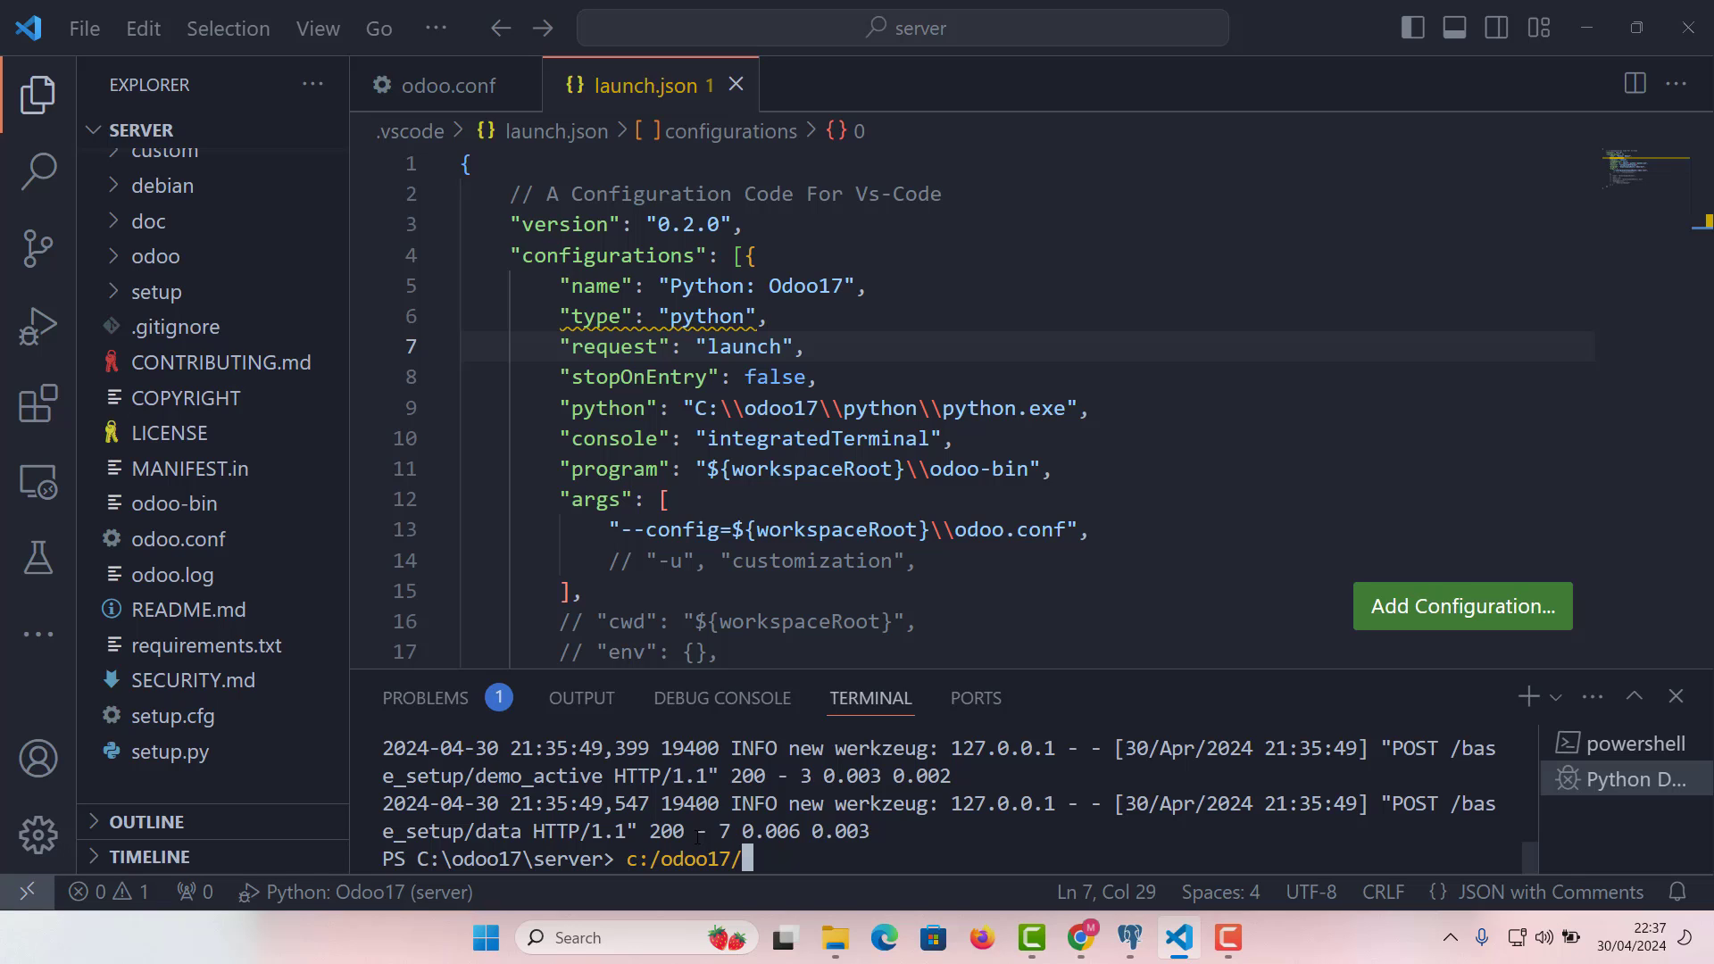
pyautogui.write('p')
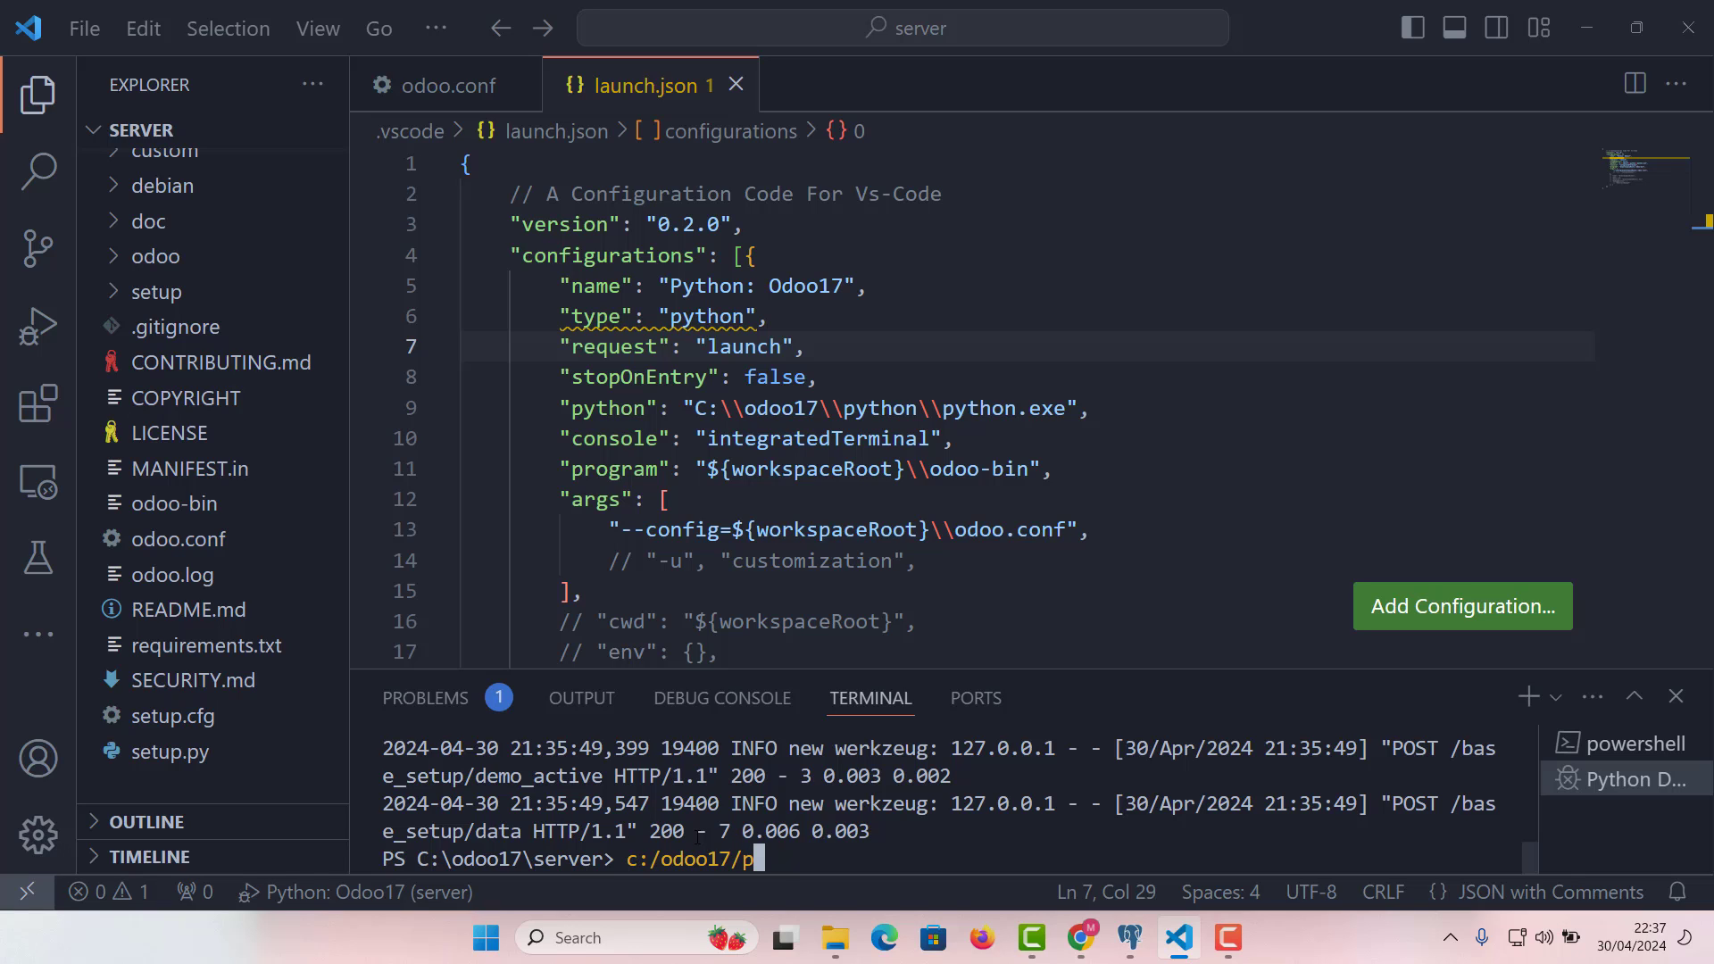
pyautogui.write('ython')
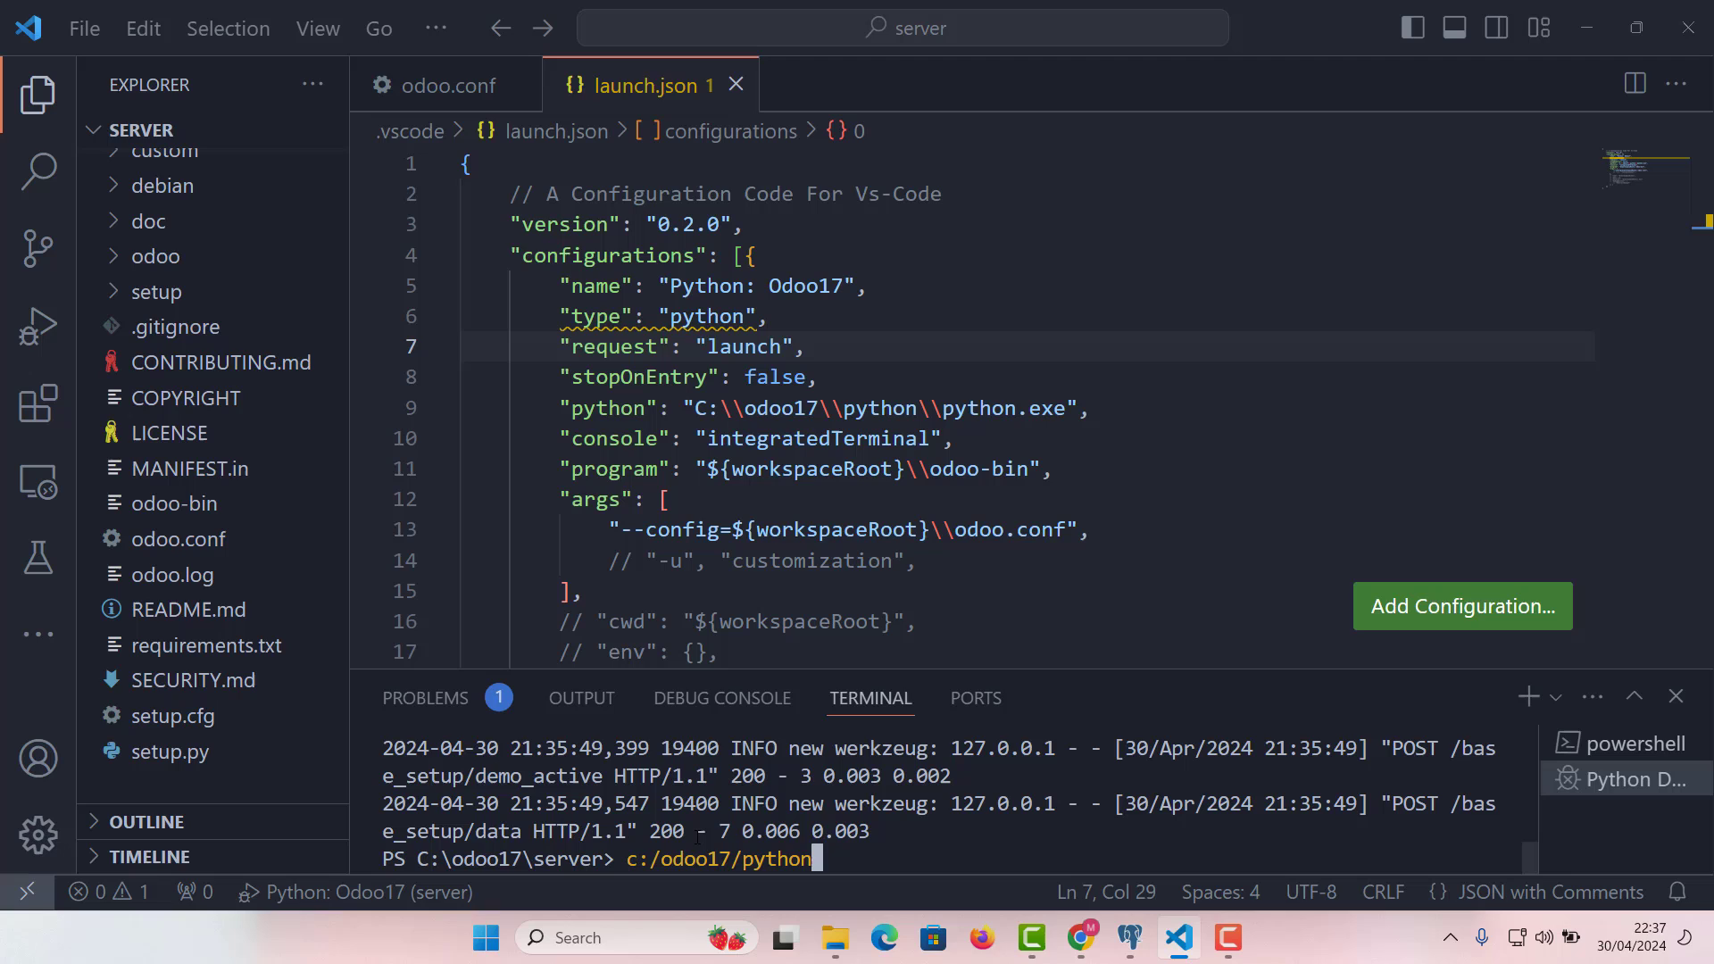
pyautogui.write('/python')
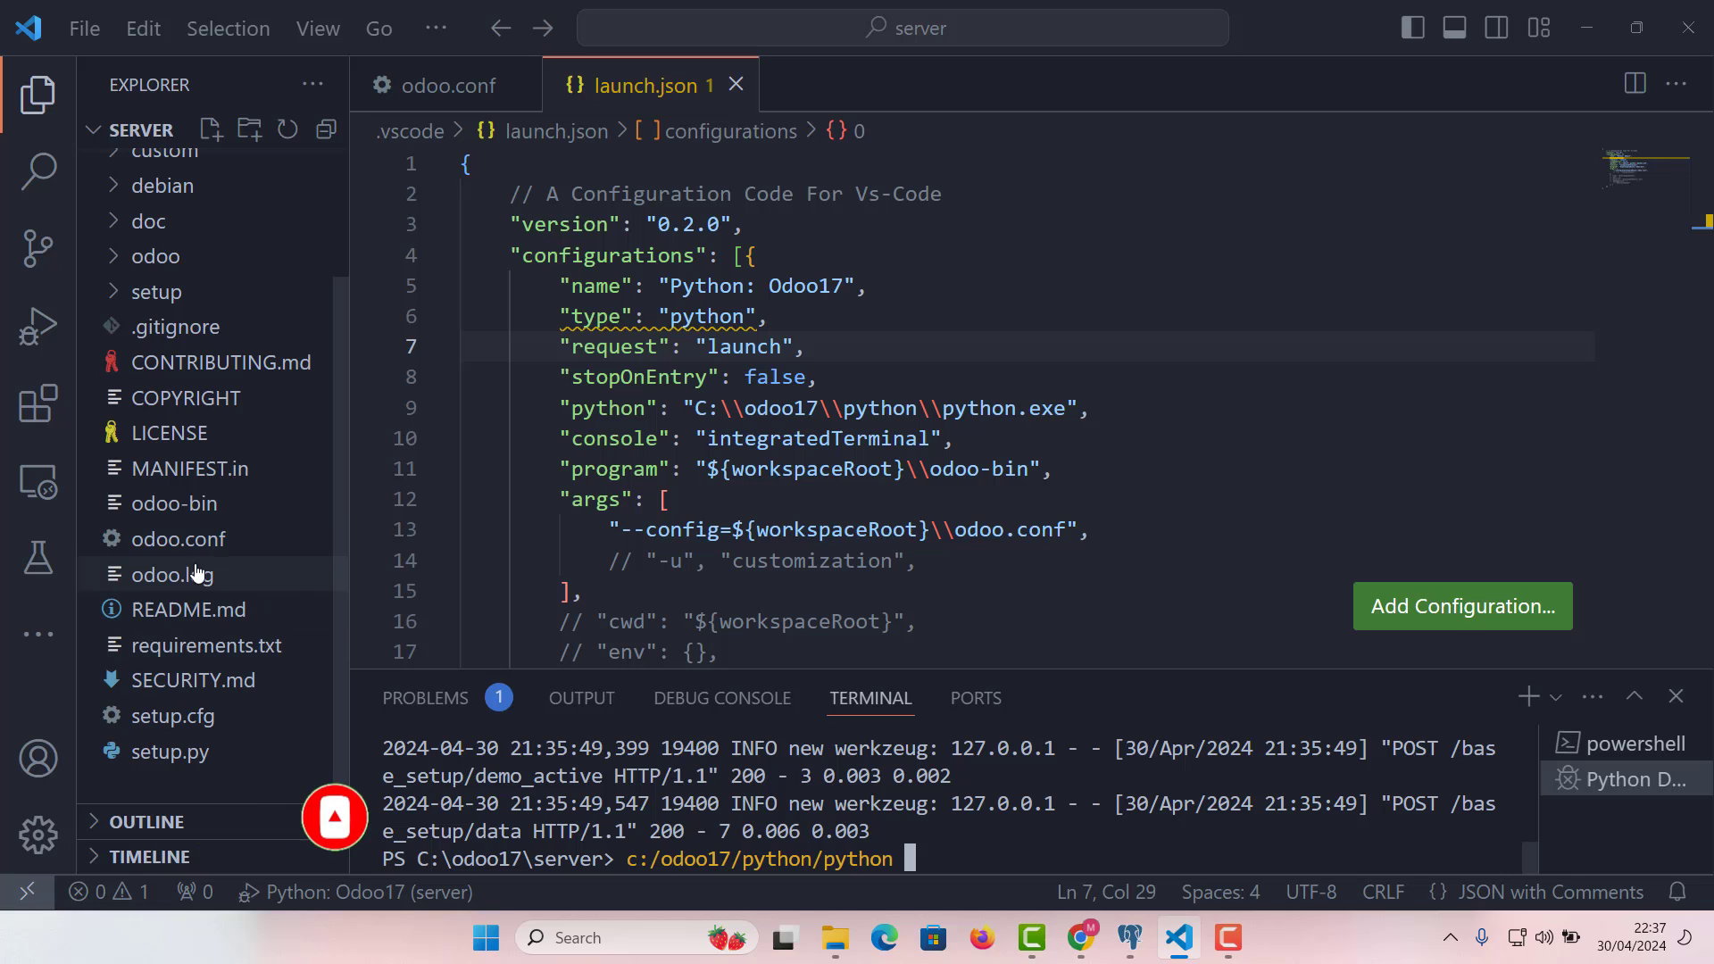
# Paste the odoo-bin path and add scaffold new_module to the command
pyautogui.rightClick(175, 504)
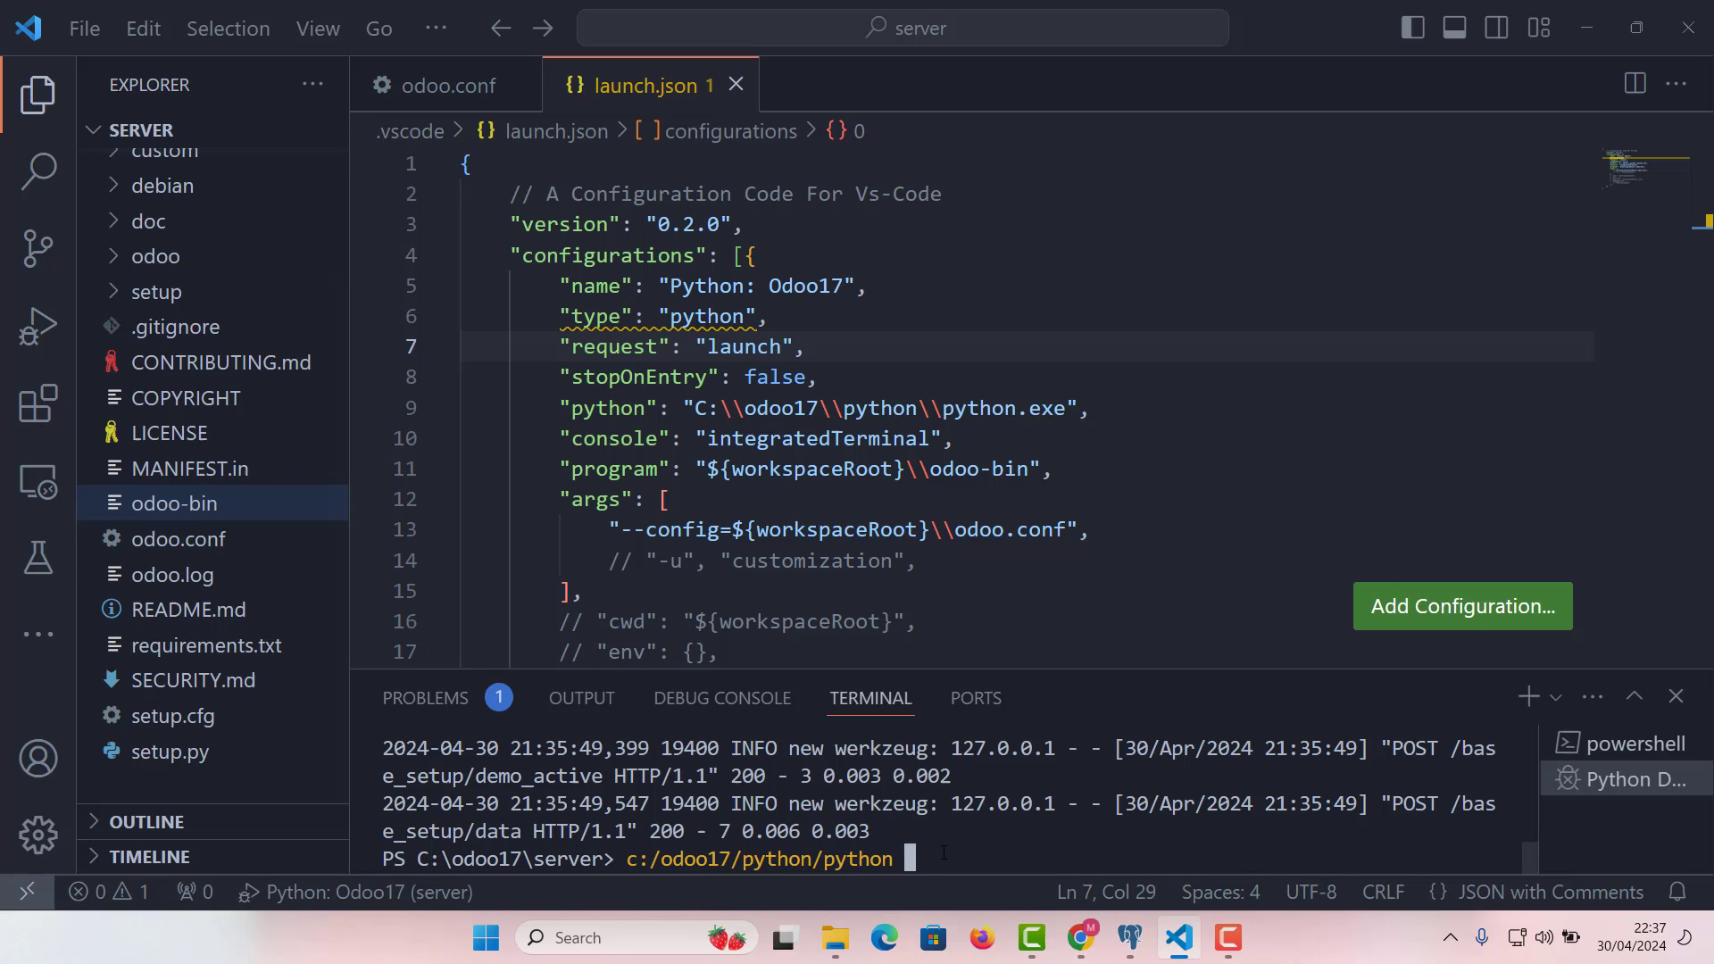
pyautogui.write('C:\\odoo17\\server\\odoo-bin')
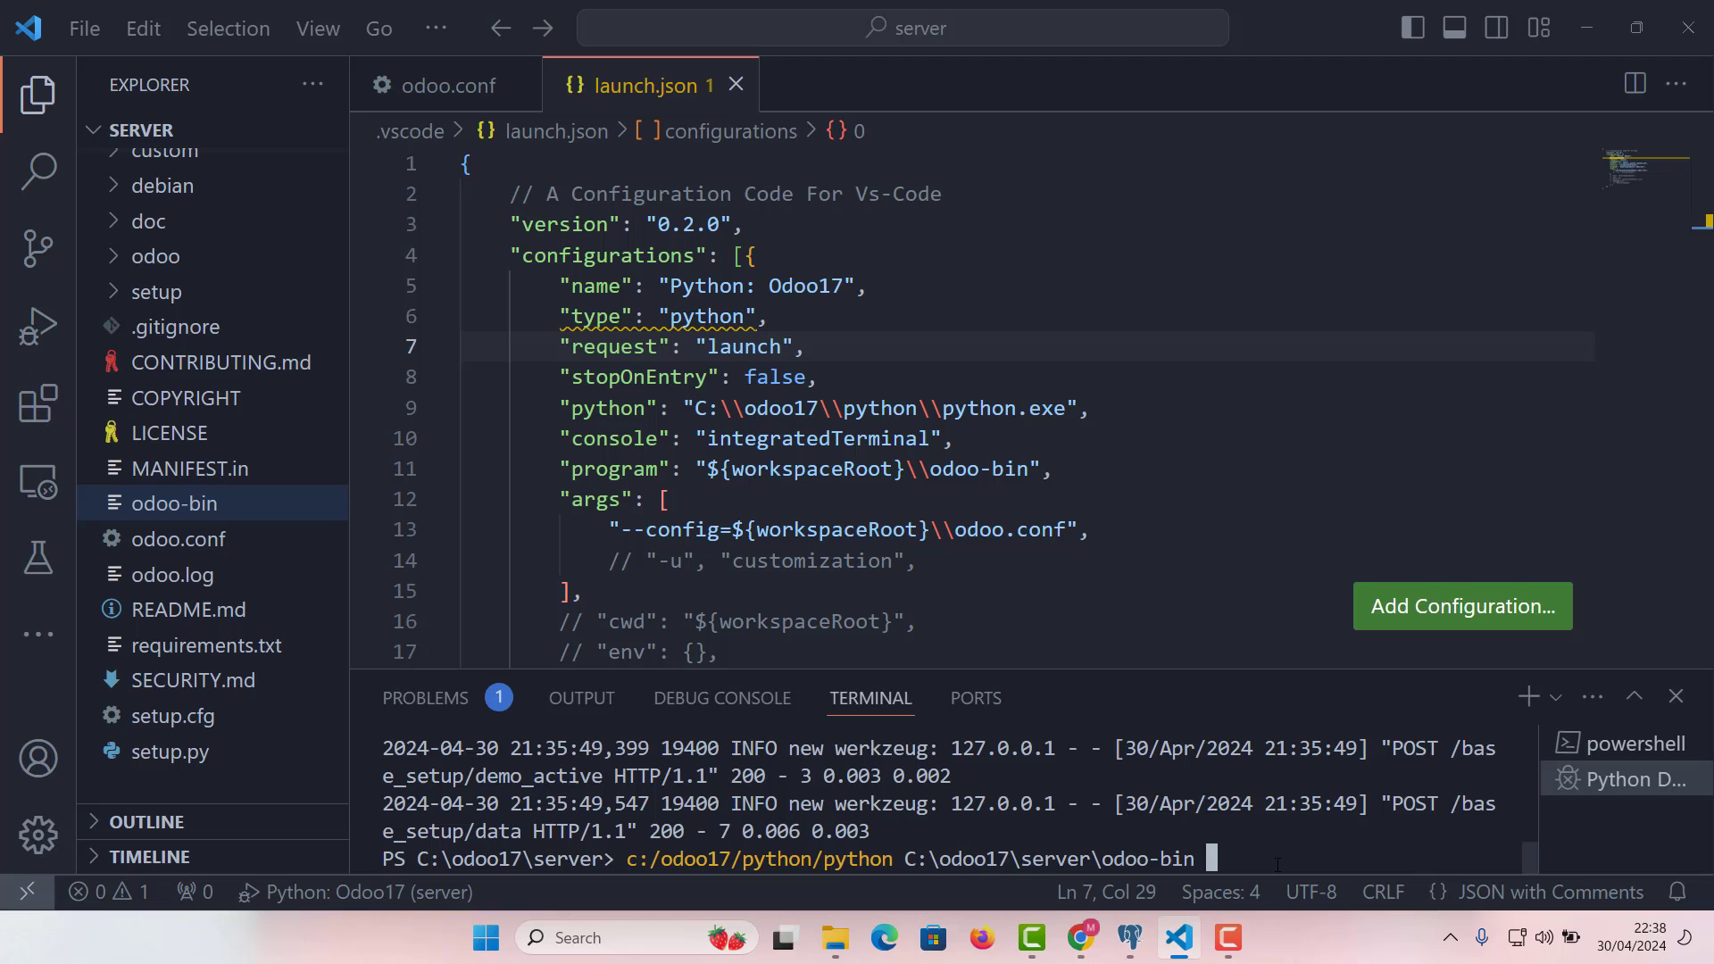
pyautogui.write('new_mo')
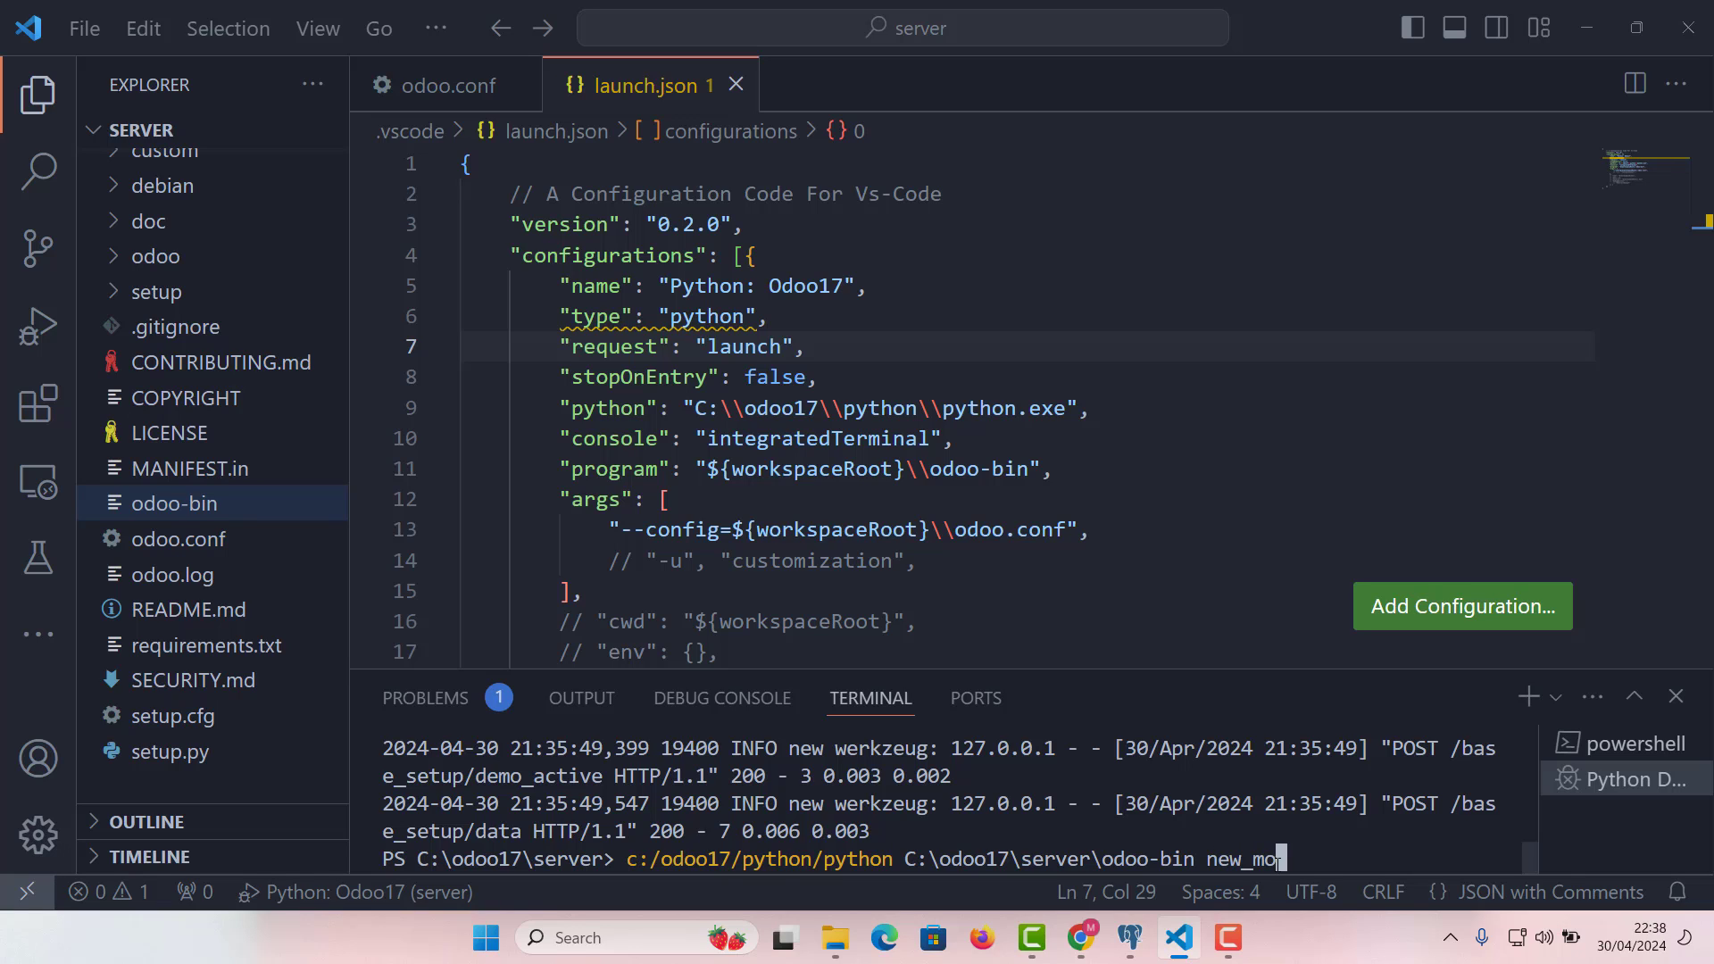
pyautogui.write('dule')
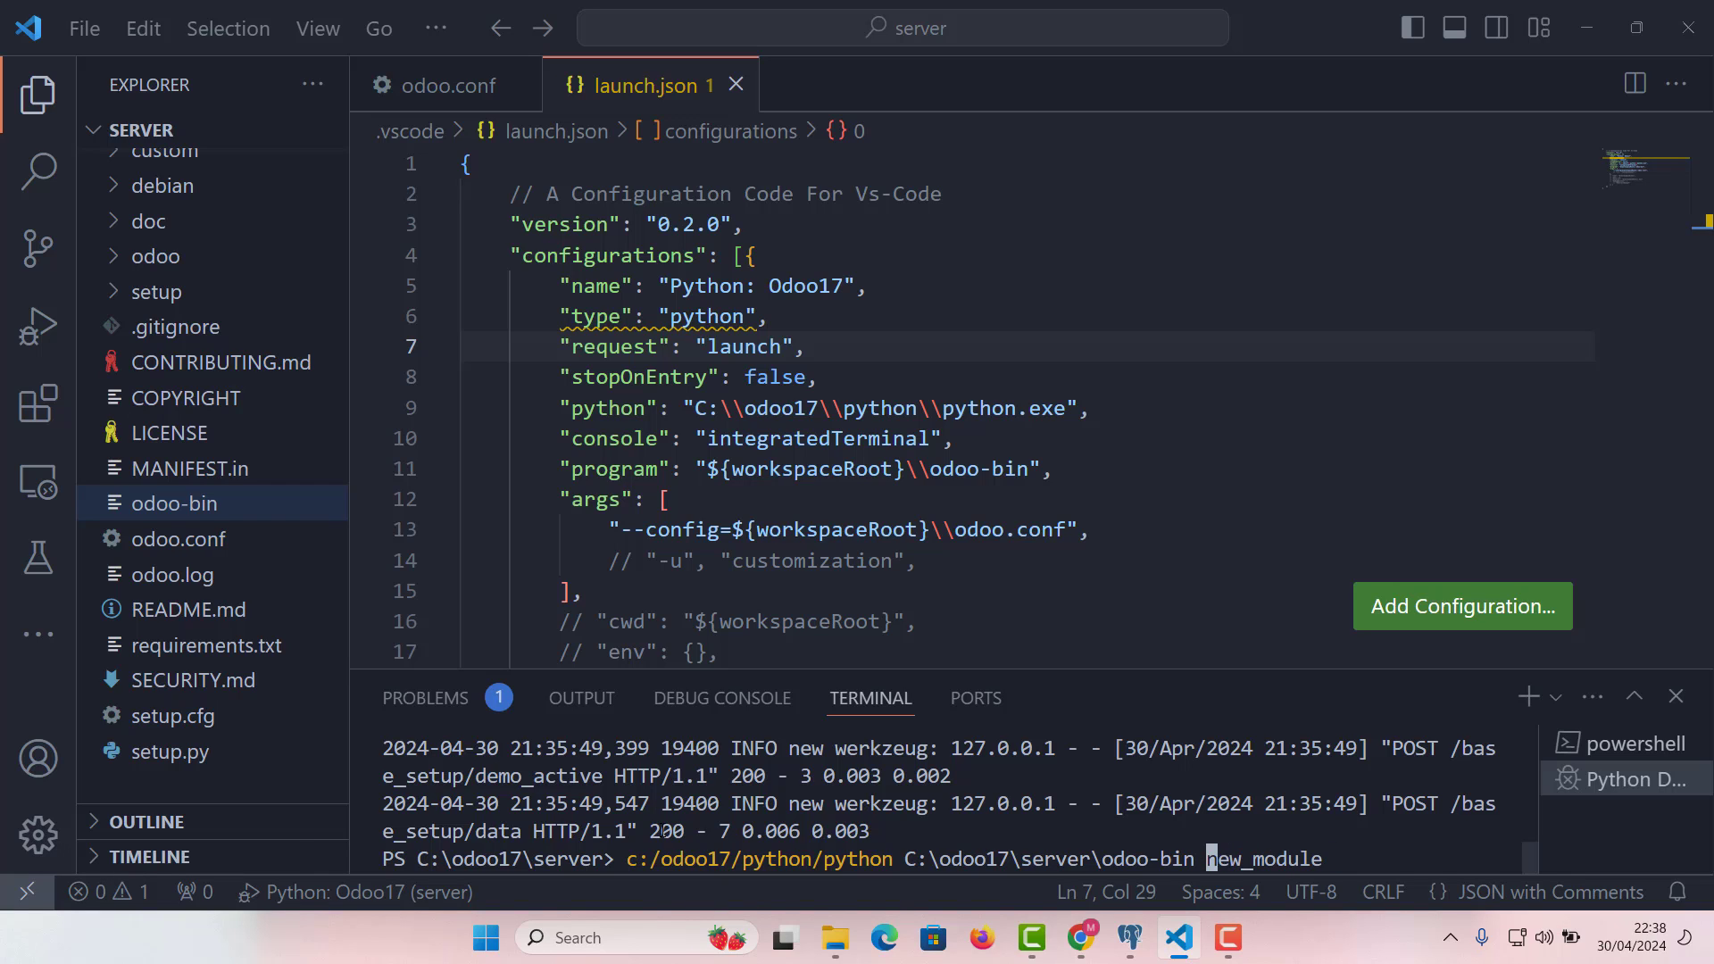
pyautogui.write('scaffold')
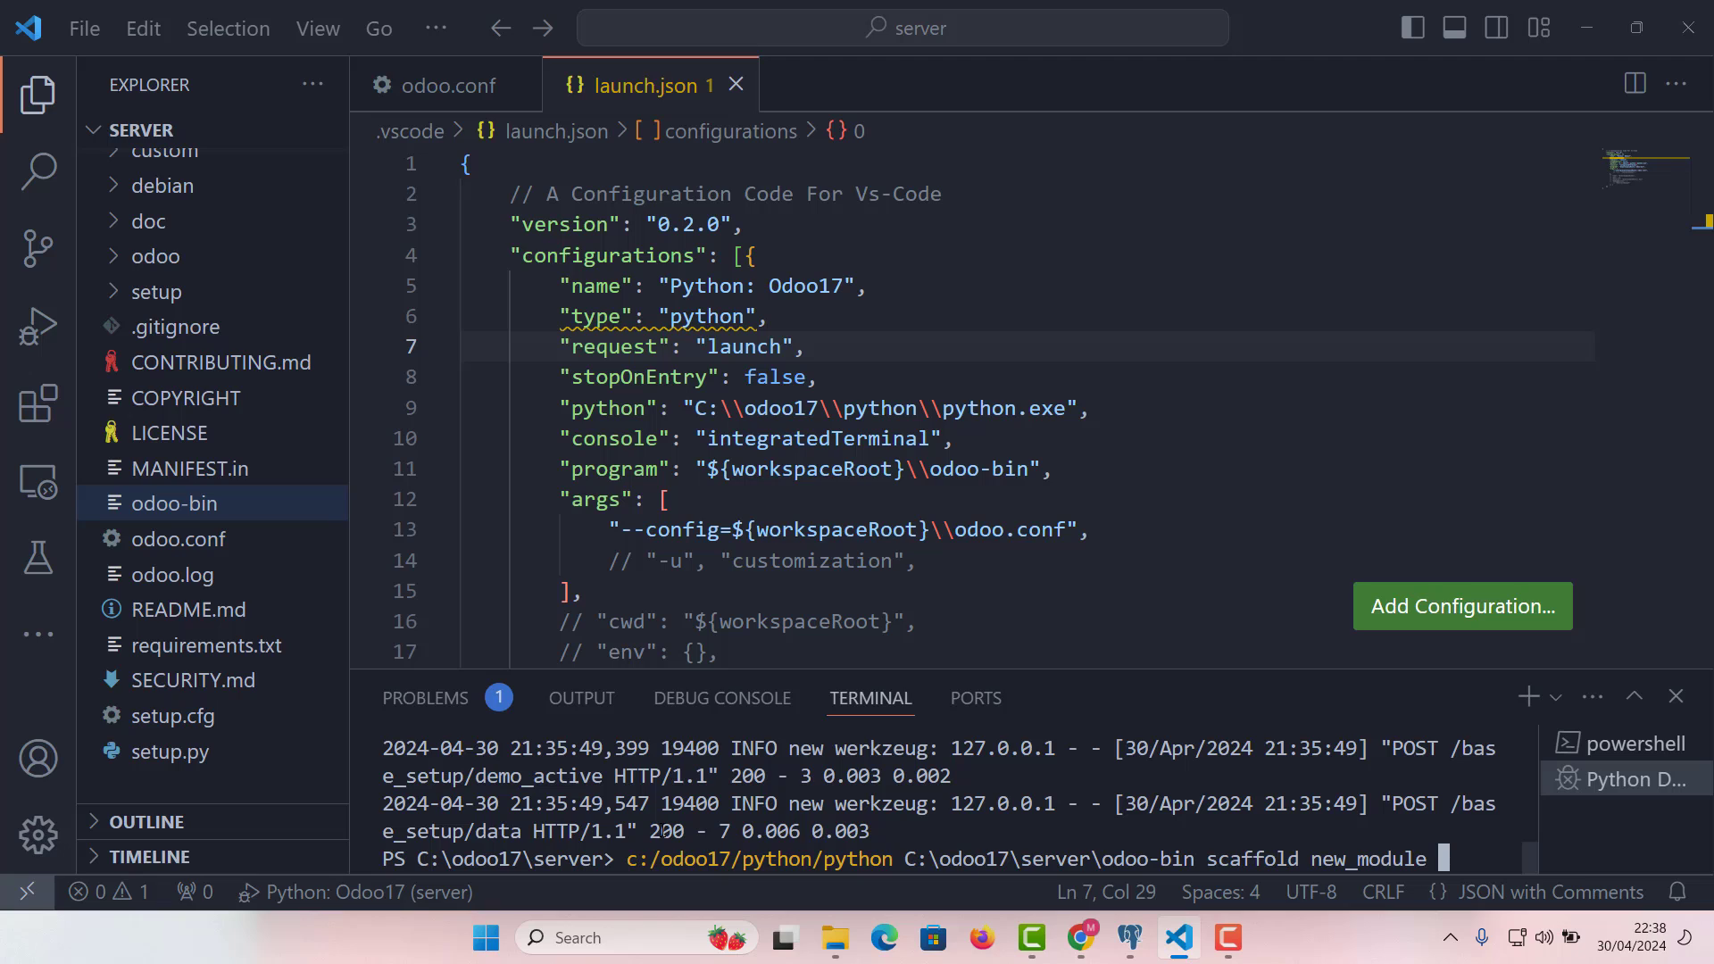
# Add the destination path c:/odoo17/server/custom to the scaffold command
pyautogui.write('c:')
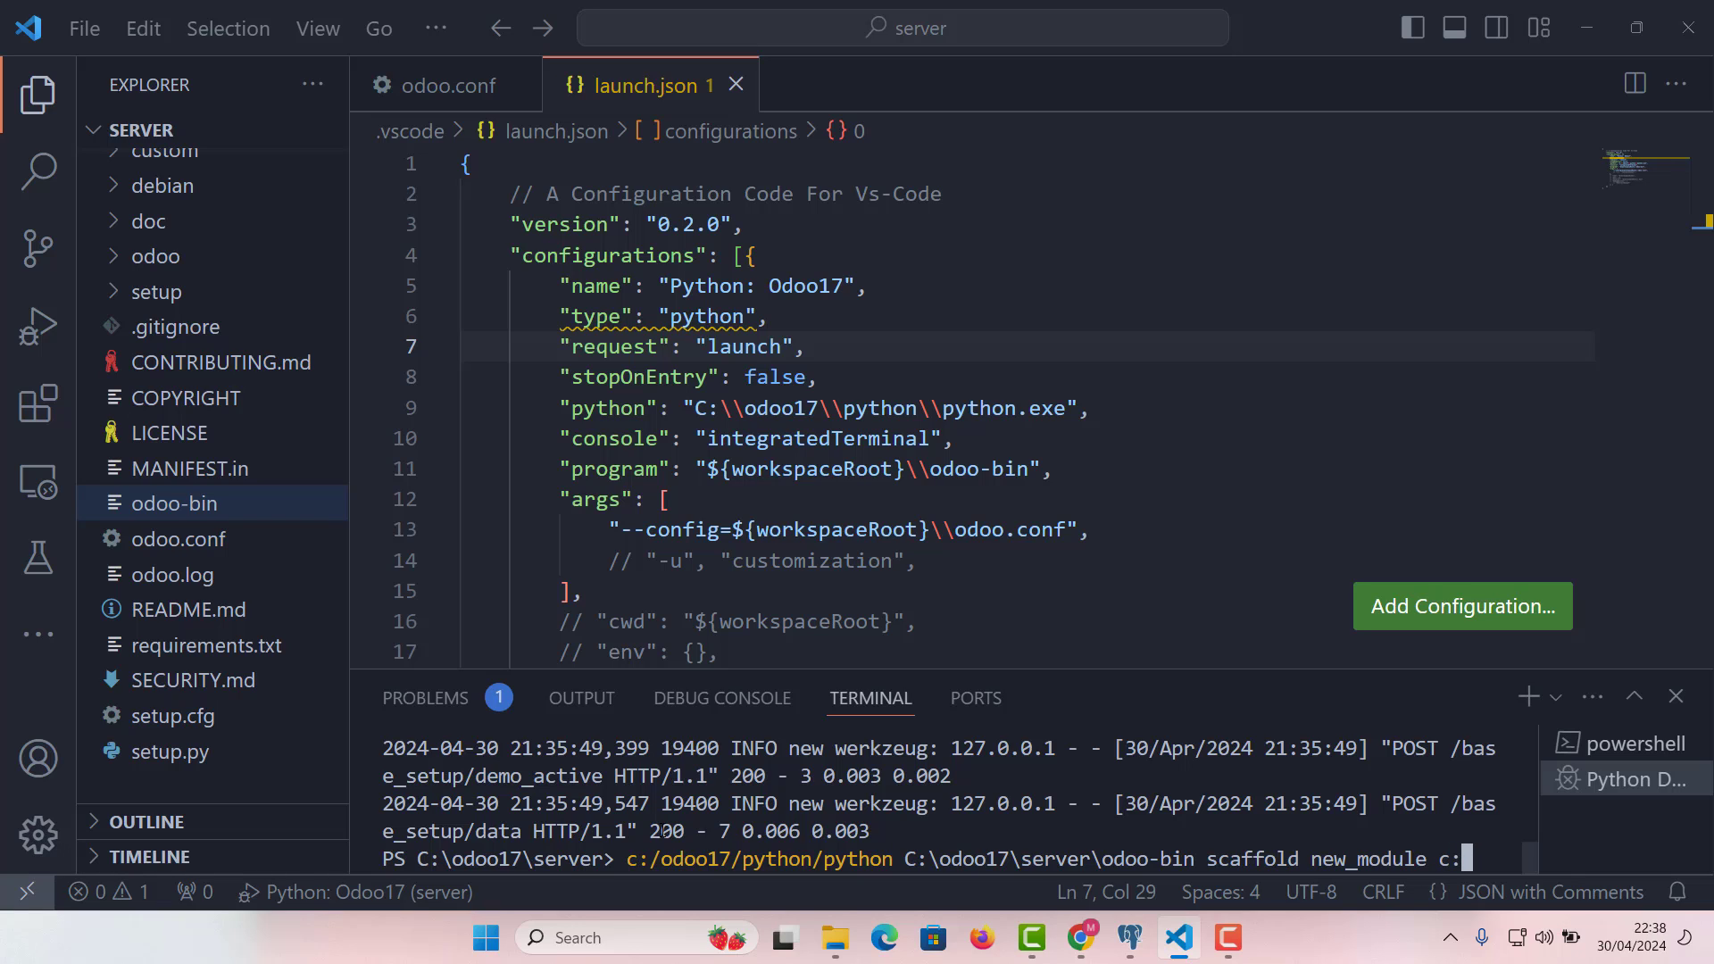
pyautogui.write('/')
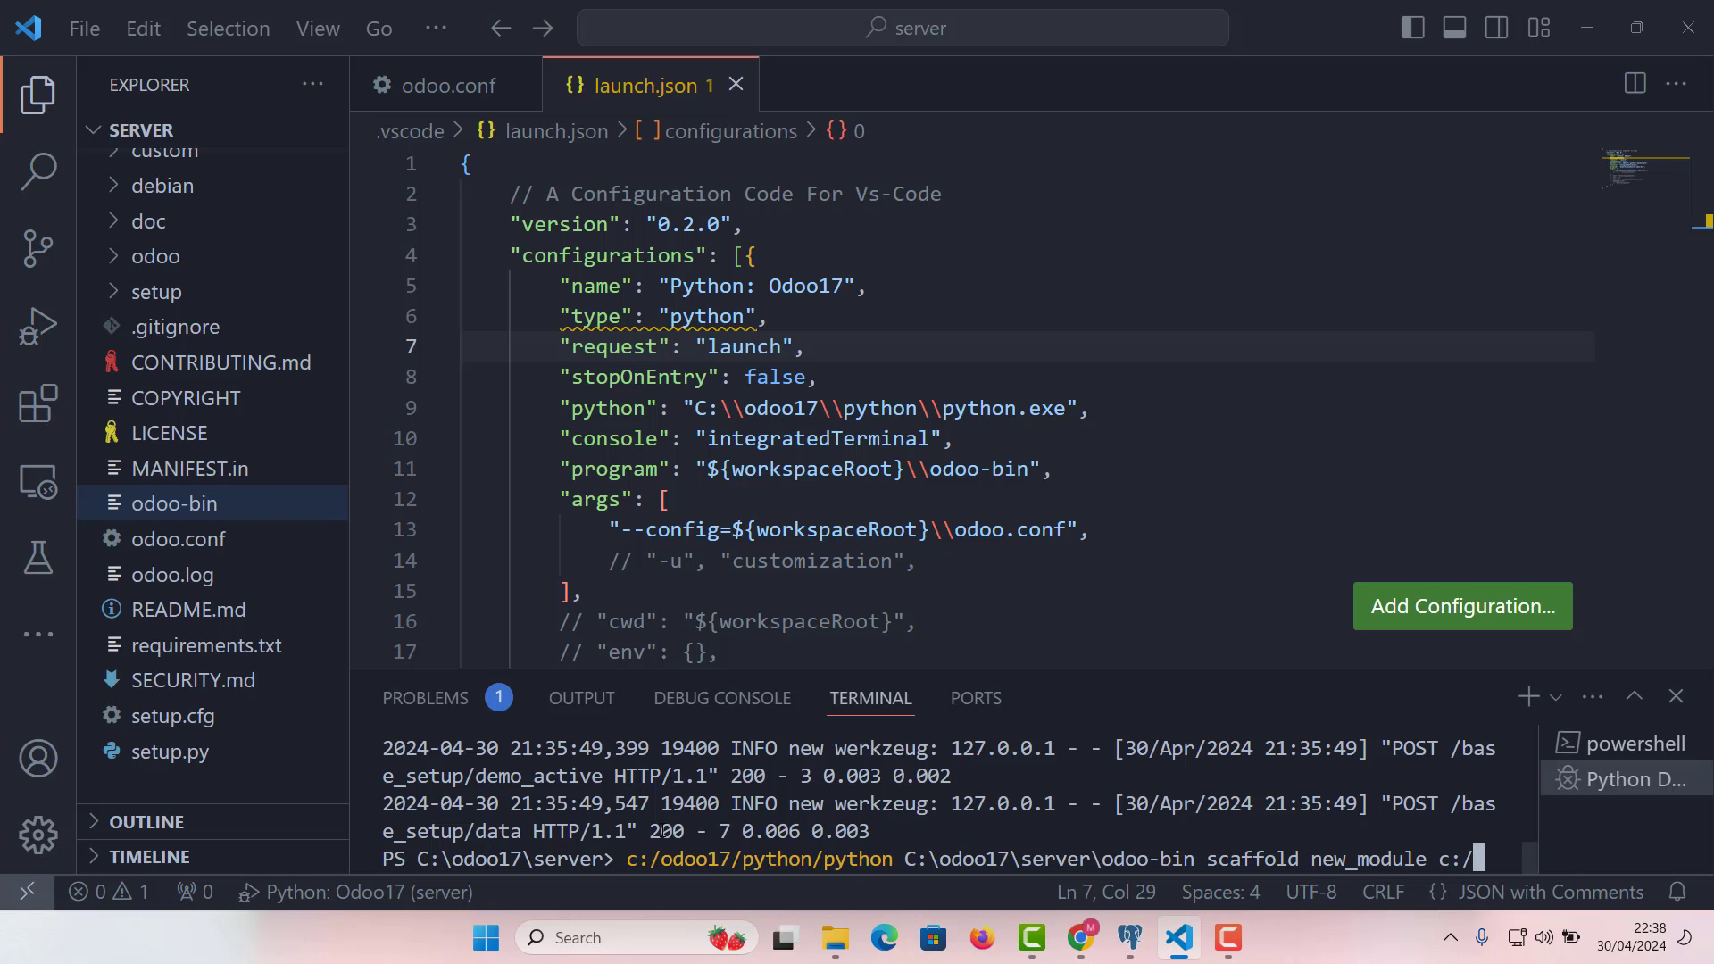
pyautogui.write('od')
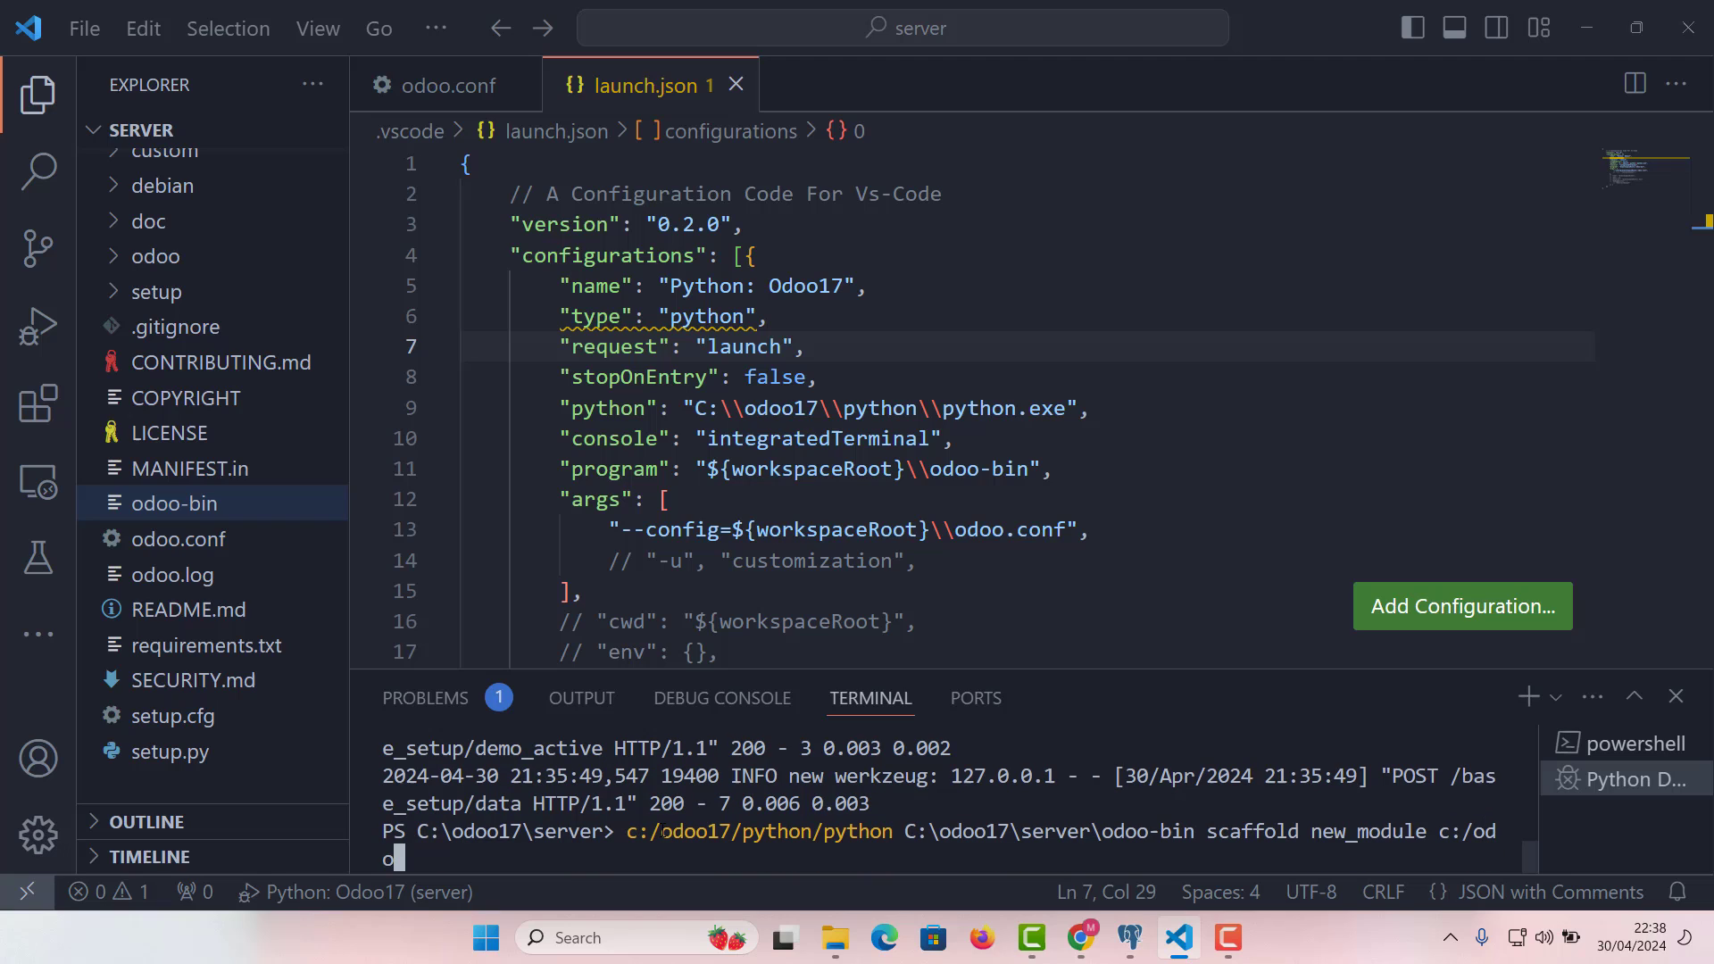
pyautogui.write('o17')
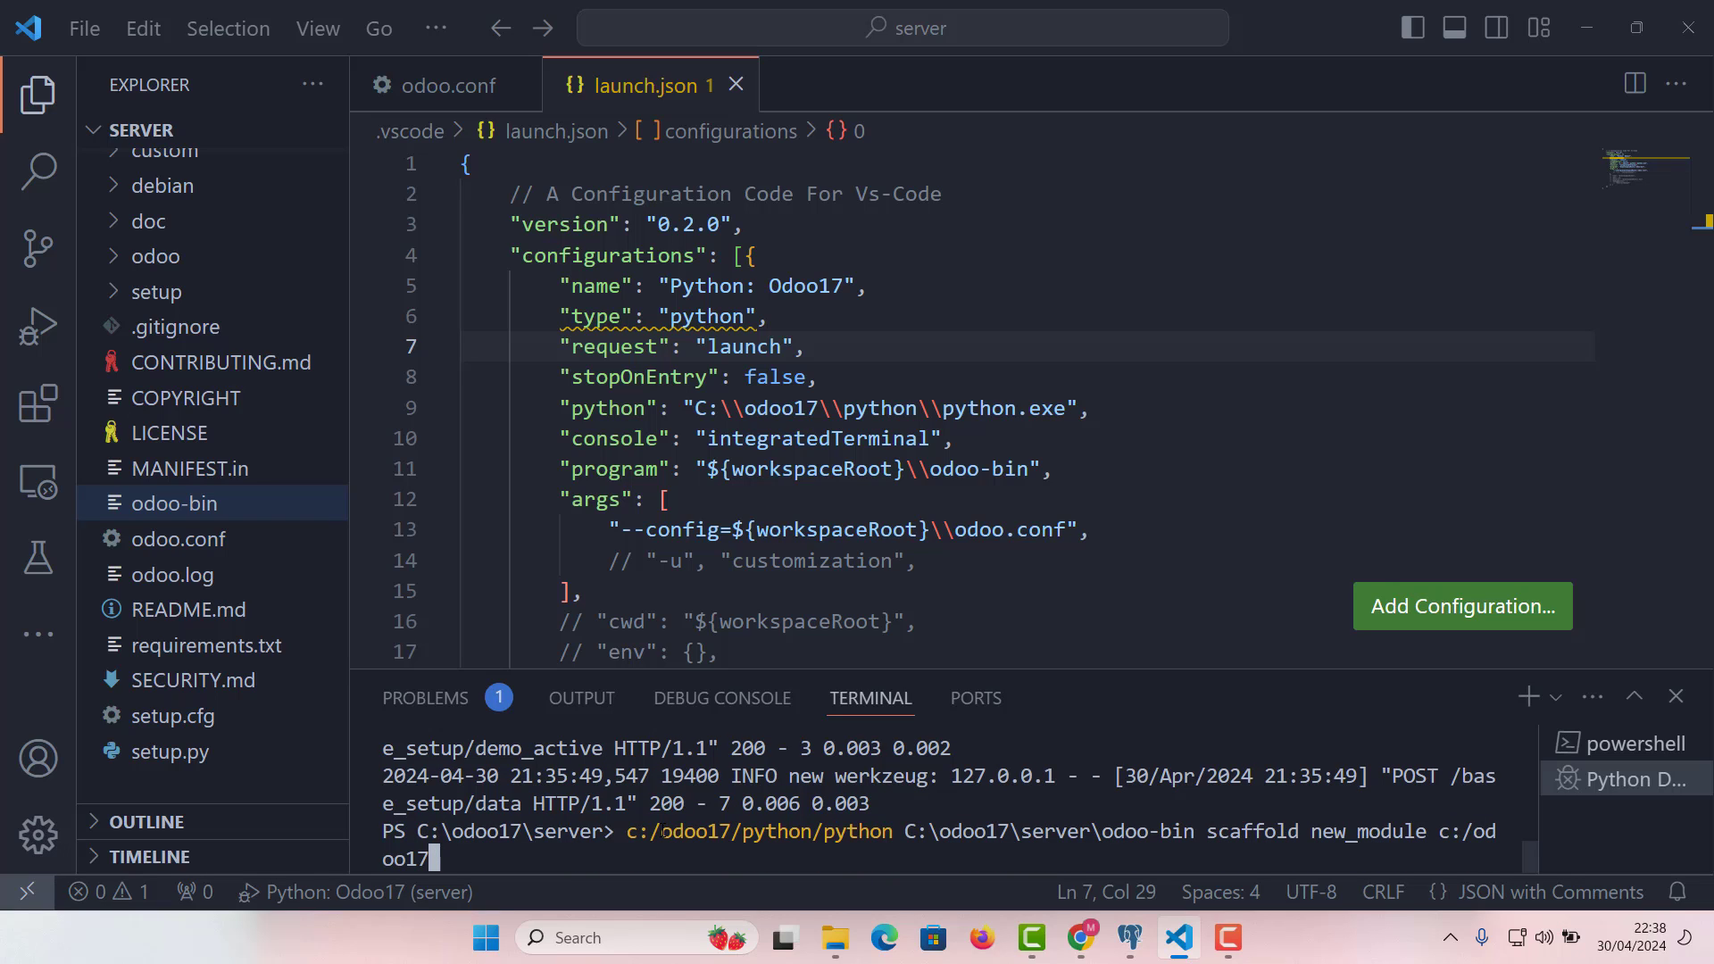
pyautogui.write('/')
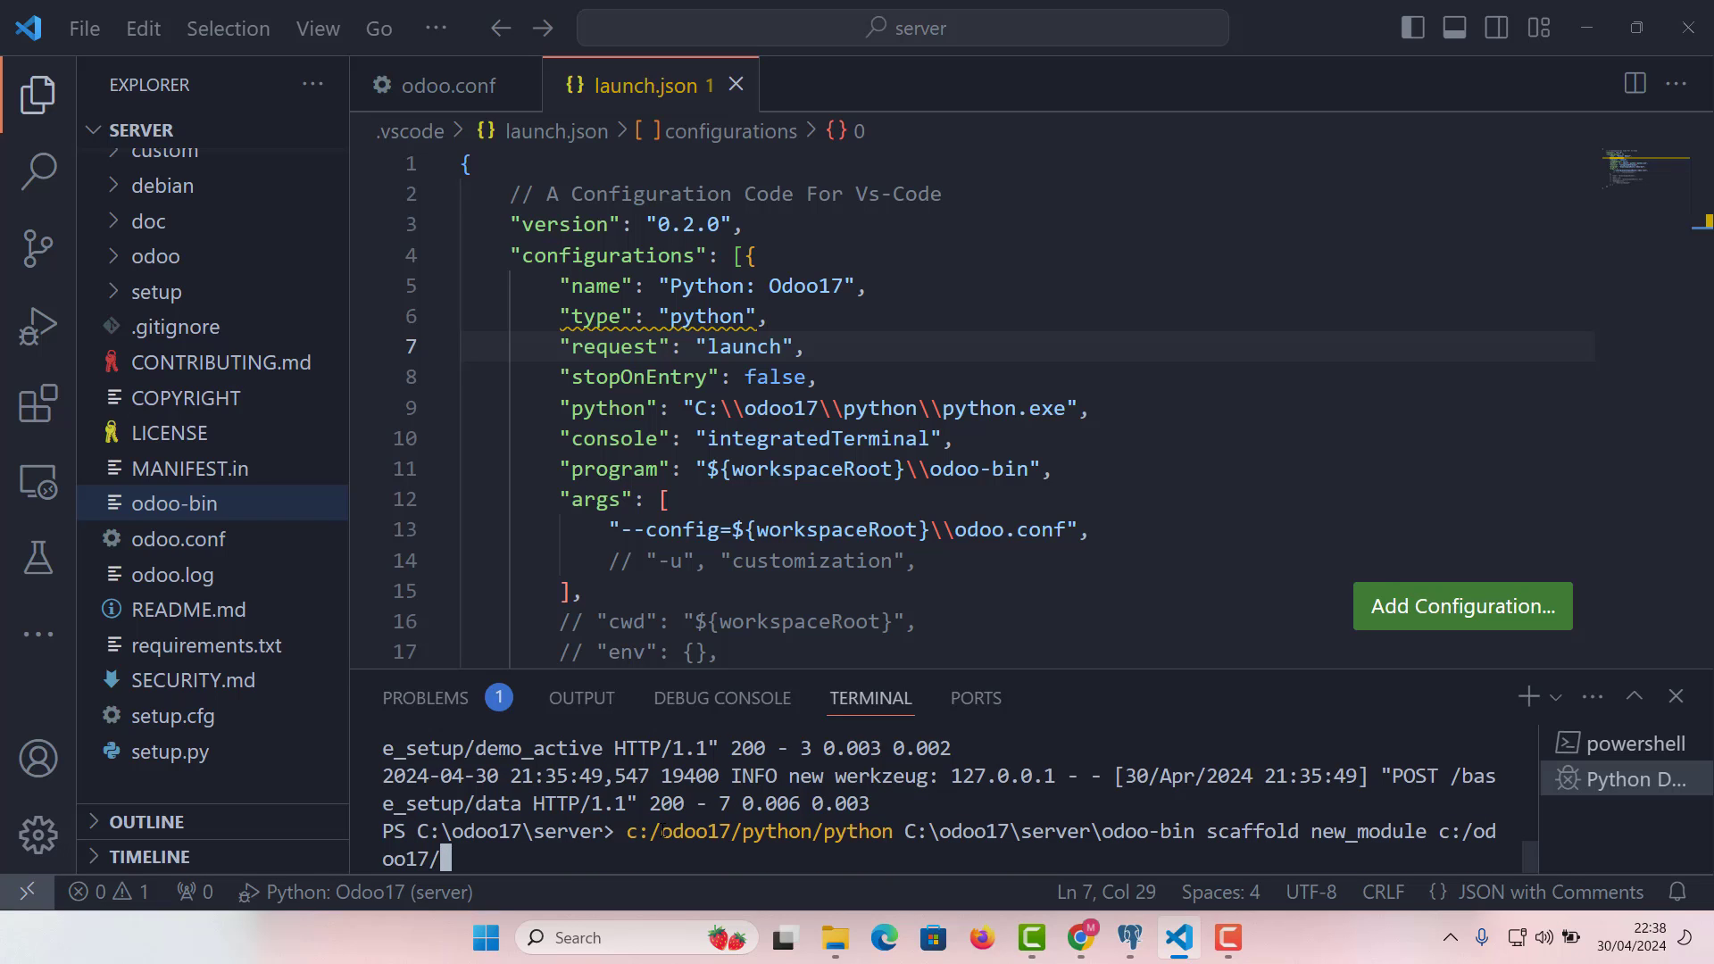
pyautogui.write('server')
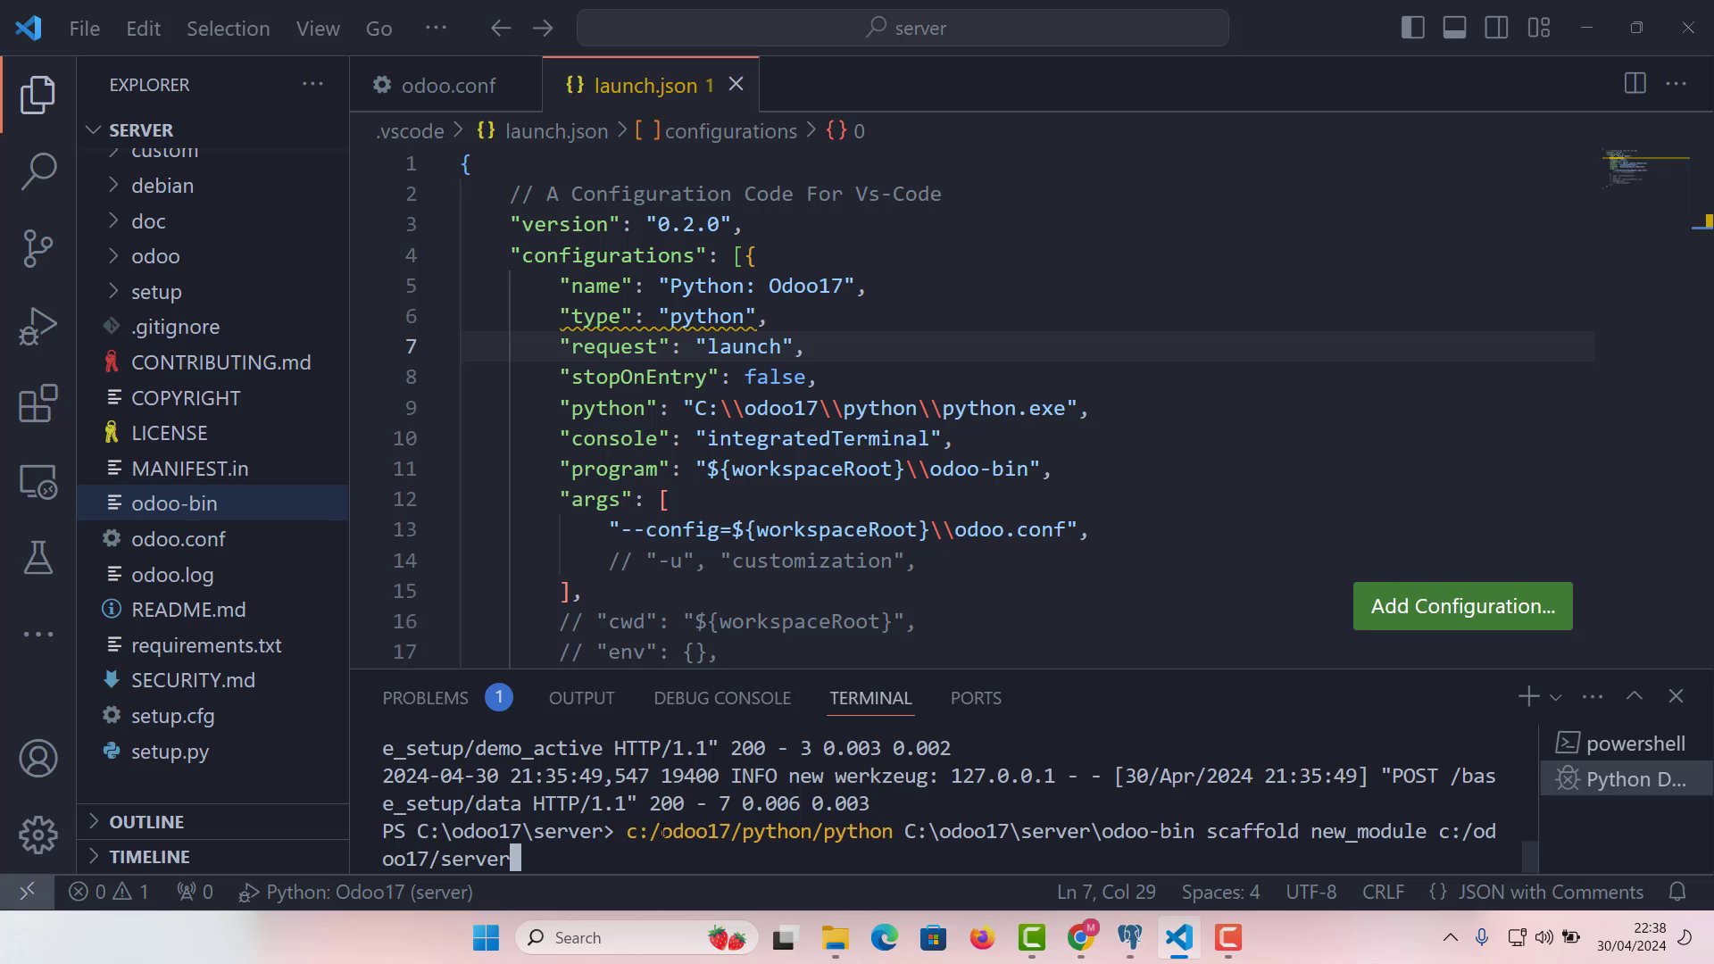
pyautogui.write('custom')
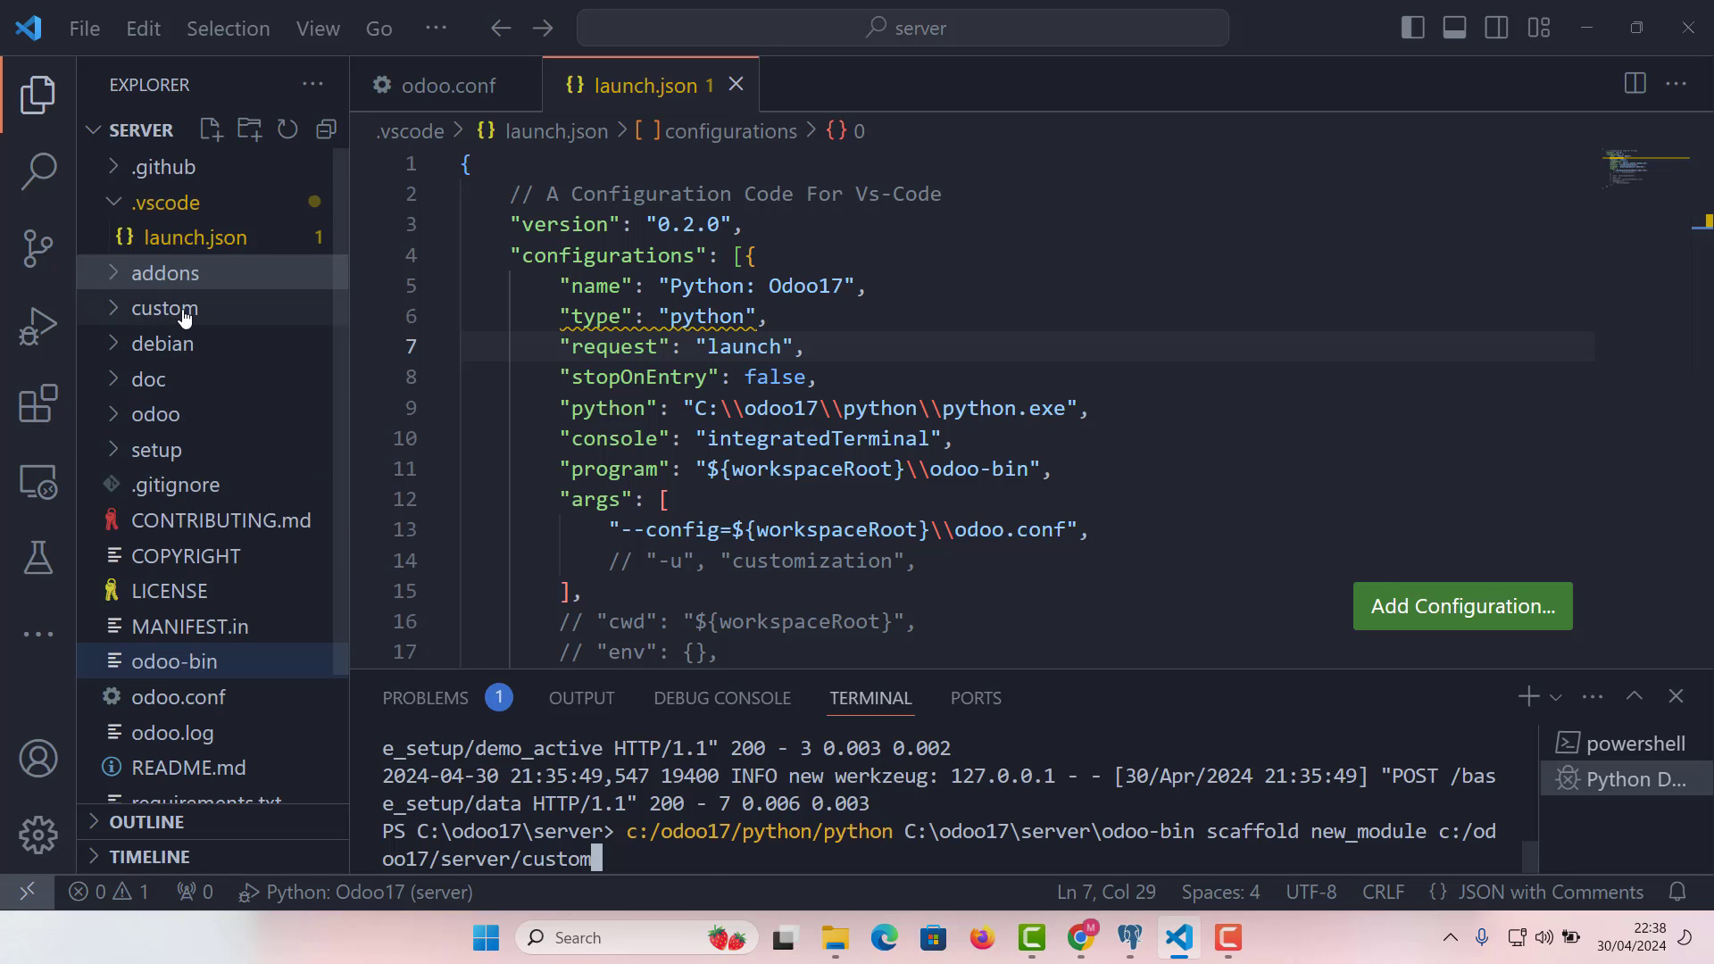
# Replace the destination with the copied path C:\odoo17\server\custom
pyautogui.rightClick(162, 309)
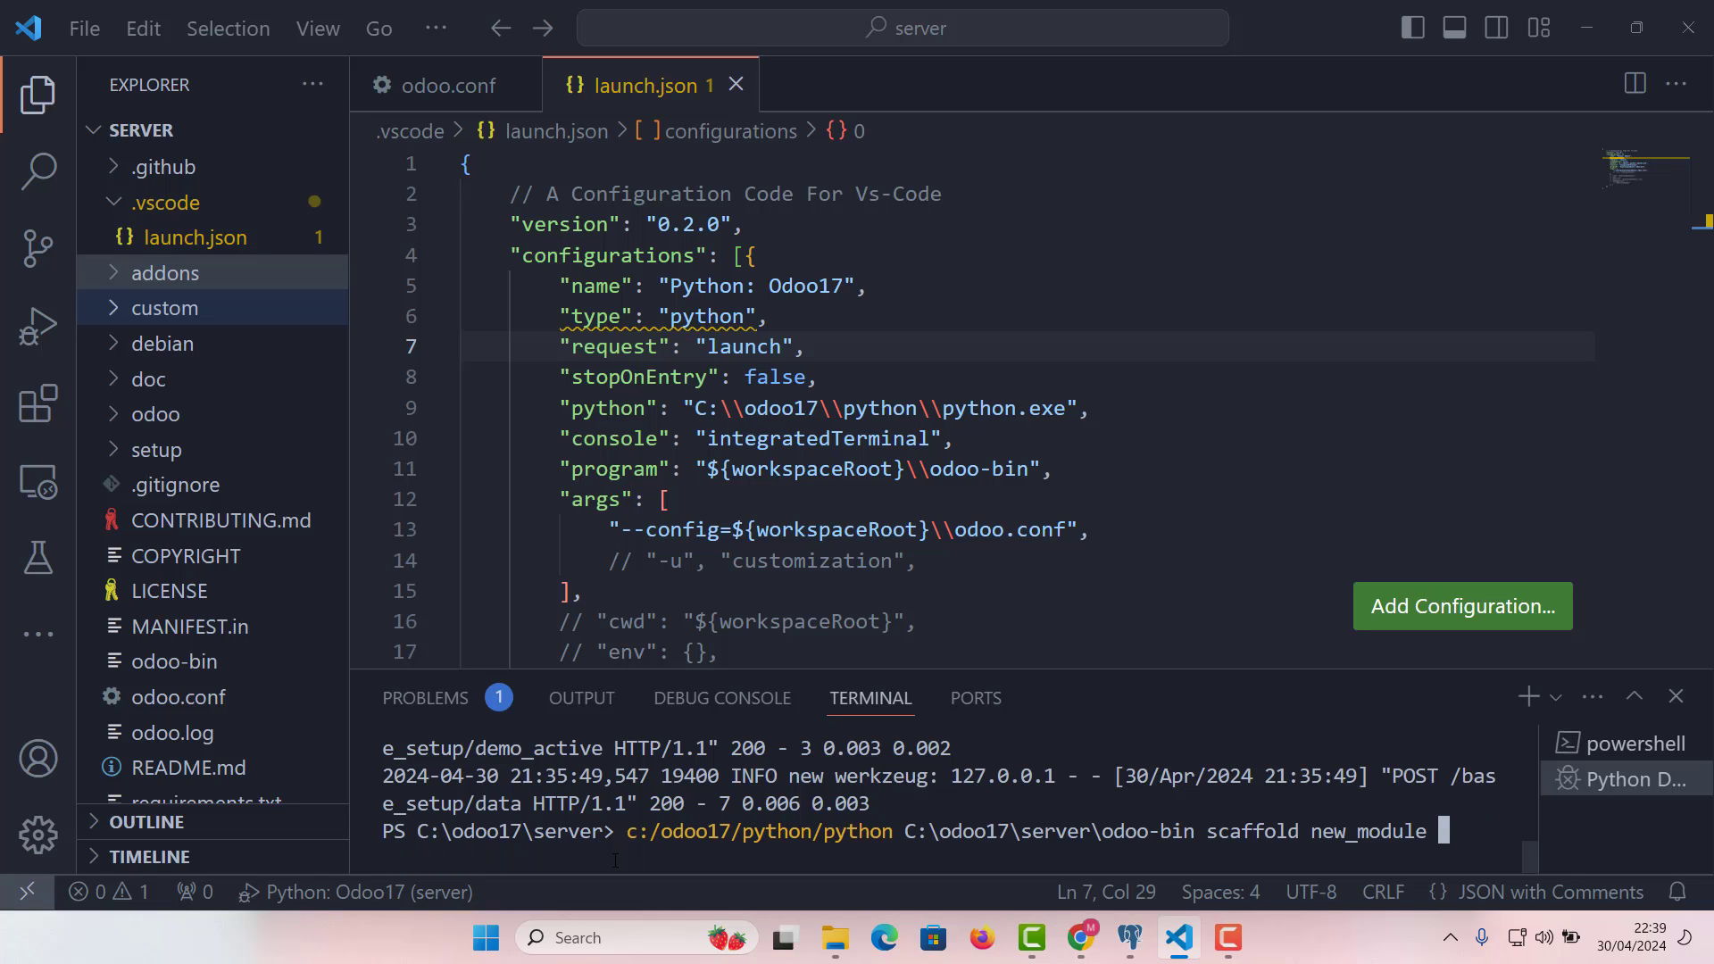
pyautogui.write('C:\\odoo17\\server\\custom')
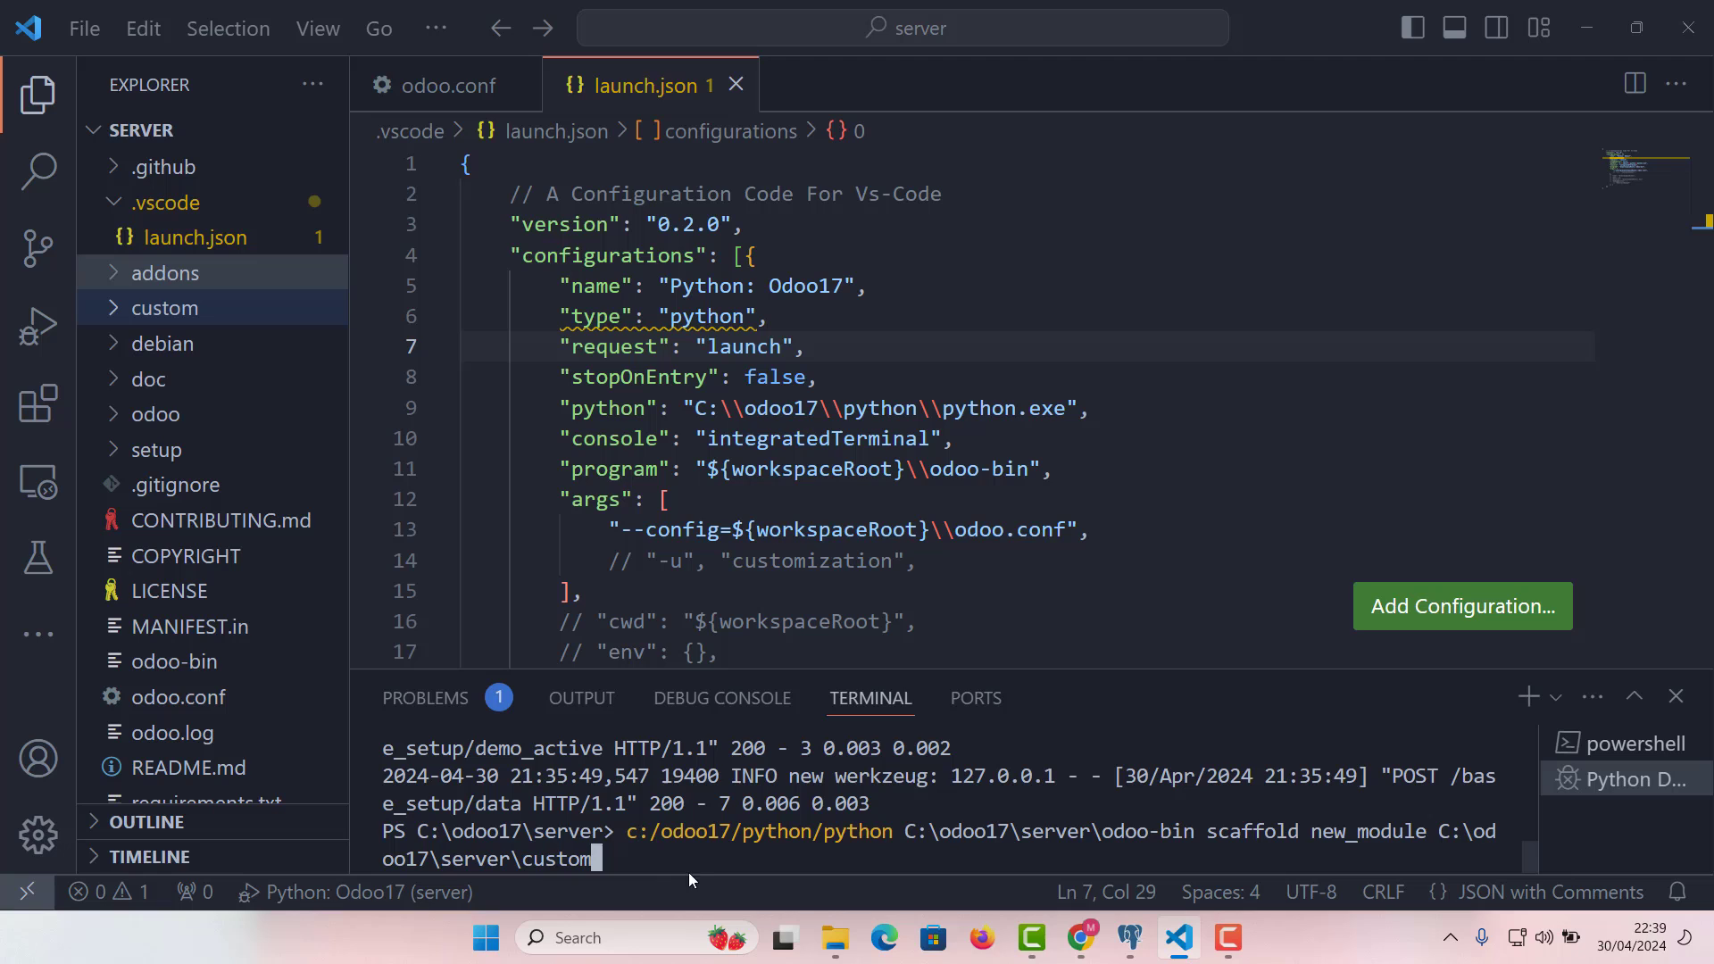
pyautogui.moveTo(1219, 893)
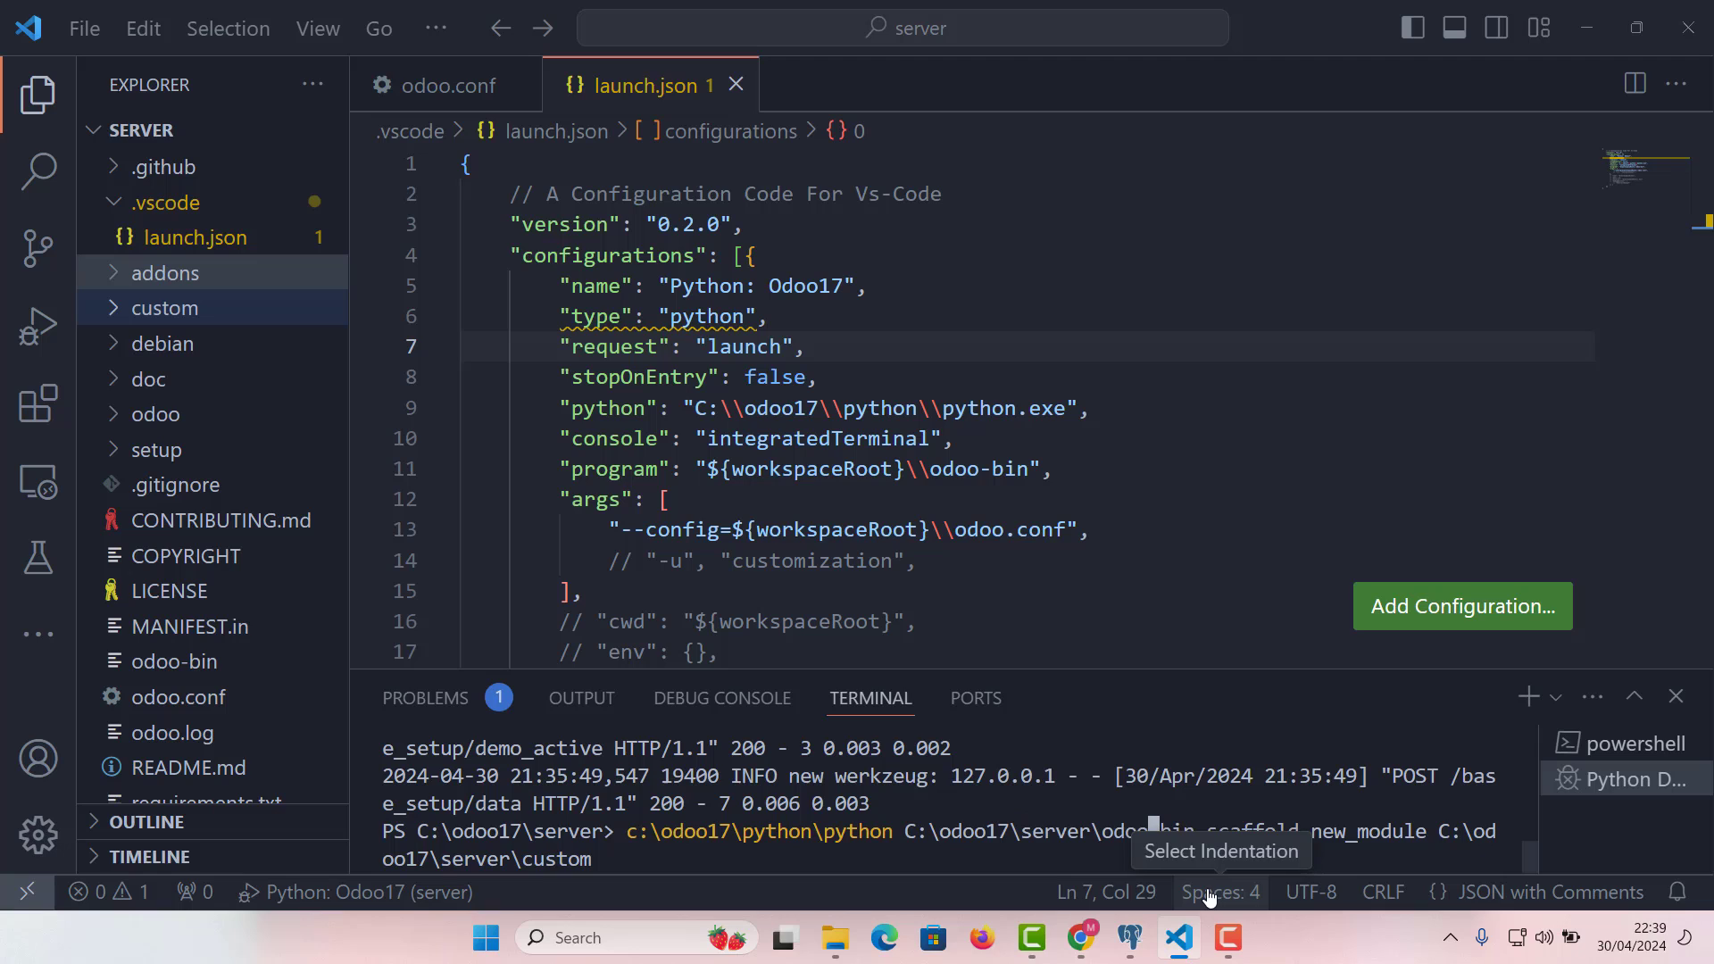
pyautogui.moveTo(1275, 898)
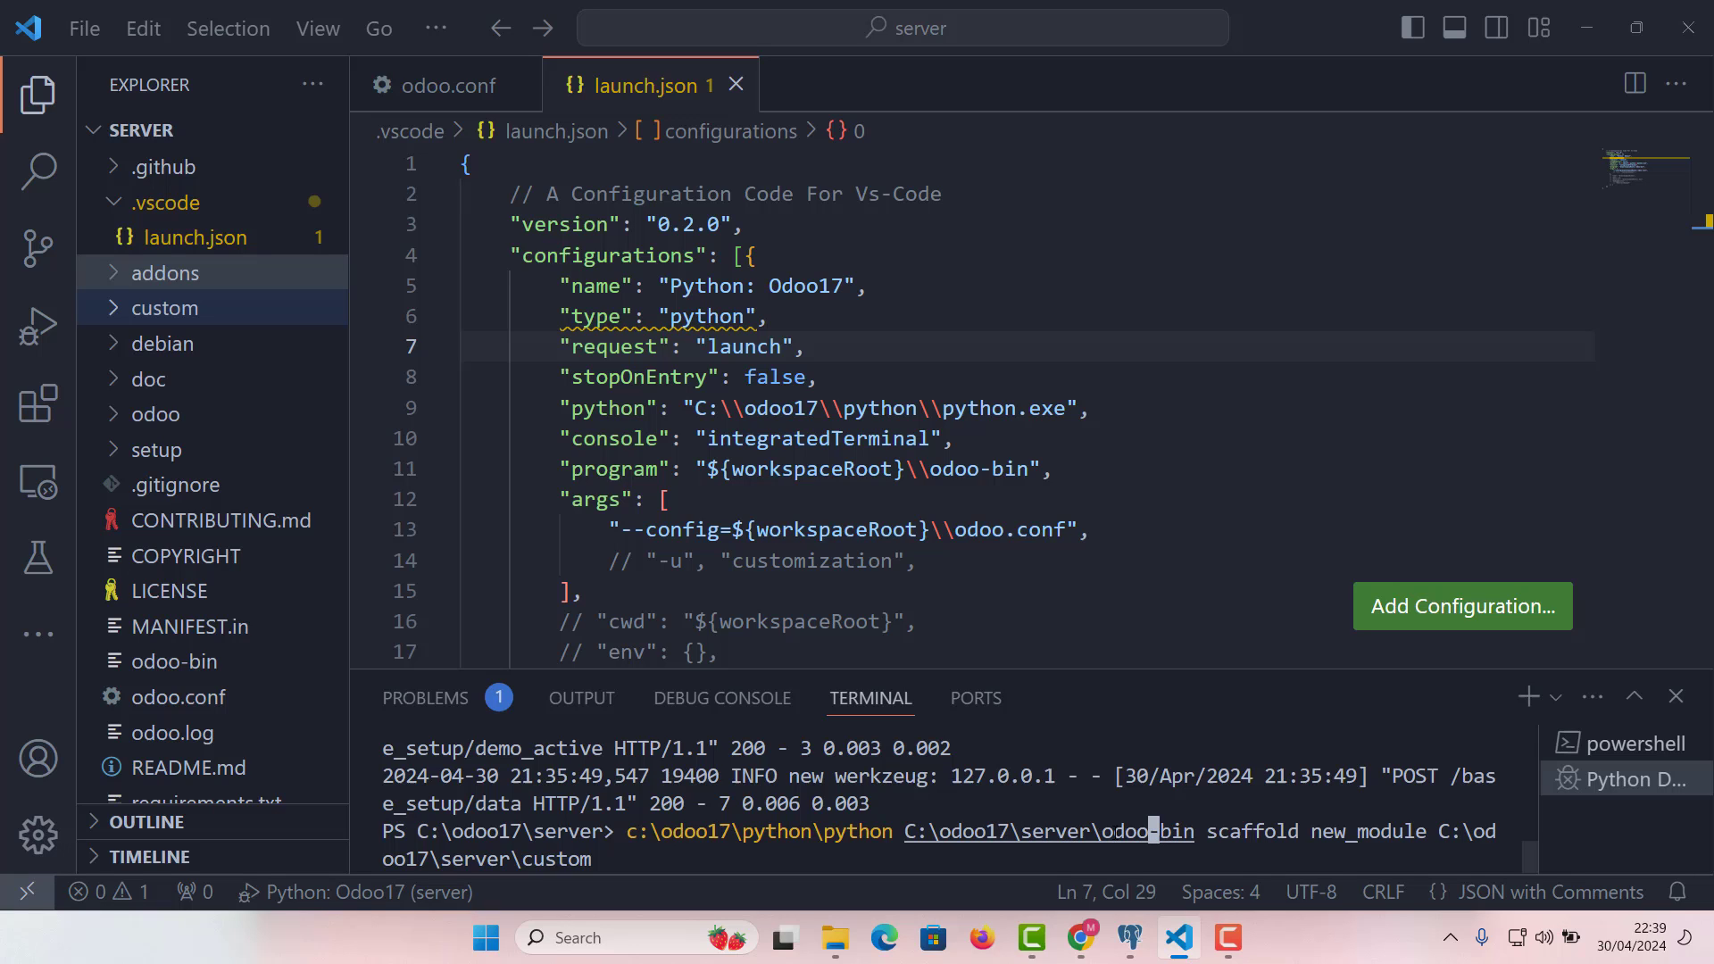
# Highlight the scaffold subcommand in the terminal command
pyautogui.doubleClick(1249, 830)
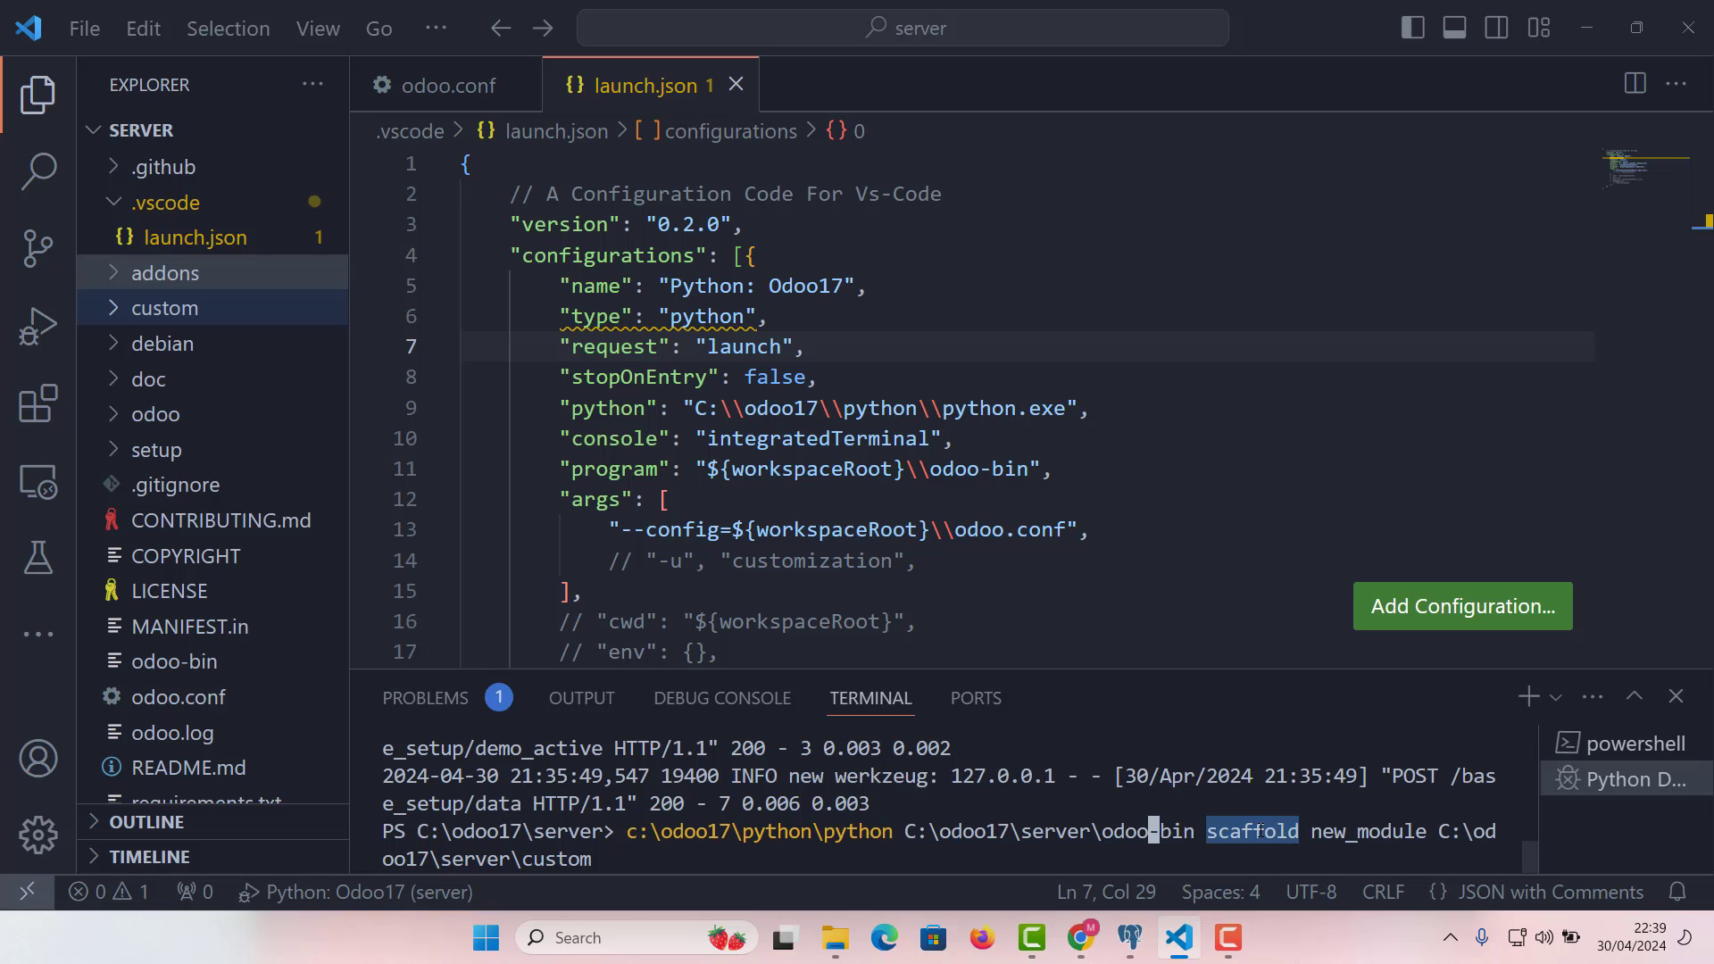
pyautogui.moveTo(1262, 834)
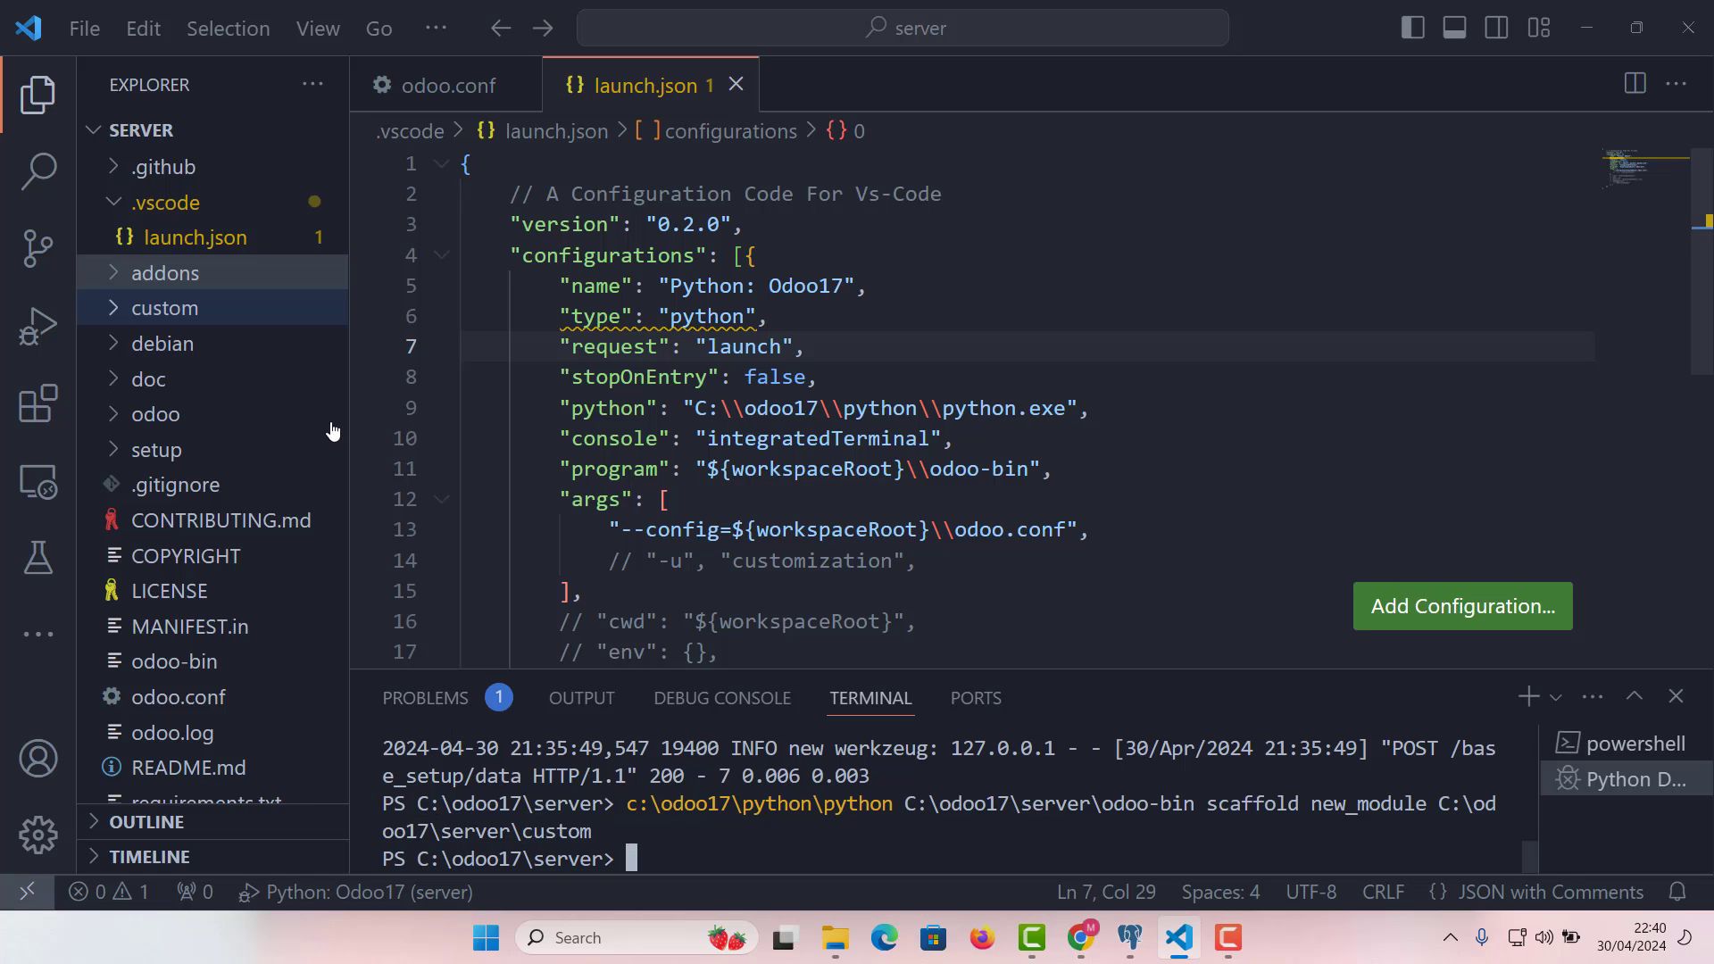
pyautogui.moveTo(119, 314)
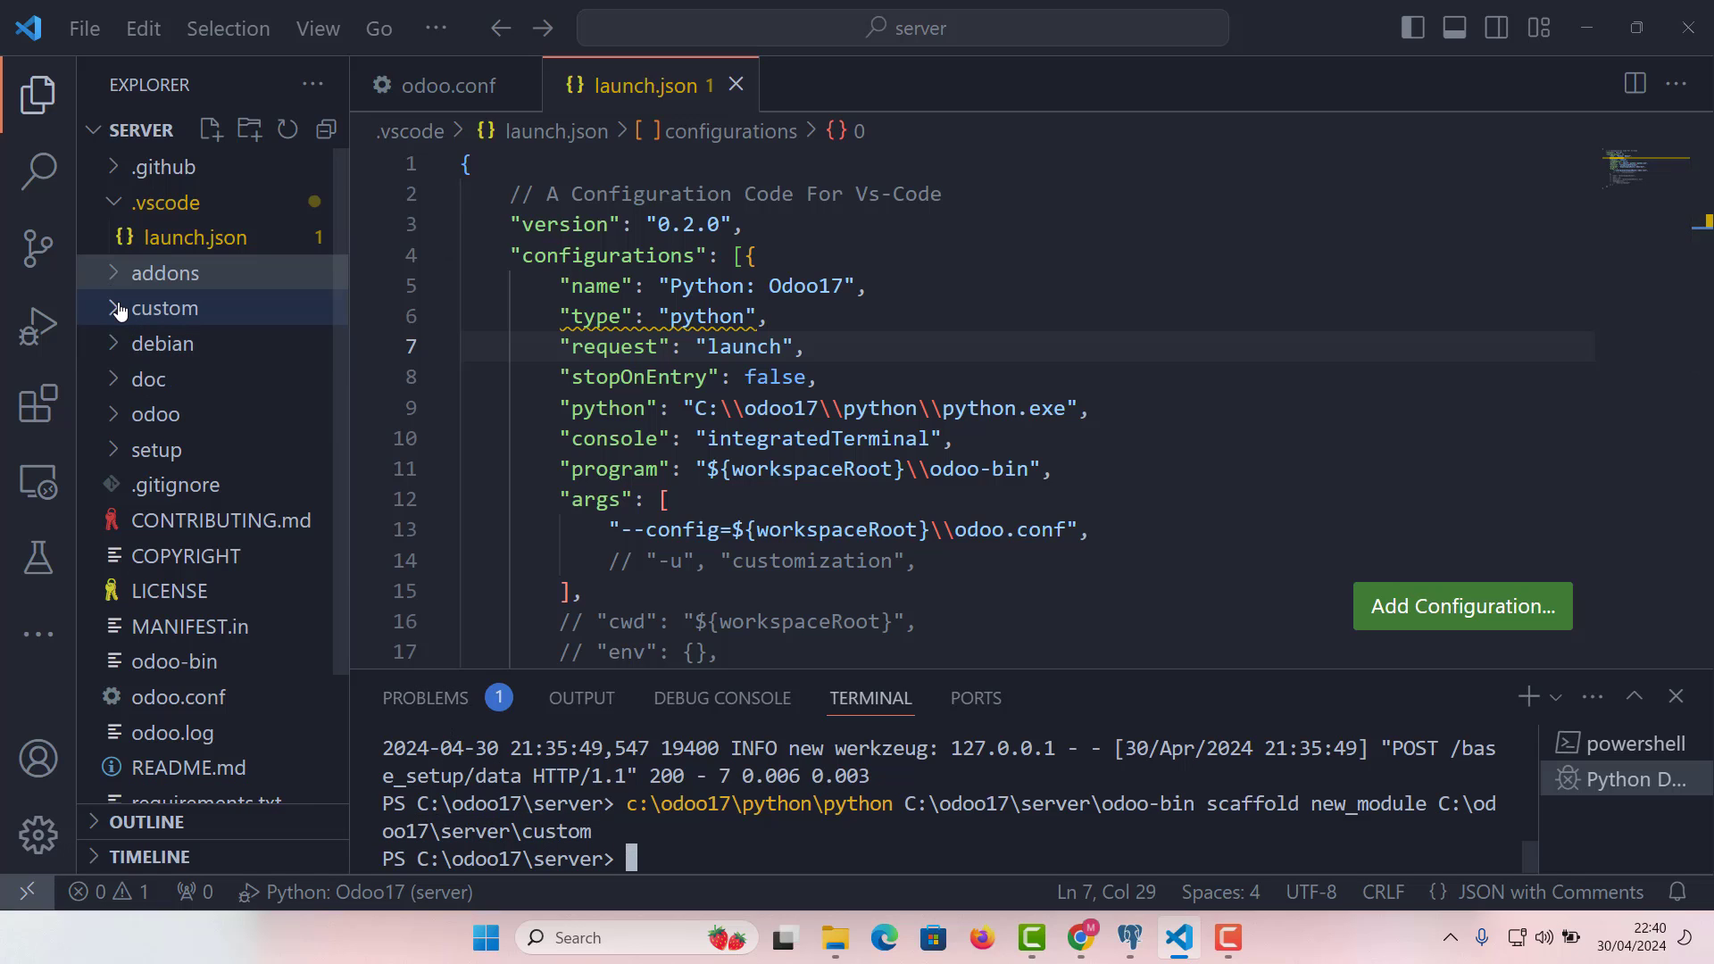
# Expand custom > new_module to show the scaffolded files
pyautogui.click(166, 307)
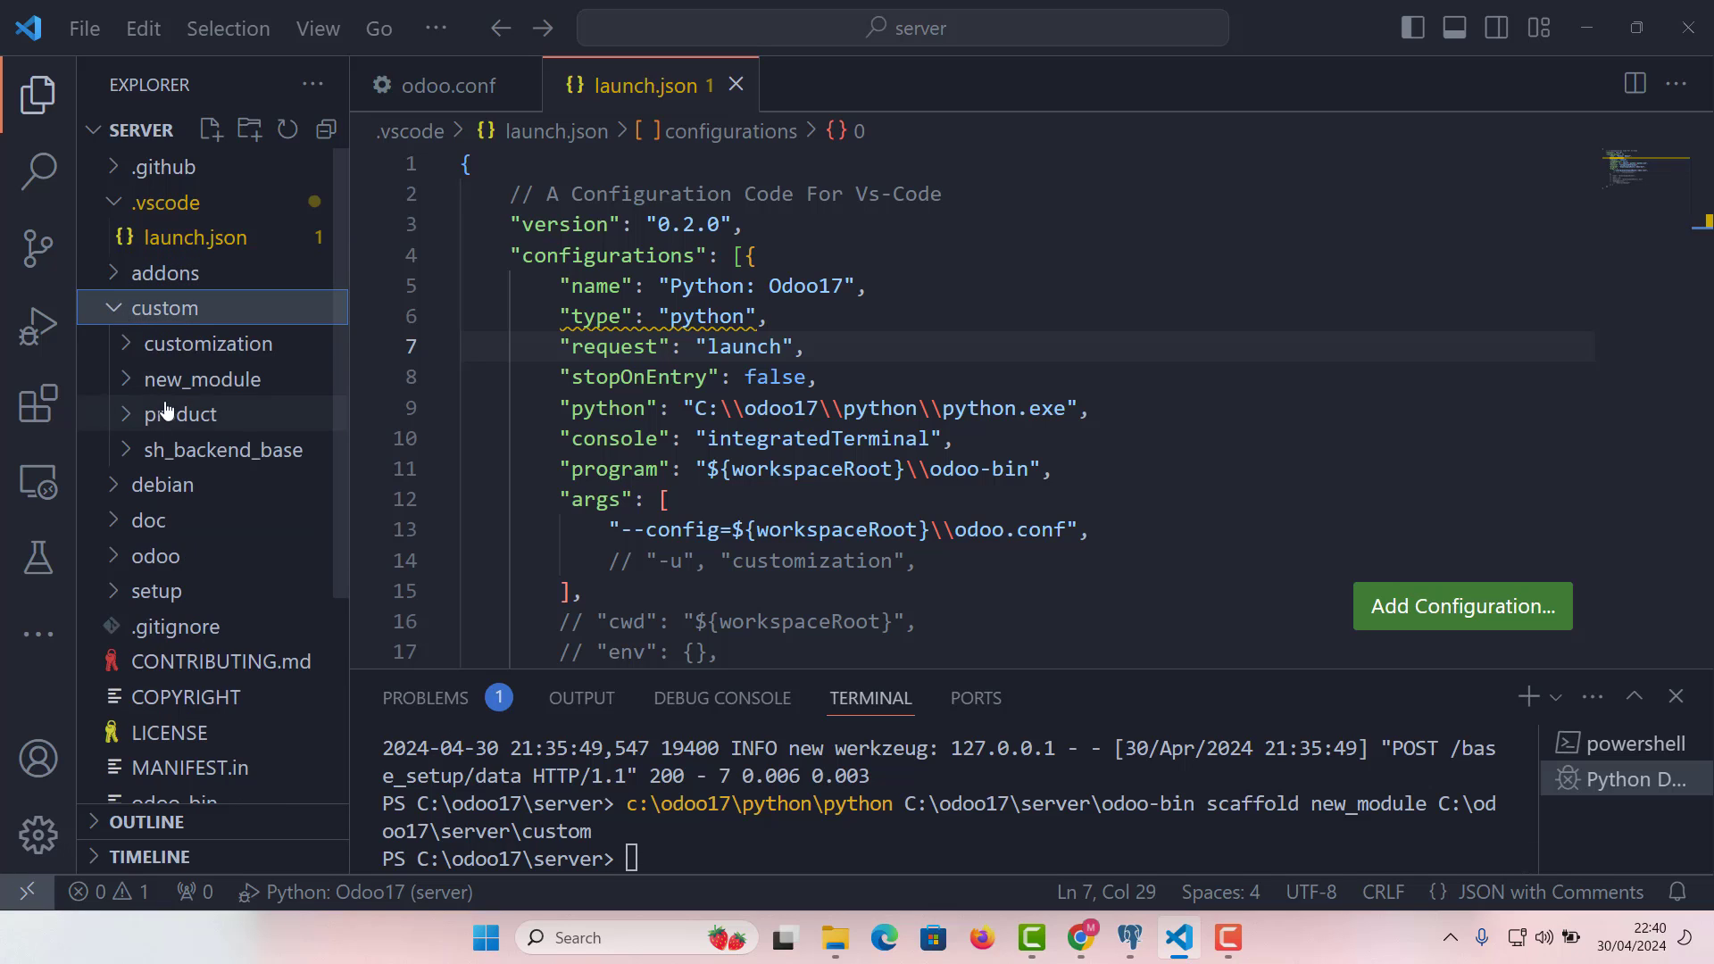
pyautogui.click(201, 378)
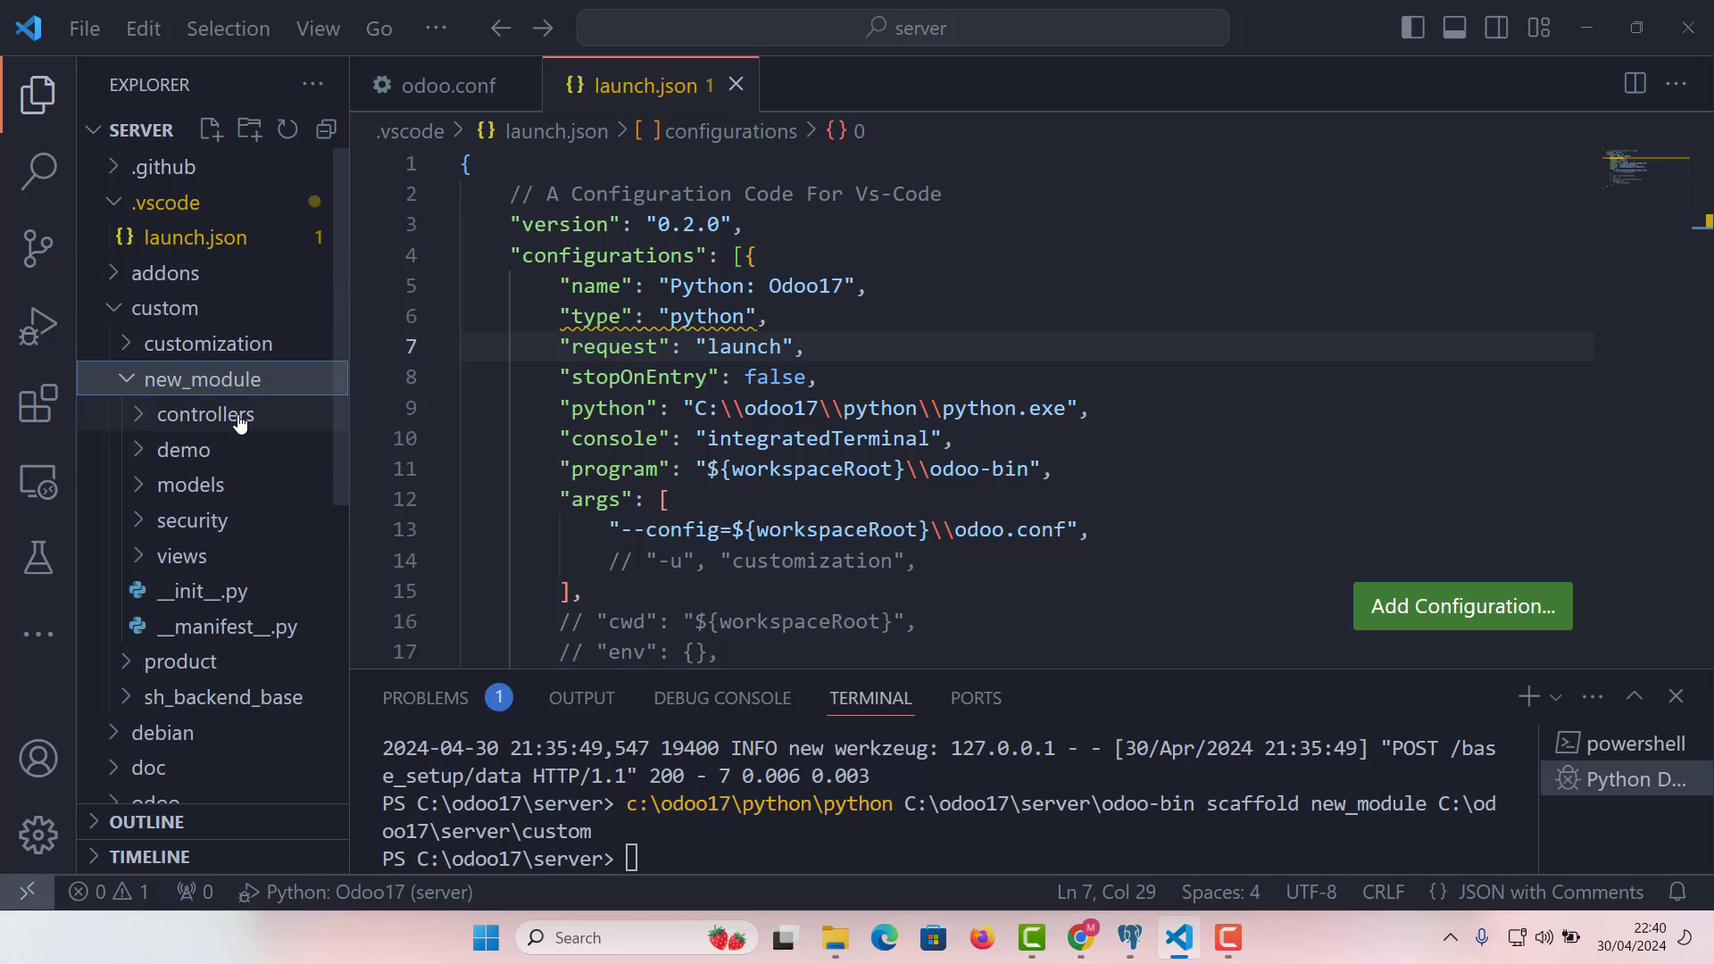
pyautogui.moveTo(202, 414)
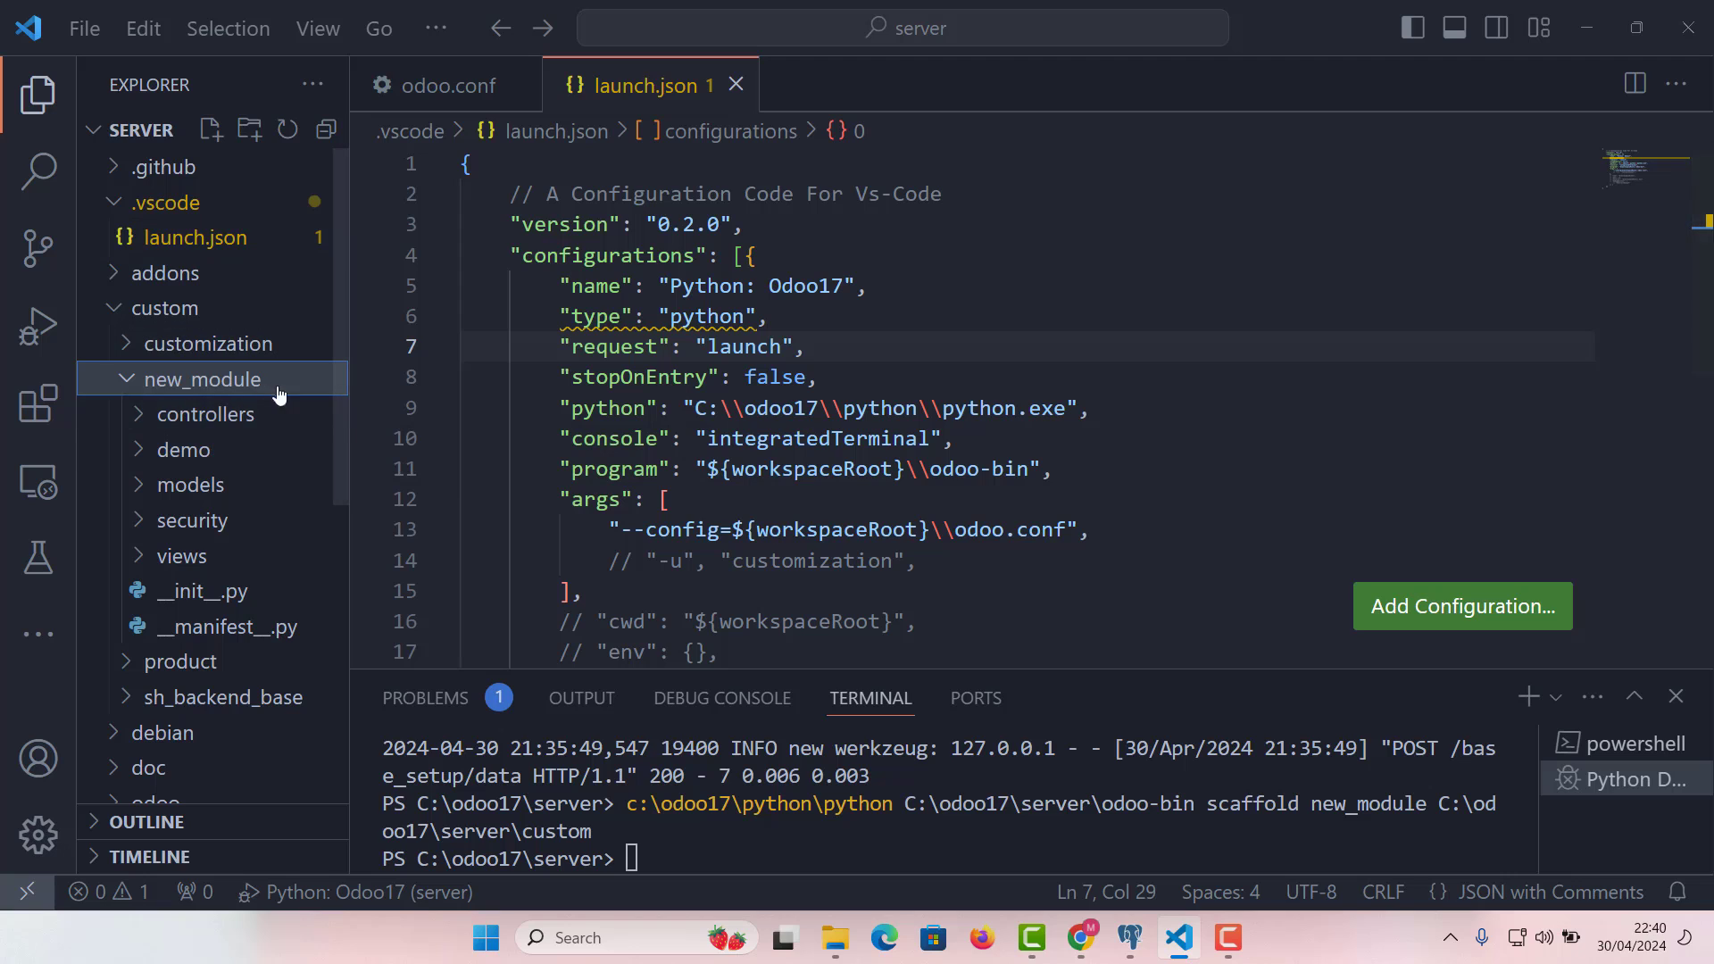
pyautogui.moveTo(200, 378)
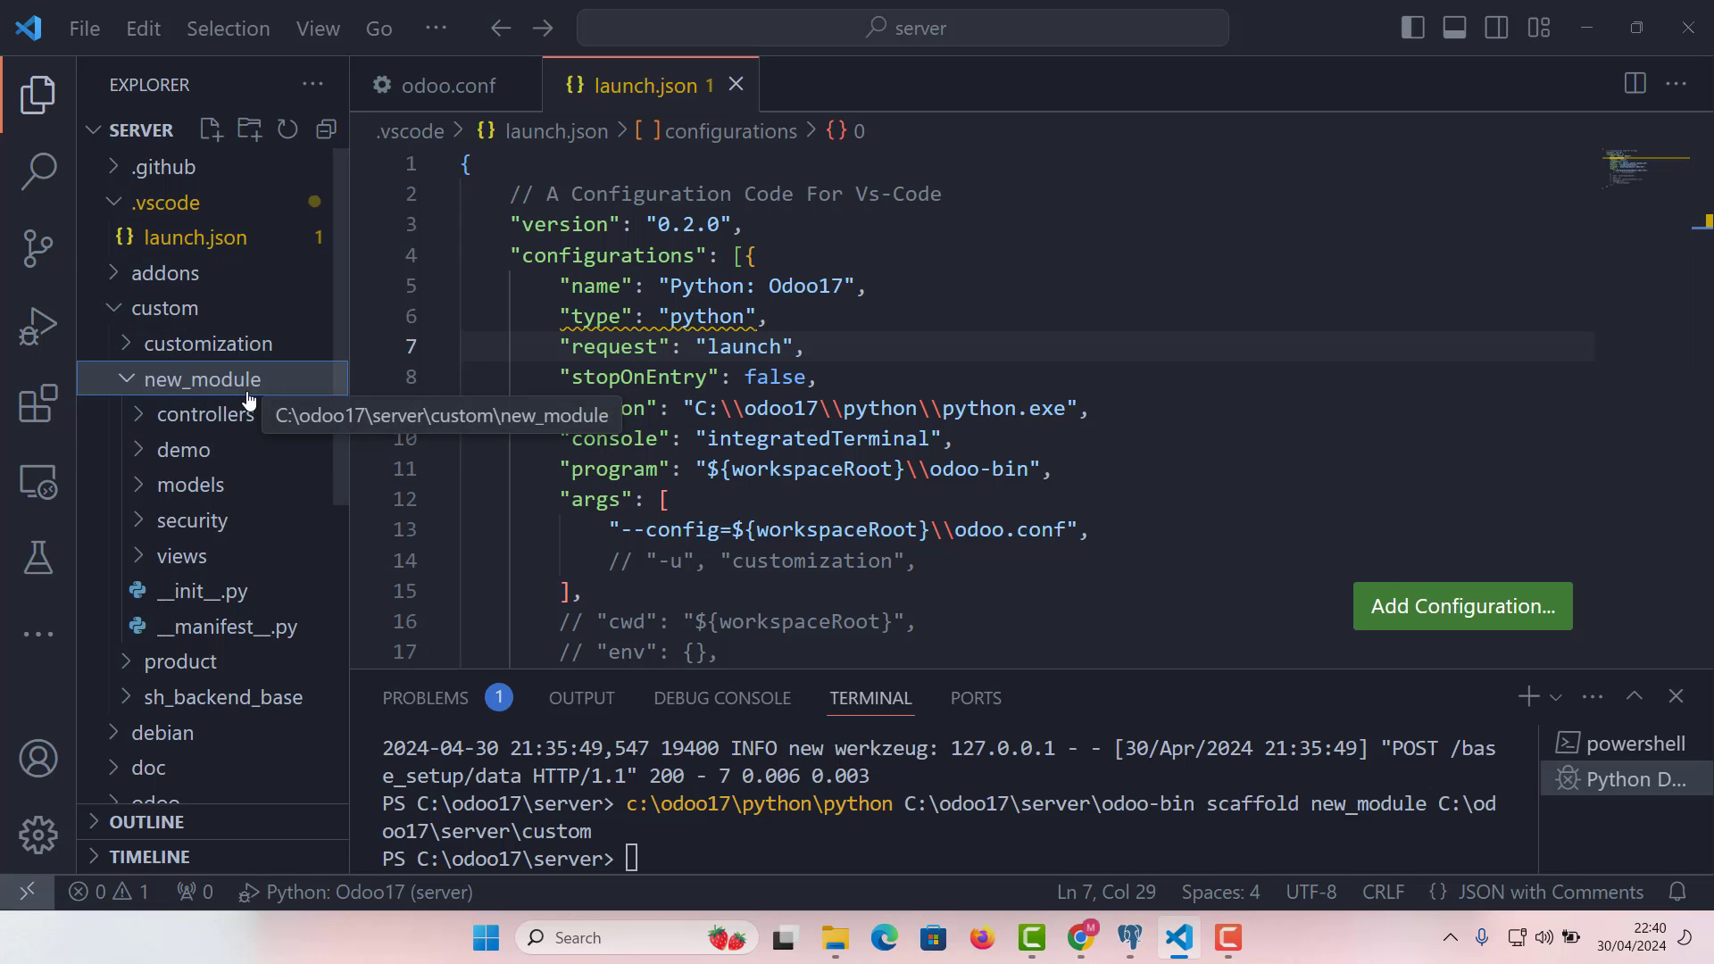
pyautogui.moveTo(339, 418)
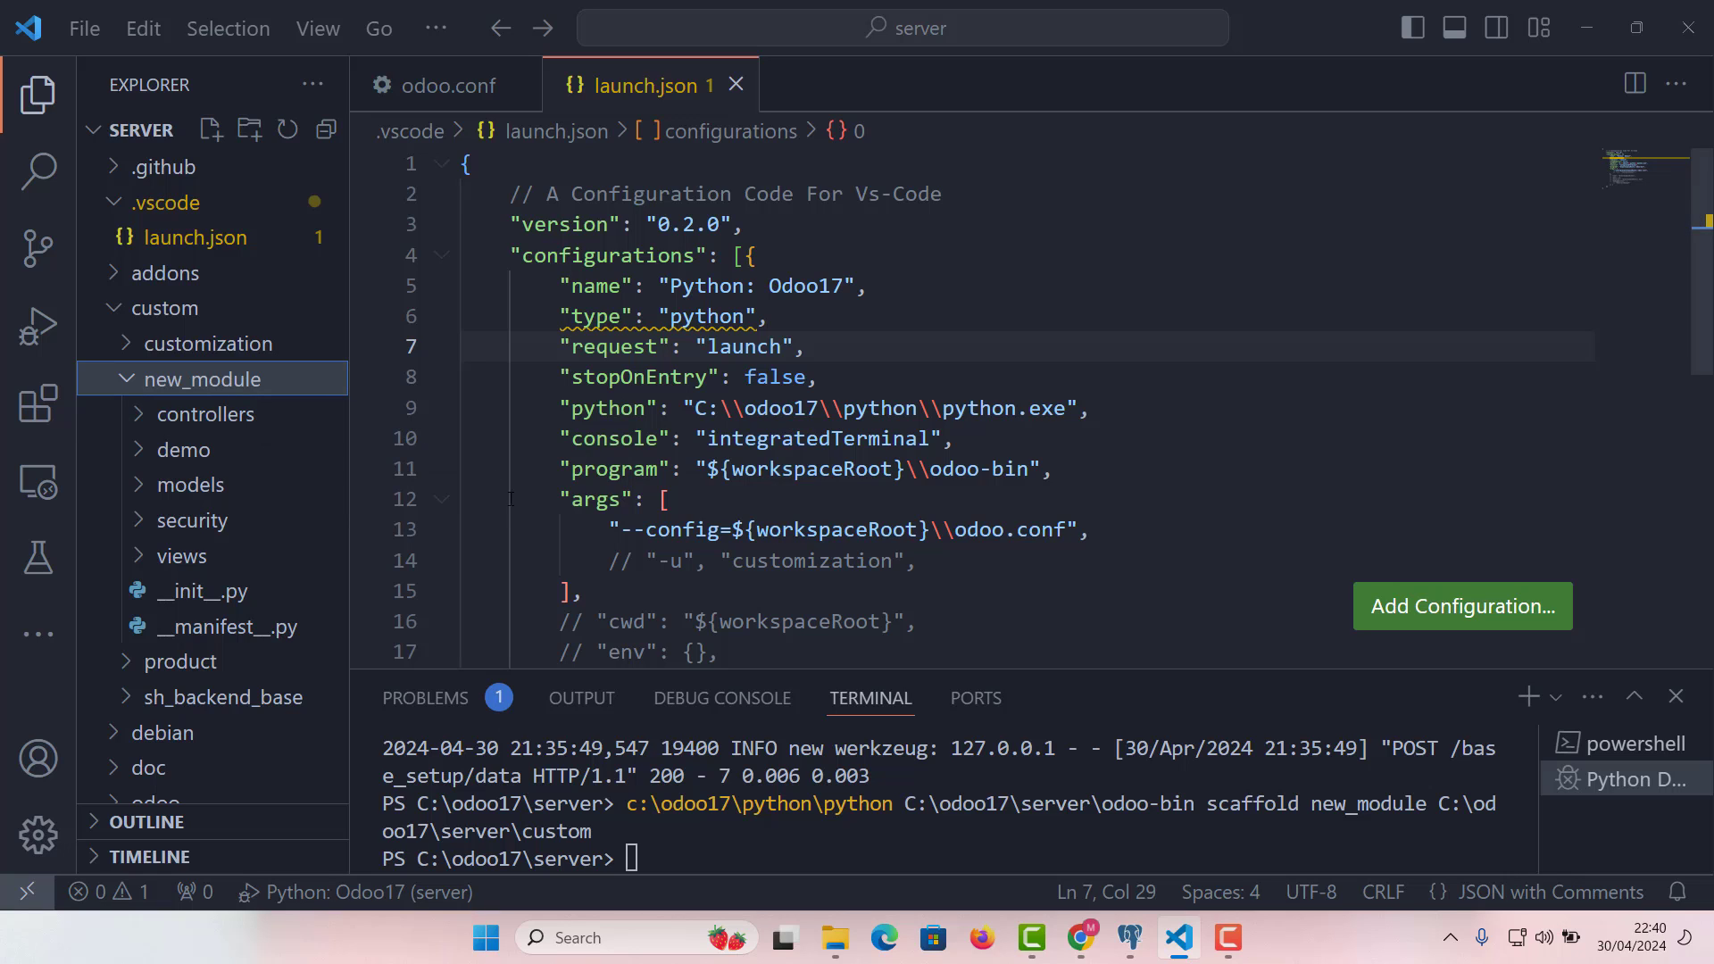
pyautogui.moveTo(197, 484)
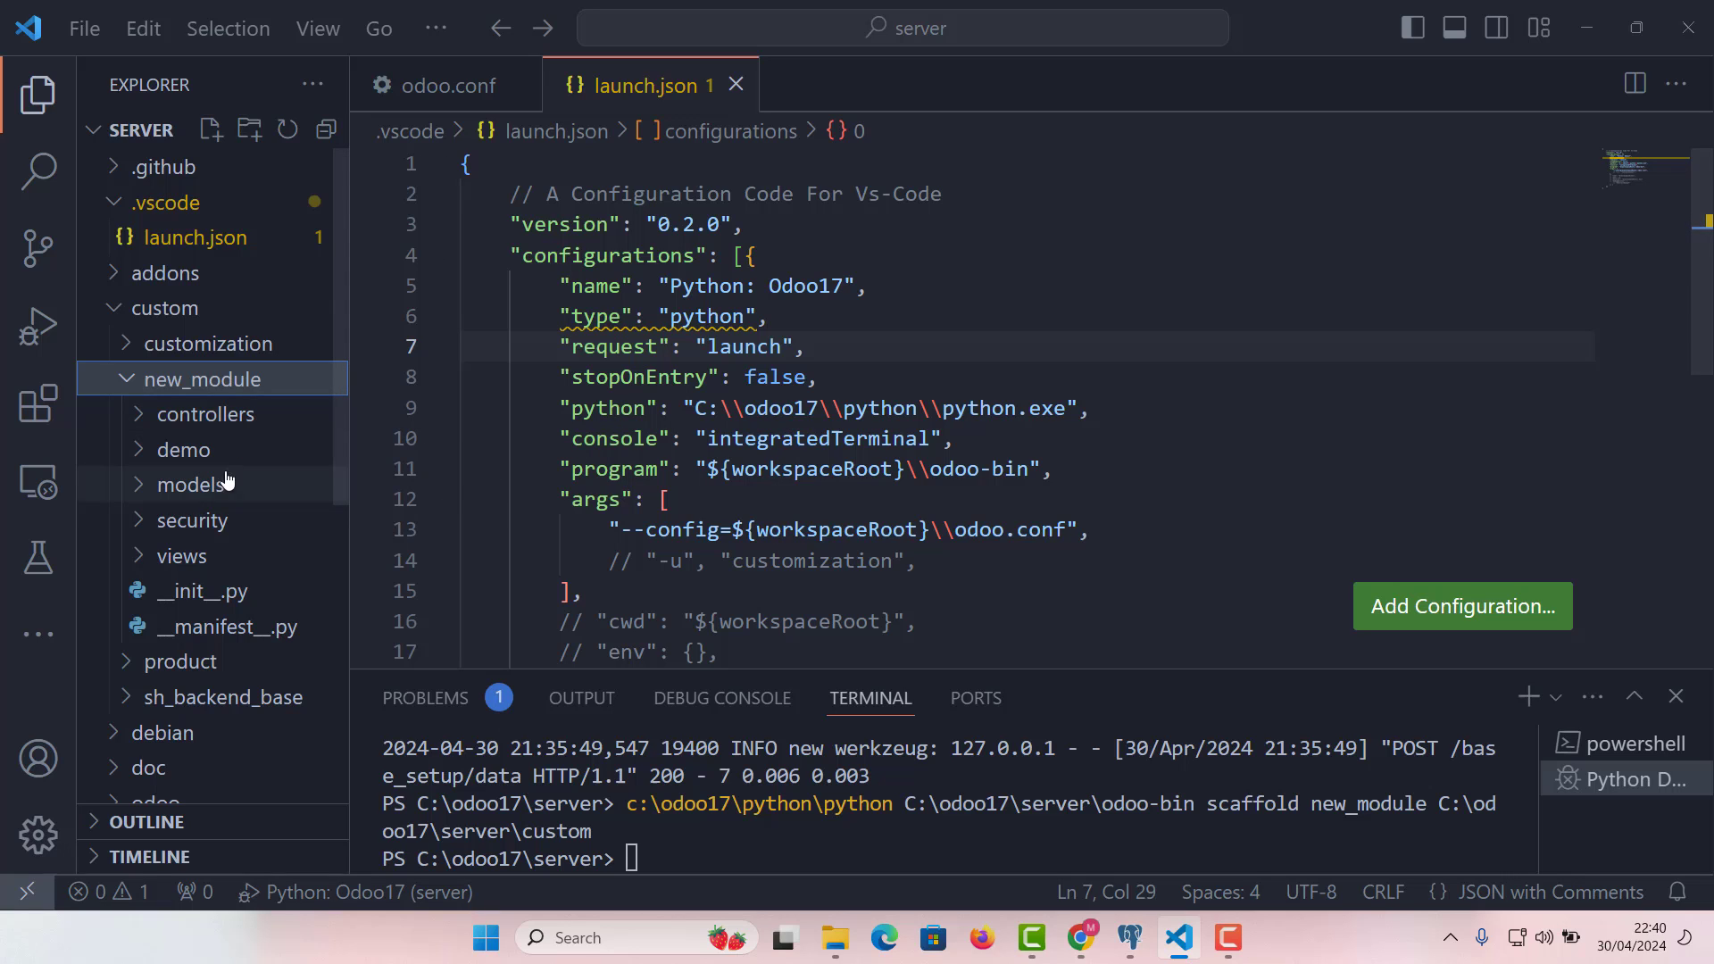
pyautogui.moveTo(207, 379)
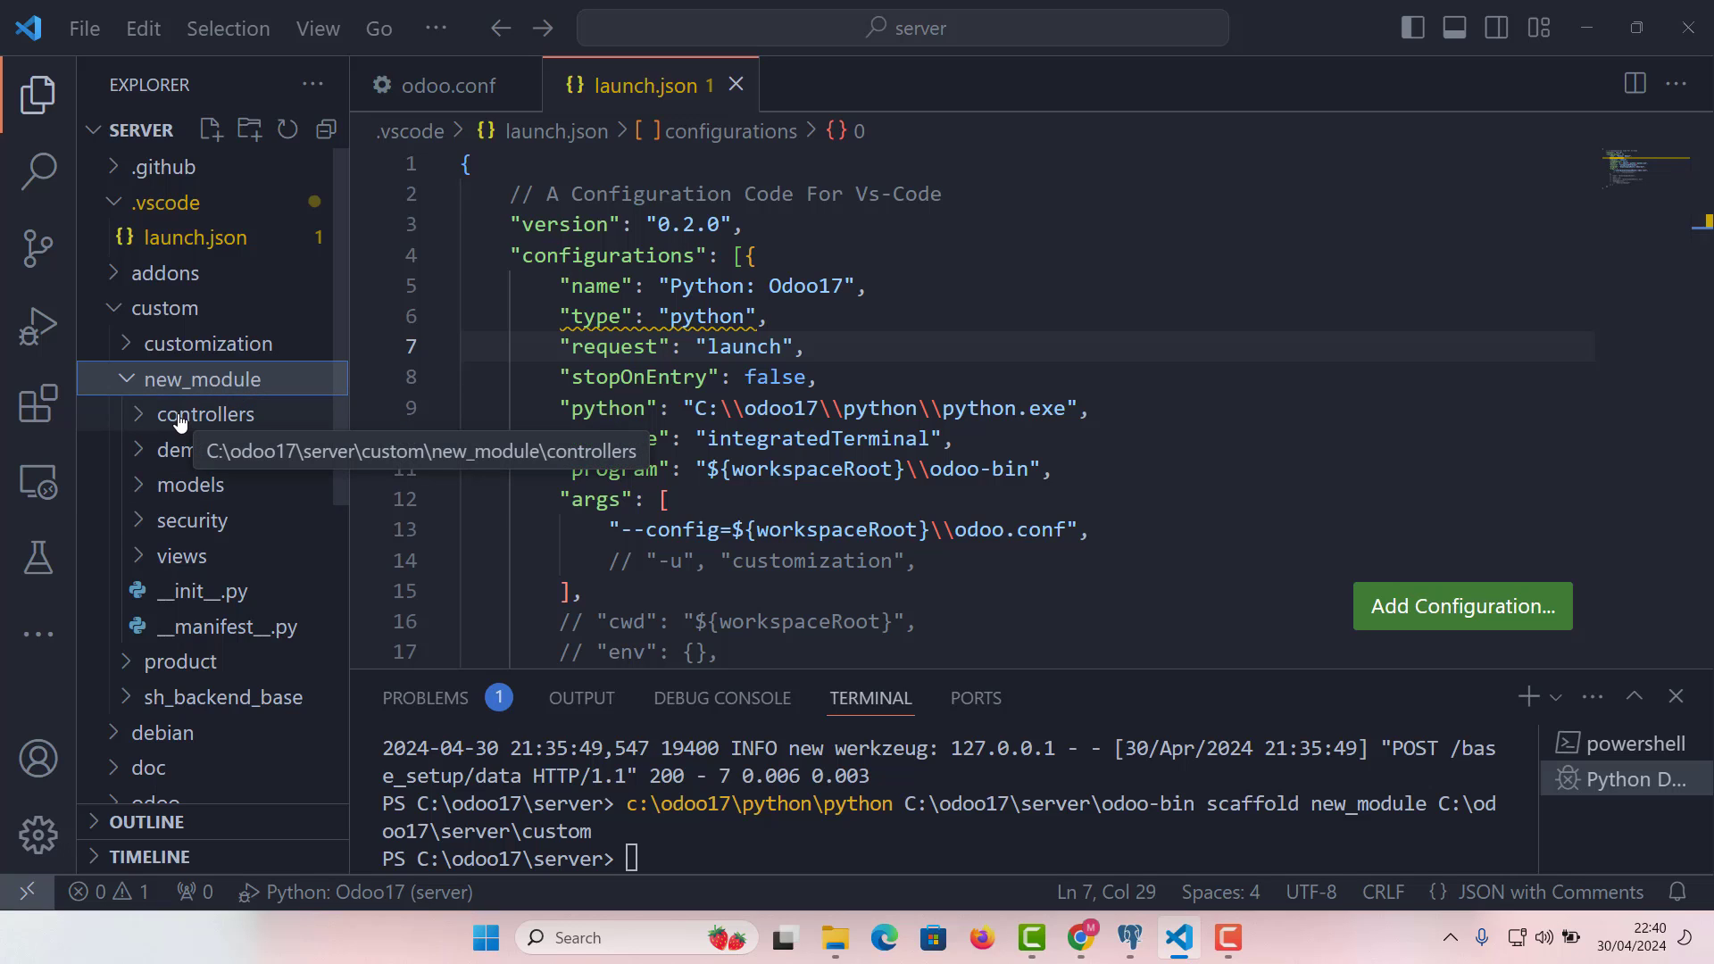
pyautogui.moveTo(178, 423)
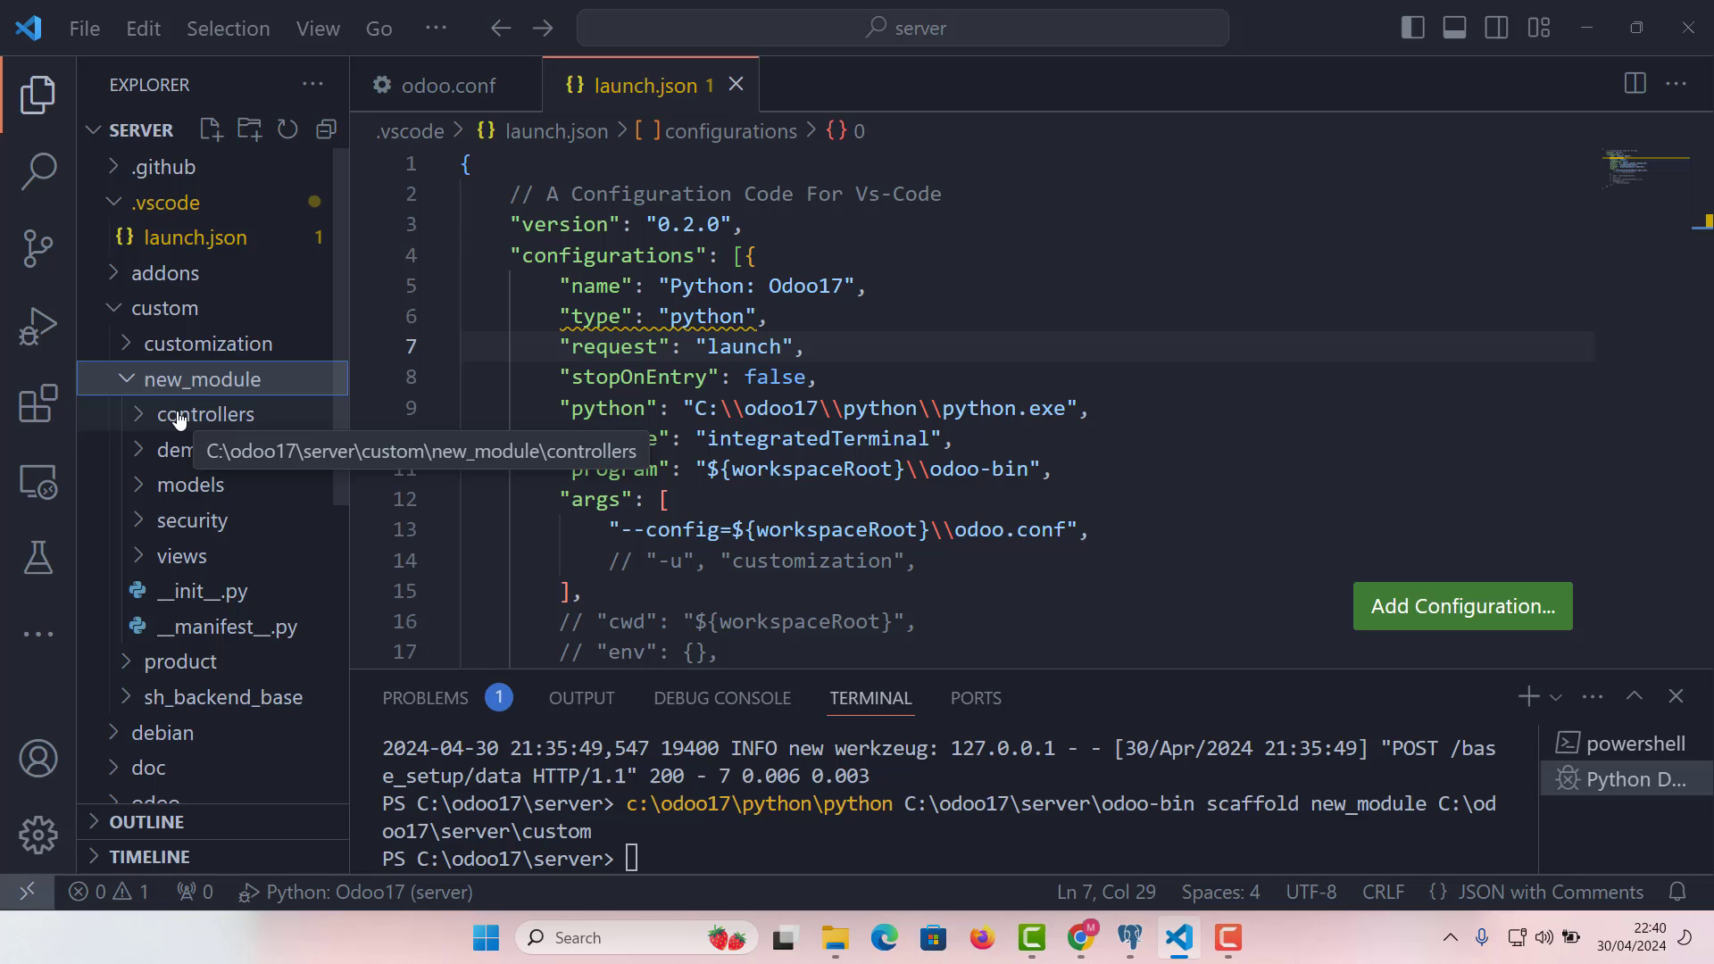
pyautogui.moveTo(182, 450)
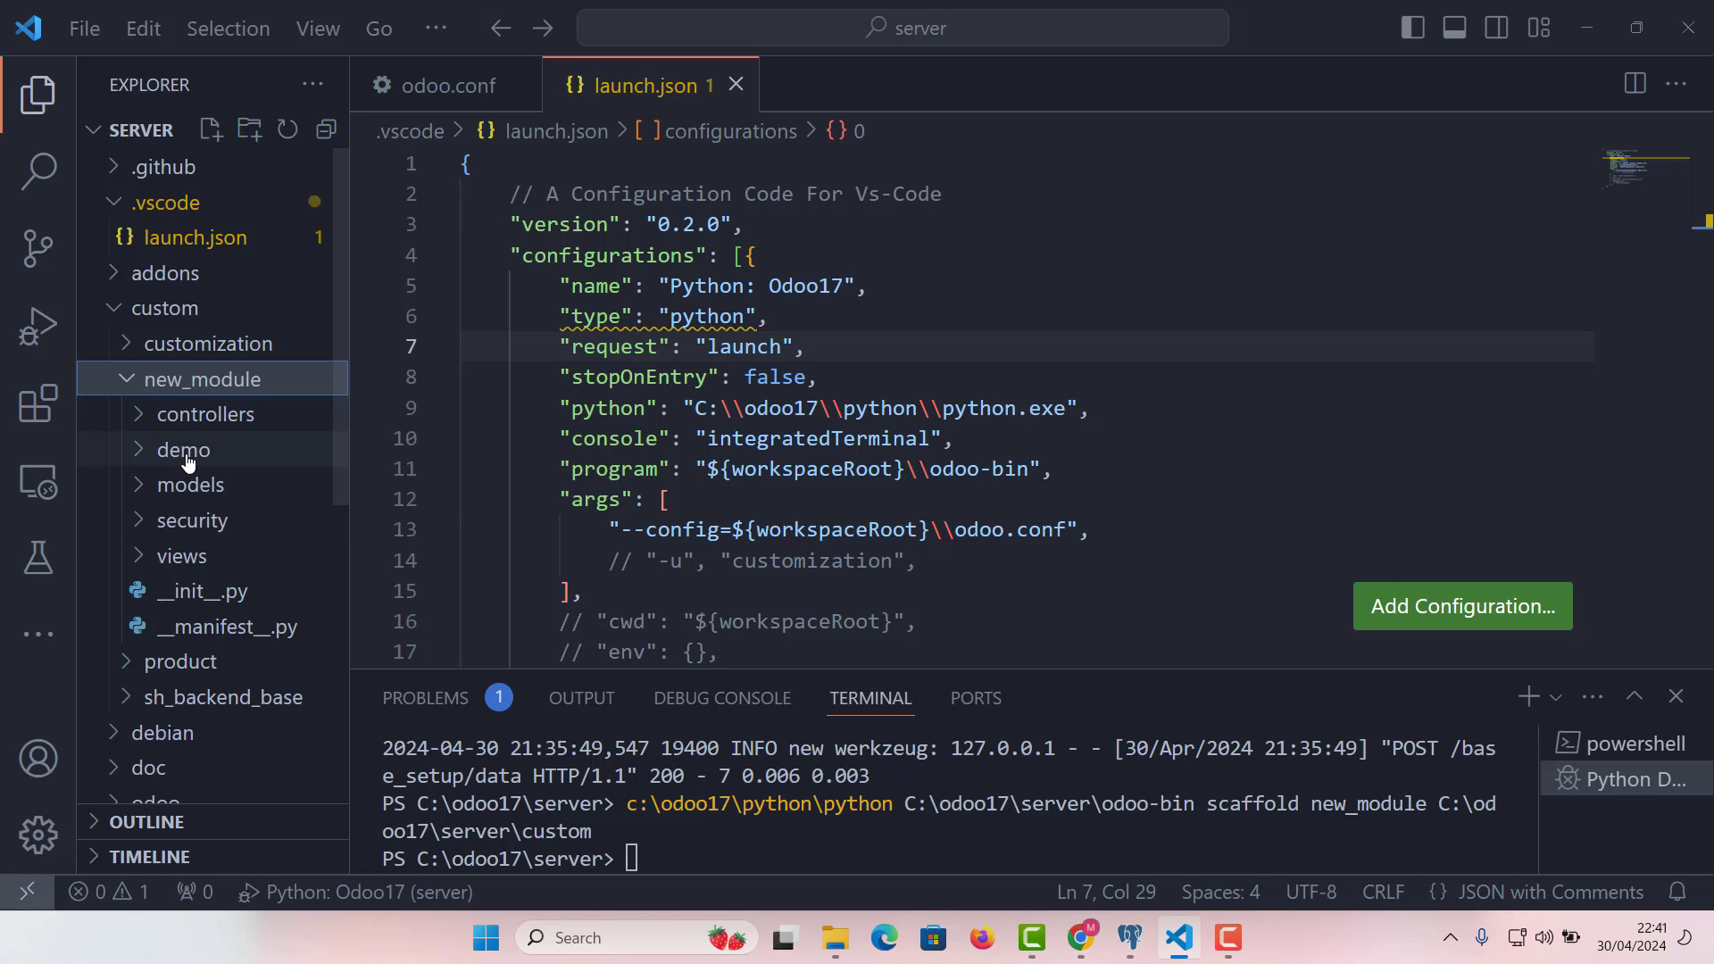
pyautogui.moveTo(250, 459)
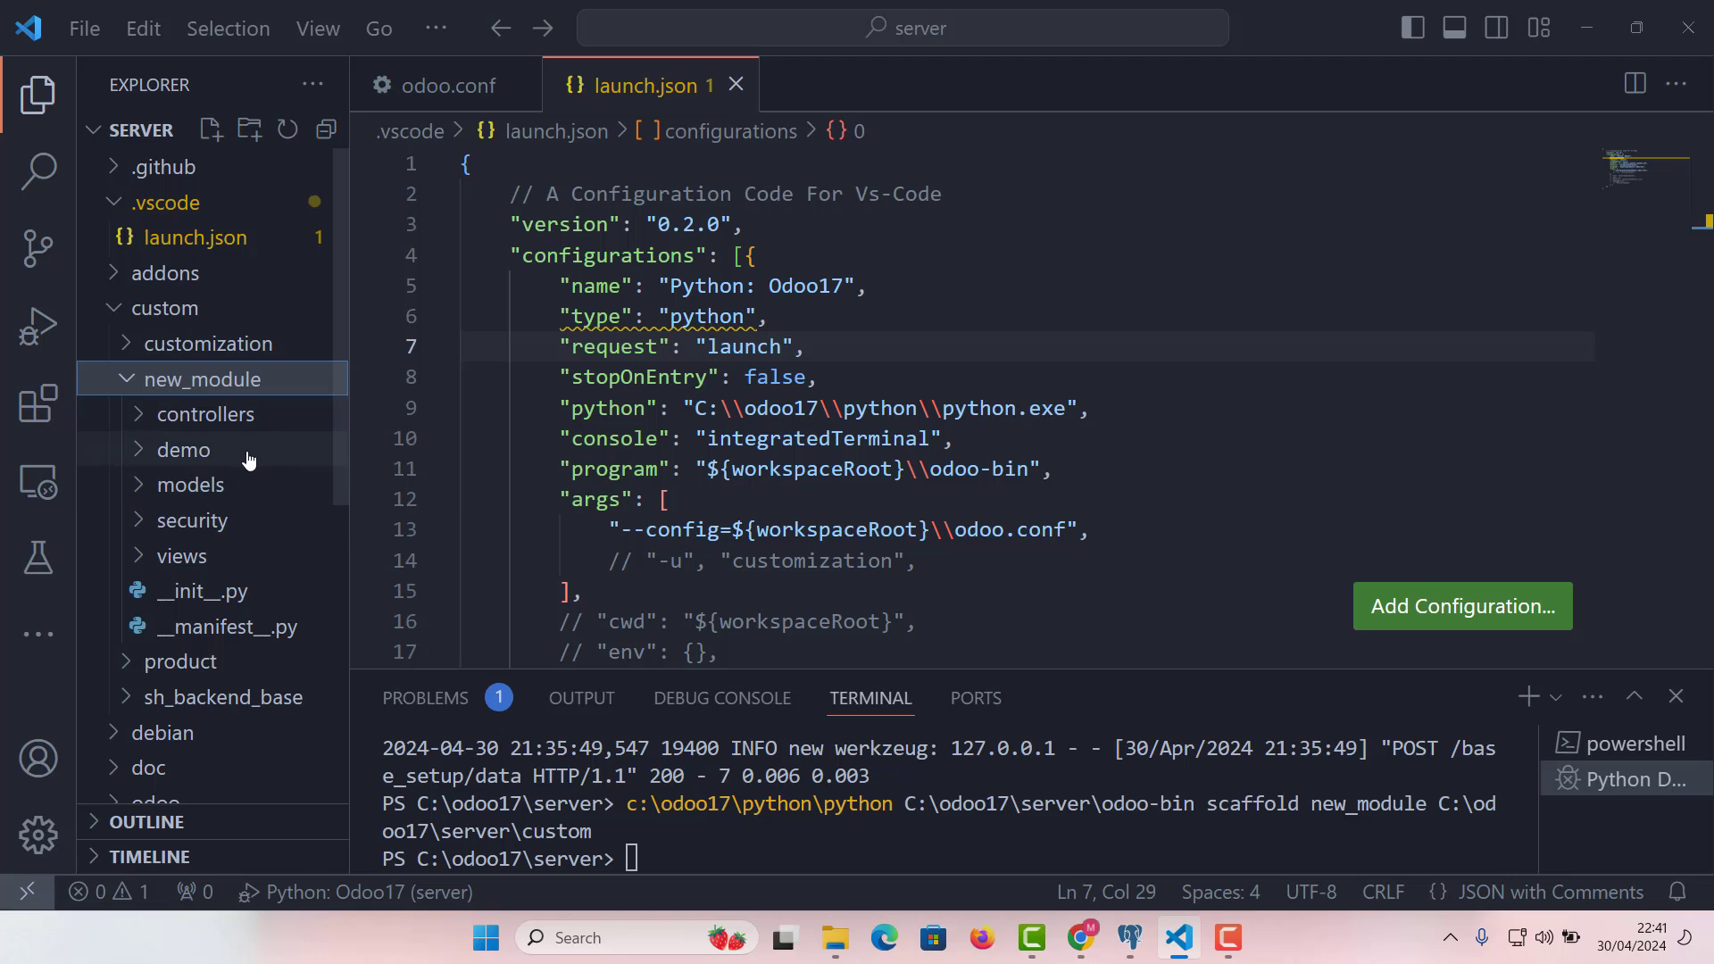
pyautogui.moveTo(182, 450)
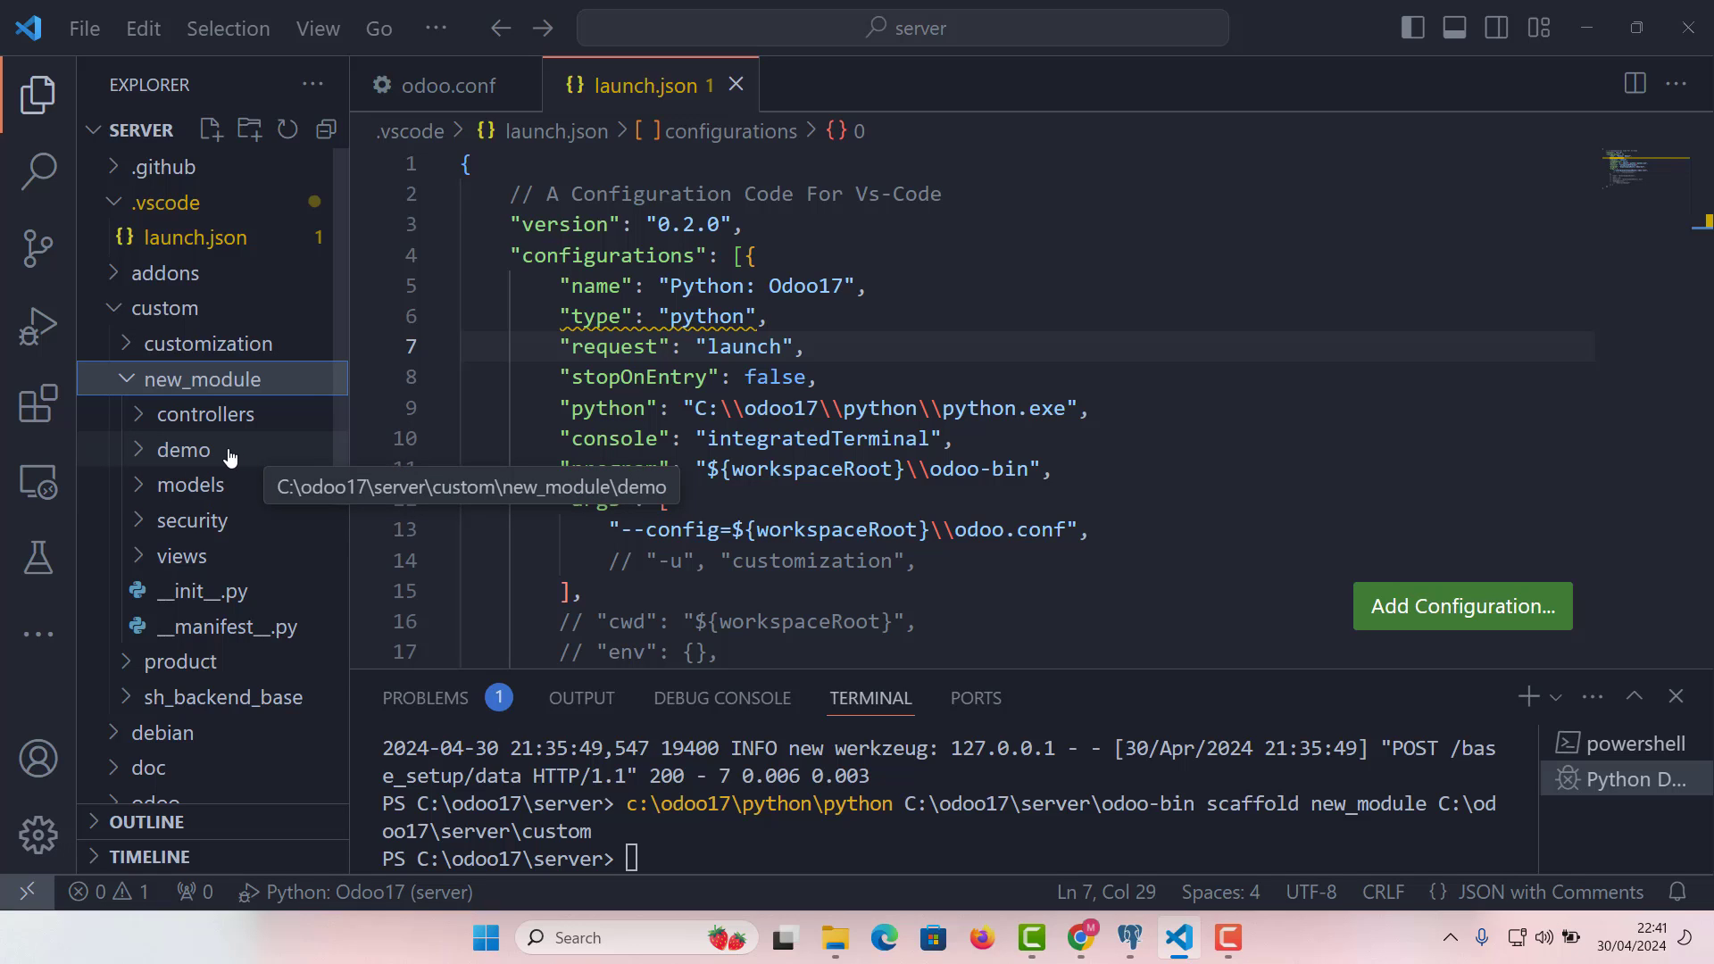
pyautogui.moveTo(200, 484)
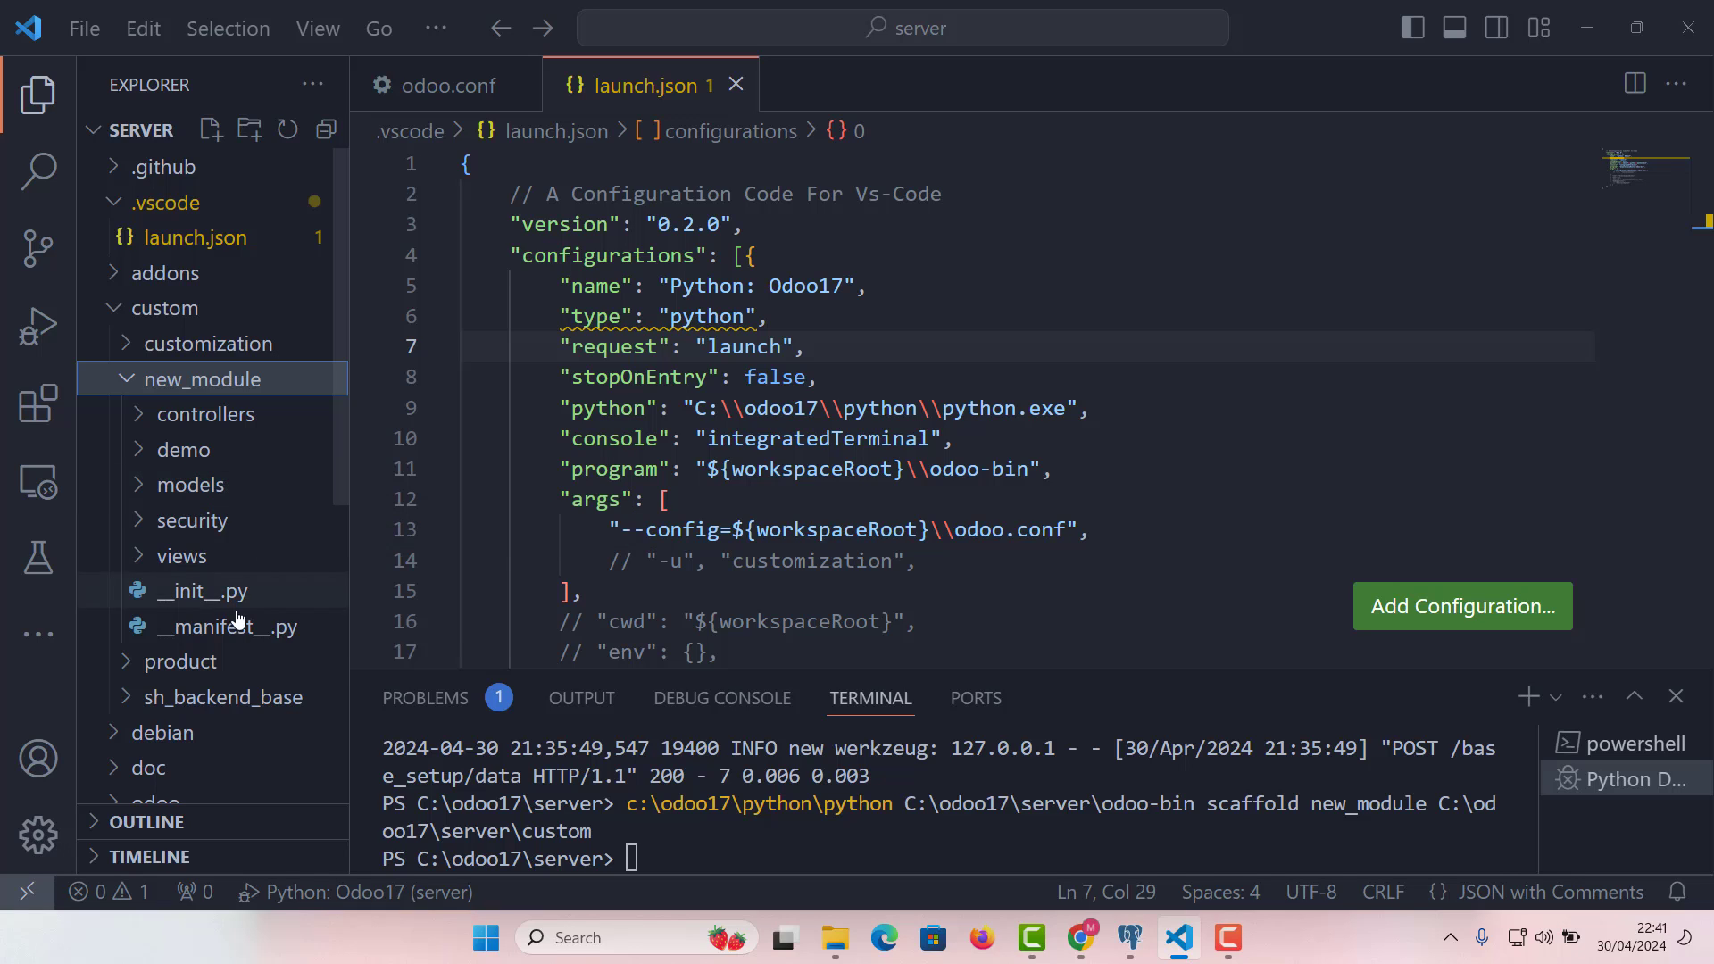
pyautogui.moveTo(182, 555)
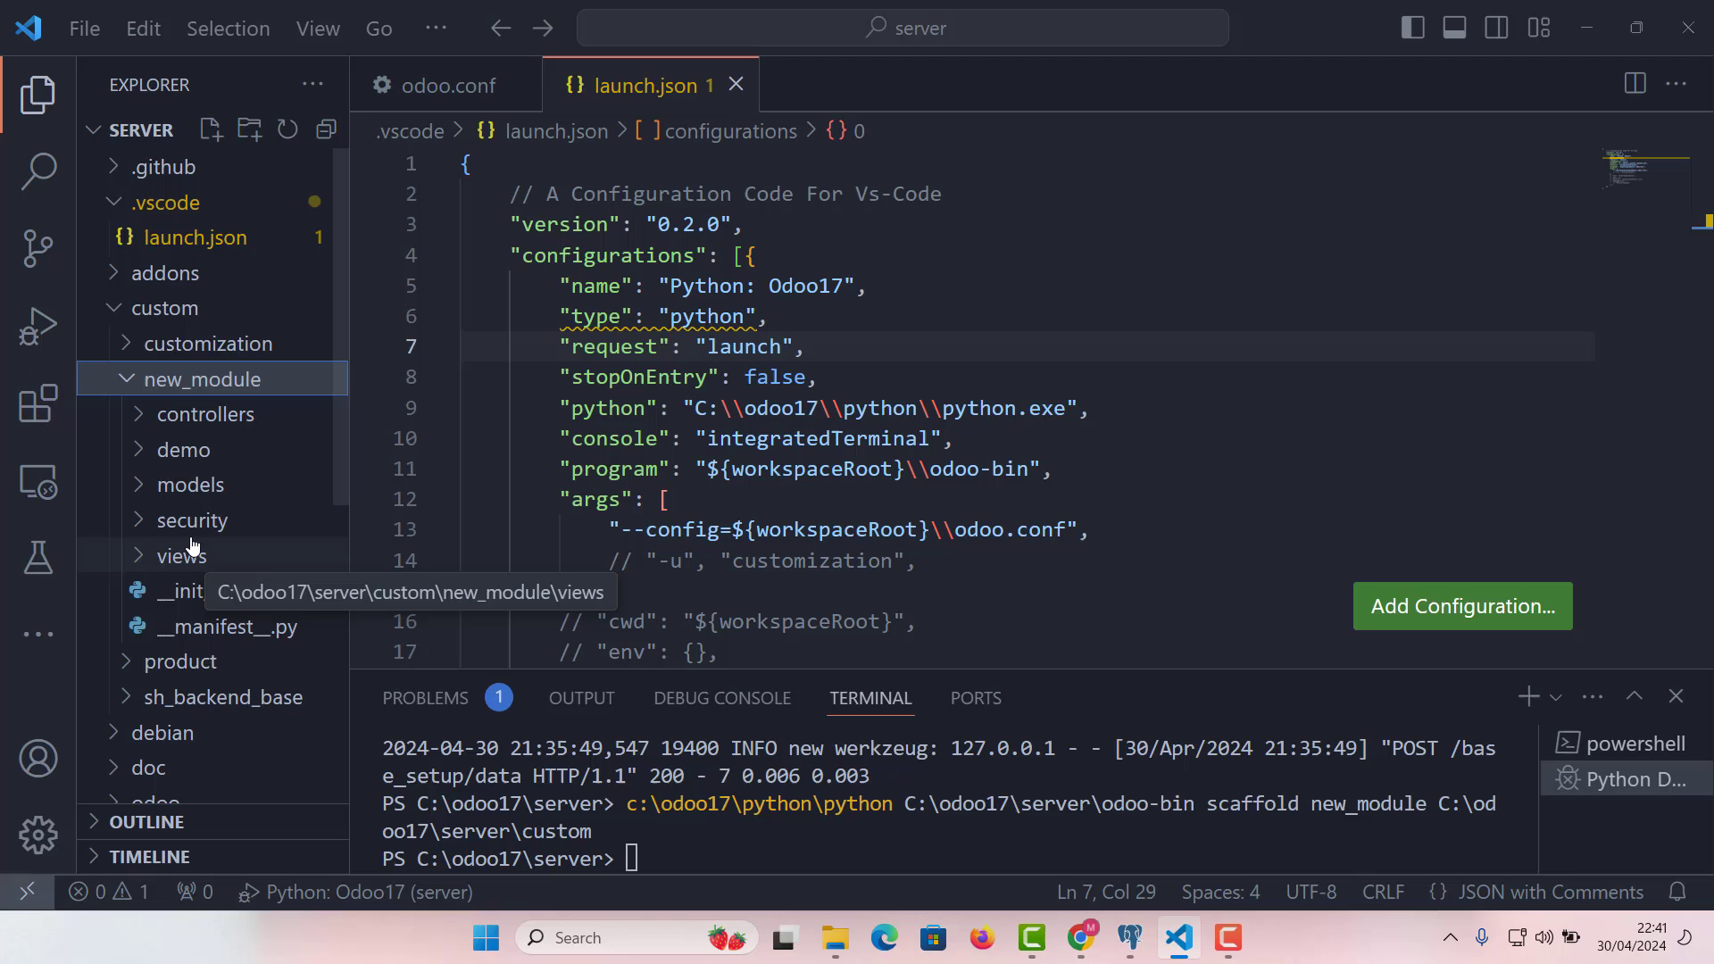
pyautogui.moveTo(184, 557)
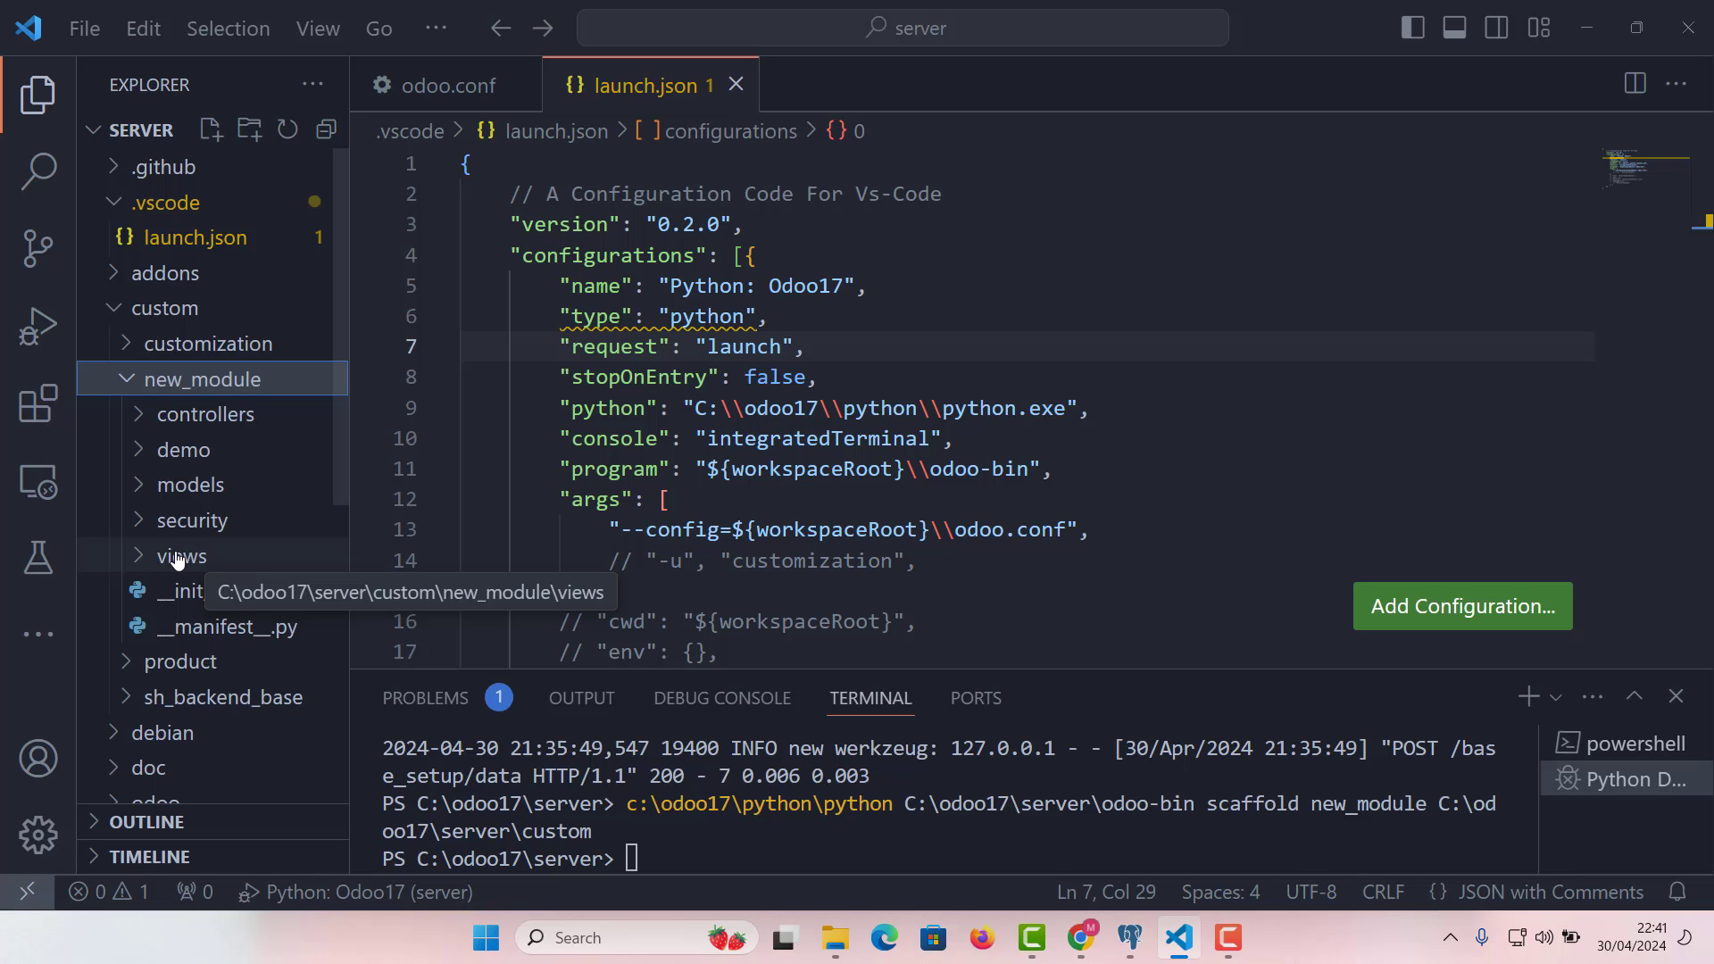
pyautogui.moveTo(175, 558)
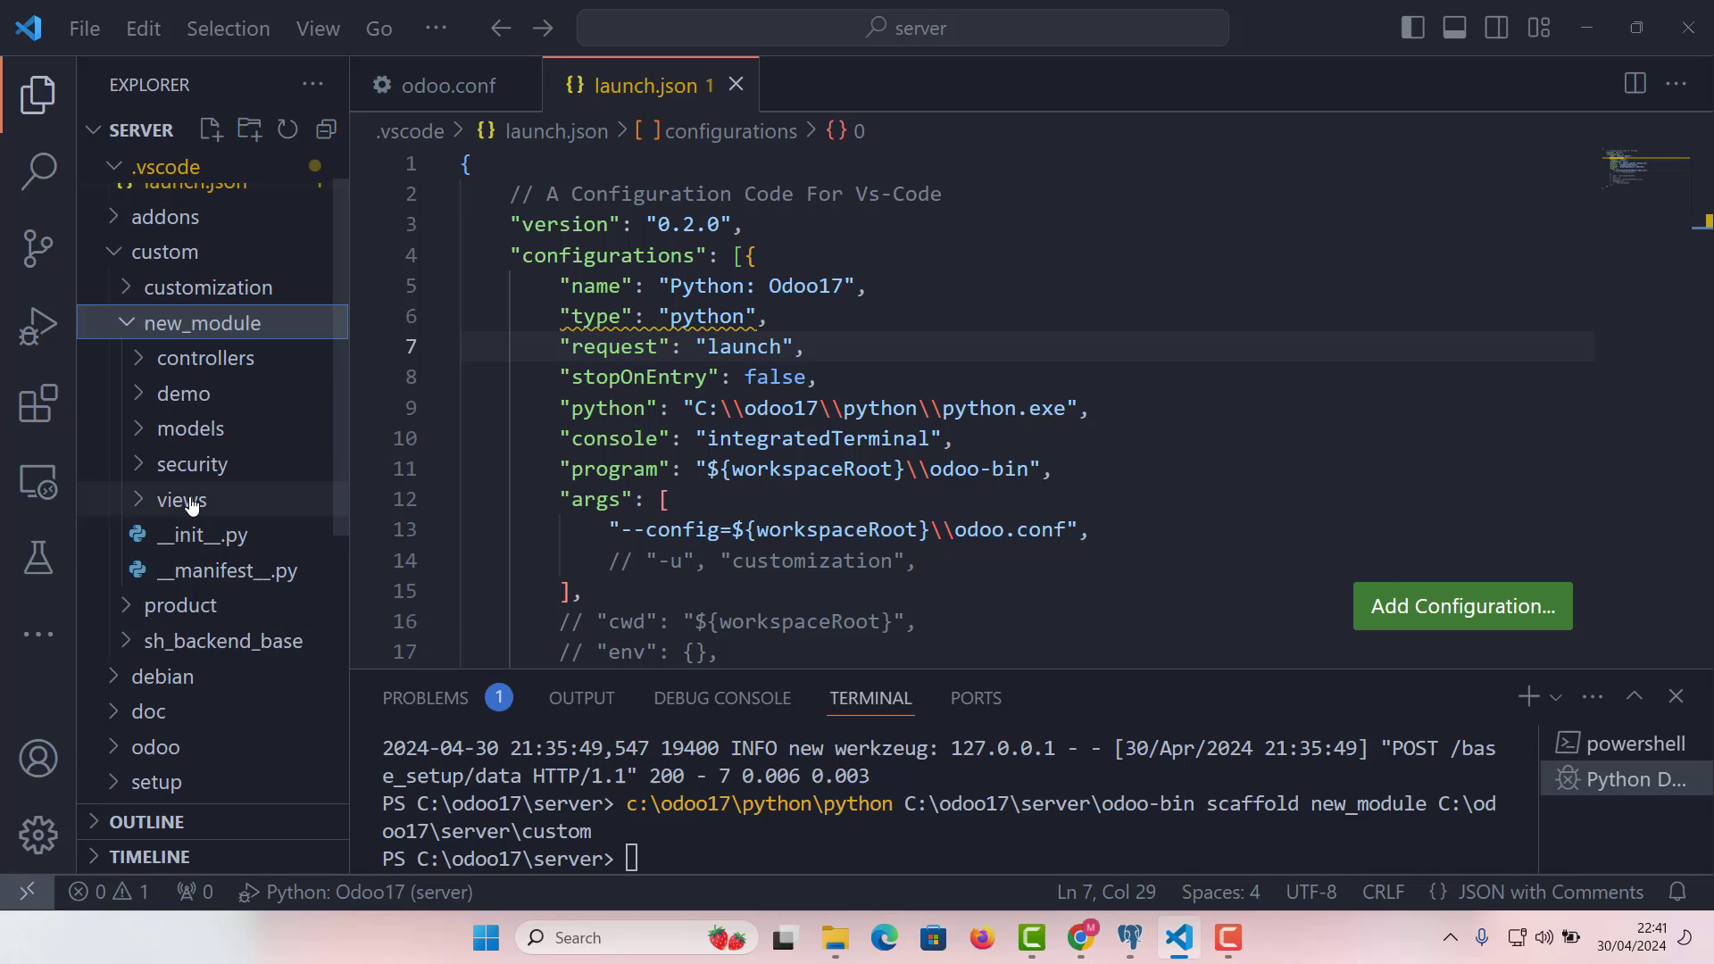
pyautogui.moveTo(178, 500)
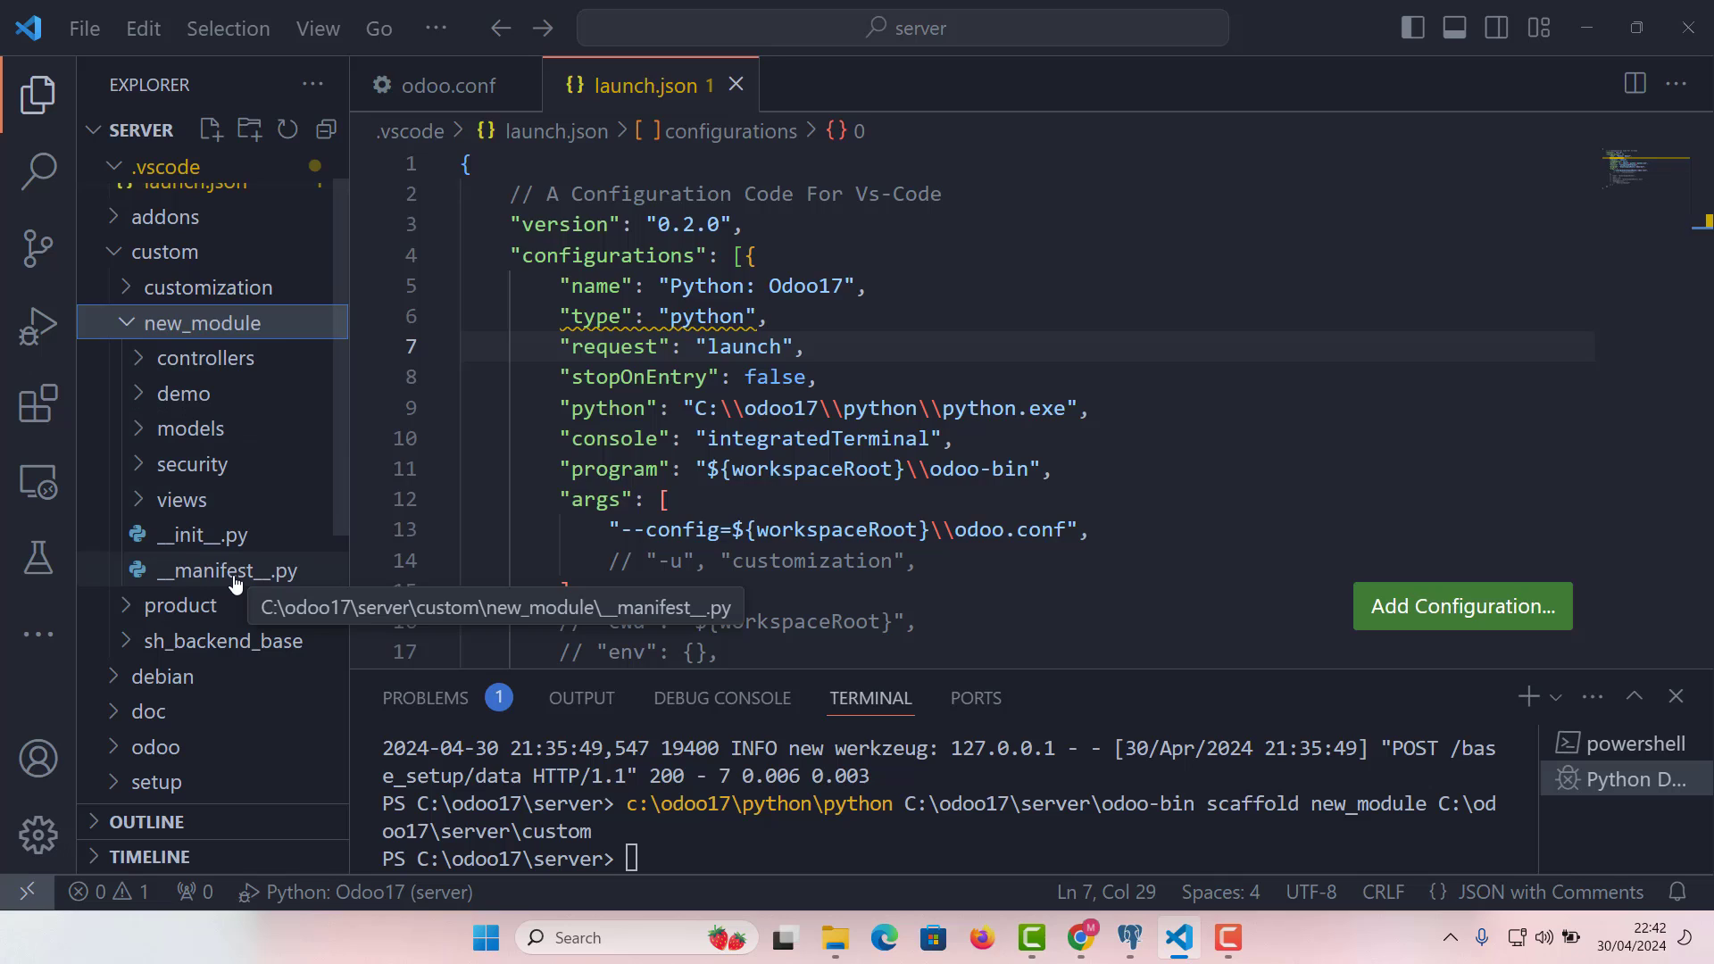
# Open new_module's __manifest__.py in the editor
pyautogui.doubleClick(226, 570)
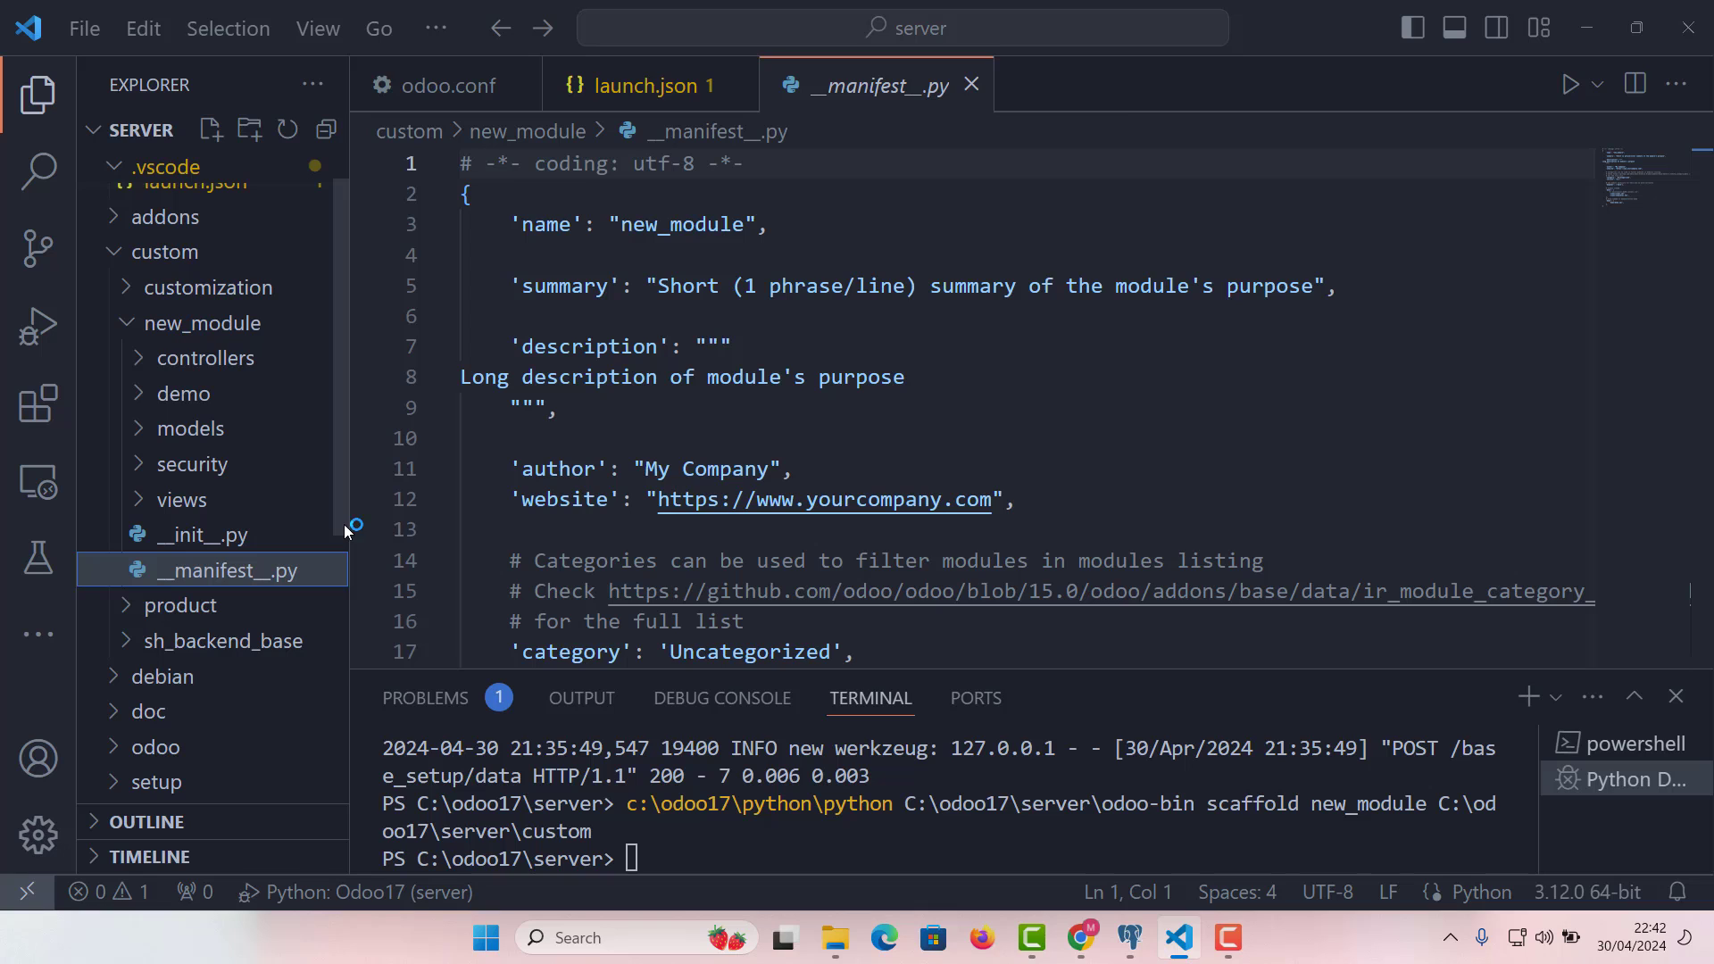
pyautogui.doubleClick(680, 225)
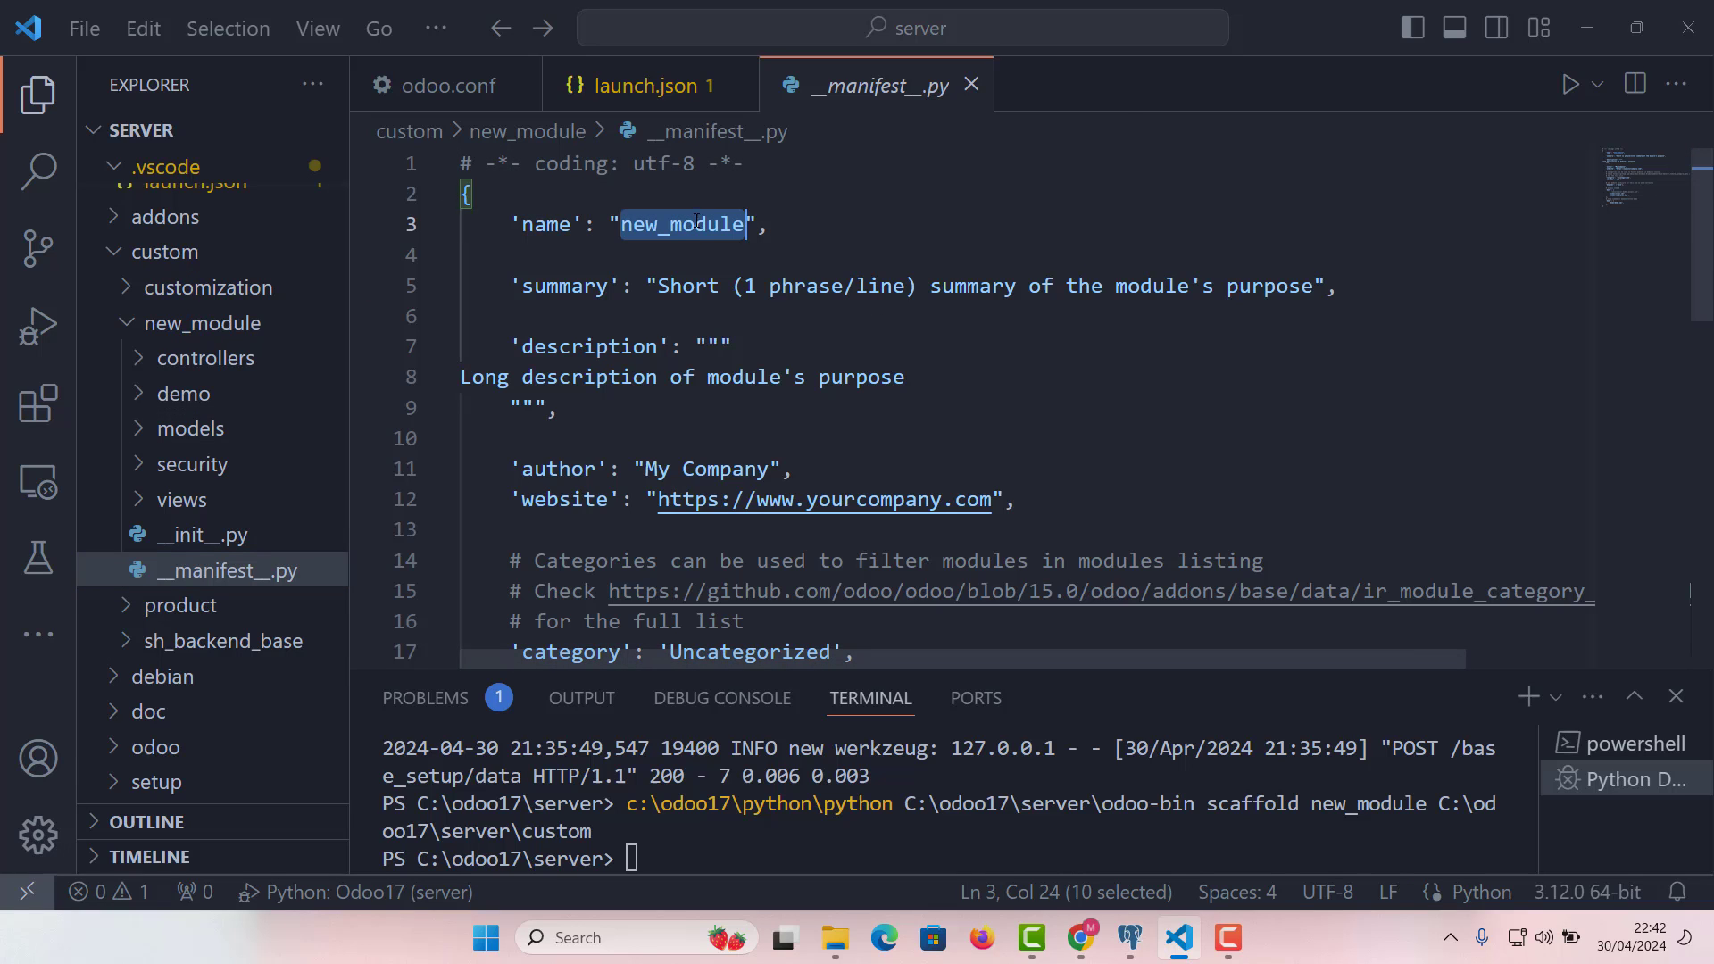
pyautogui.scroll(-3)
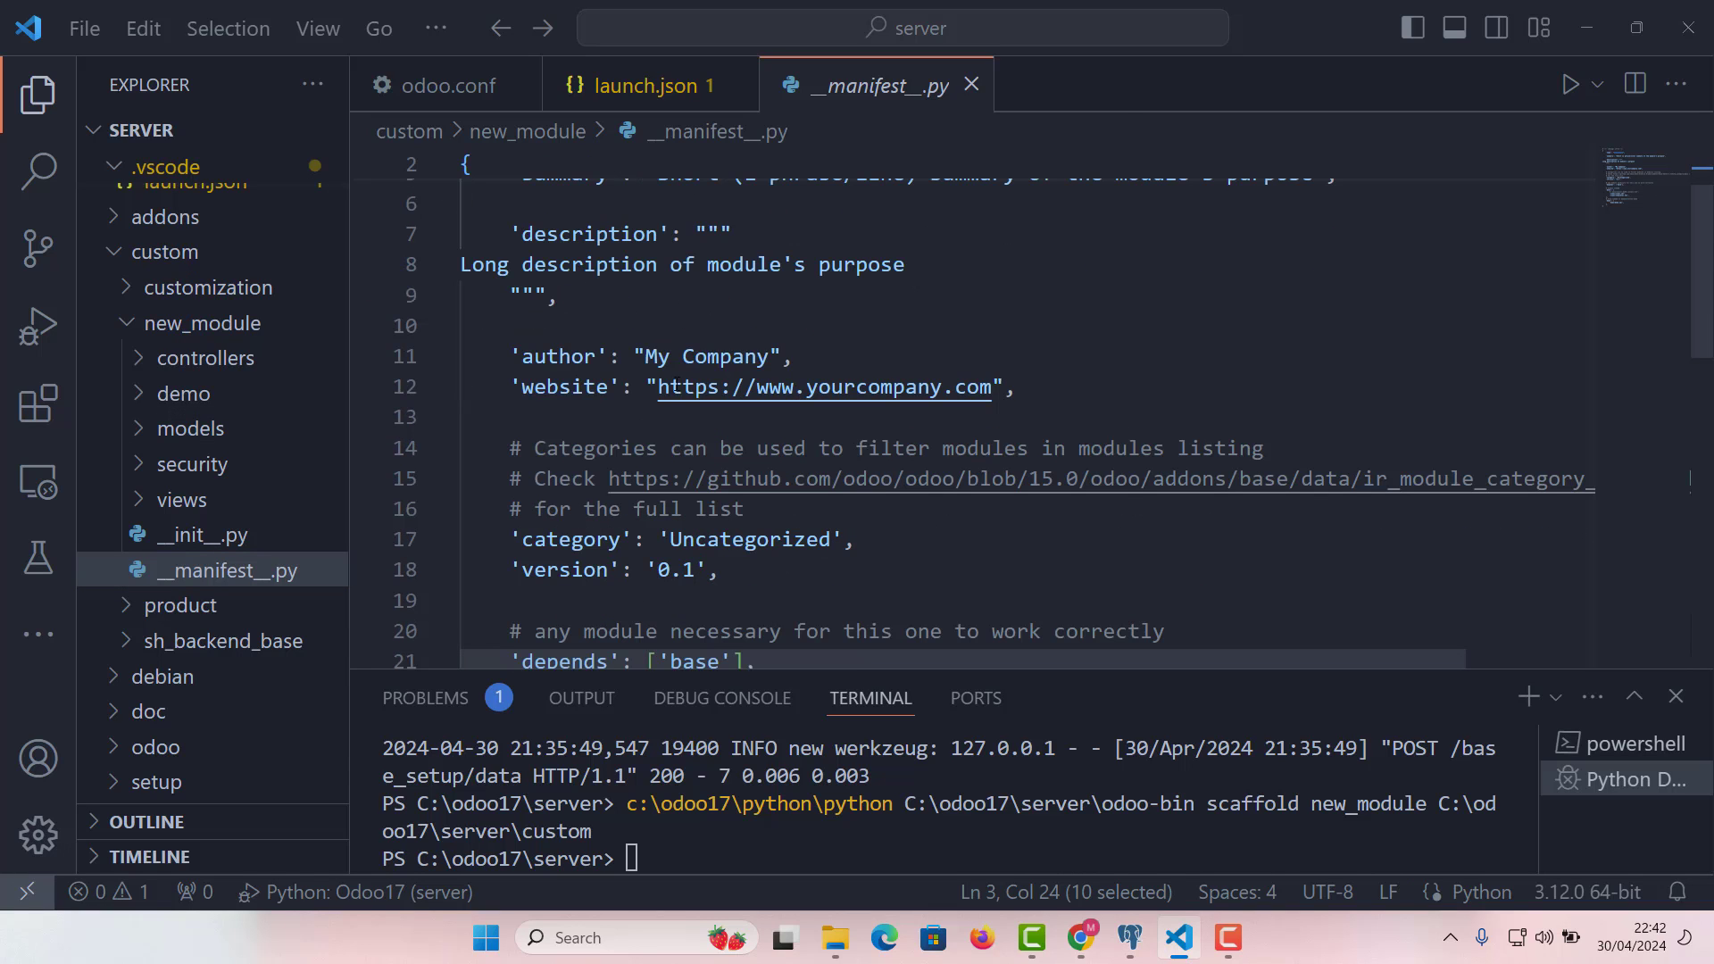
pyautogui.scroll(-3)
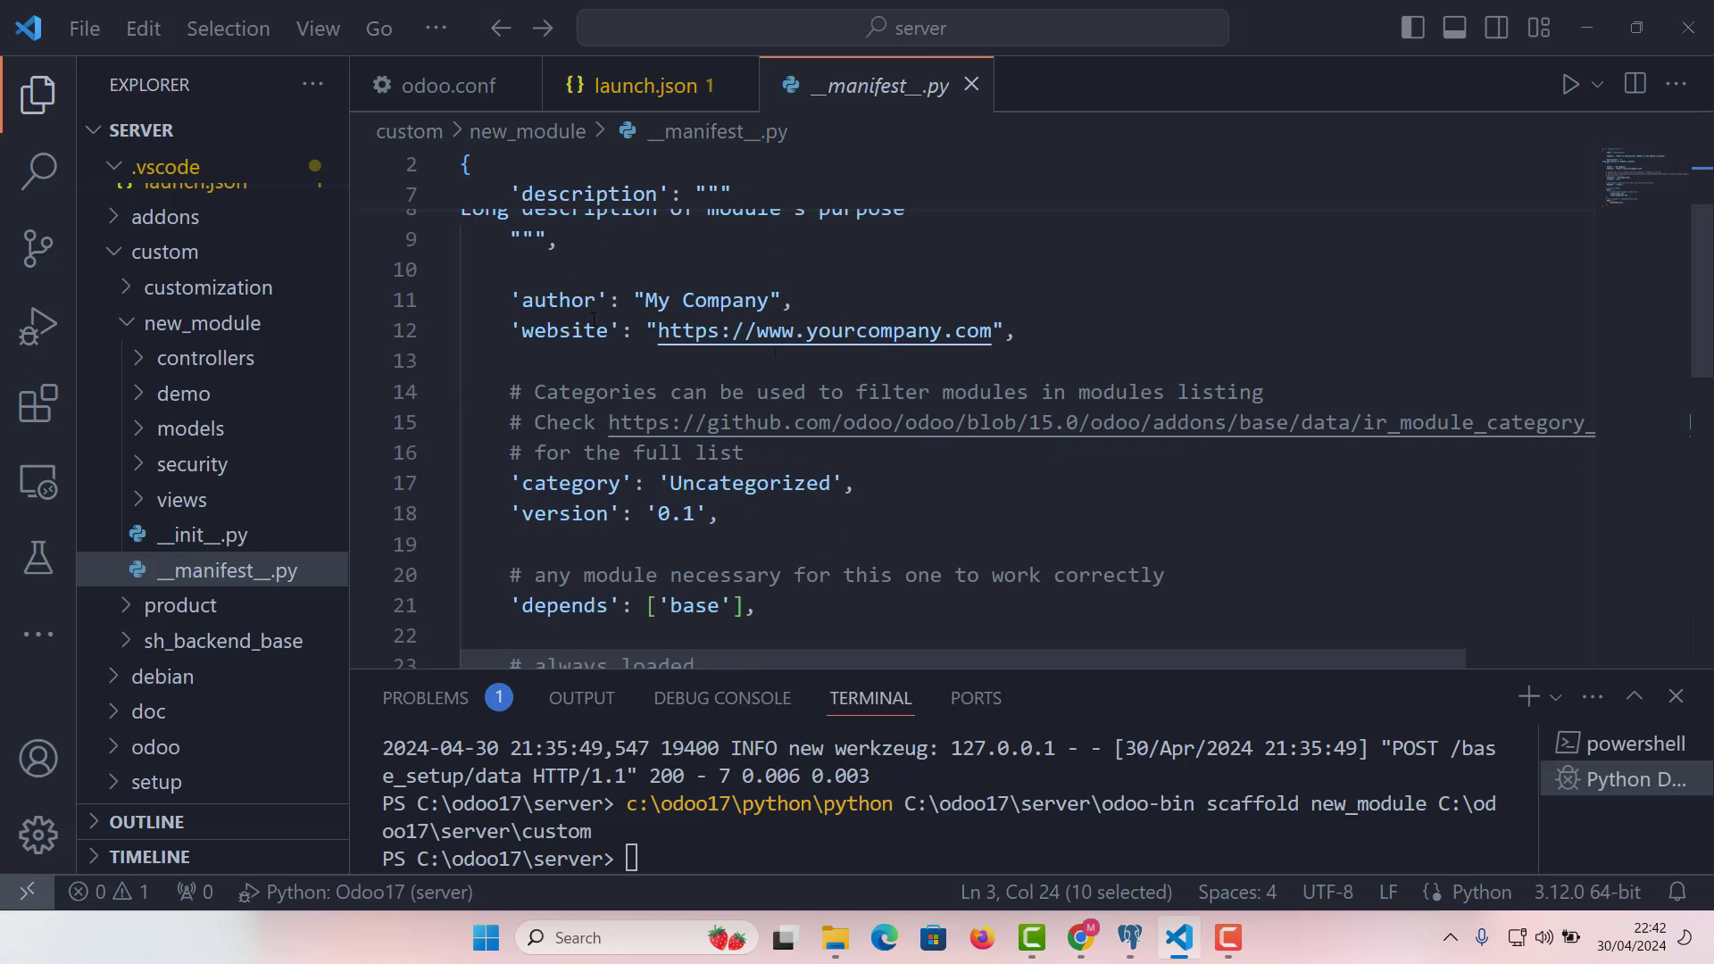
pyautogui.scroll(-3)
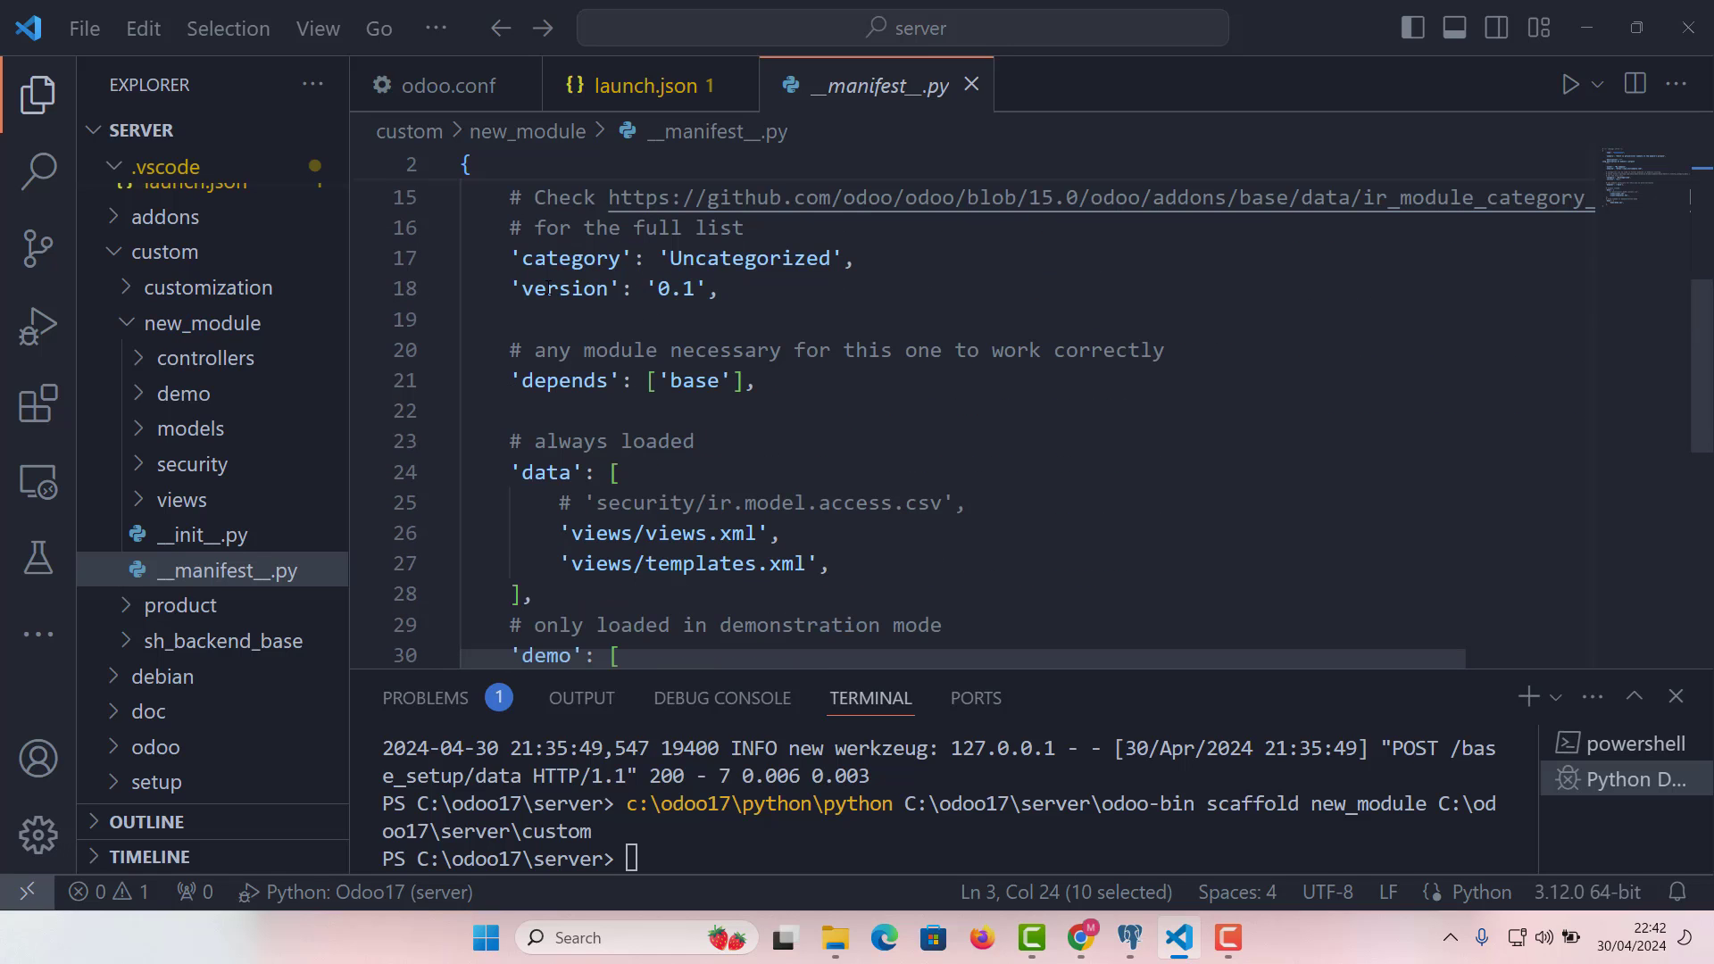
pyautogui.scroll(-3)
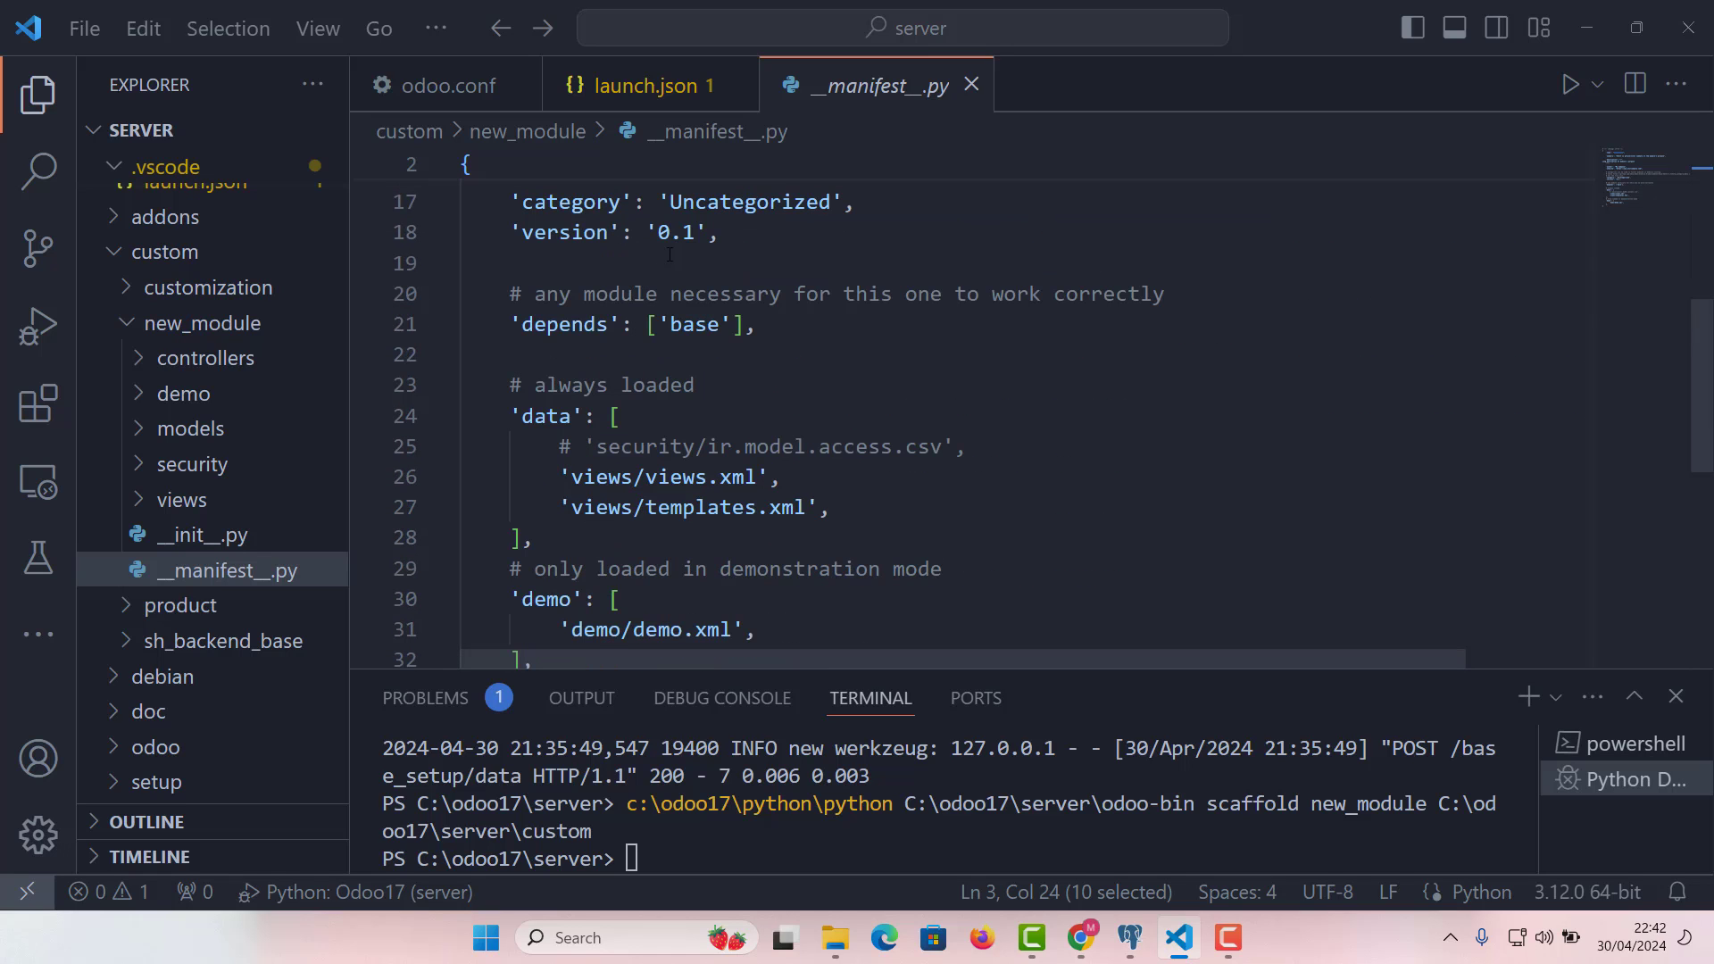
pyautogui.scroll(-3)
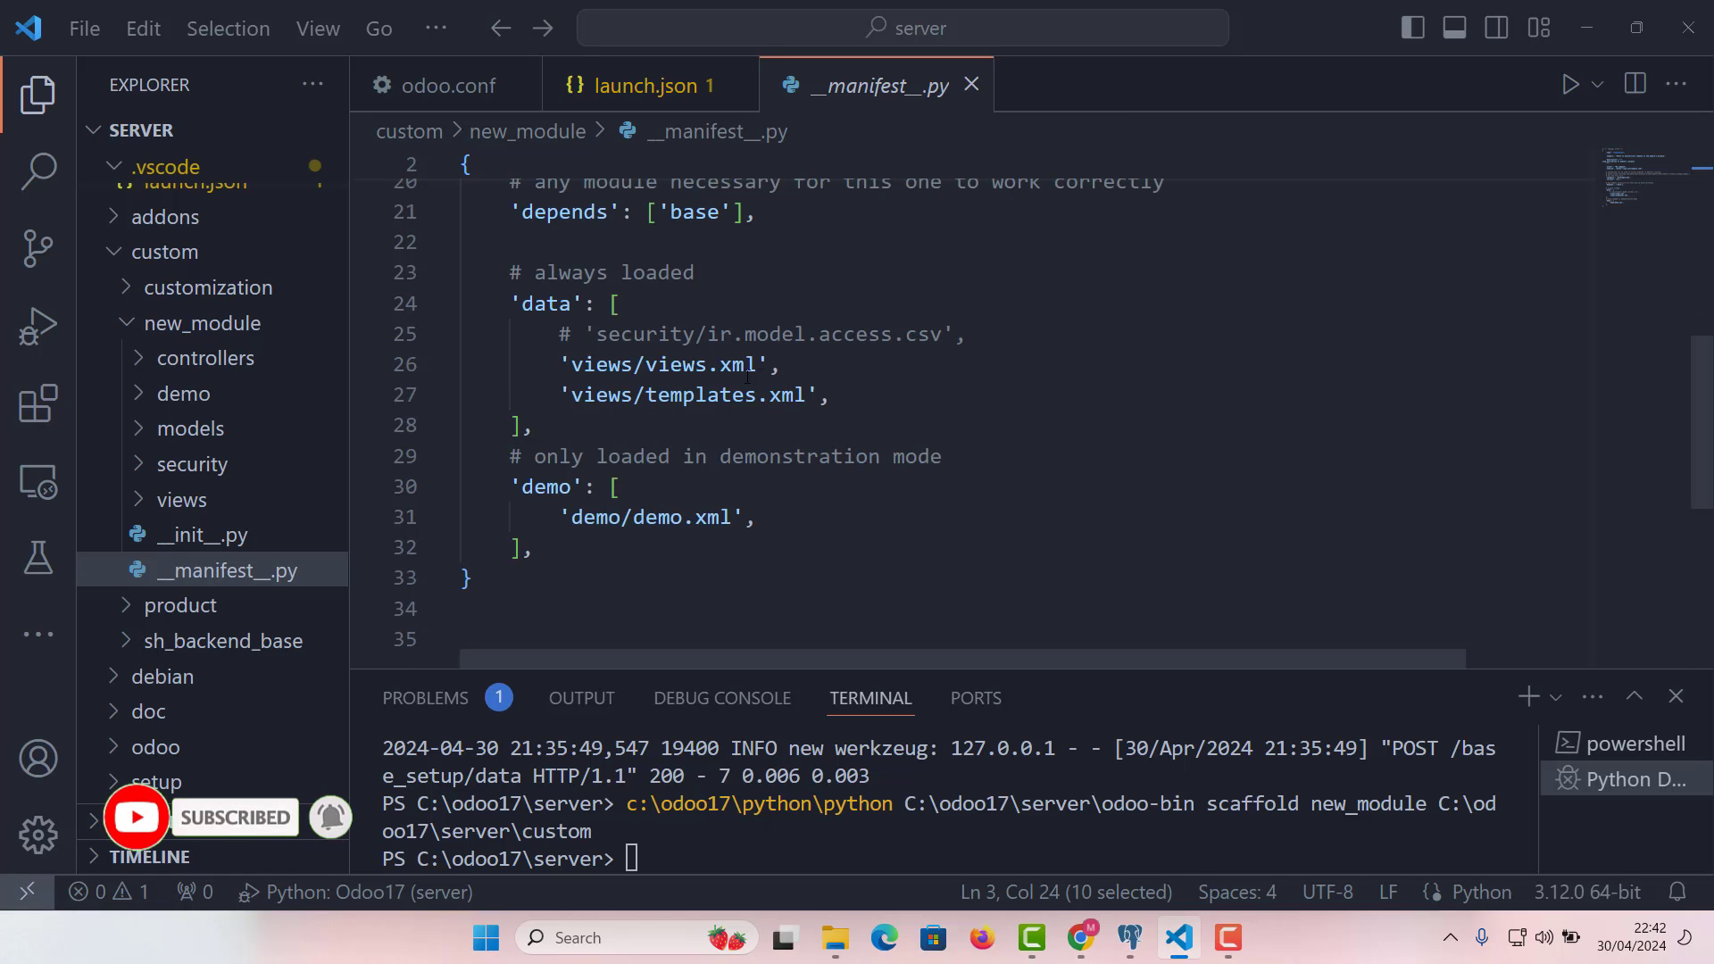
pyautogui.scroll(-3)
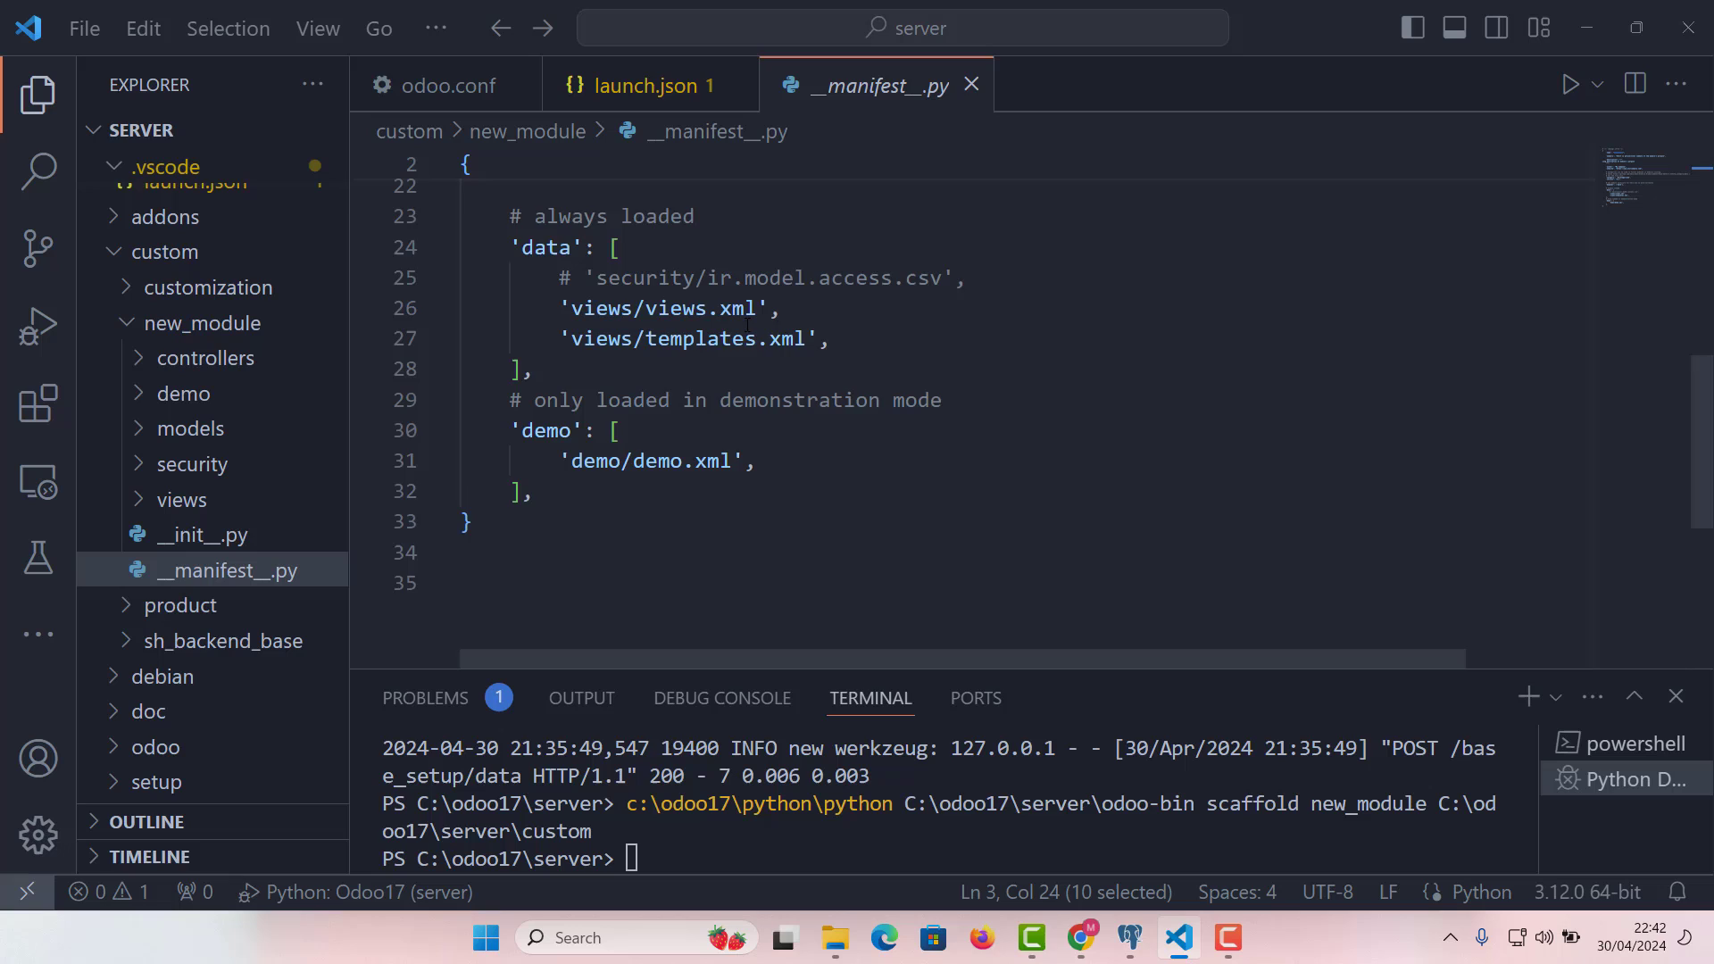
pyautogui.scroll(-3)
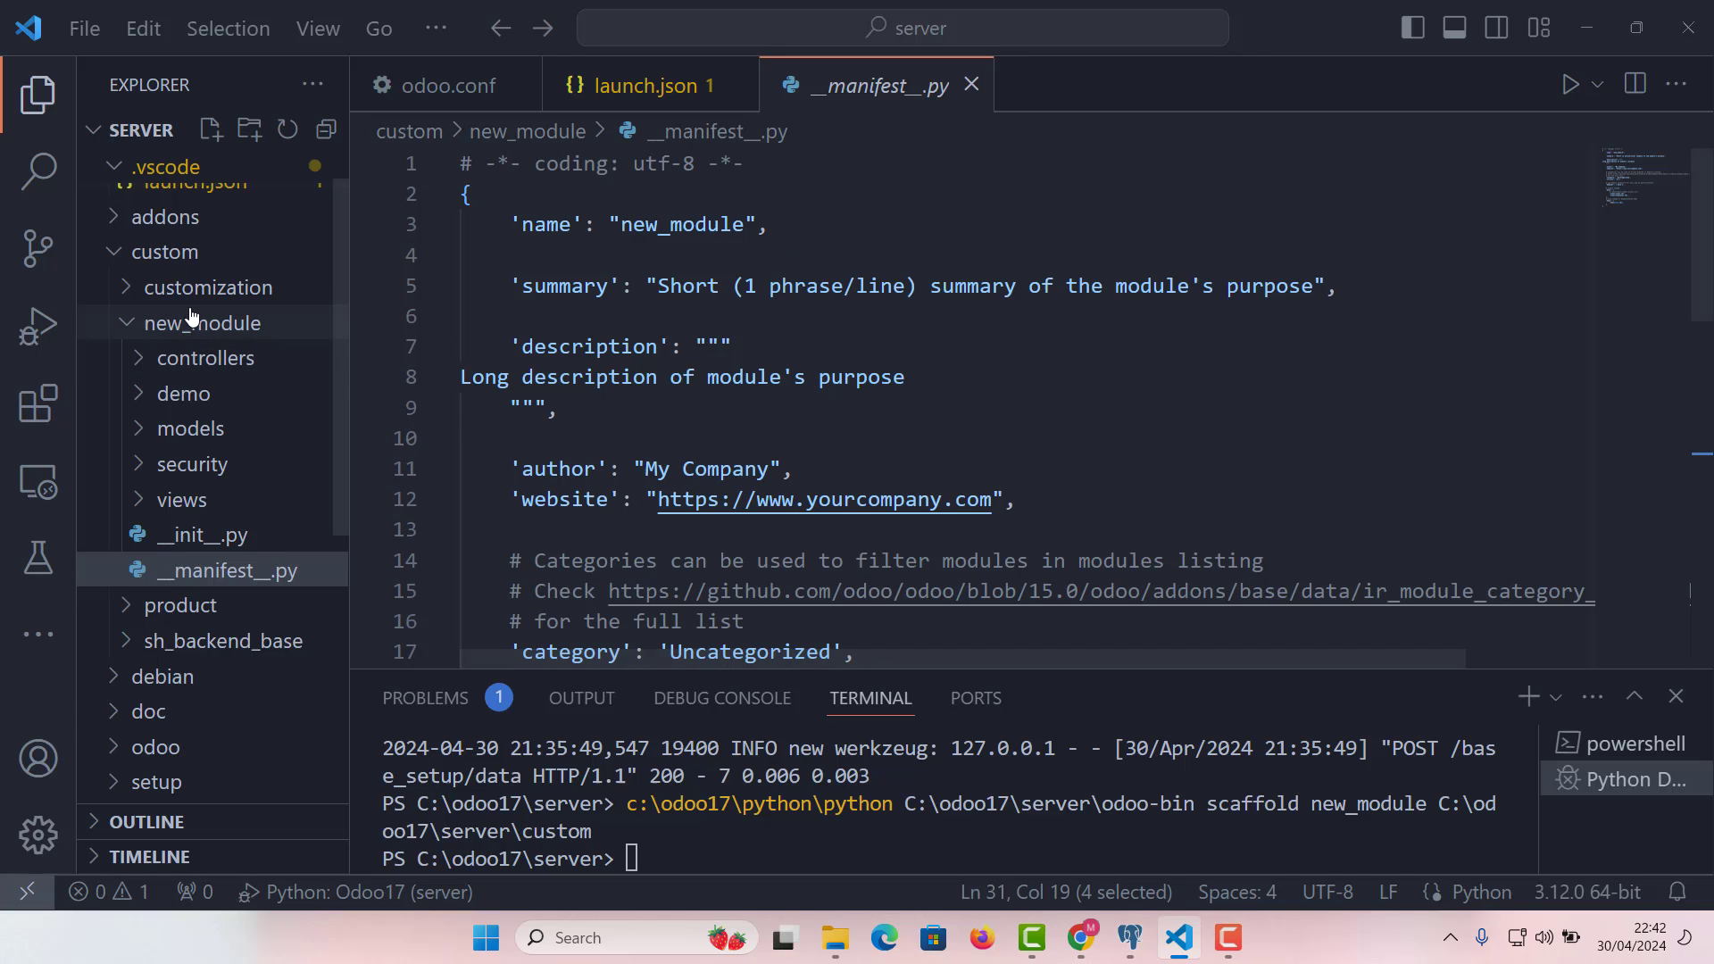
# Consult the customization module's __manifest__.py for comparison
pyautogui.click(210, 286)
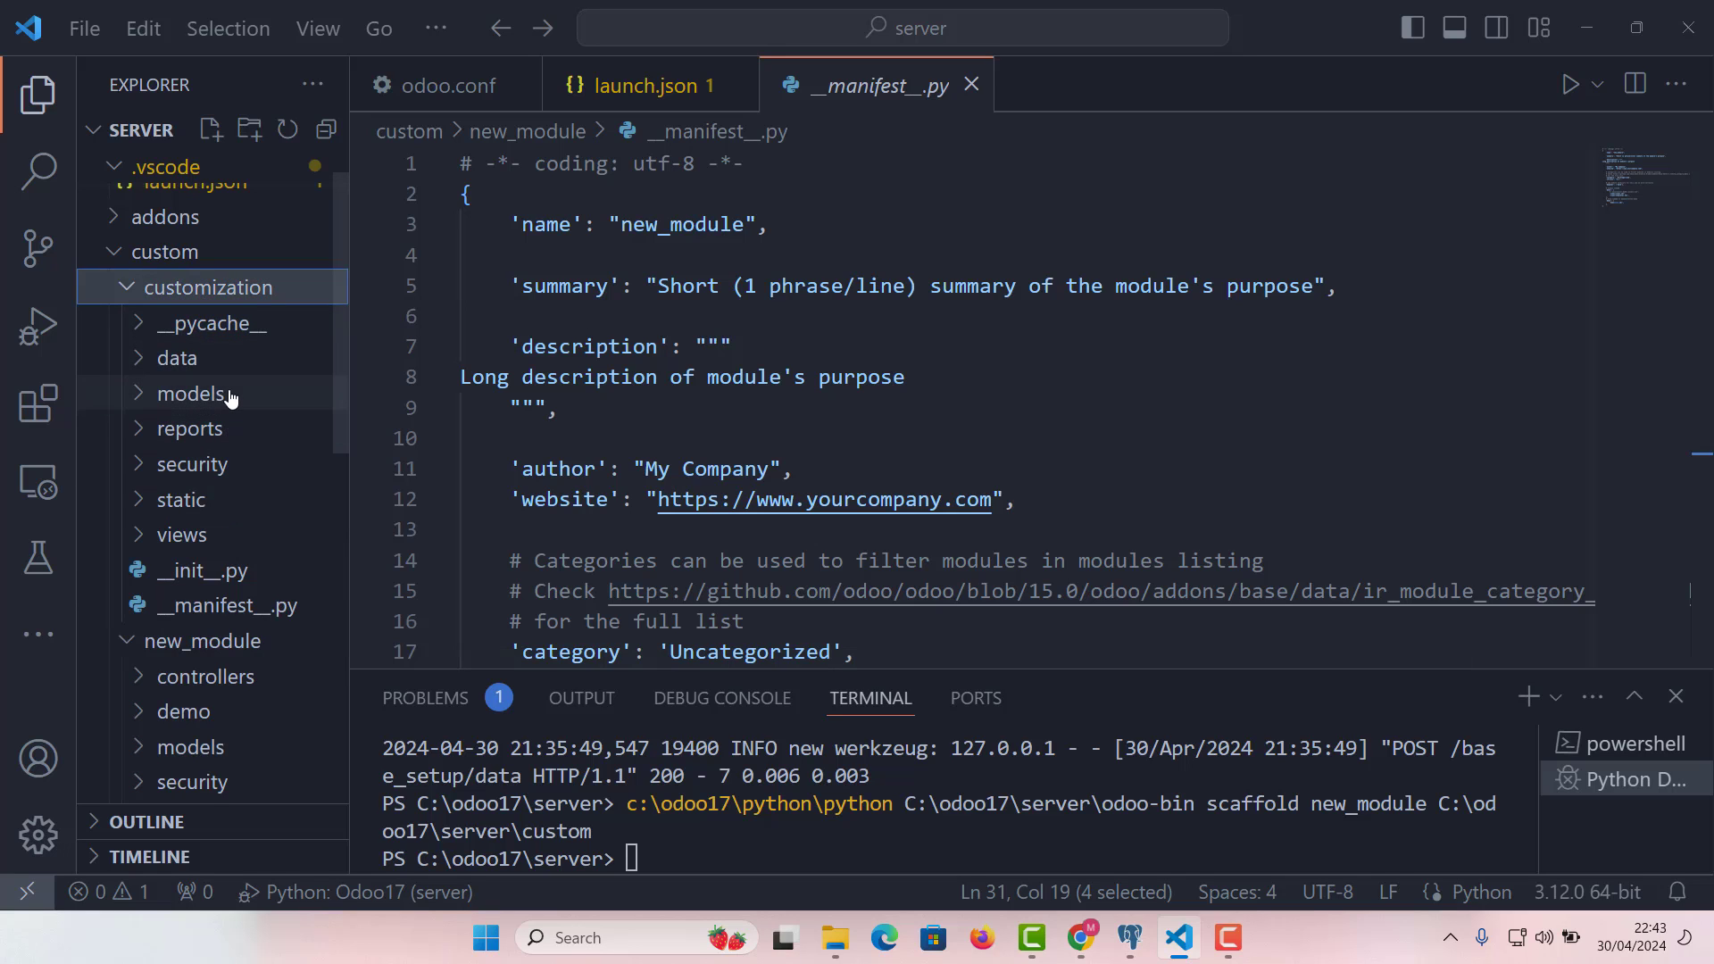
pyautogui.click(229, 655)
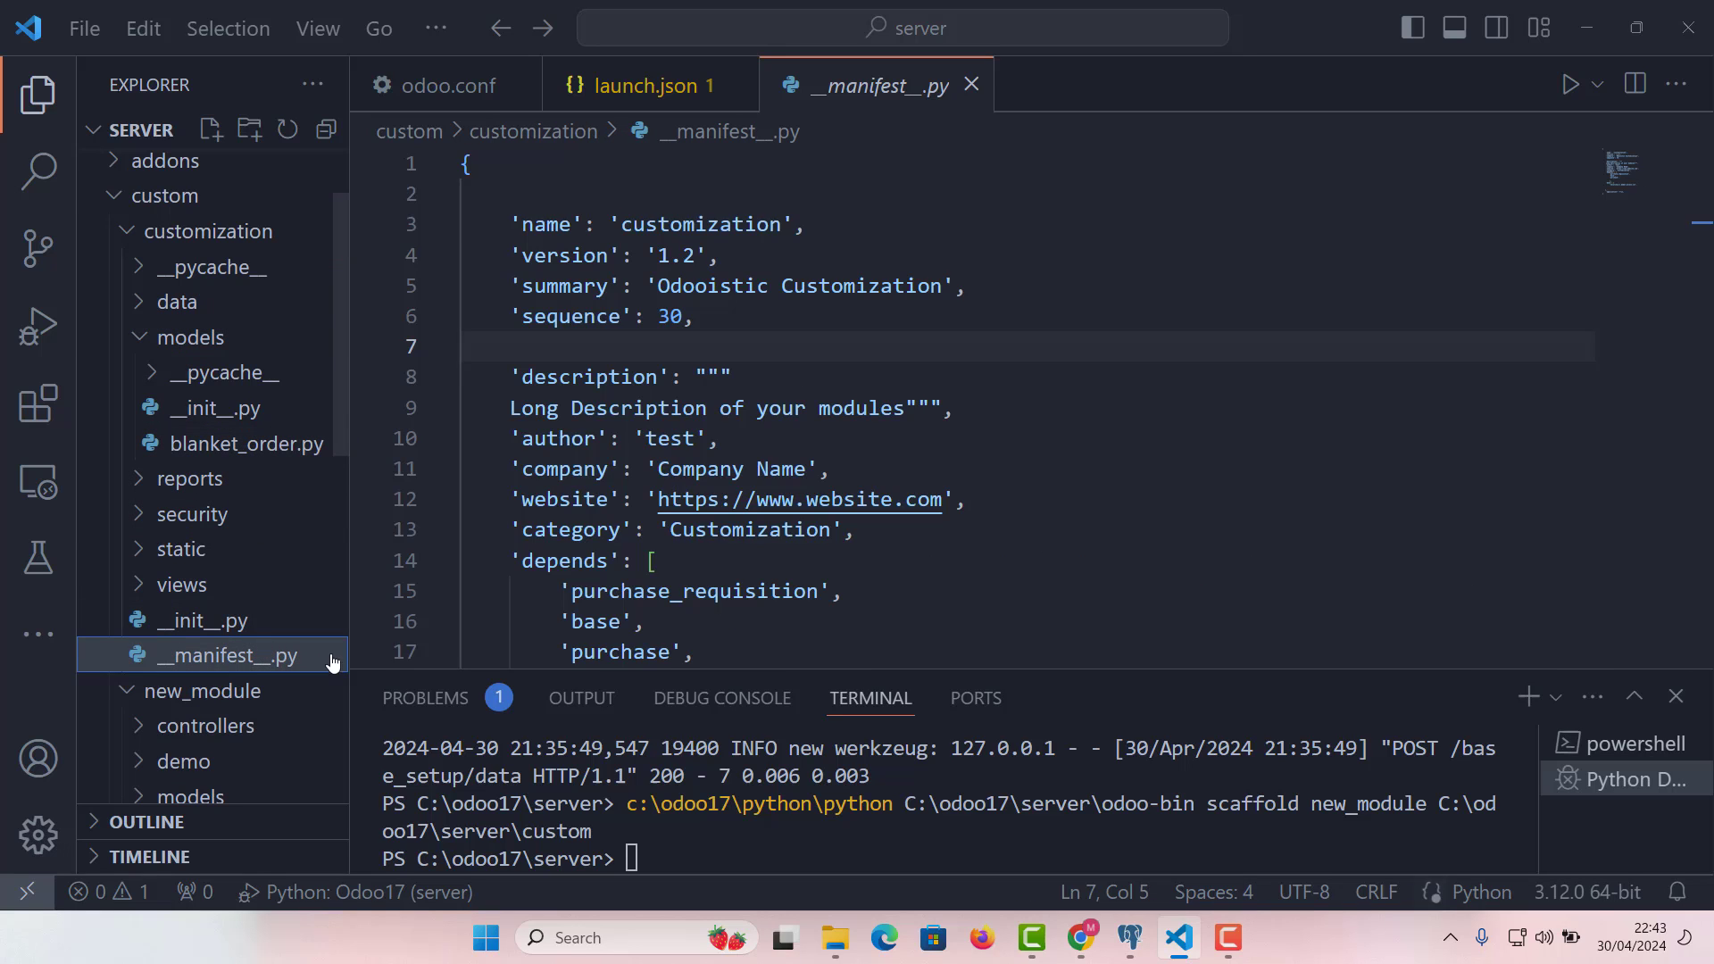
pyautogui.scroll(-3)
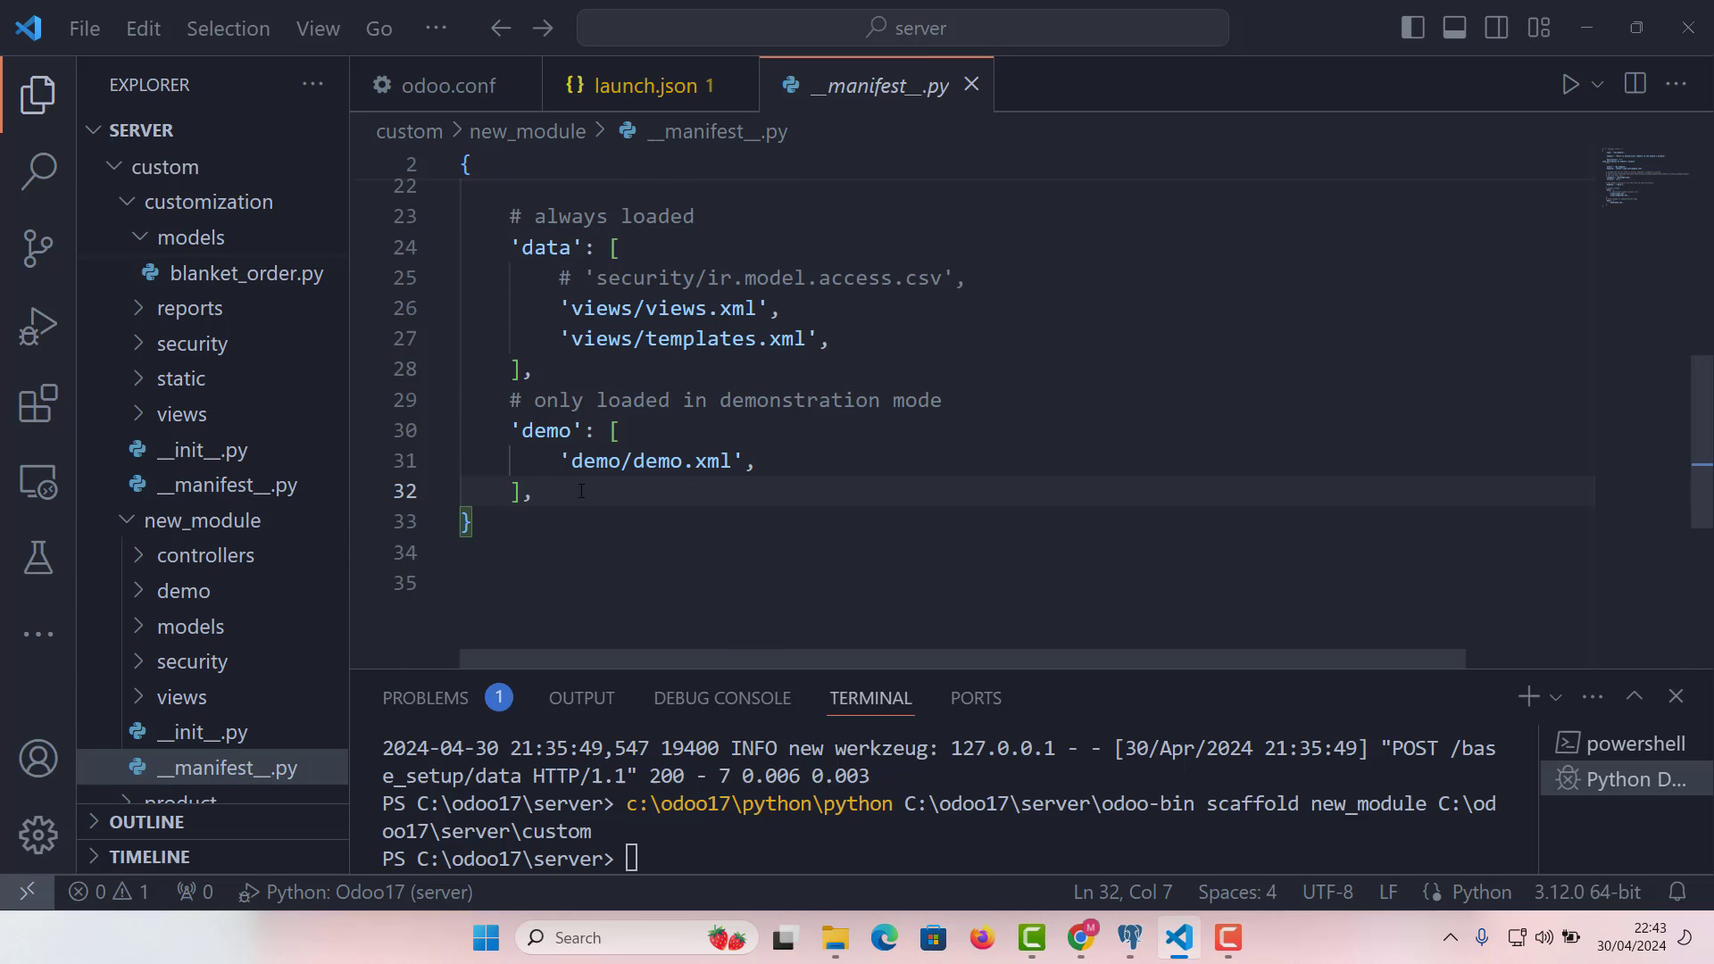
# Add 'application': True, at the end of new_module's __manifest__.py dictionary
pyautogui.write("'application': True,")
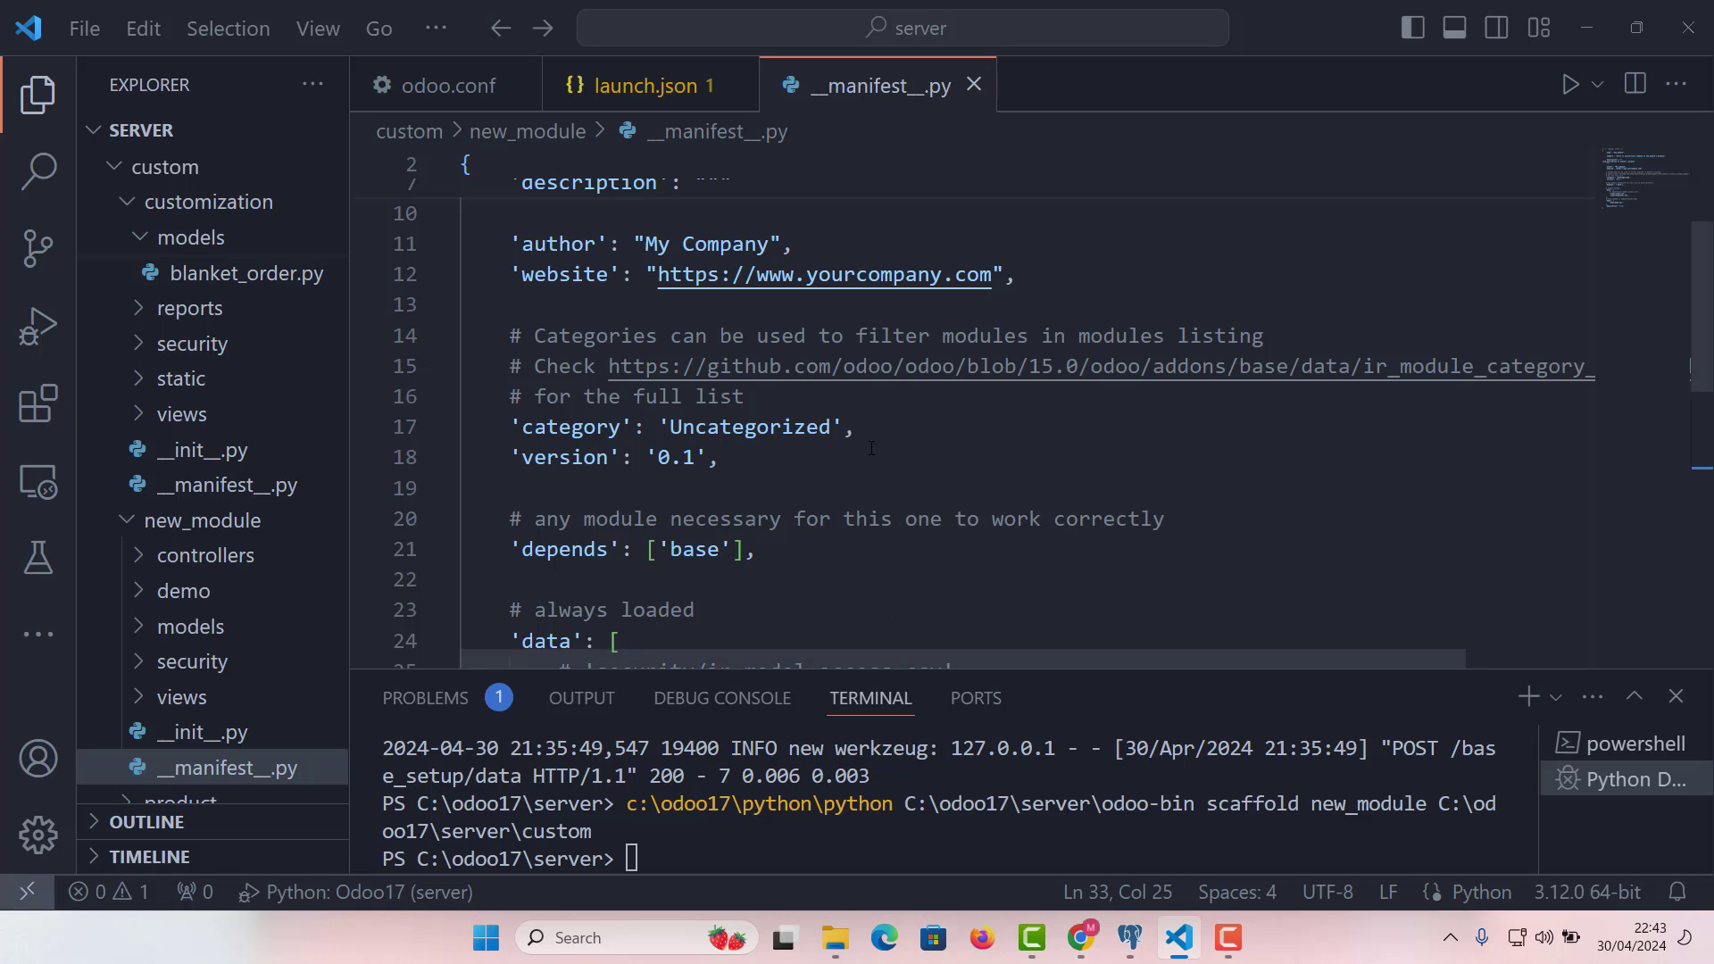
pyautogui.moveTo(987, 416)
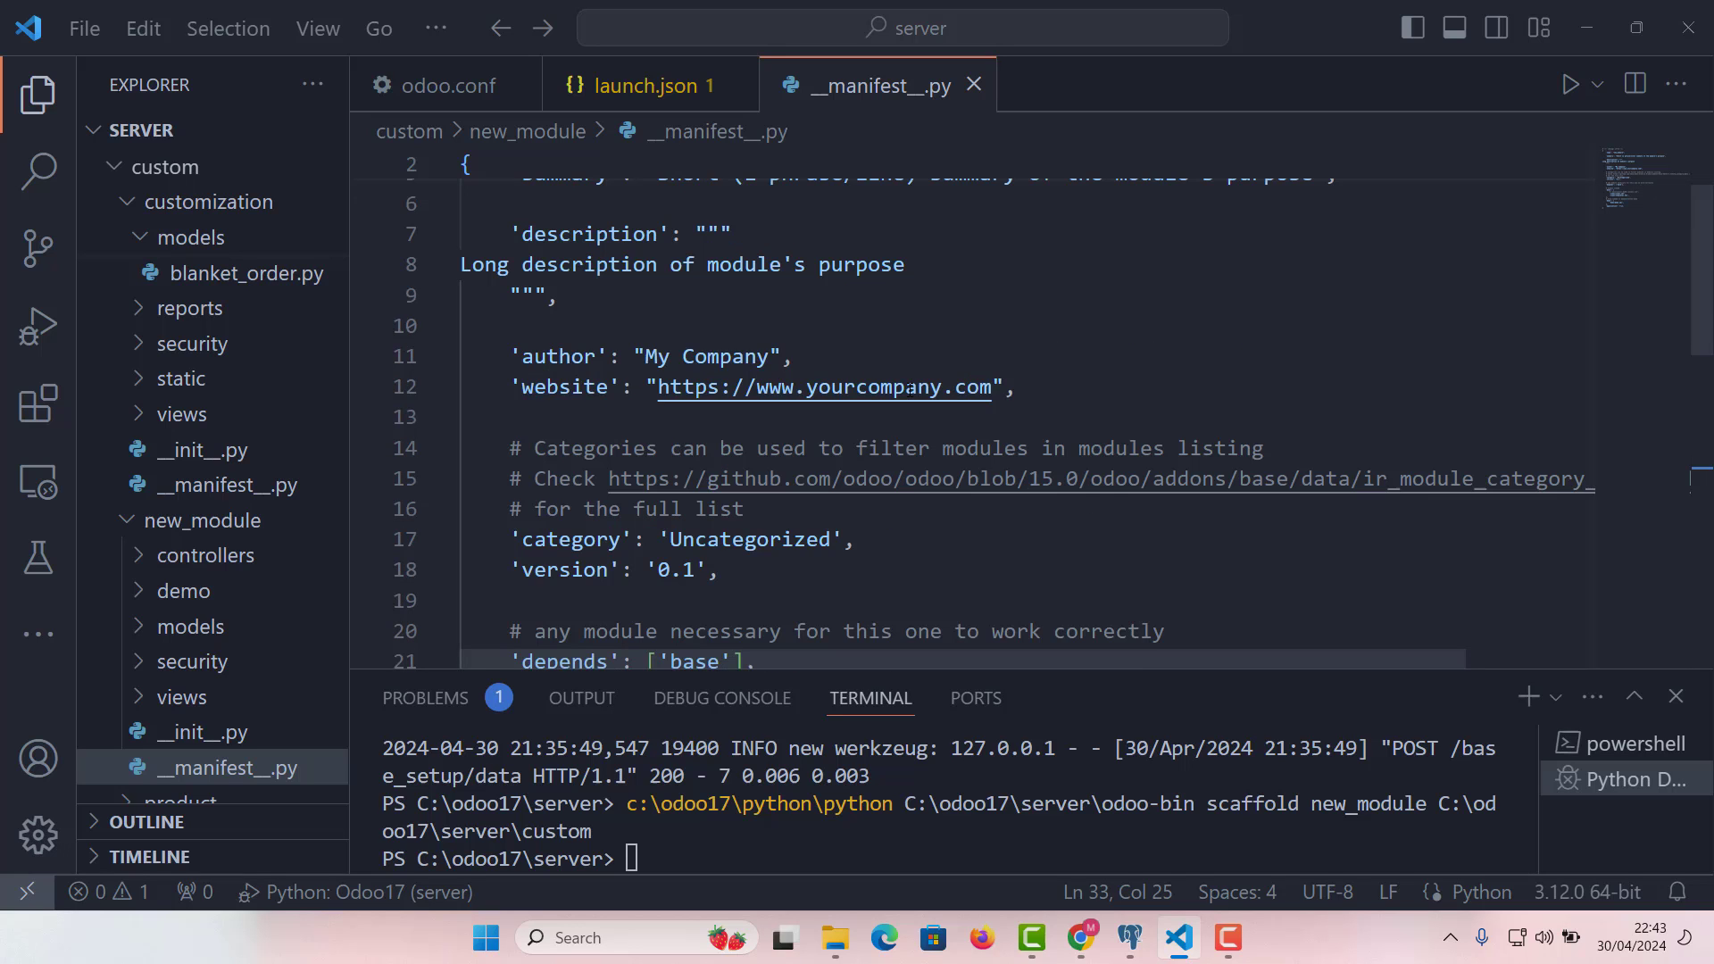
pyautogui.write('5')
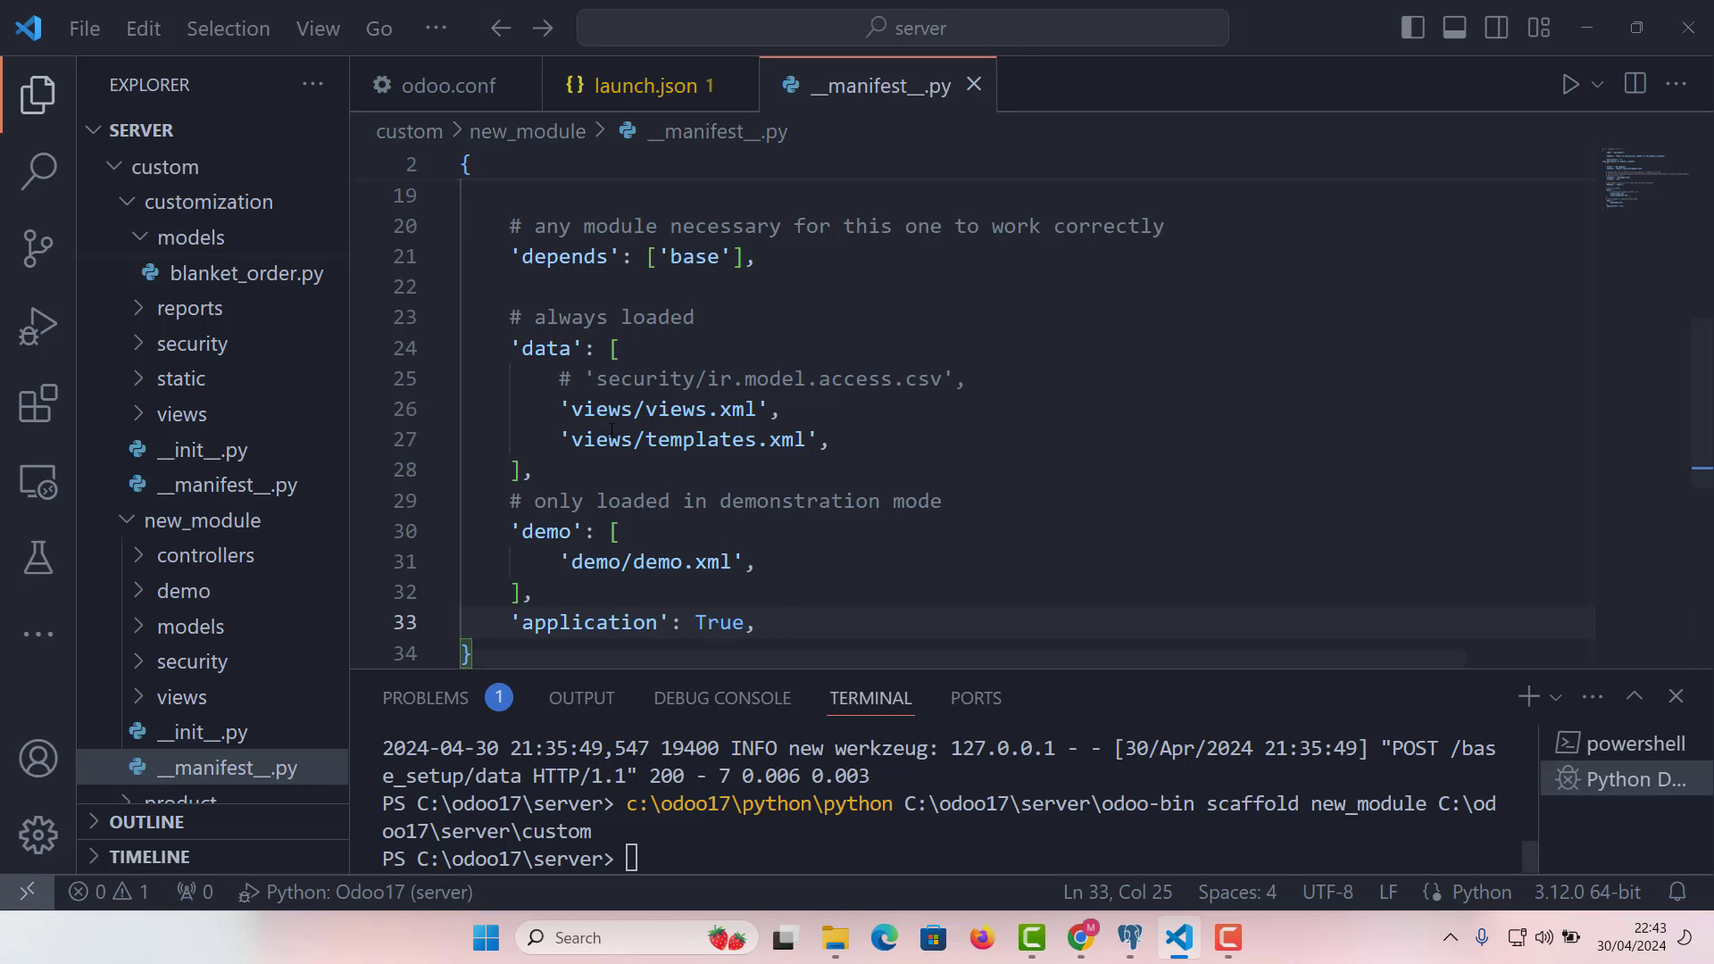
# Reveal VS Code's overflow menus, then switch to the browser showing Odoo Settings
pyautogui.click(435, 27)
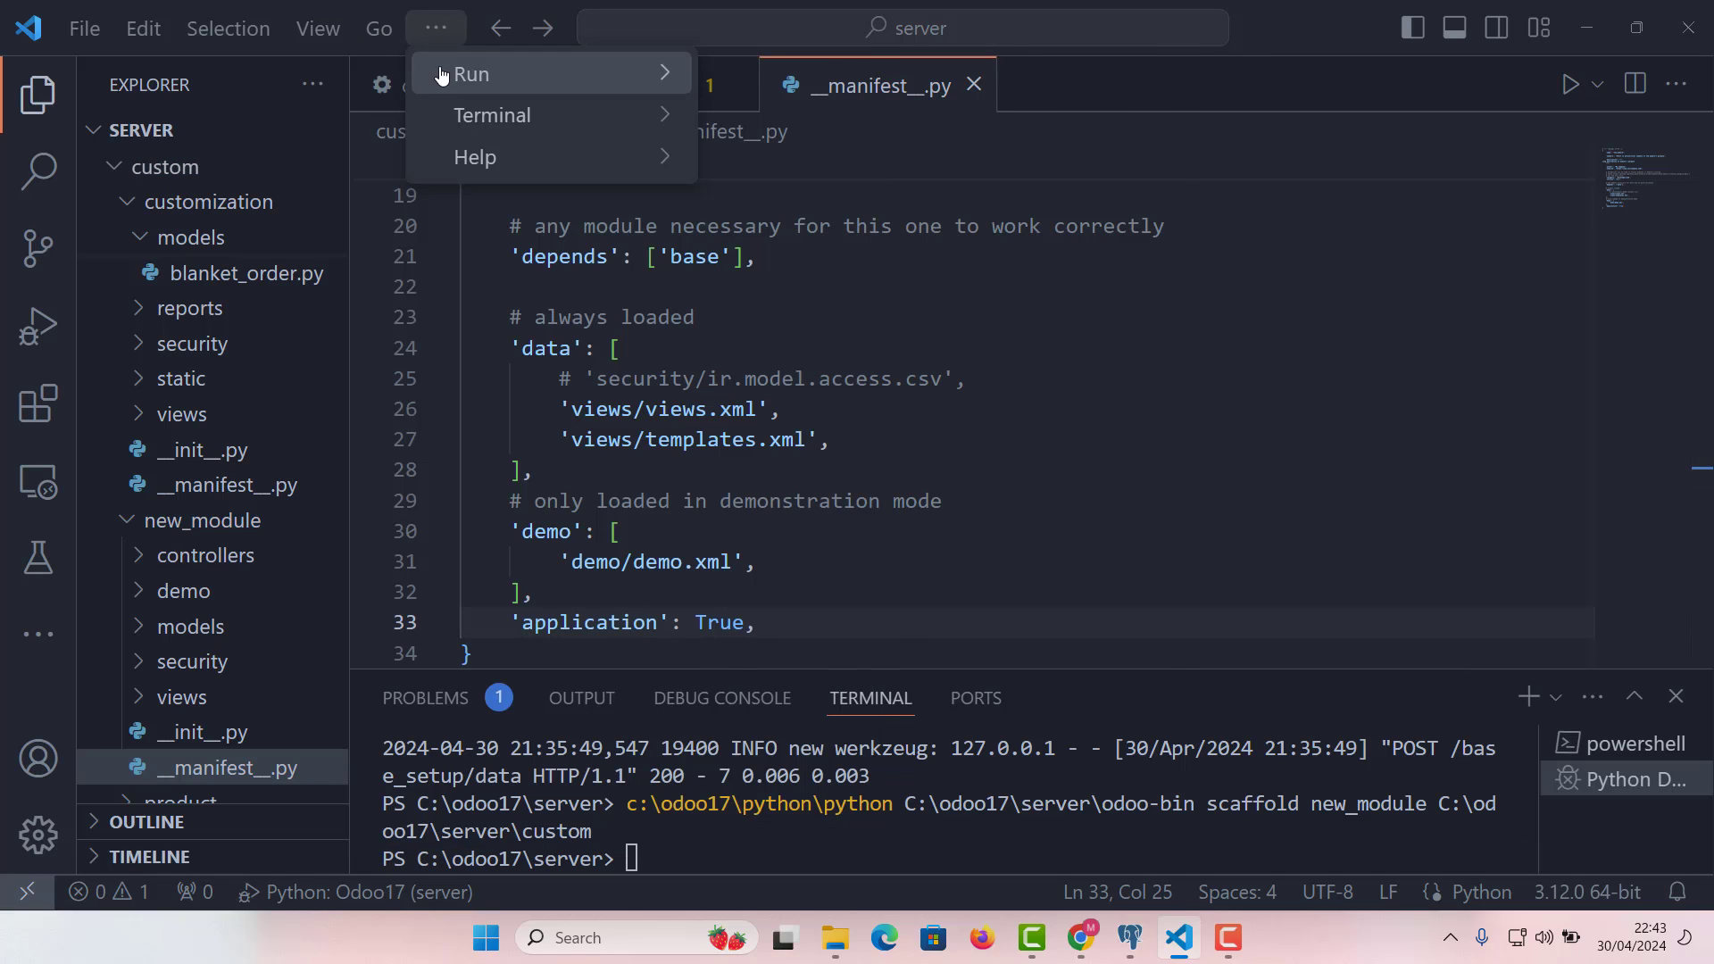
pyautogui.click(469, 75)
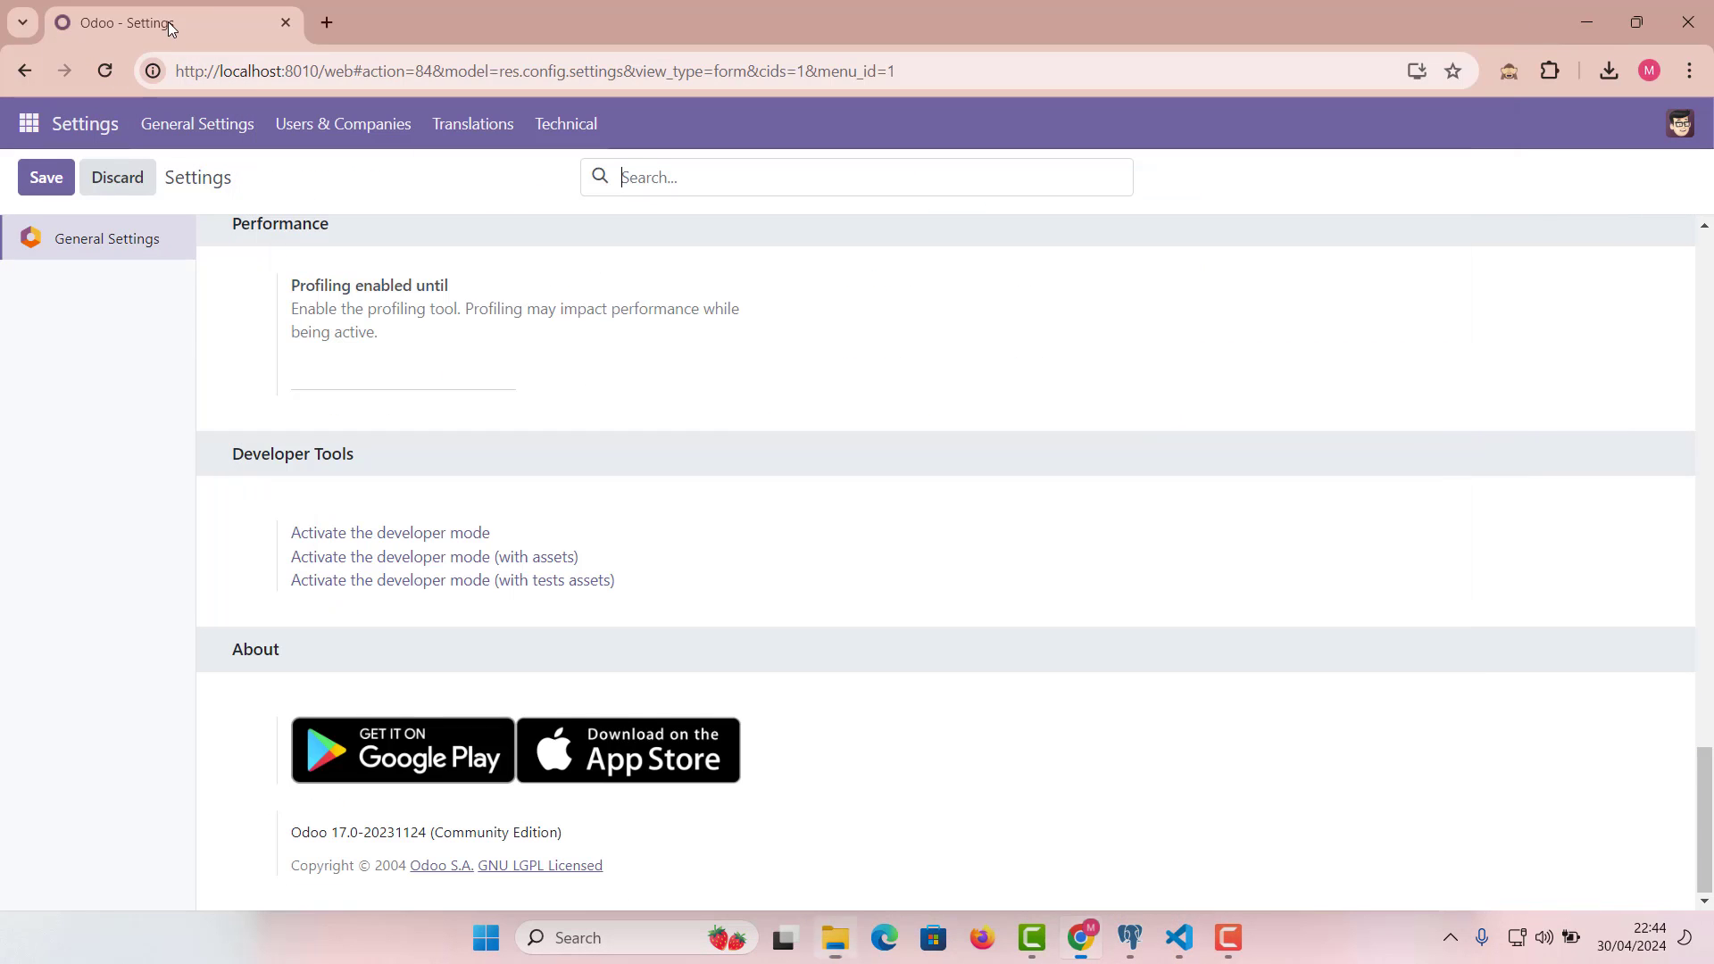
# Load the shortened /web address and go to Odoo's Apps page
pyautogui.click(766, 71)
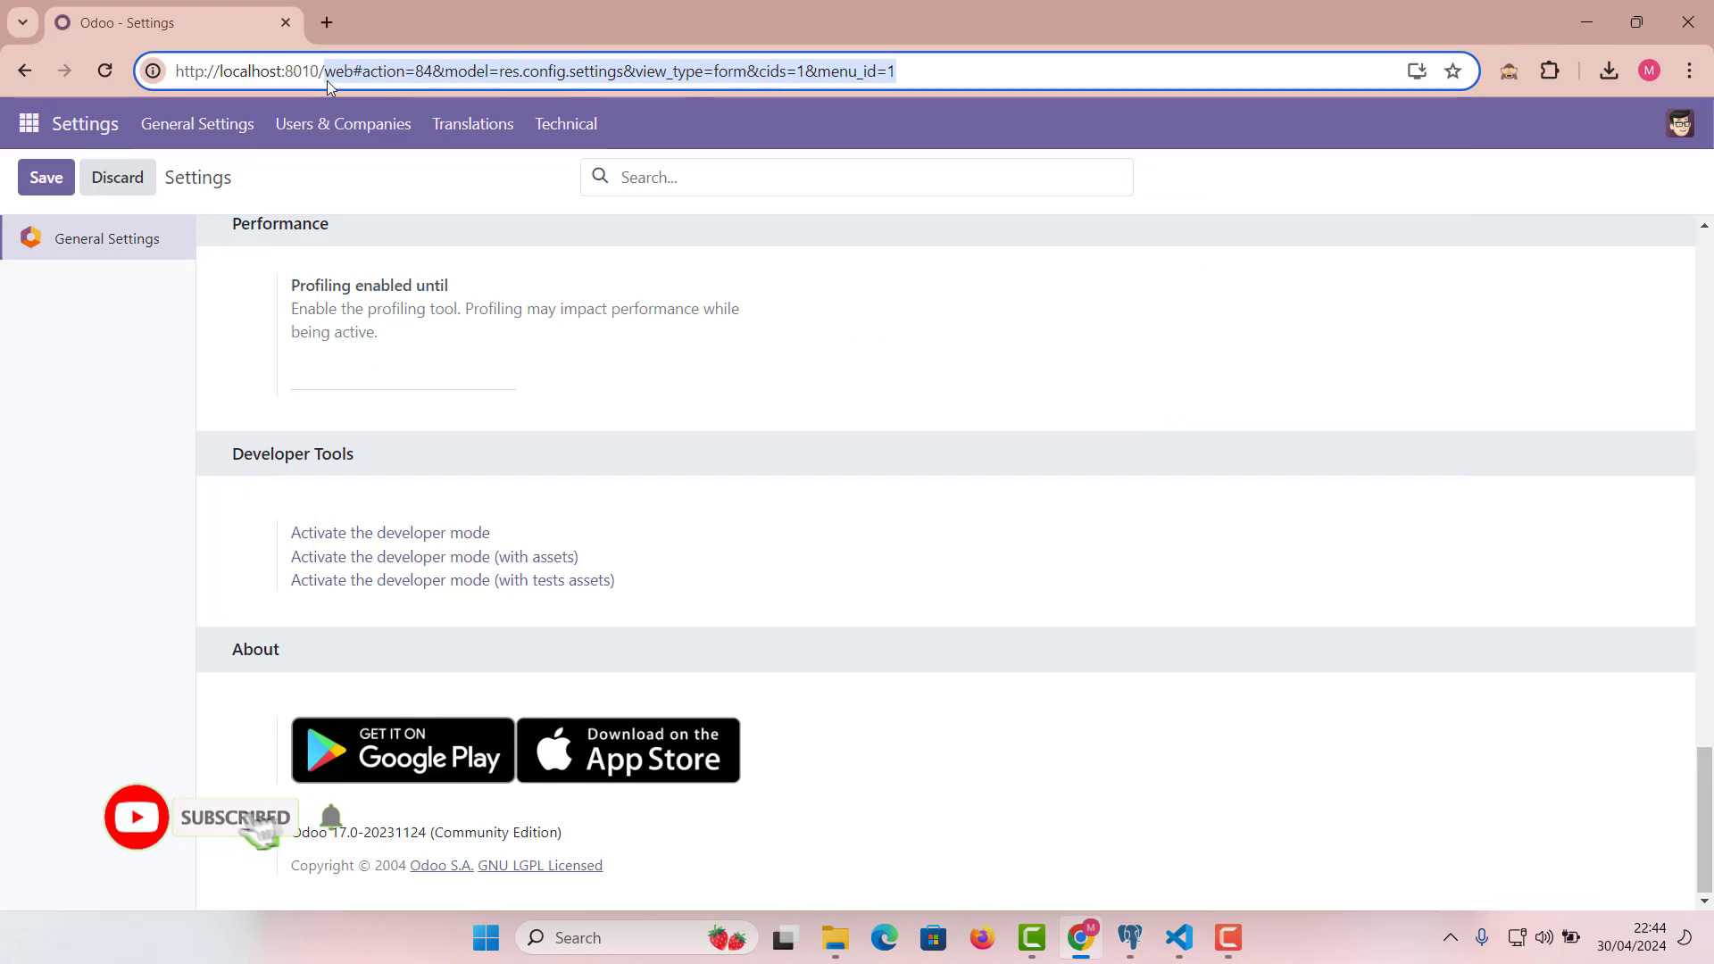
pyautogui.press('Enter')
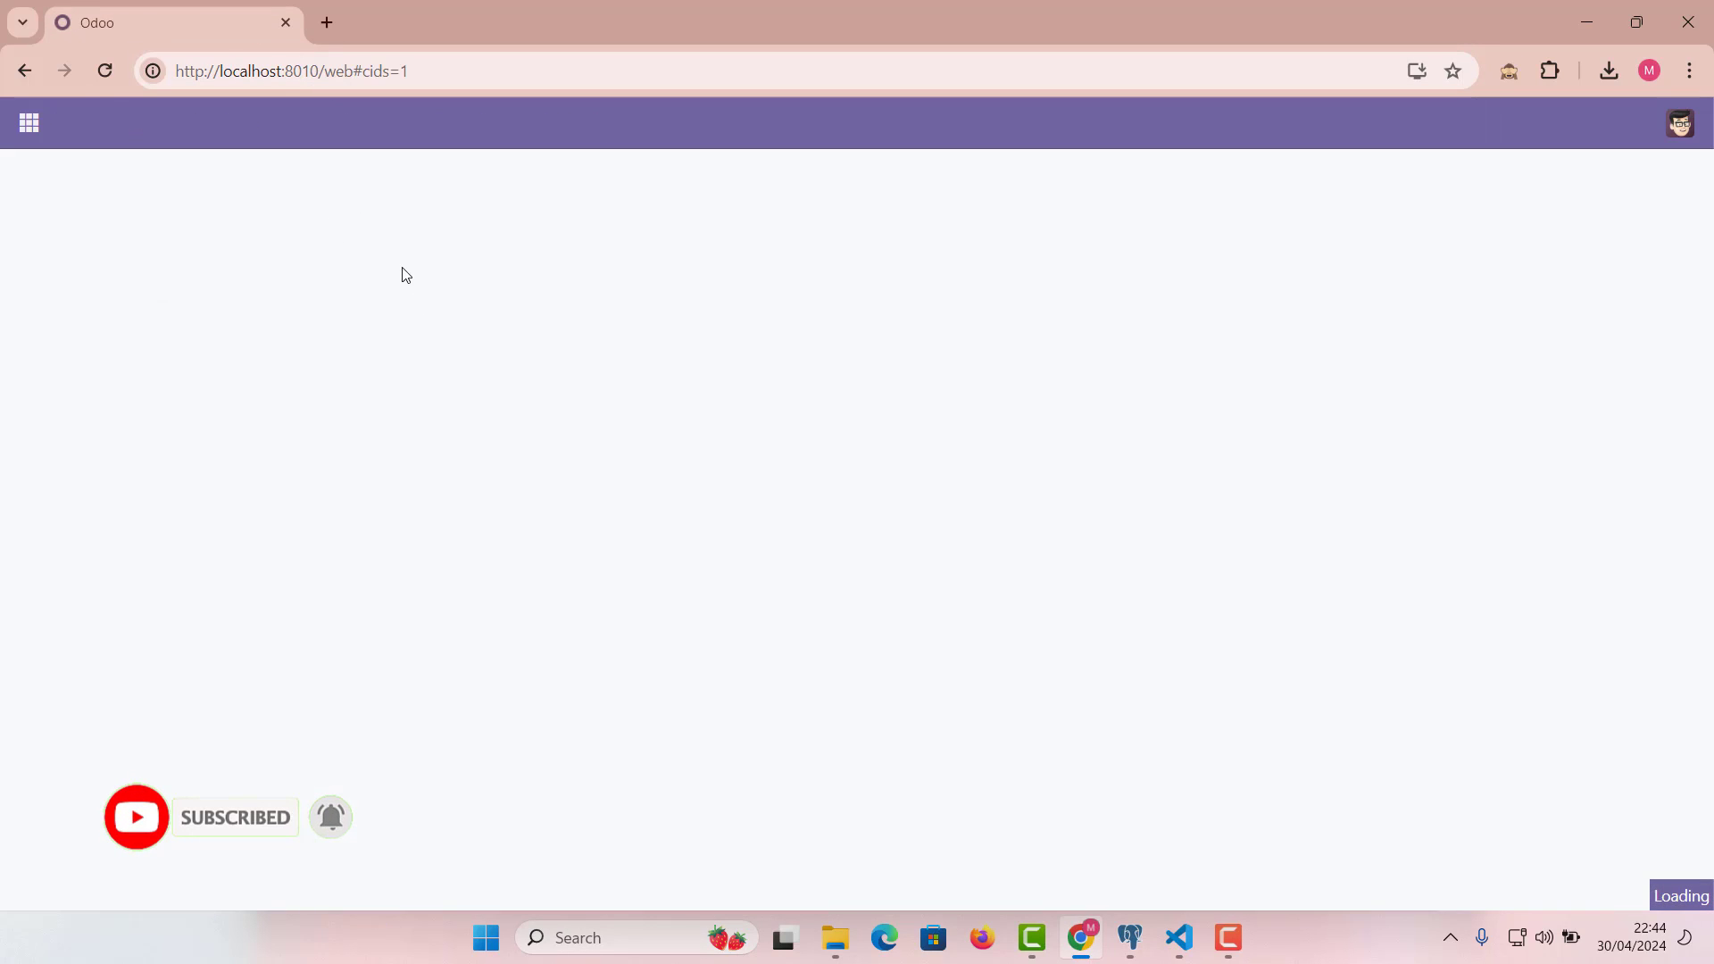
pyautogui.click(29, 123)
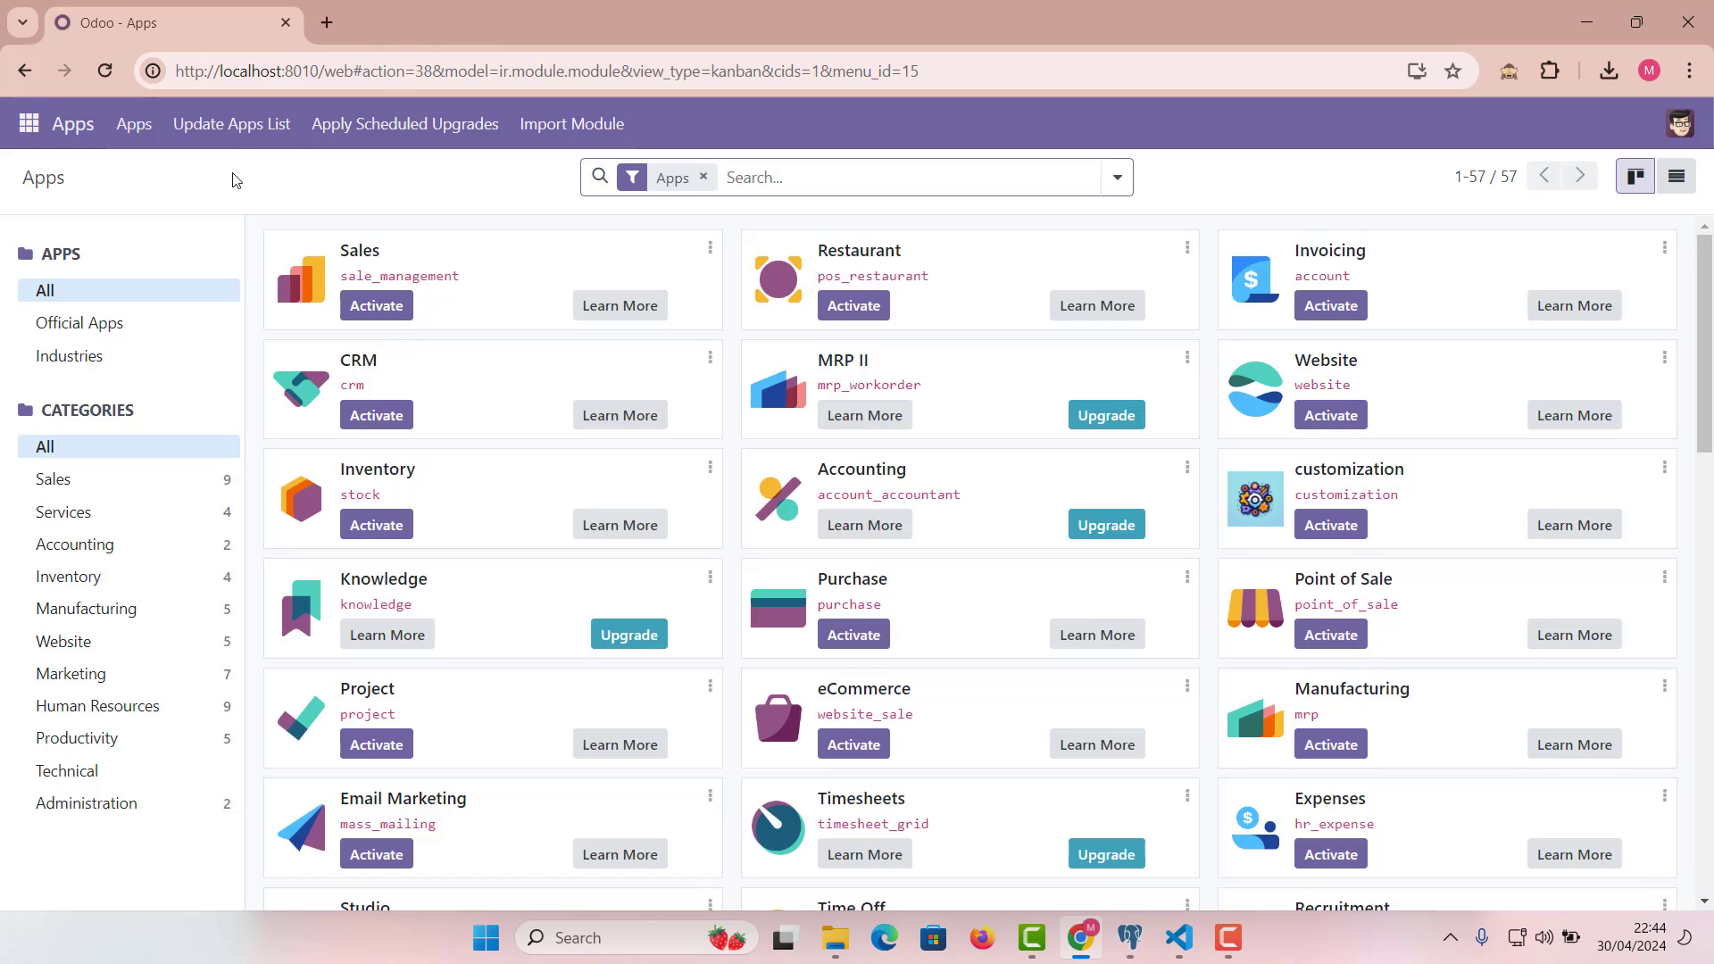
# Run Update Apps List and confirm the Module Update dialog
pyautogui.click(231, 123)
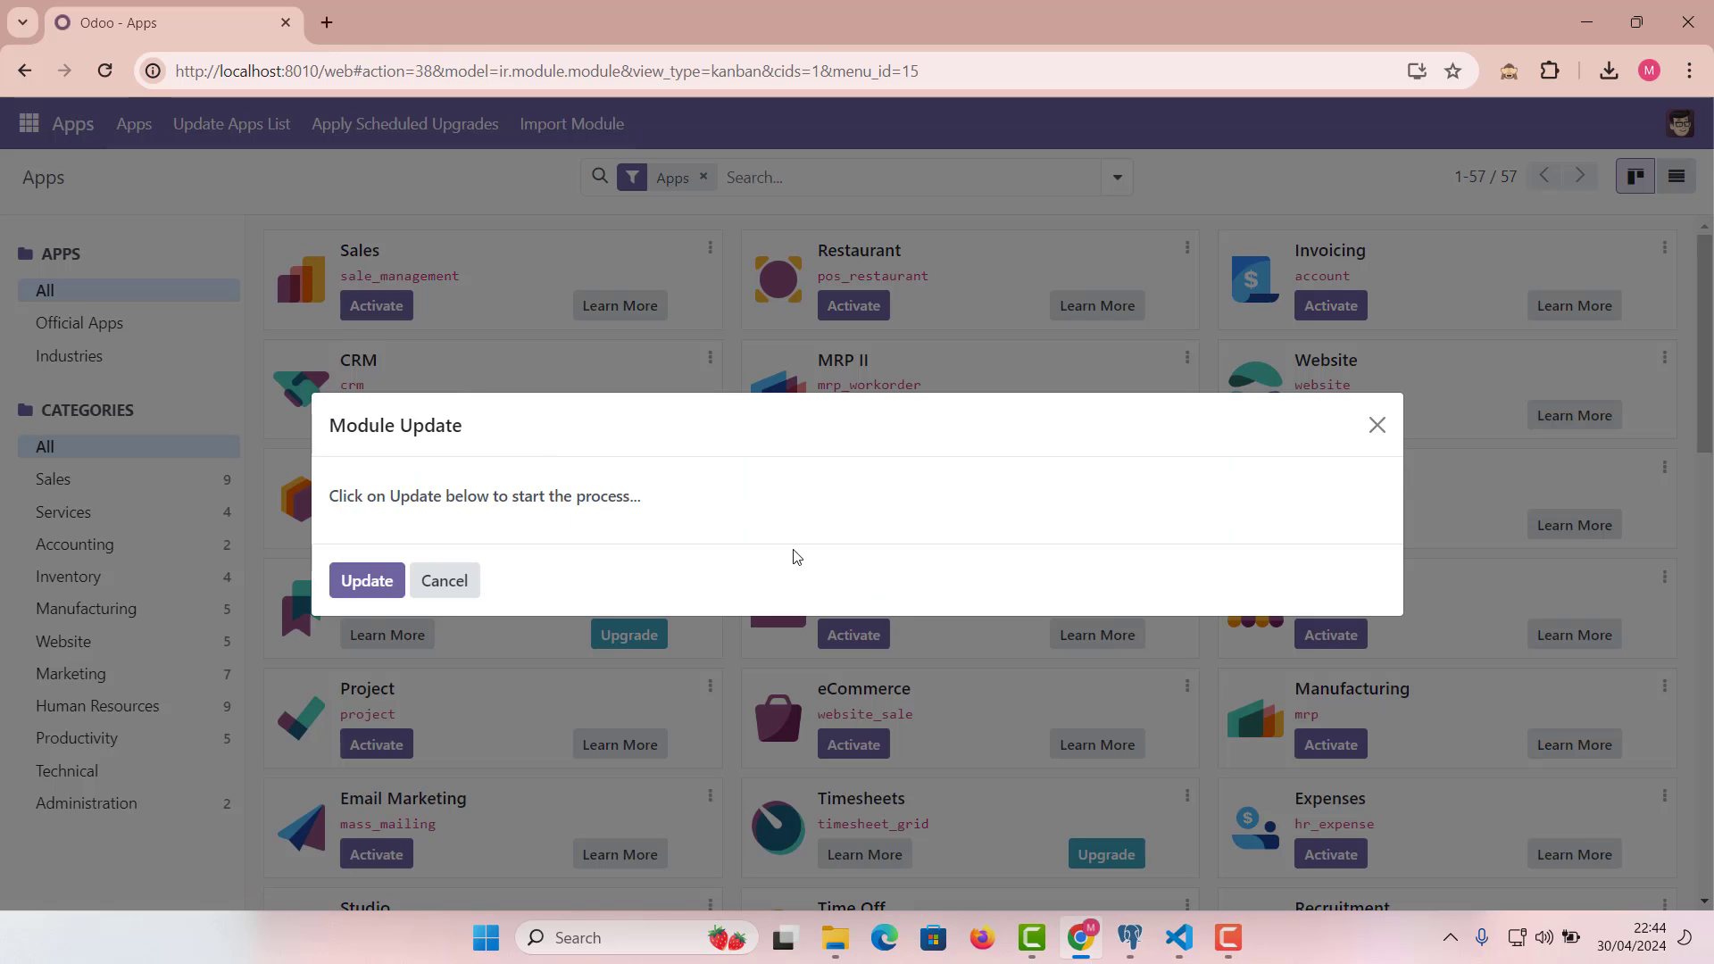
pyautogui.click(366, 580)
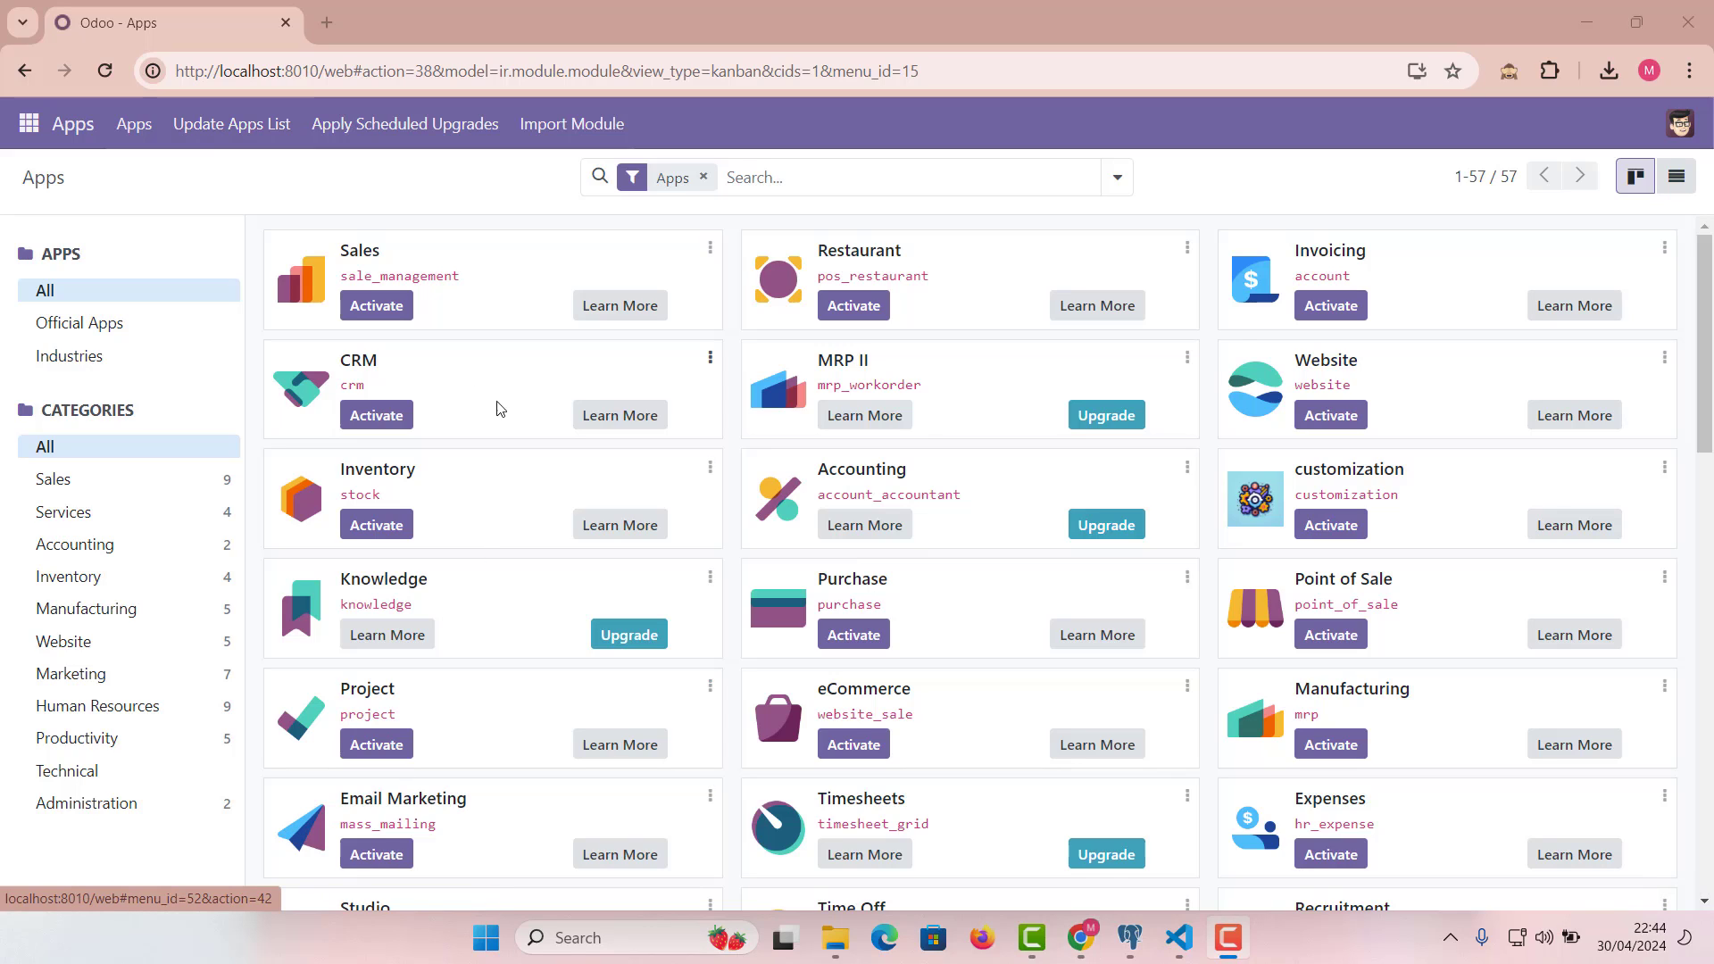
pyautogui.moveTo(553, 256)
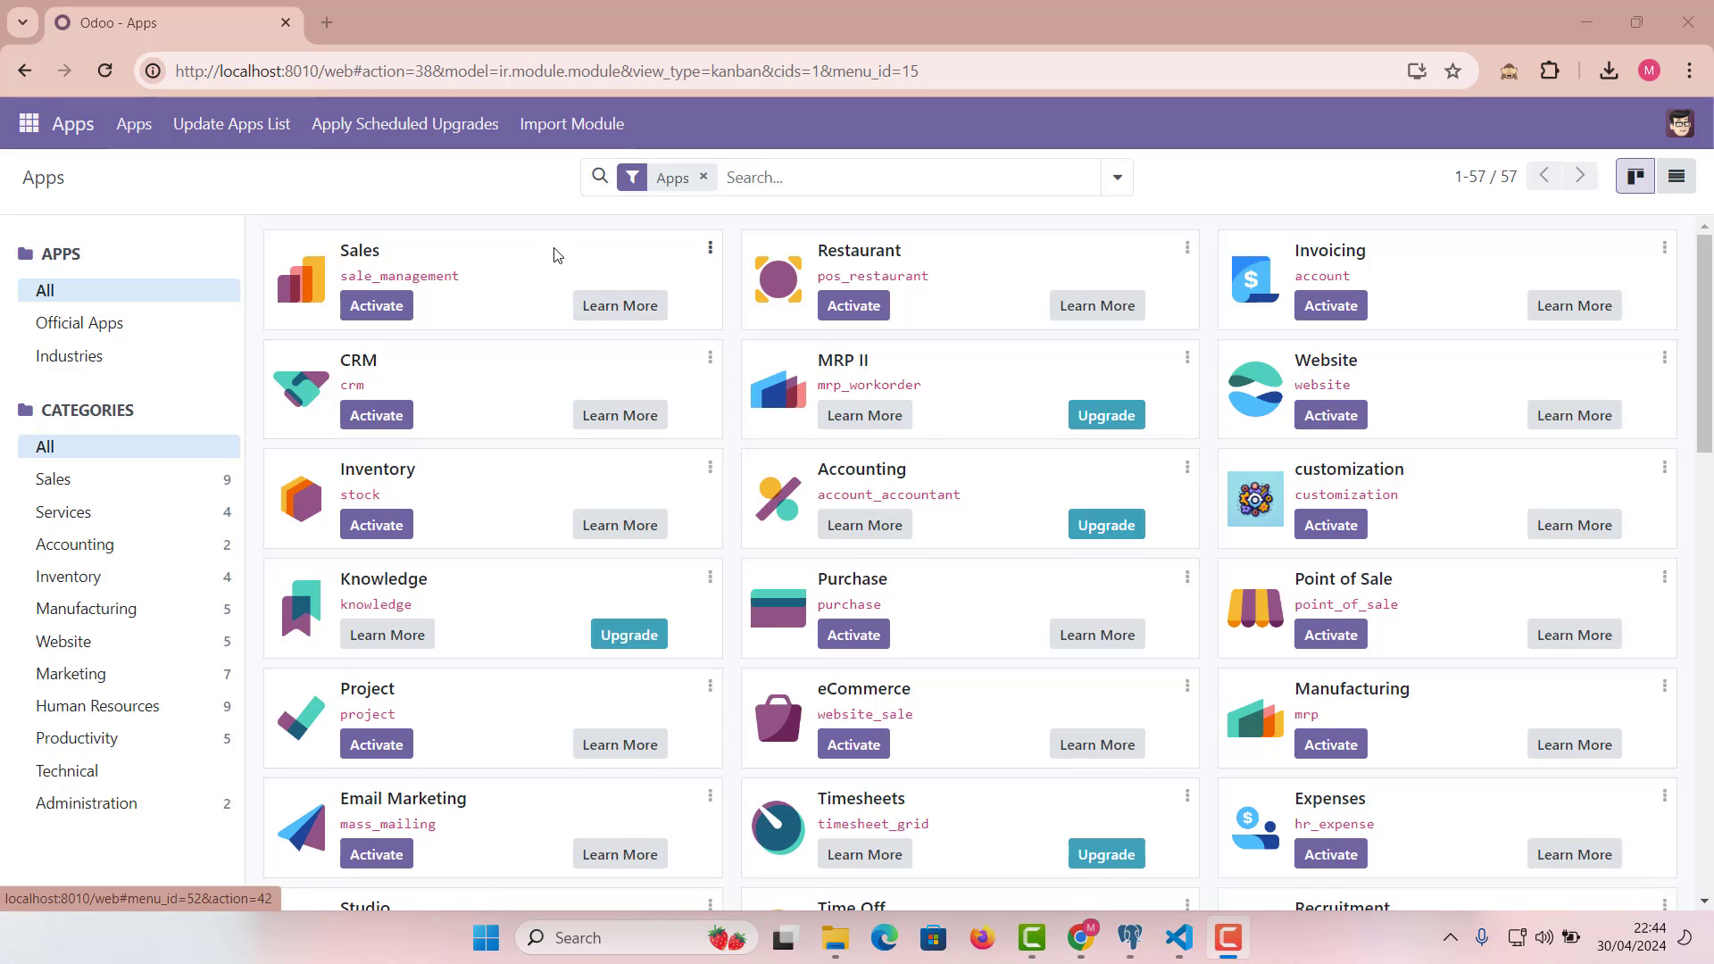
pyautogui.moveTo(506, 311)
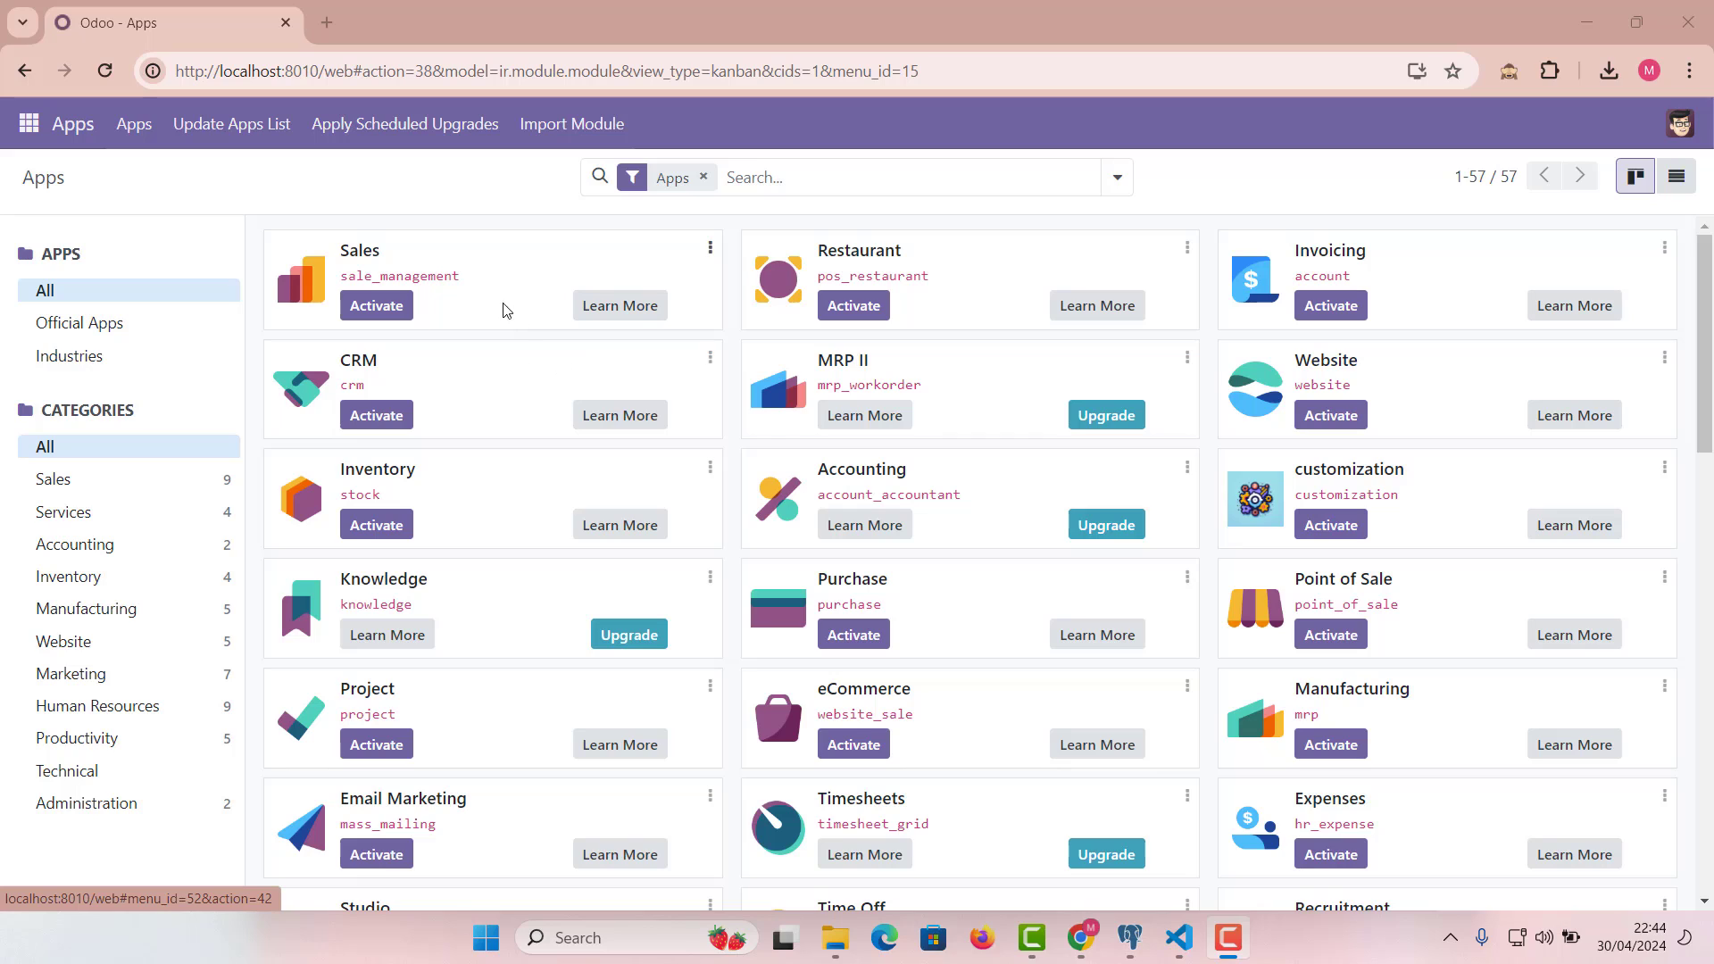
pyautogui.moveTo(456, 382)
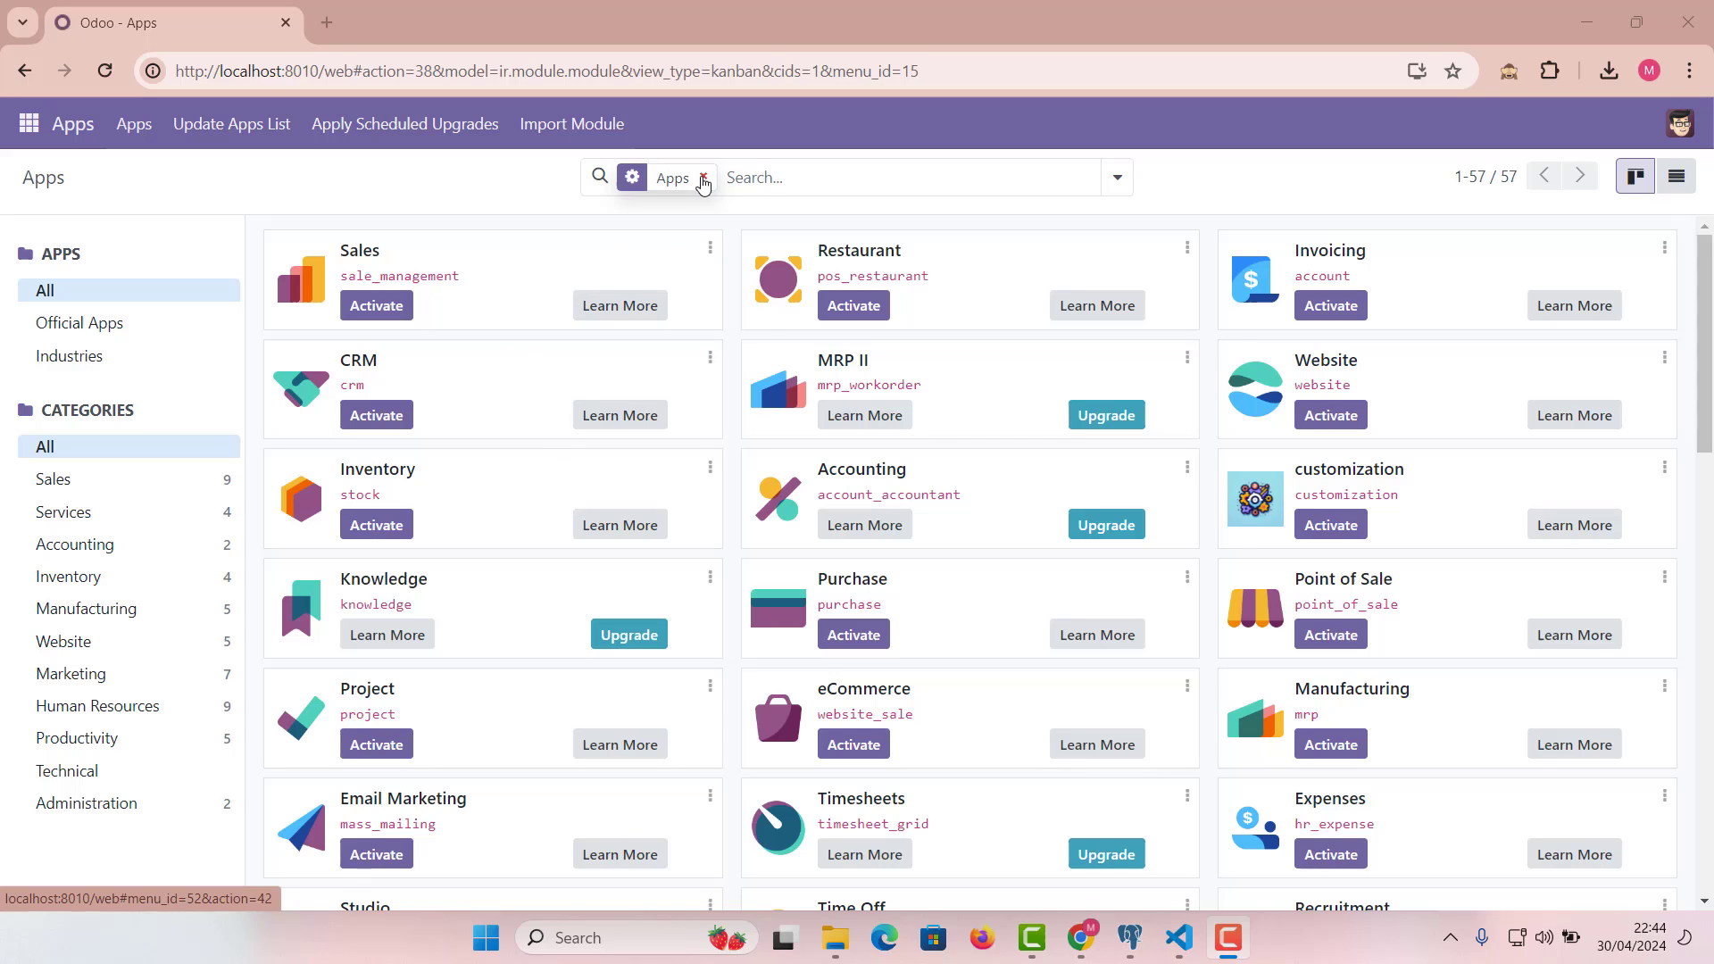
# Clear the Apps filter and search modules for 'new', listing new_module first
pyautogui.click(704, 177)
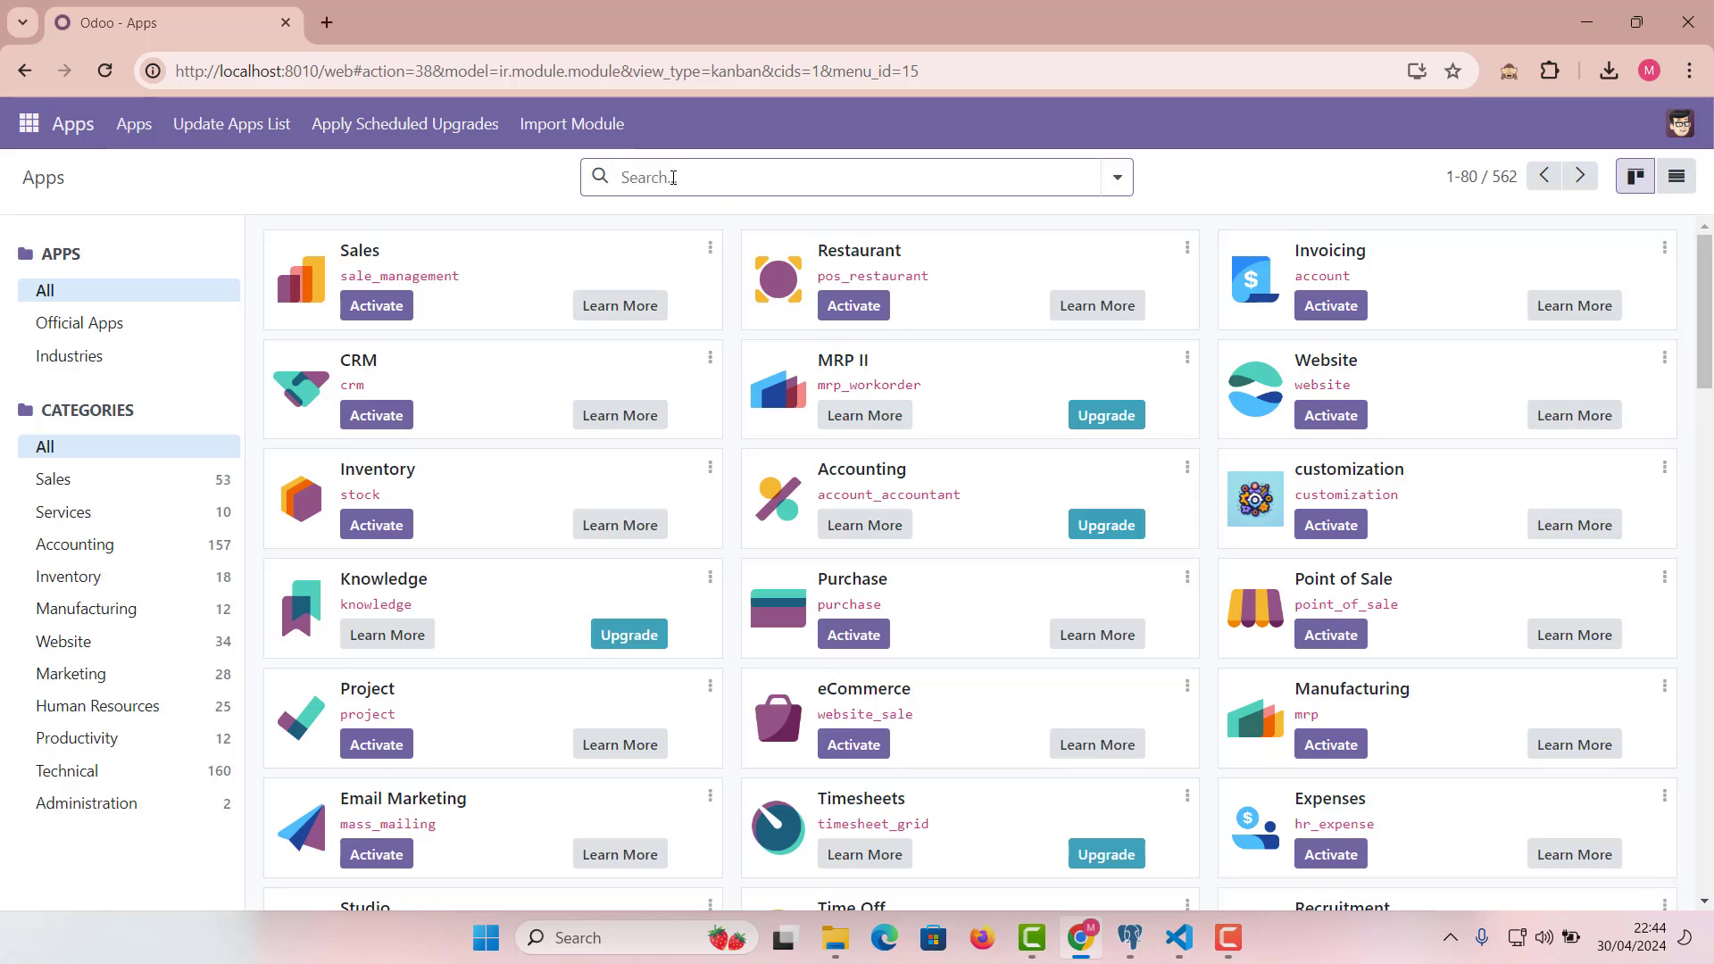
pyautogui.write('new')
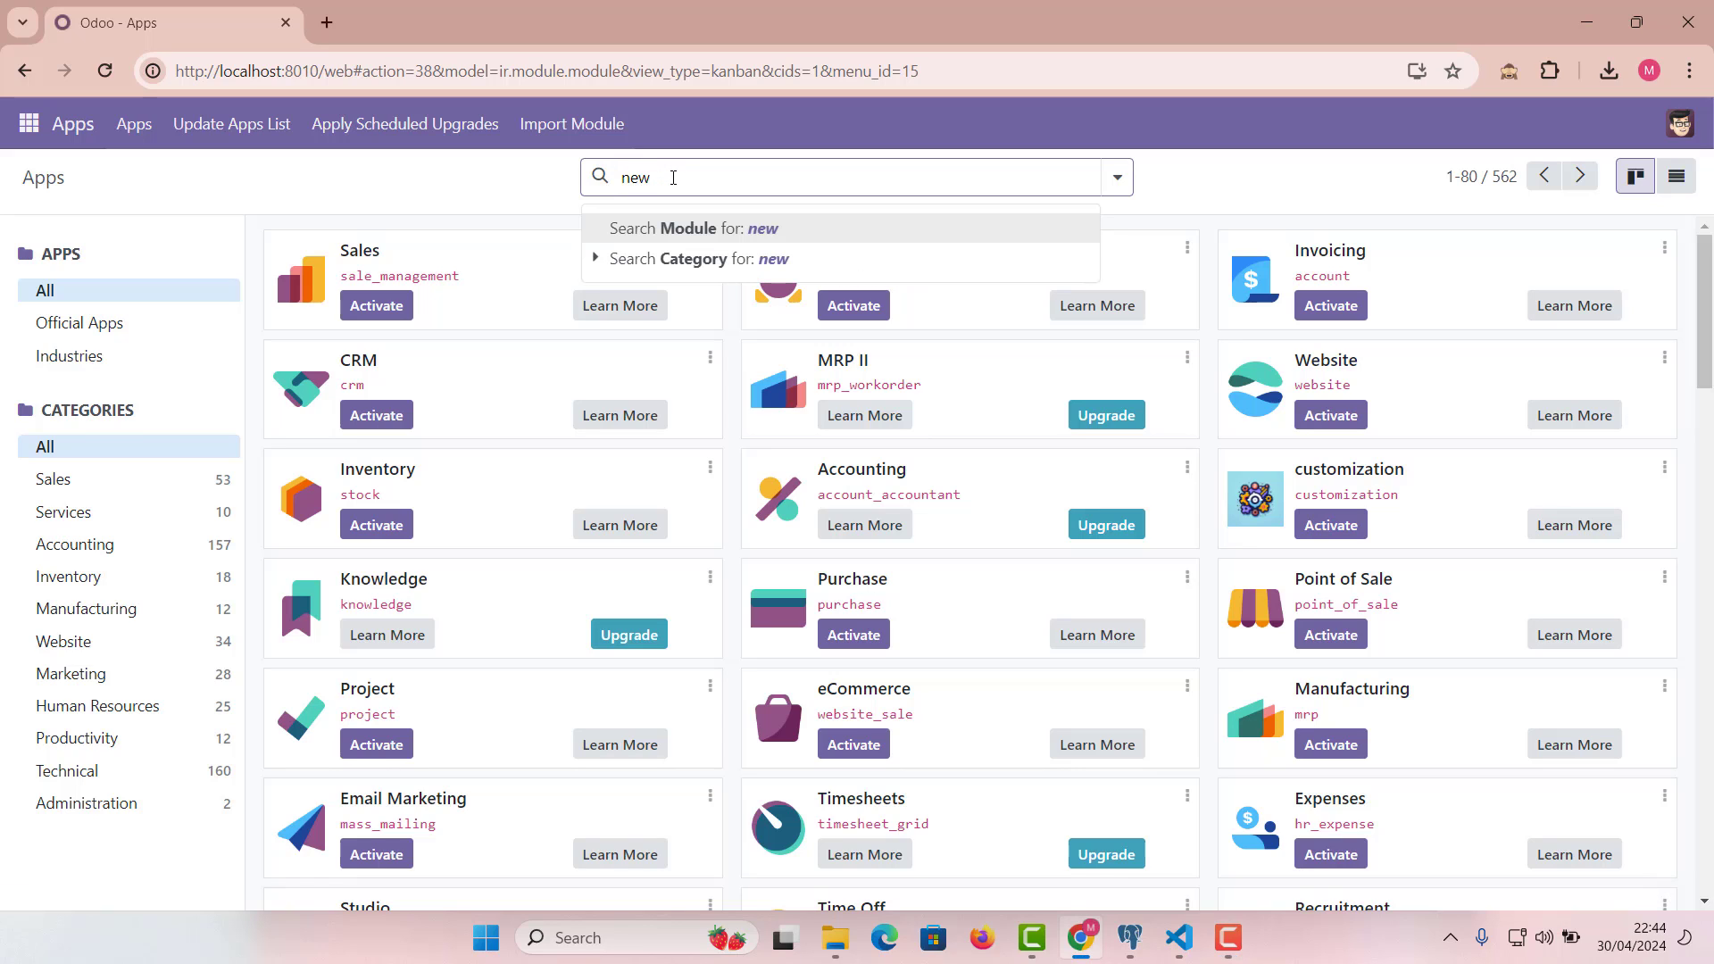
pyautogui.click(691, 229)
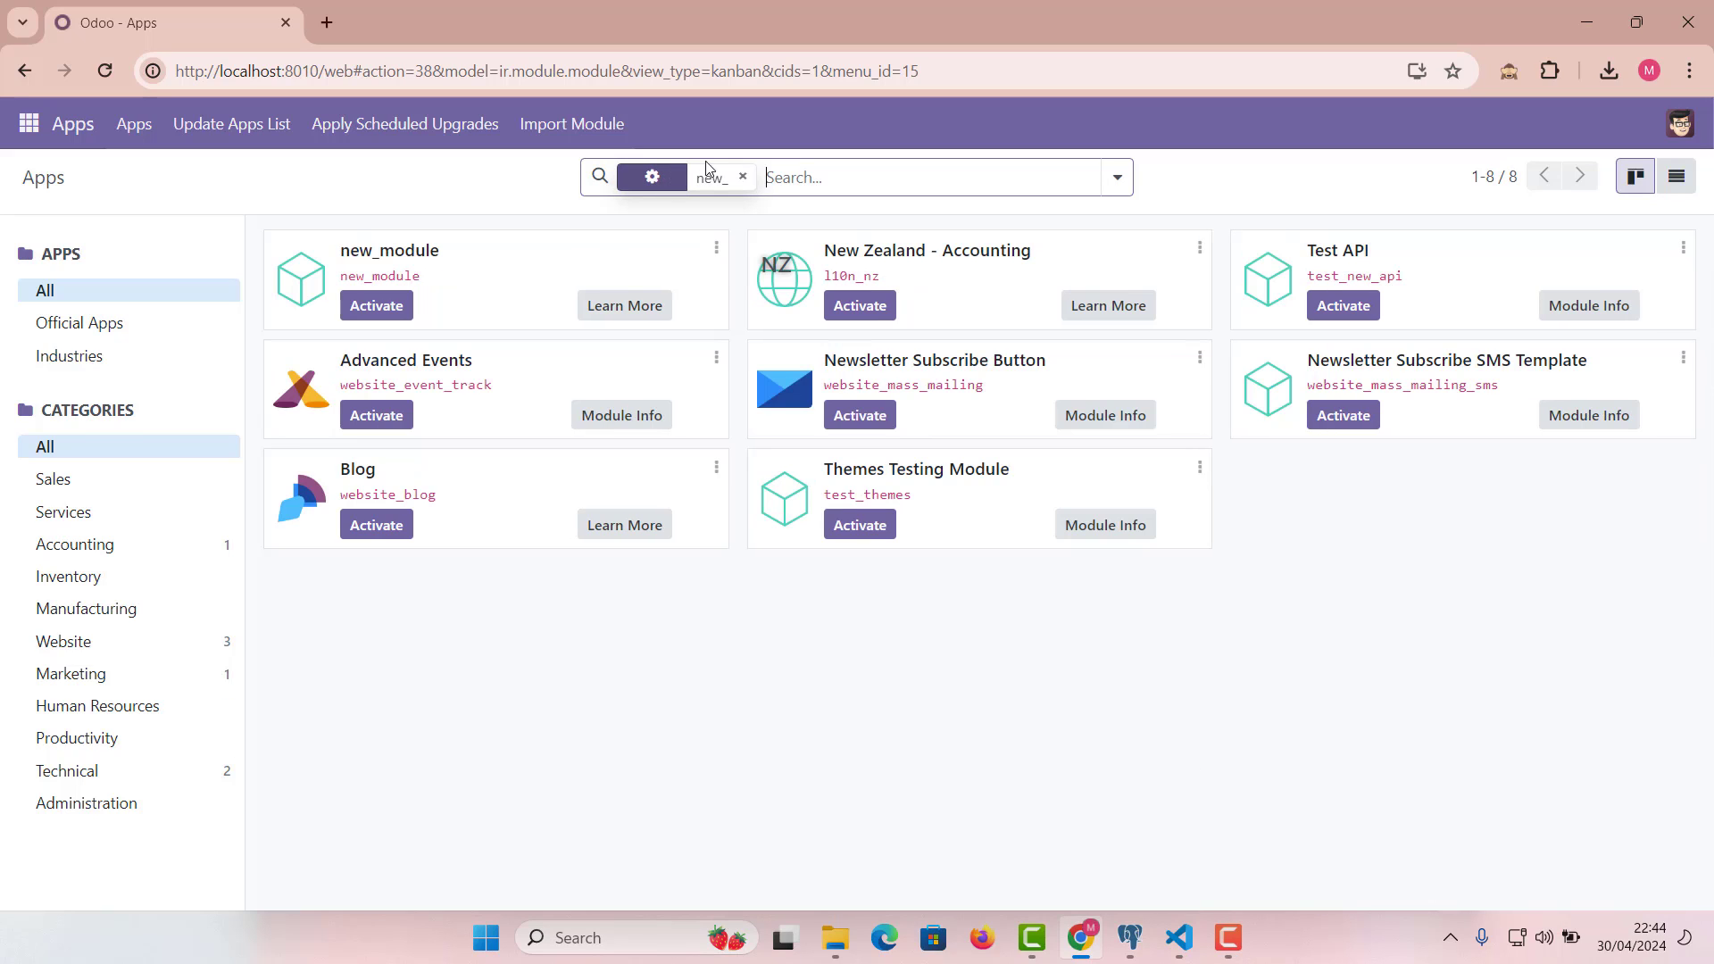
pyautogui.click(651, 177)
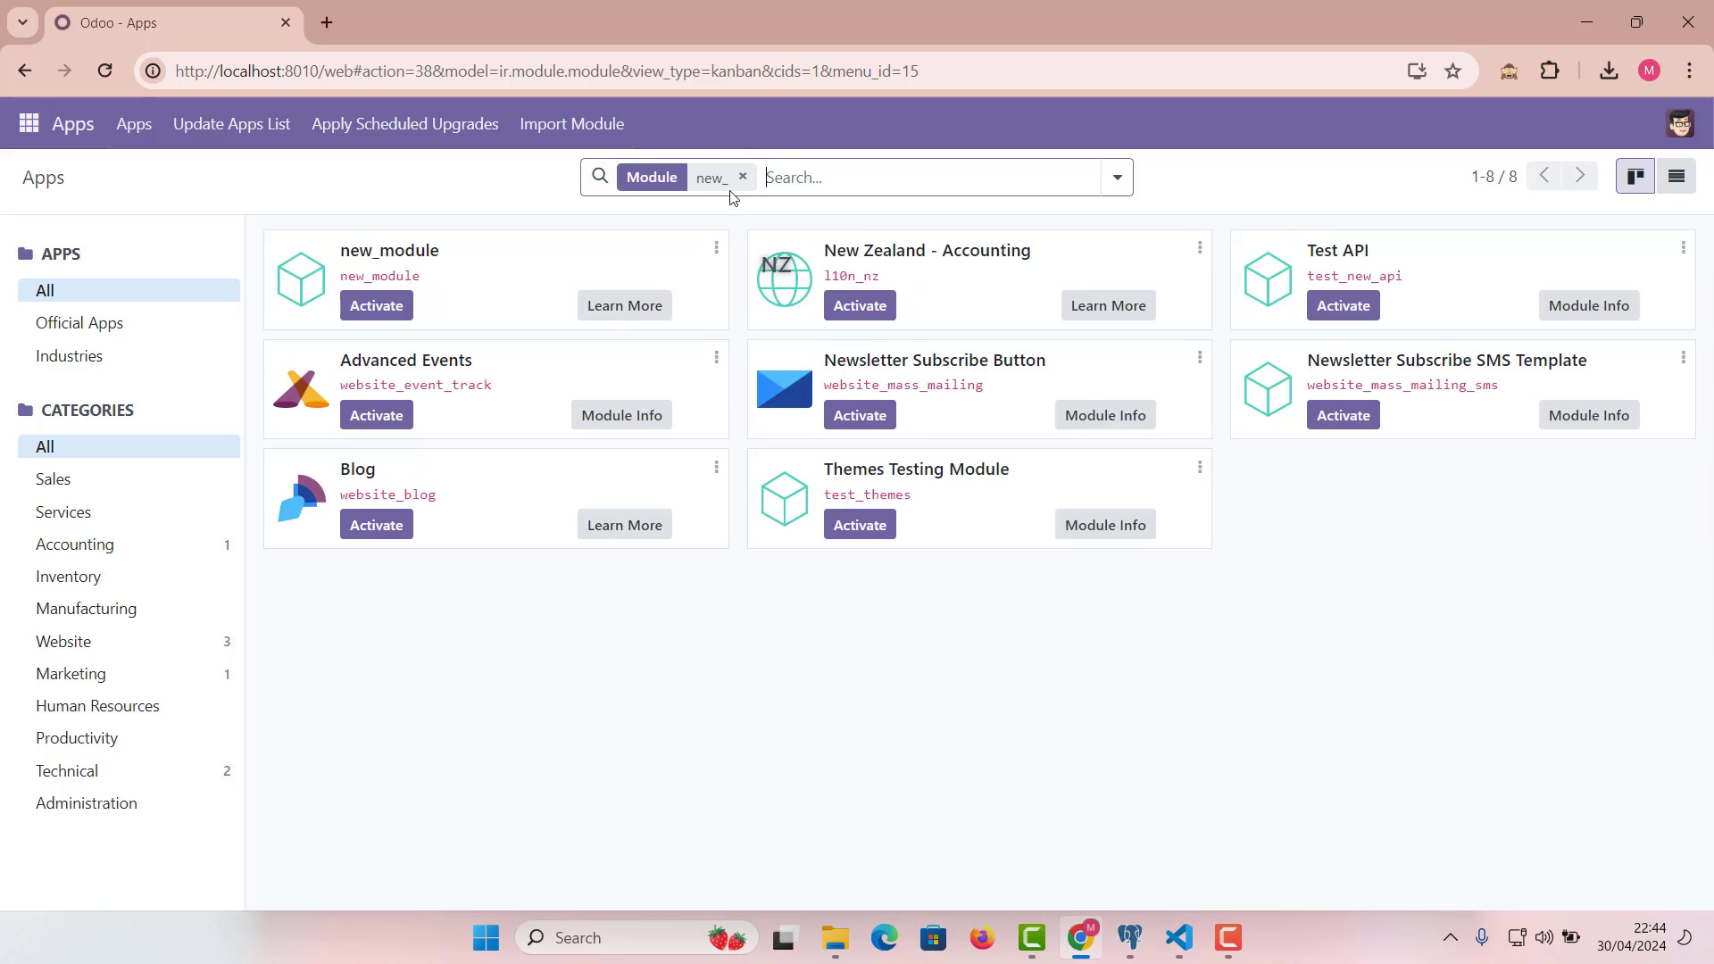
pyautogui.moveTo(437, 293)
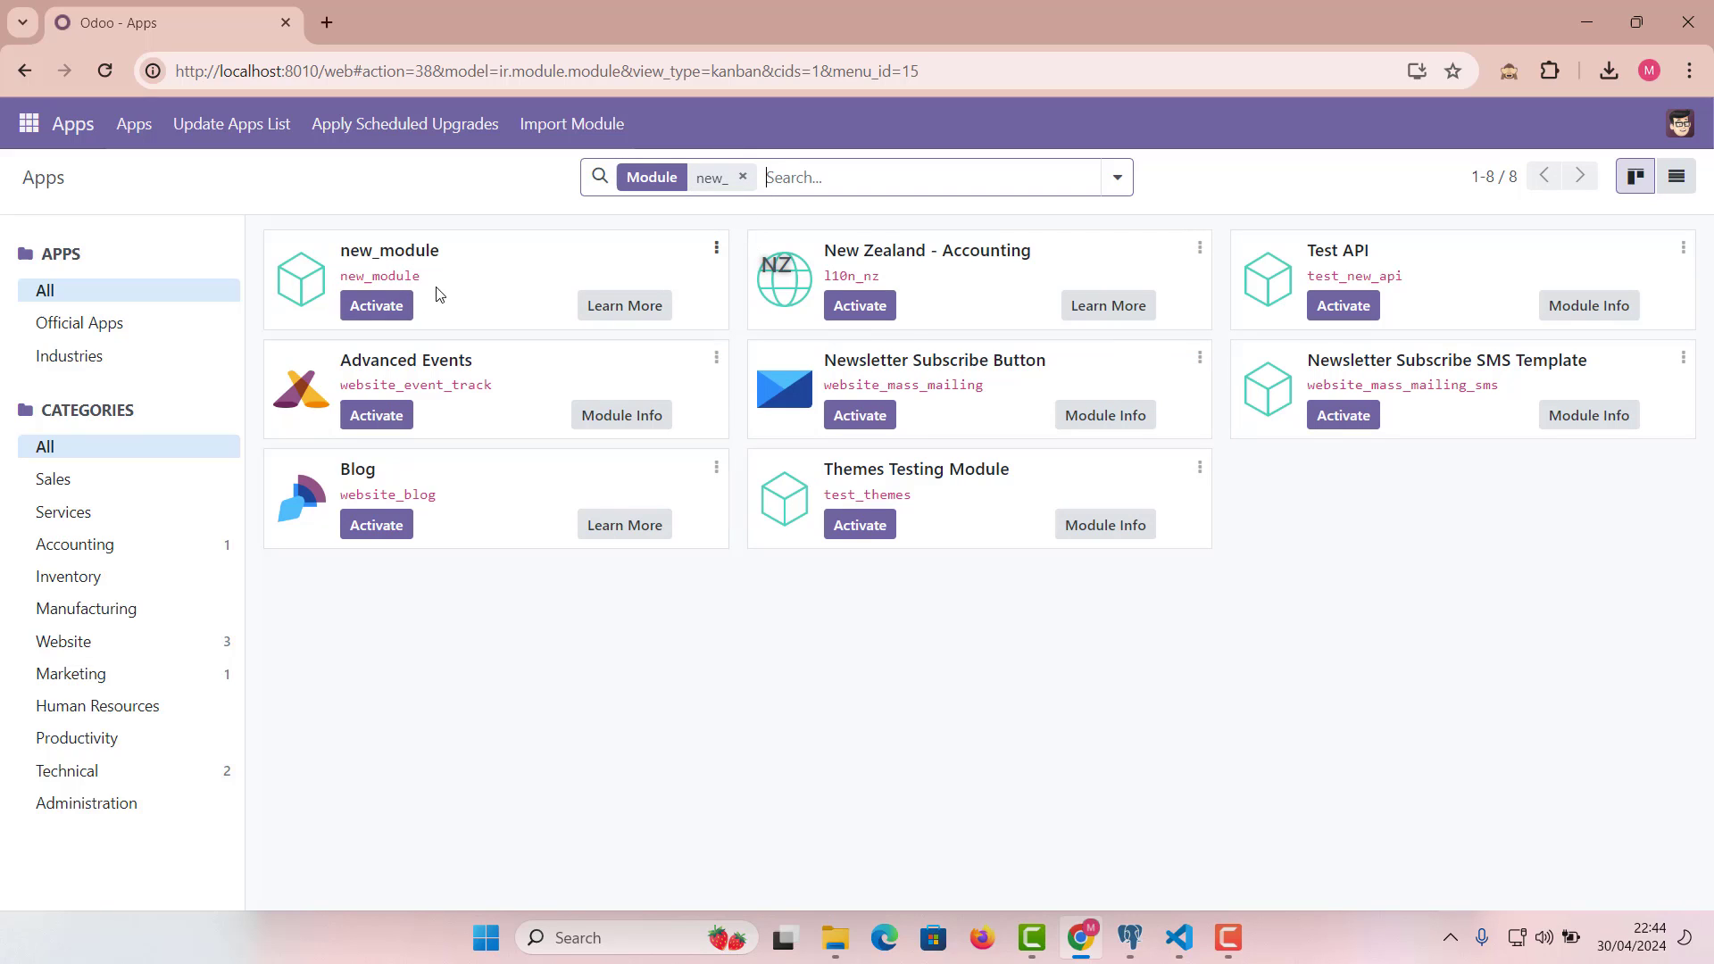
pyautogui.moveTo(376, 306)
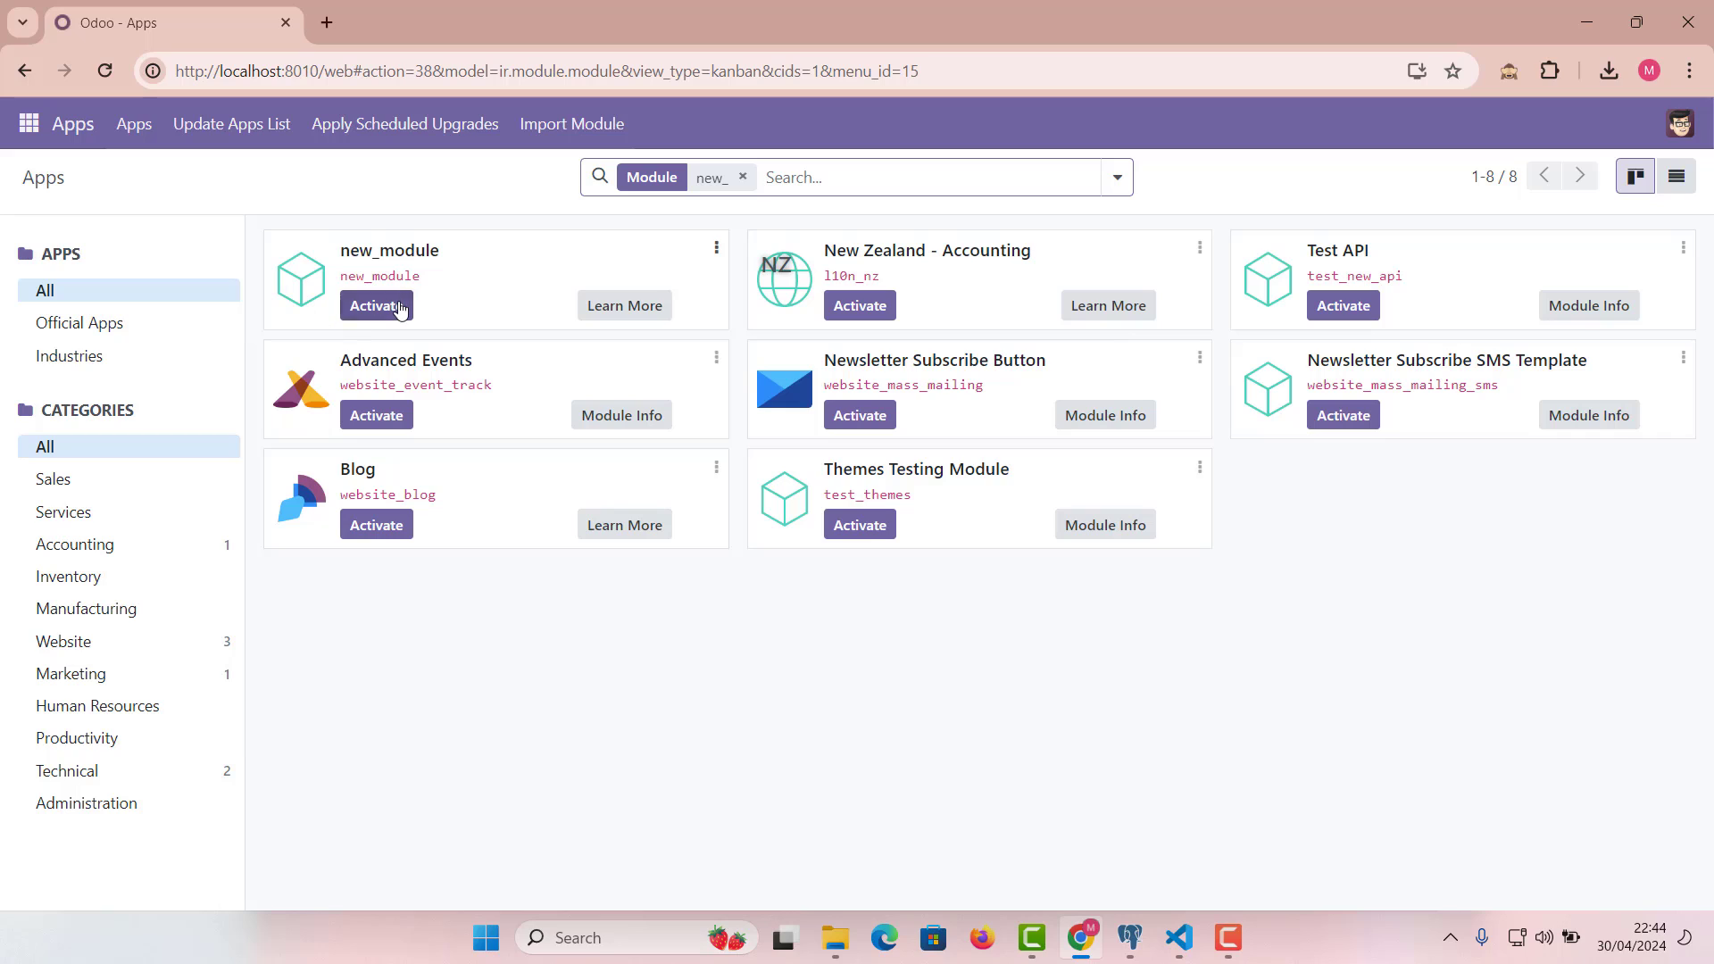
pyautogui.moveTo(412, 326)
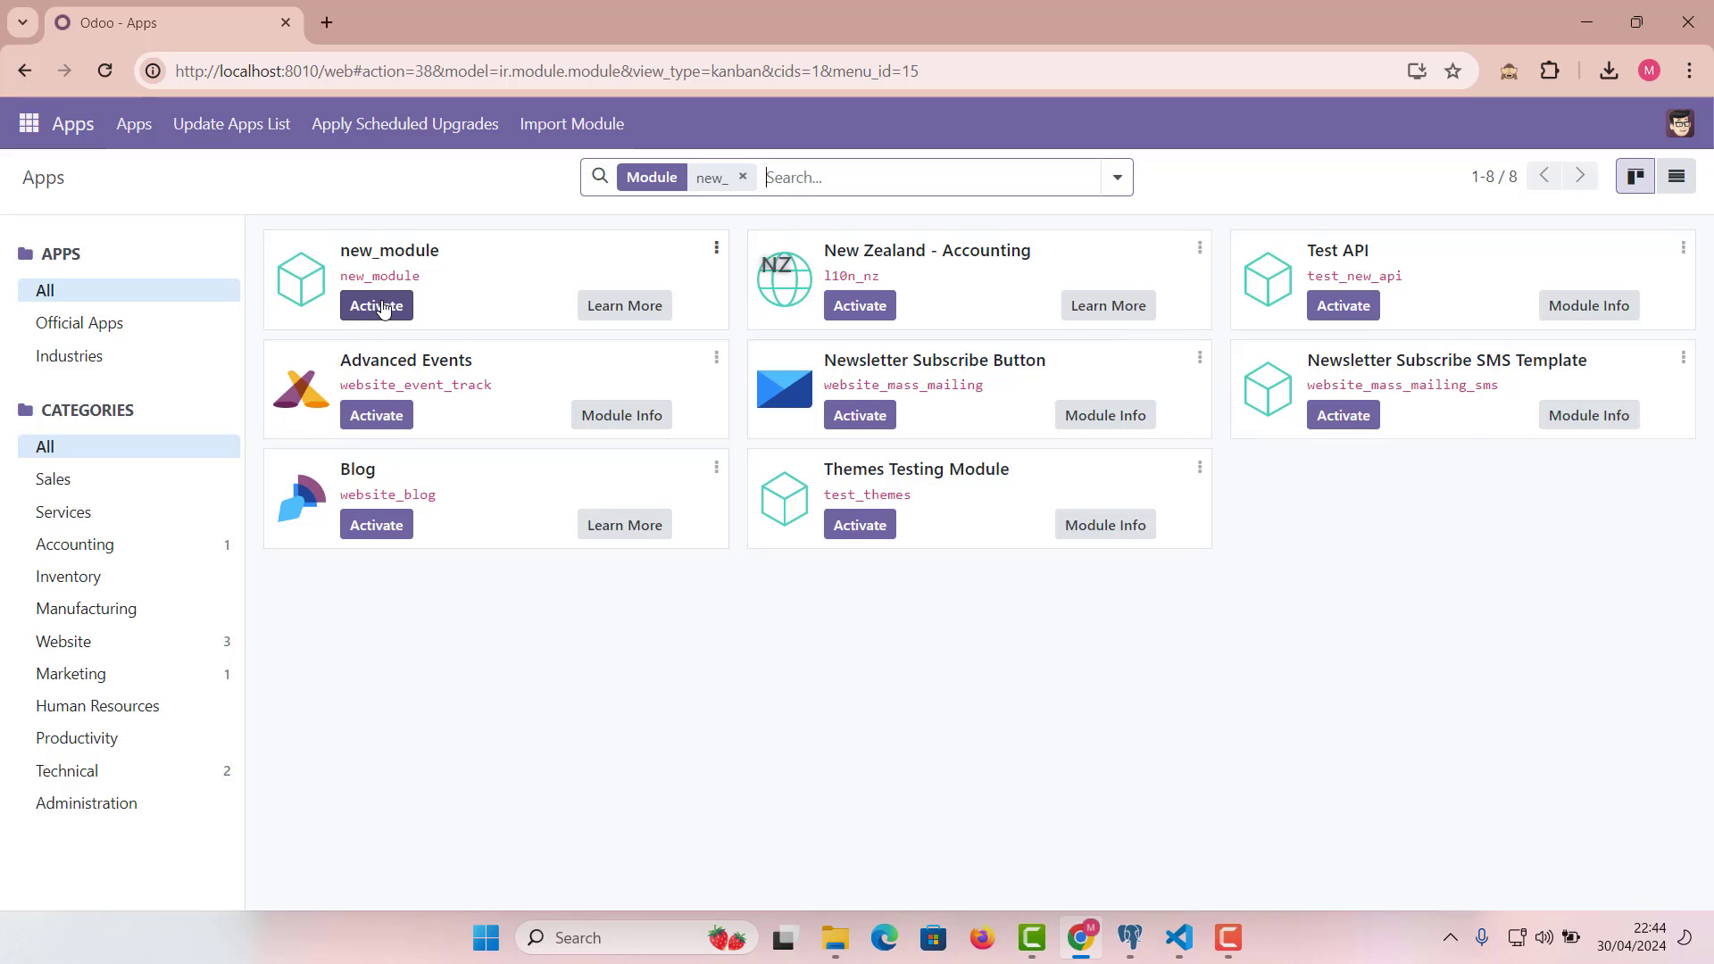
pyautogui.moveTo(390, 315)
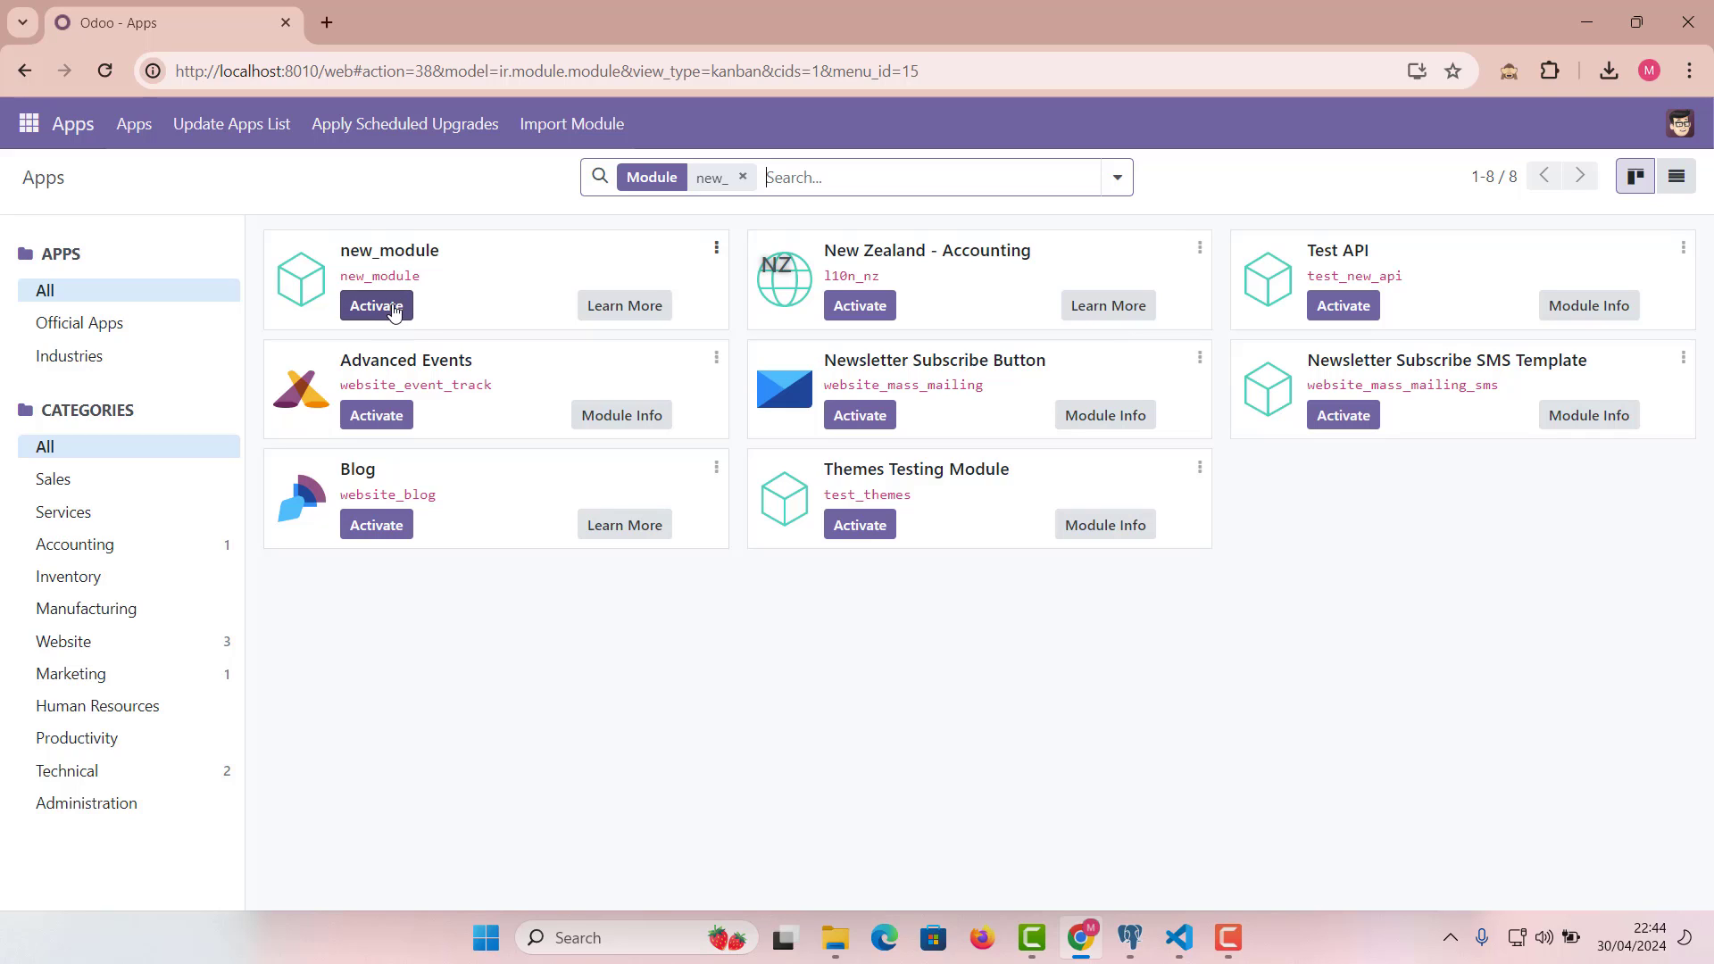
pyautogui.moveTo(378, 323)
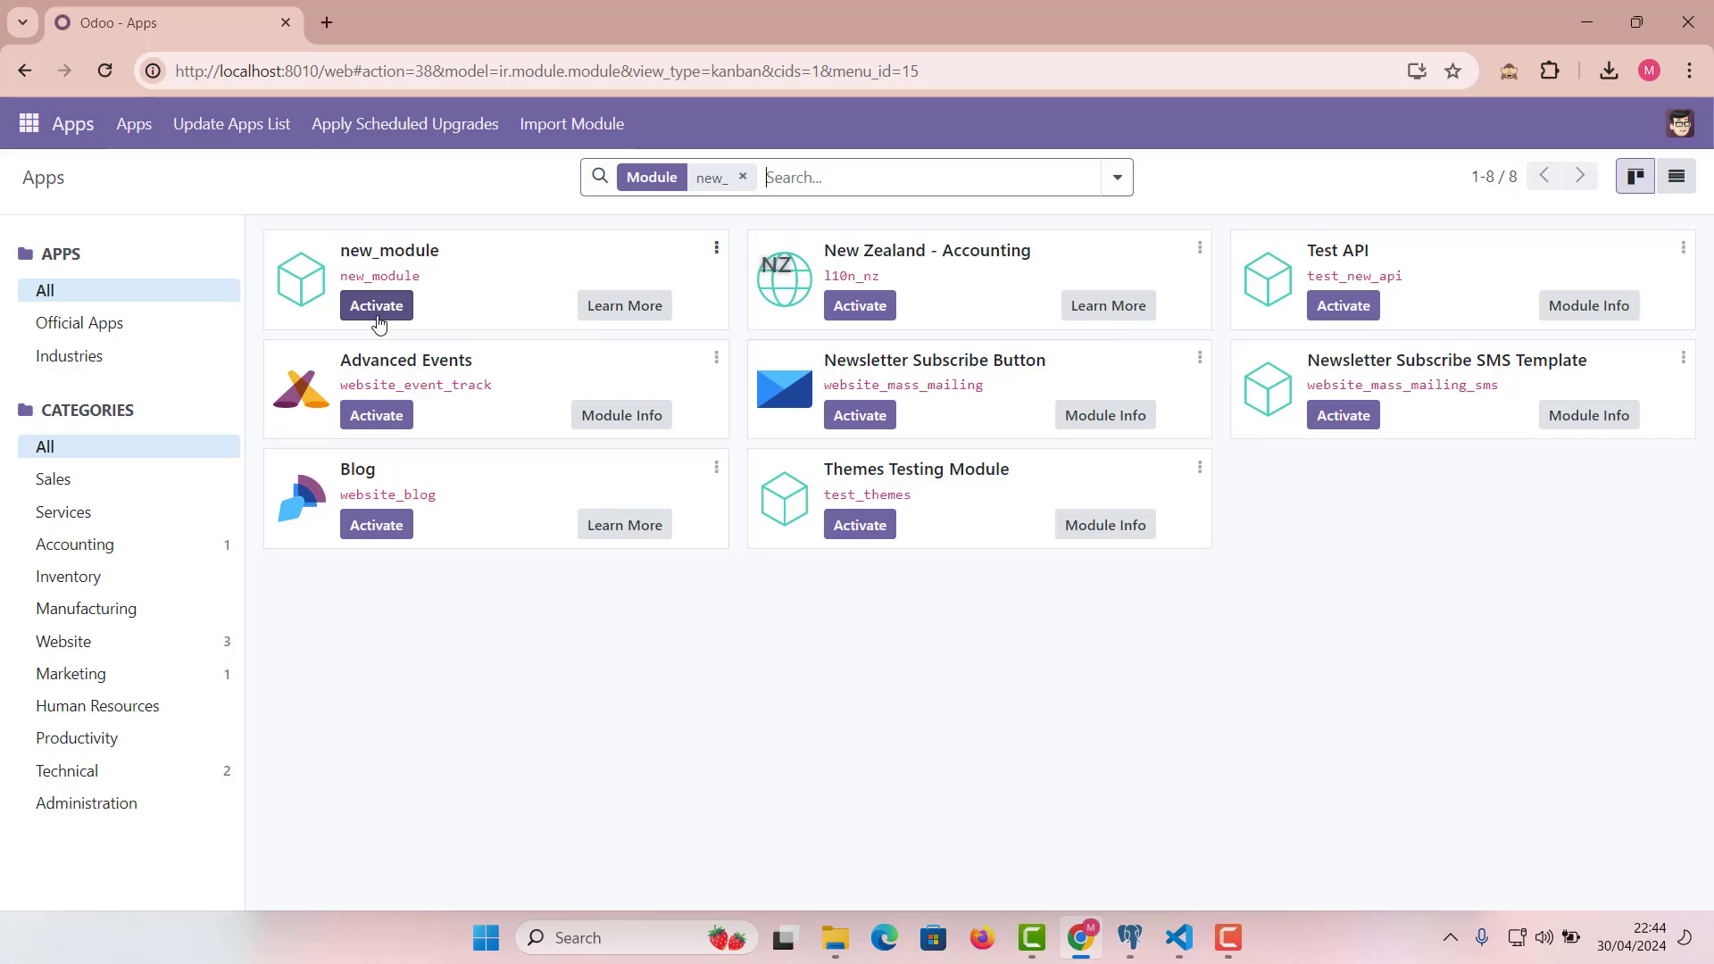
pyautogui.moveTo(622, 414)
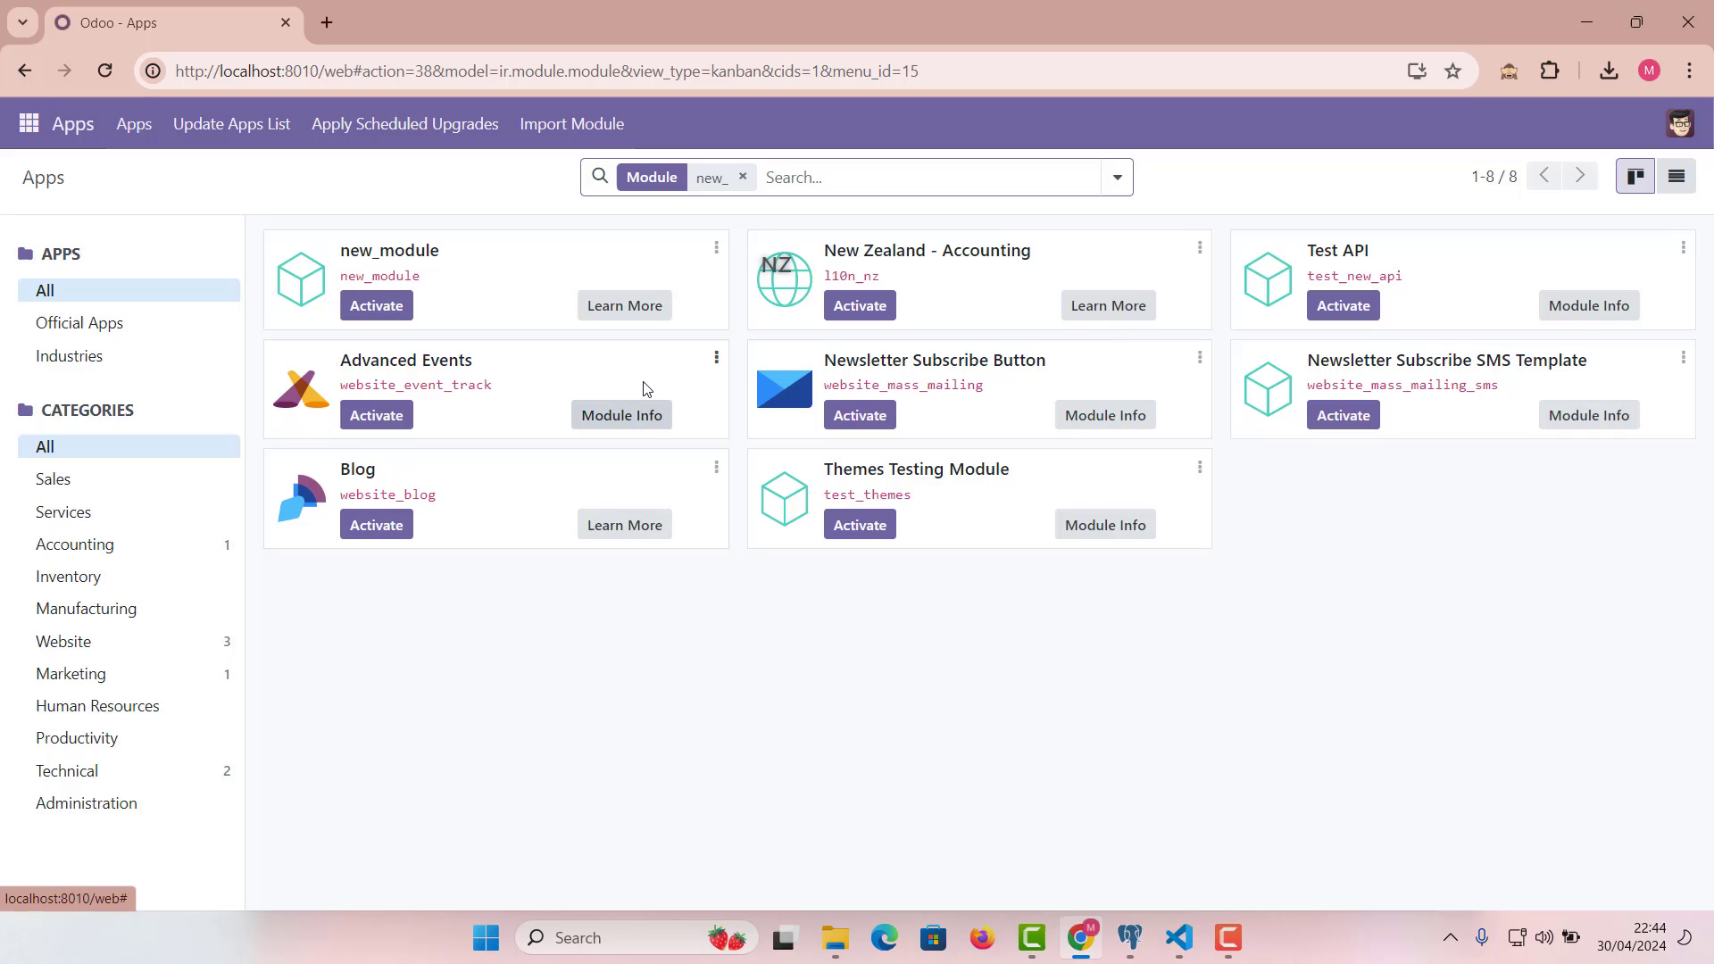
pyautogui.moveTo(632, 423)
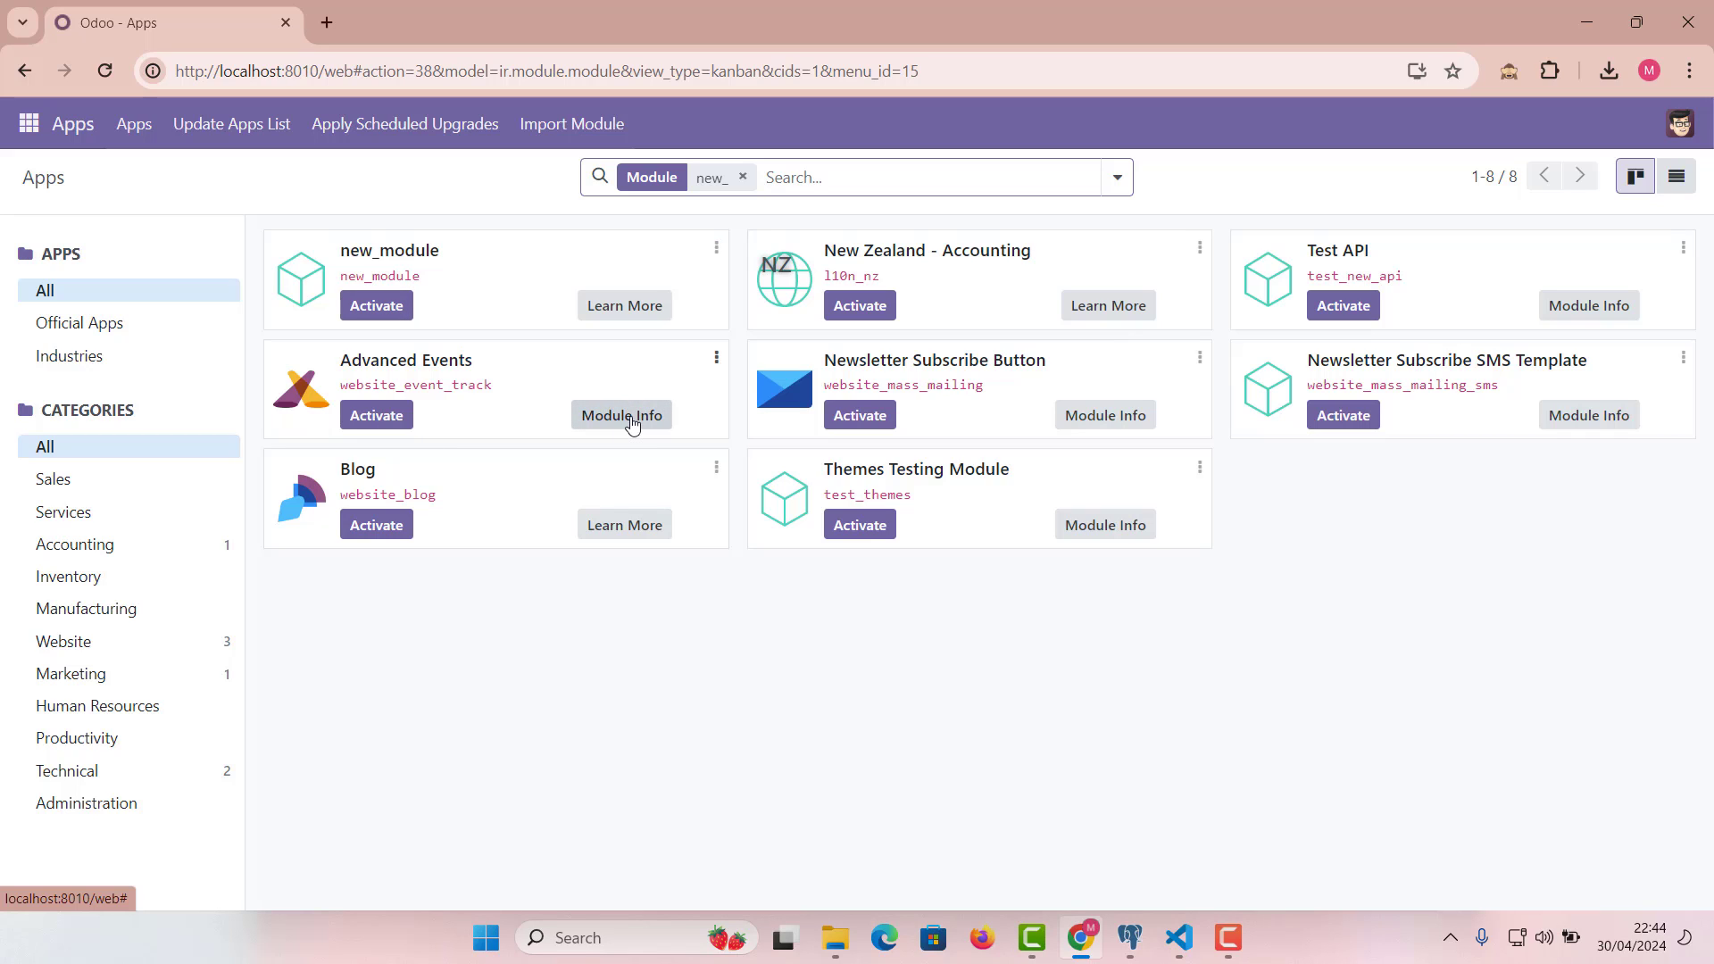
pyautogui.moveTo(468, 464)
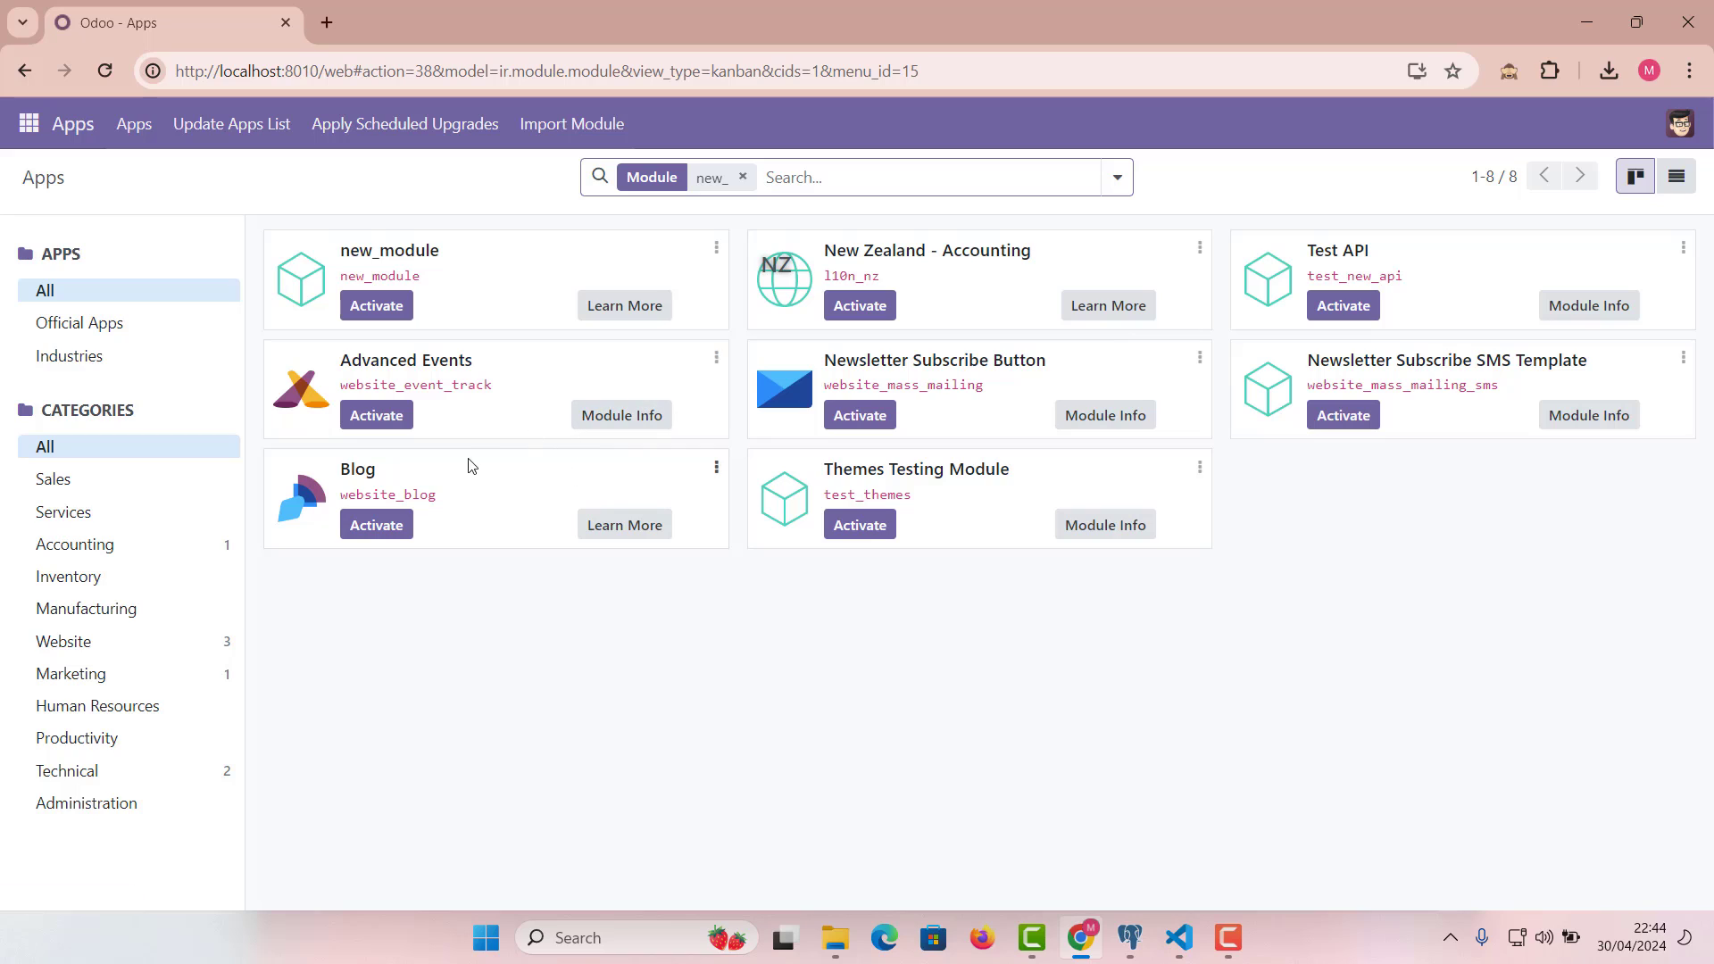
pyautogui.moveTo(454, 427)
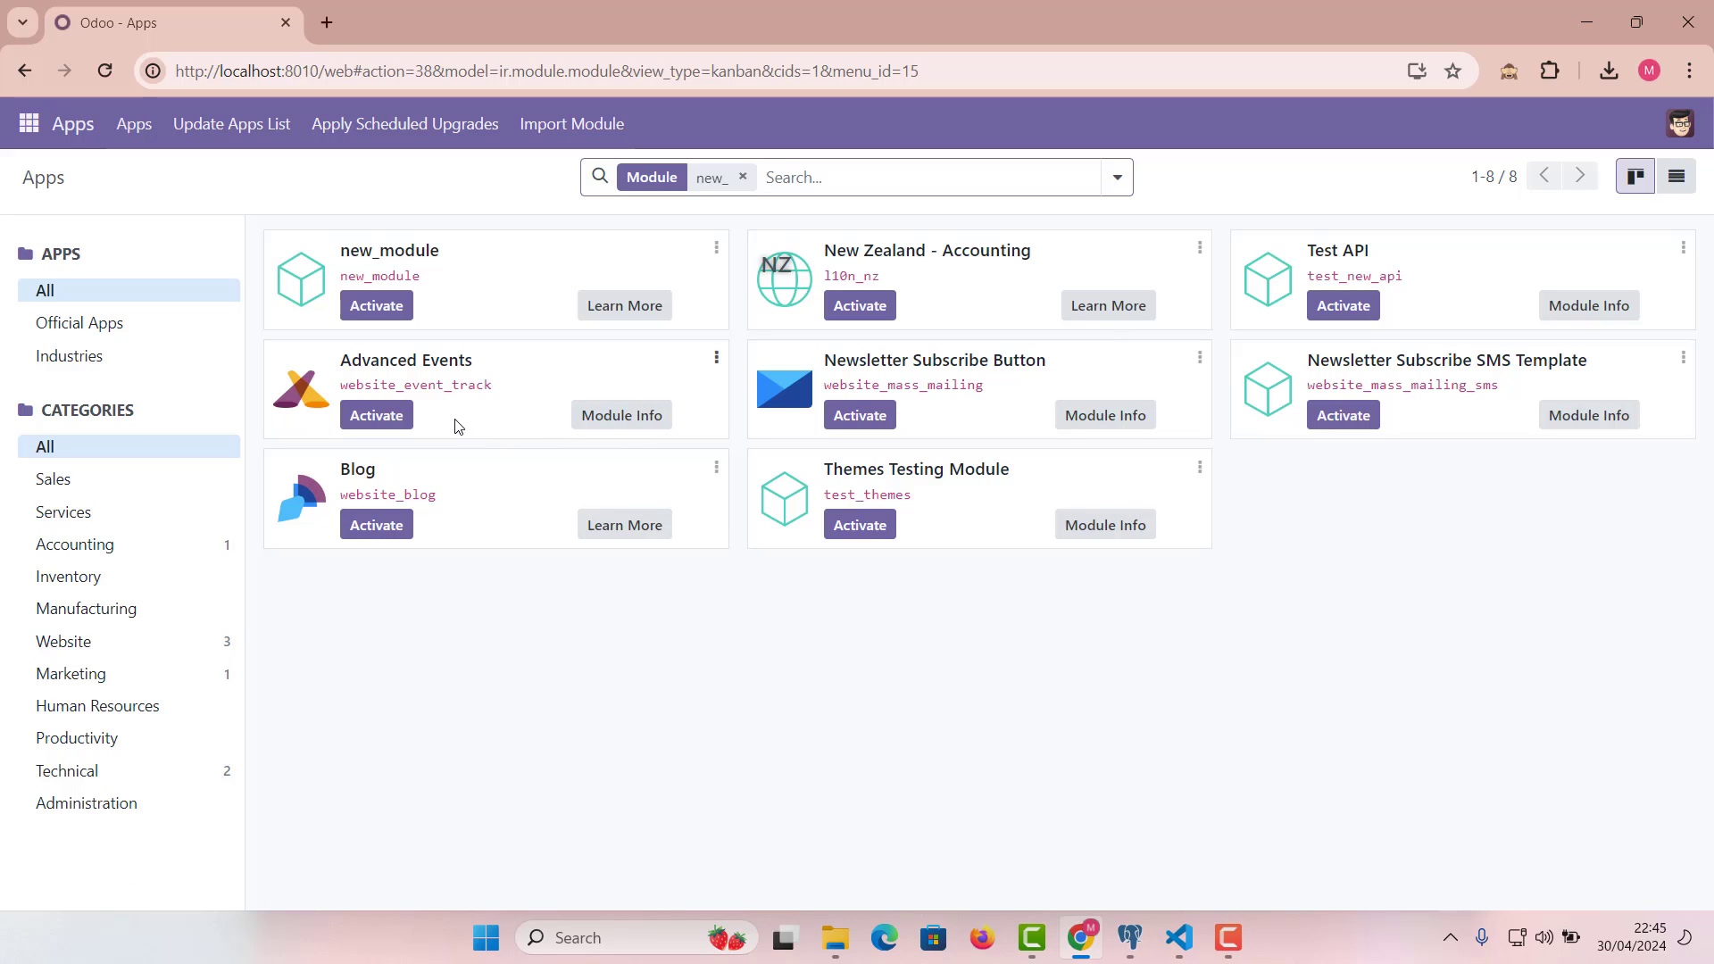